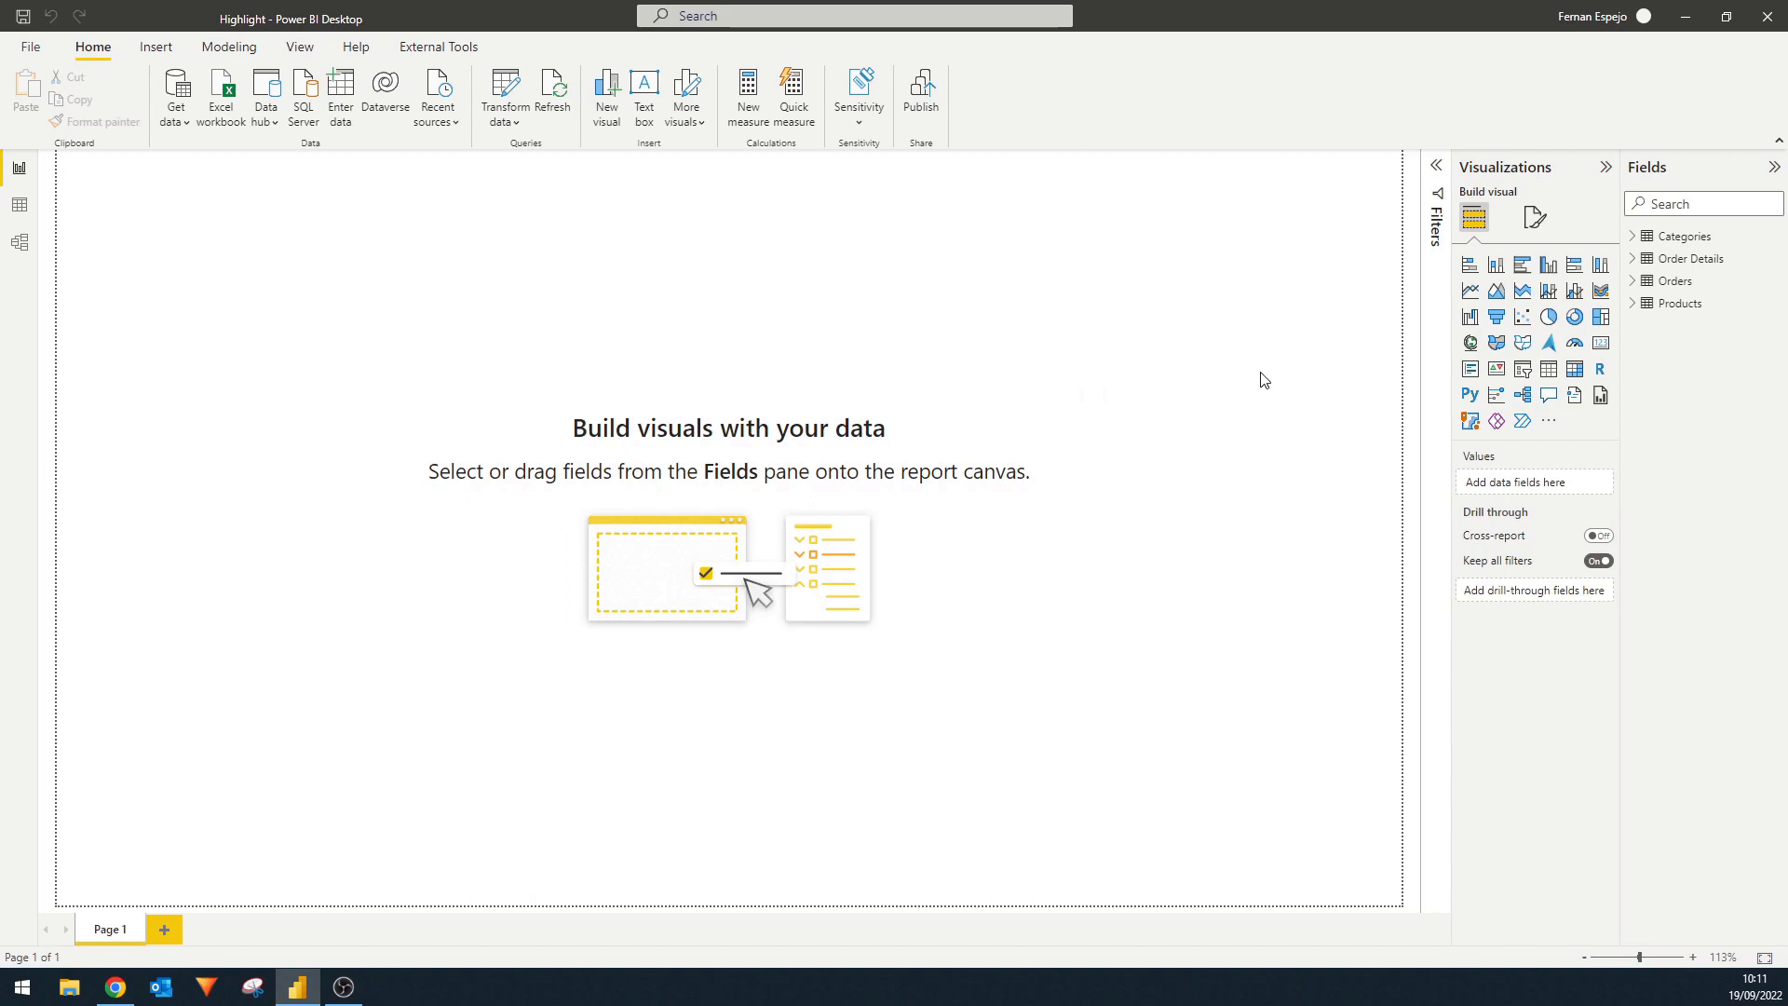
{"action": "mouse_move", "coordinate": [1261, 445]}
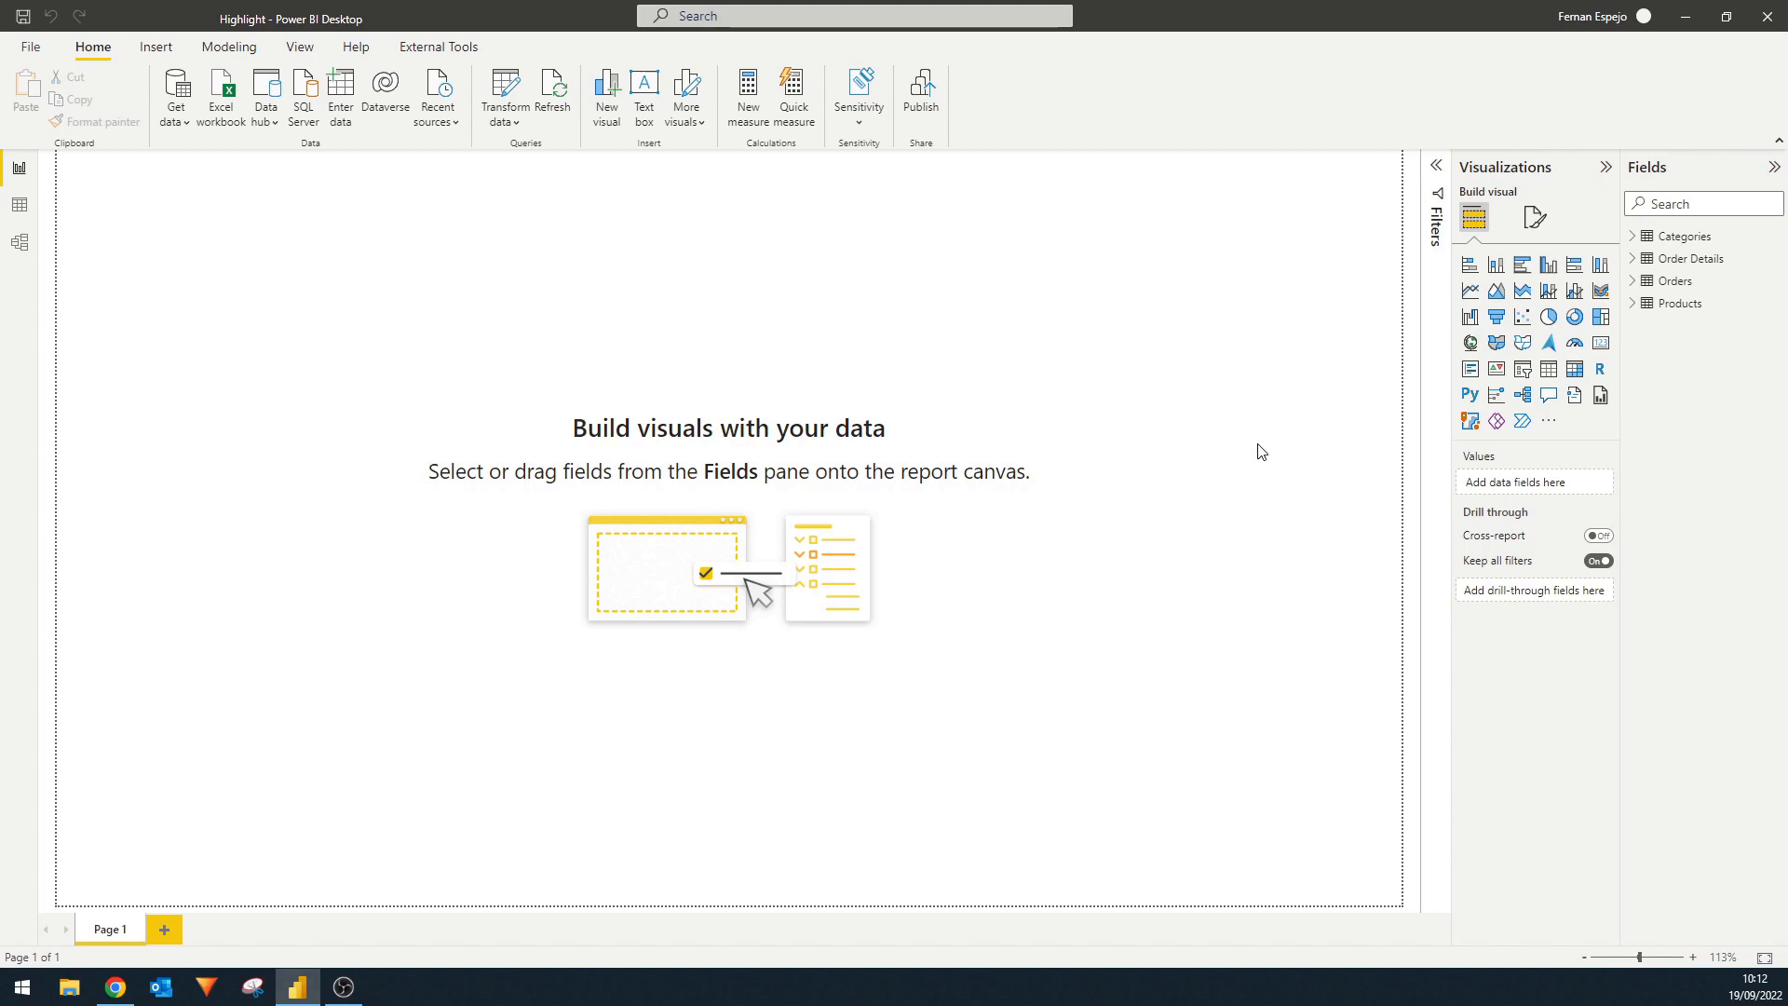
{"action": "mouse_move", "coordinate": [1060, 367]}
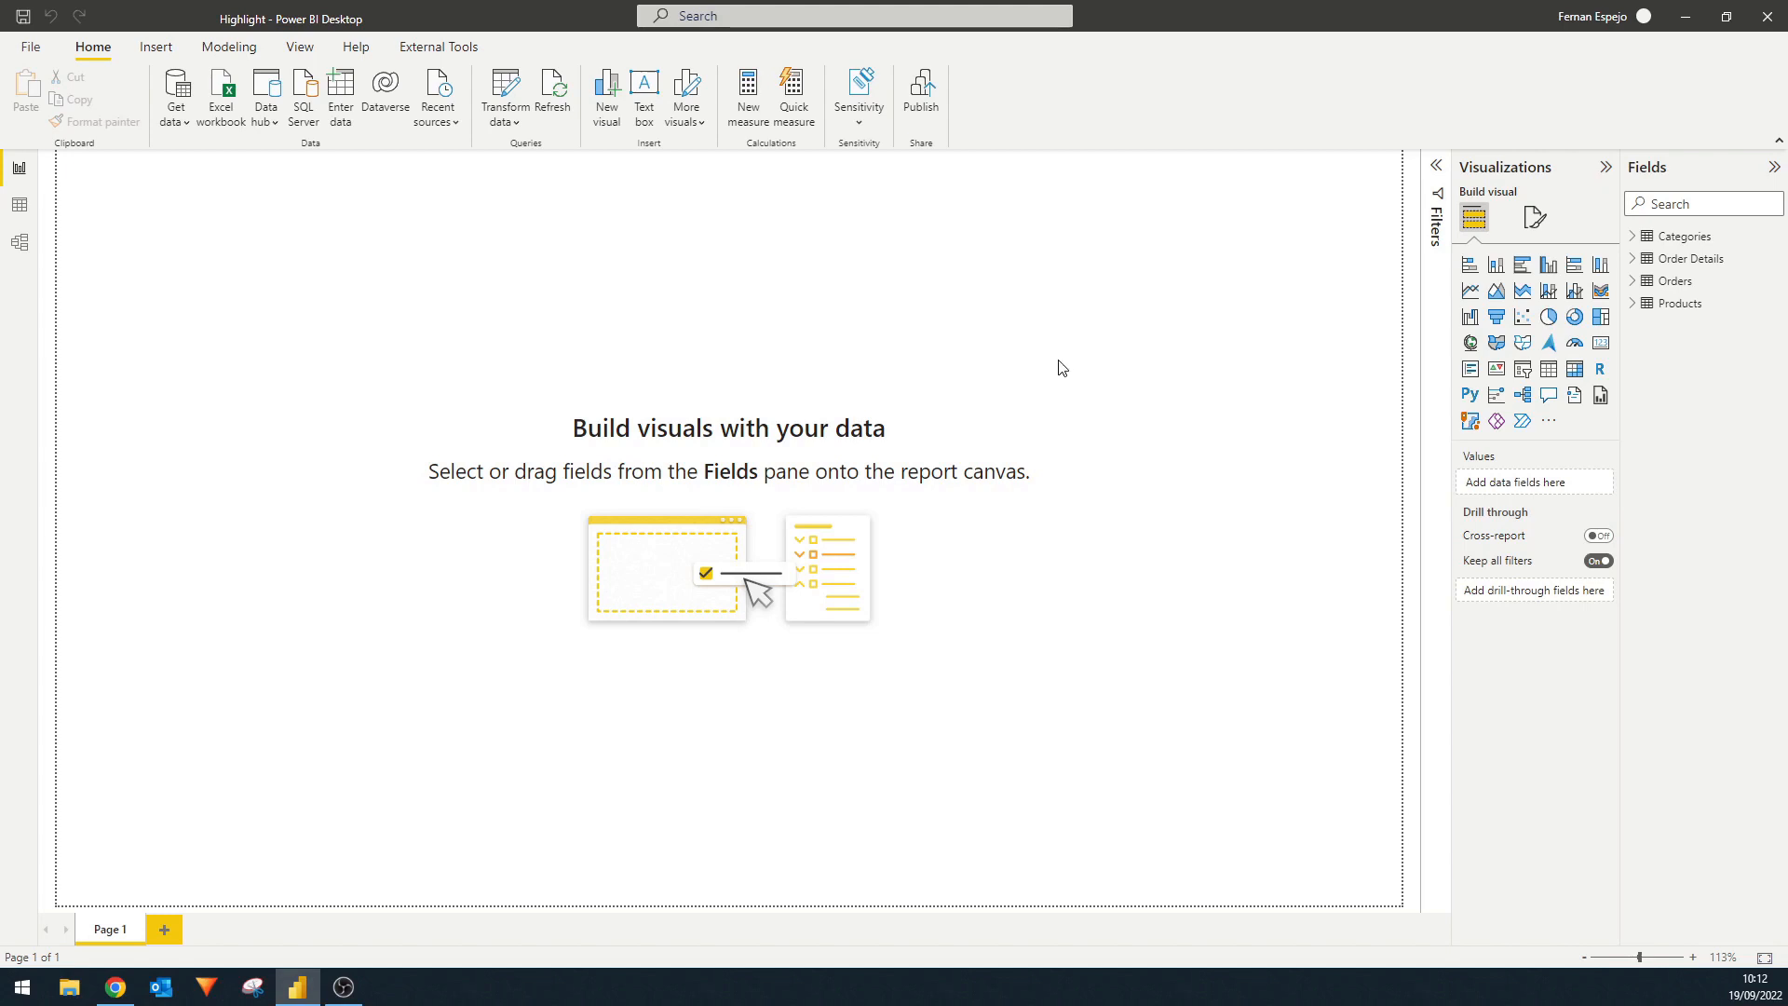
{"action": "mouse_move", "coordinate": [1067, 372]}
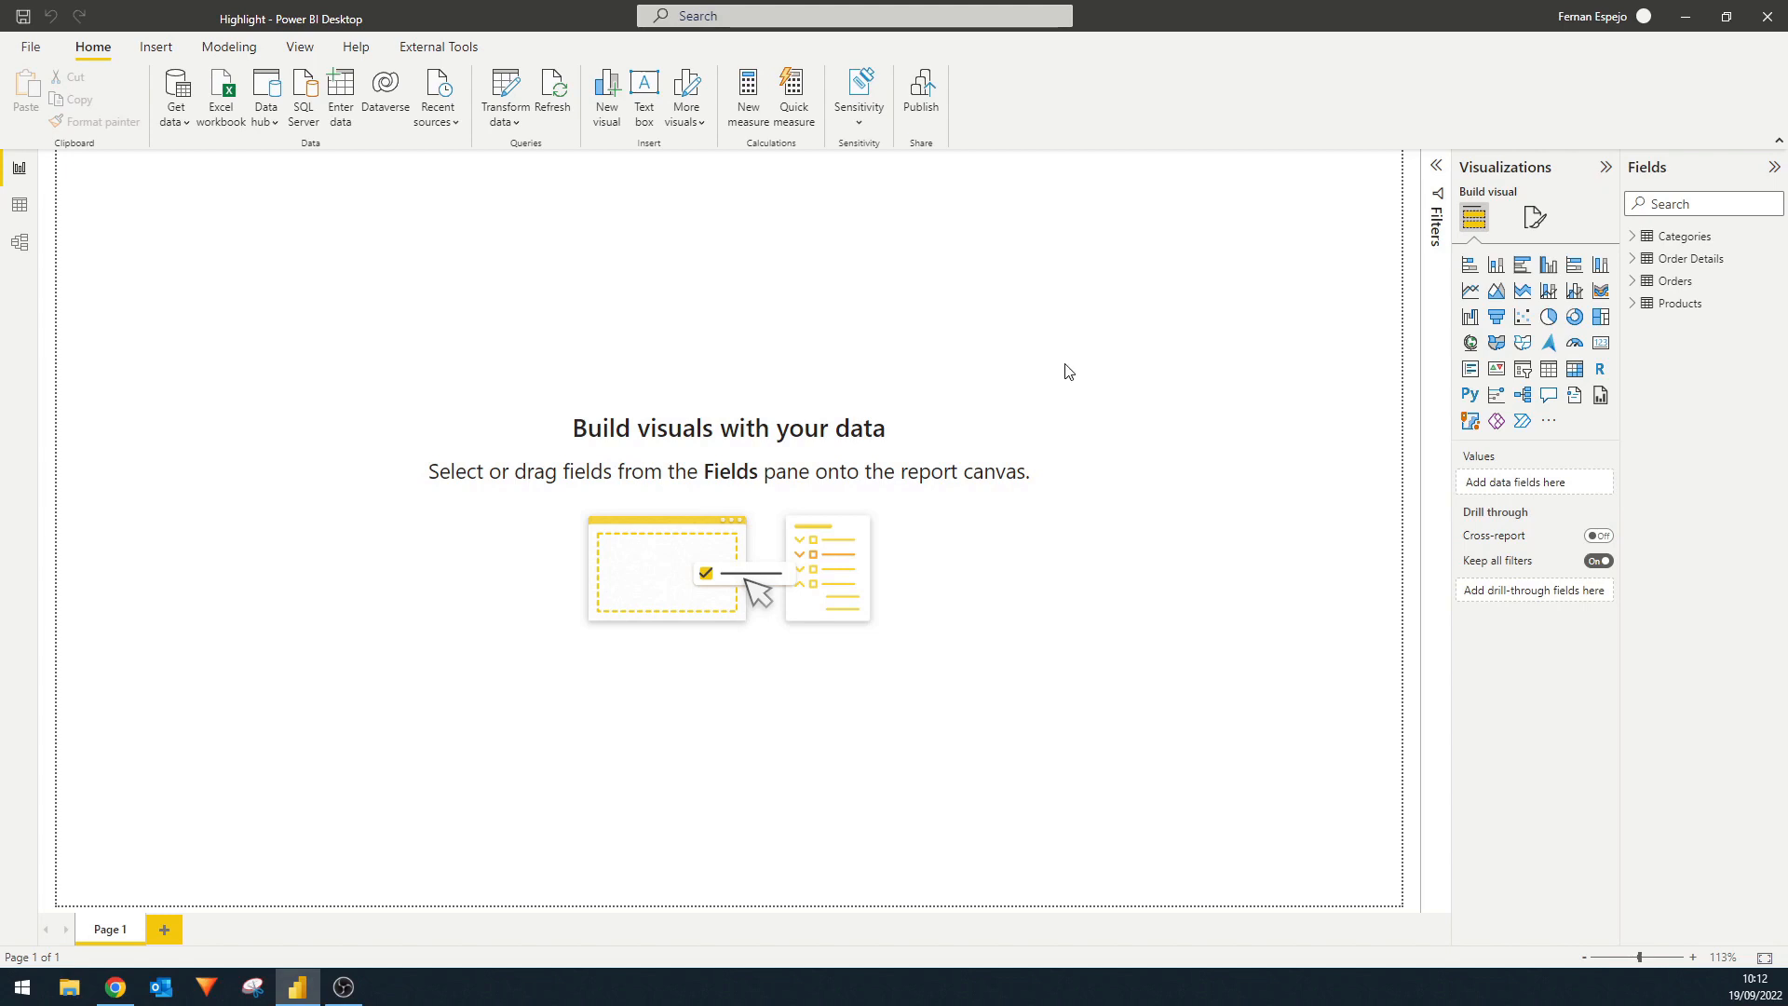
{"action": "mouse_move", "coordinate": [26, 326]}
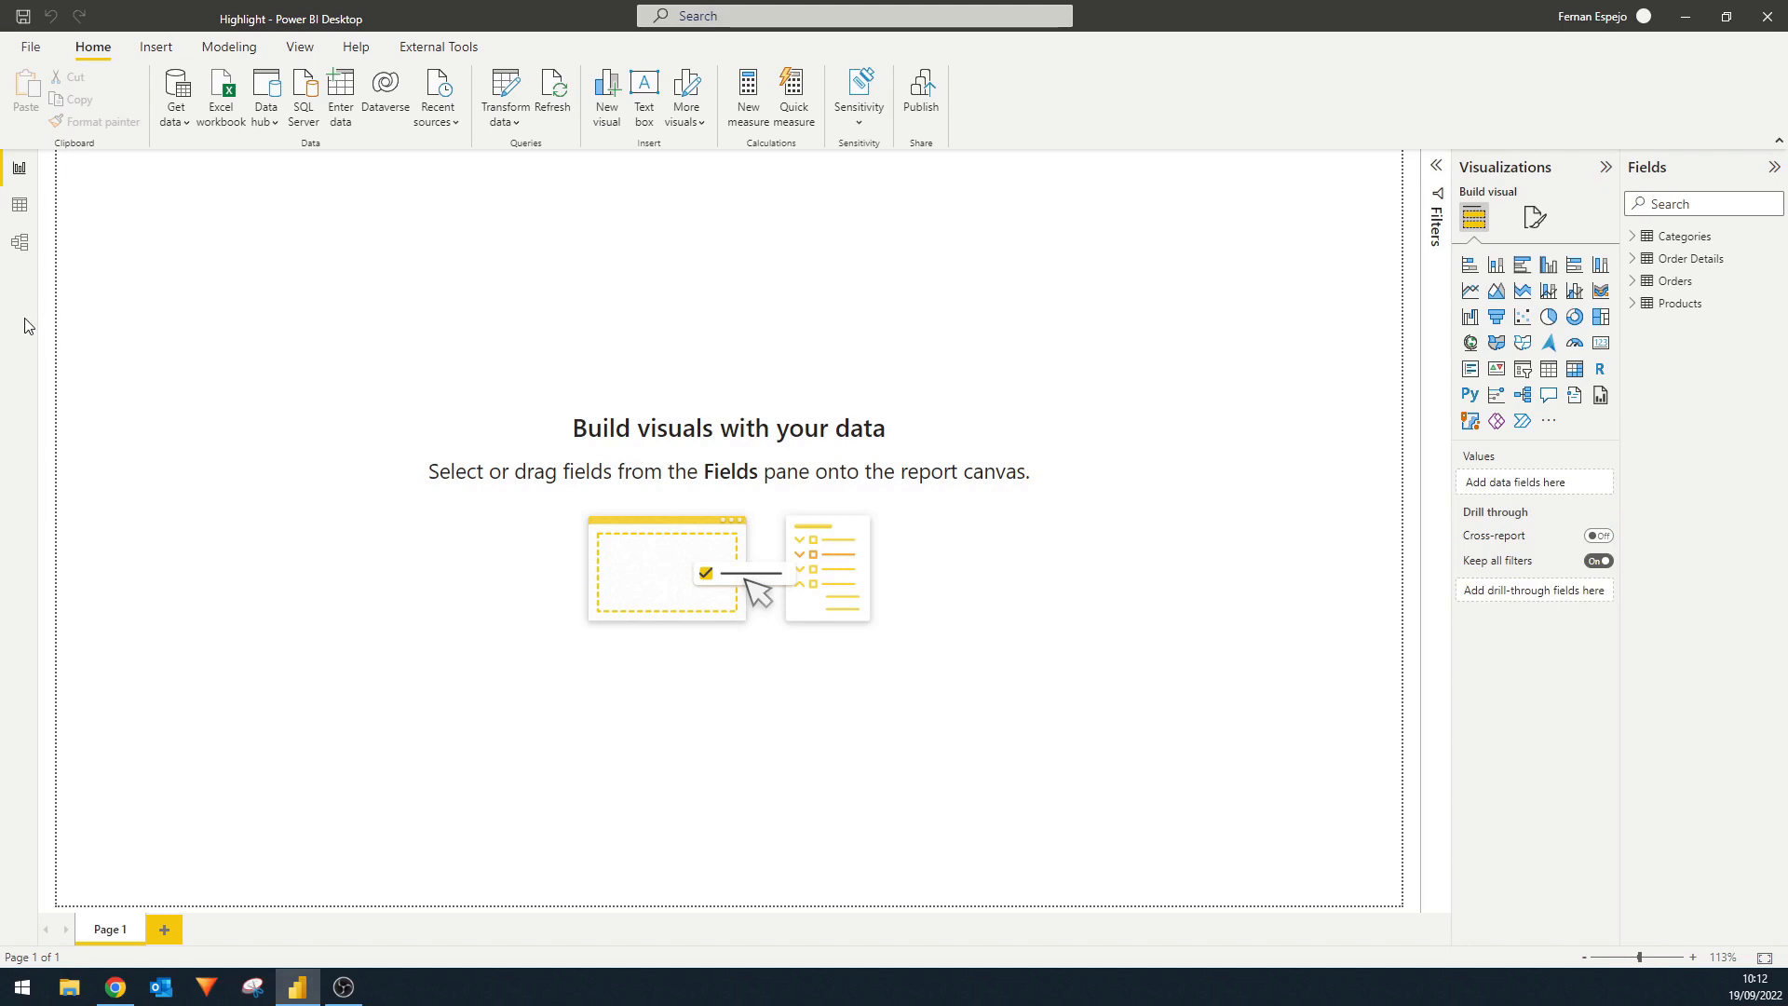
{"action": "mouse_move", "coordinate": [19, 207]}
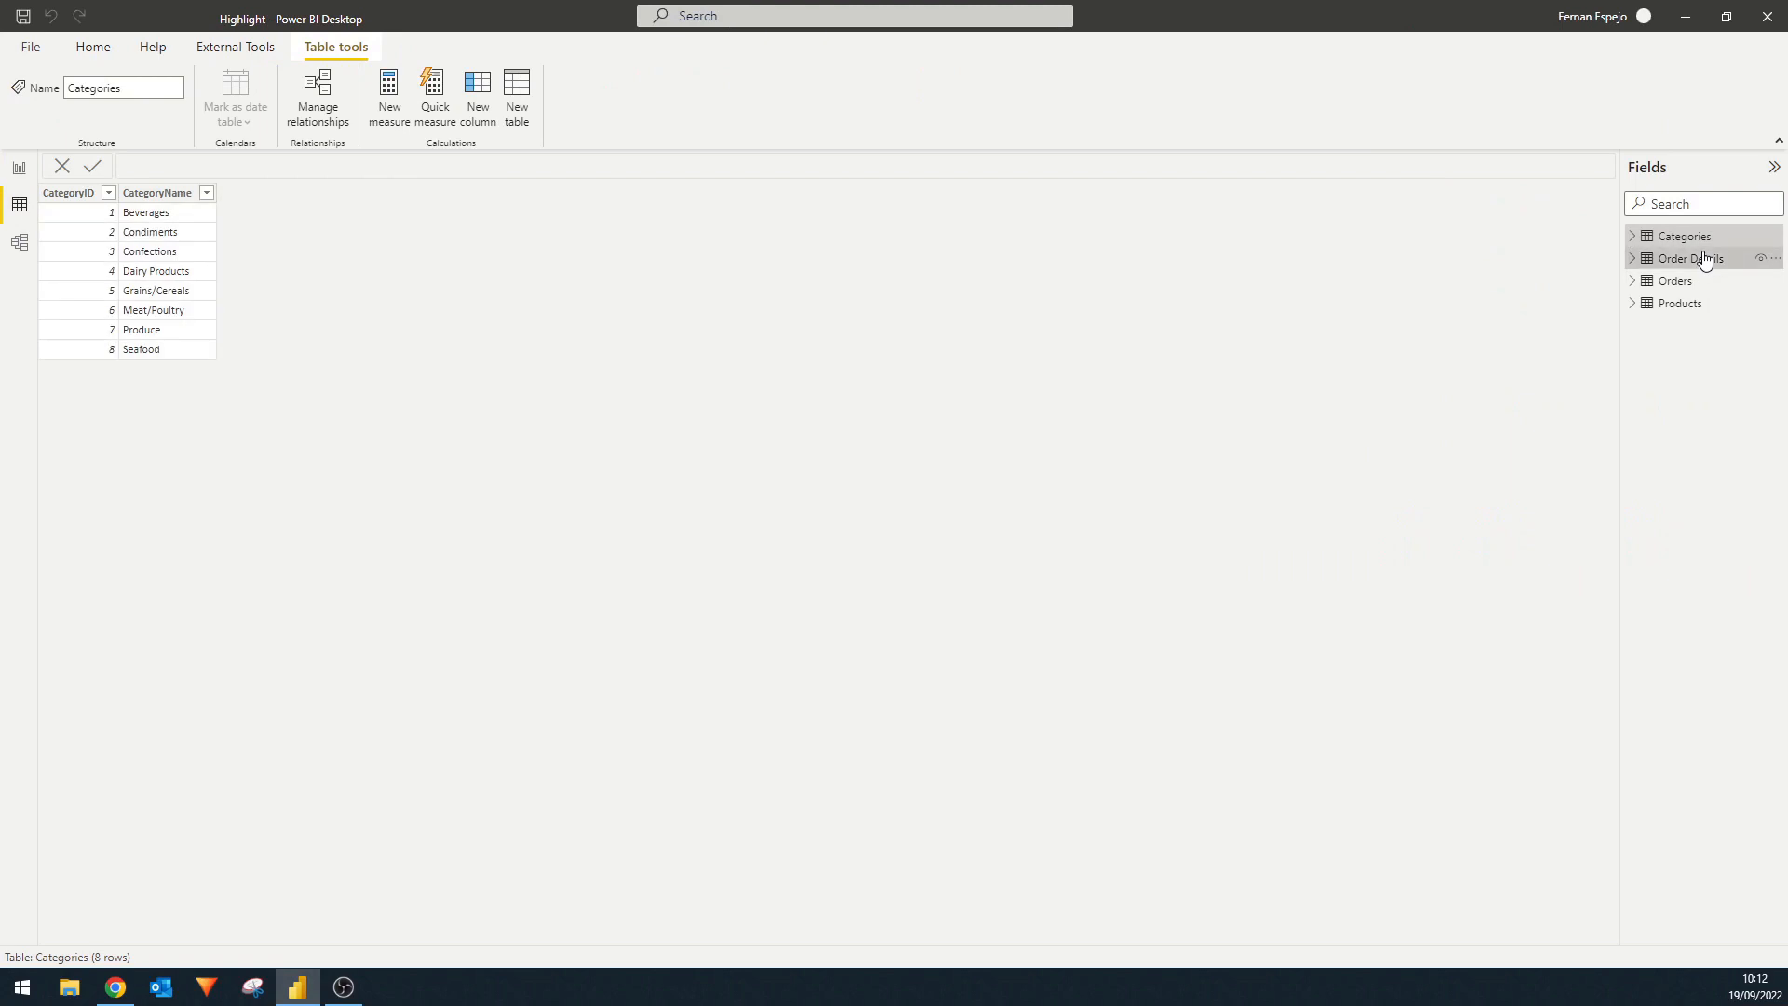
Show the rows of the Order Details table in Data view.
{"action": "left_click", "coordinate": [1688, 258]}
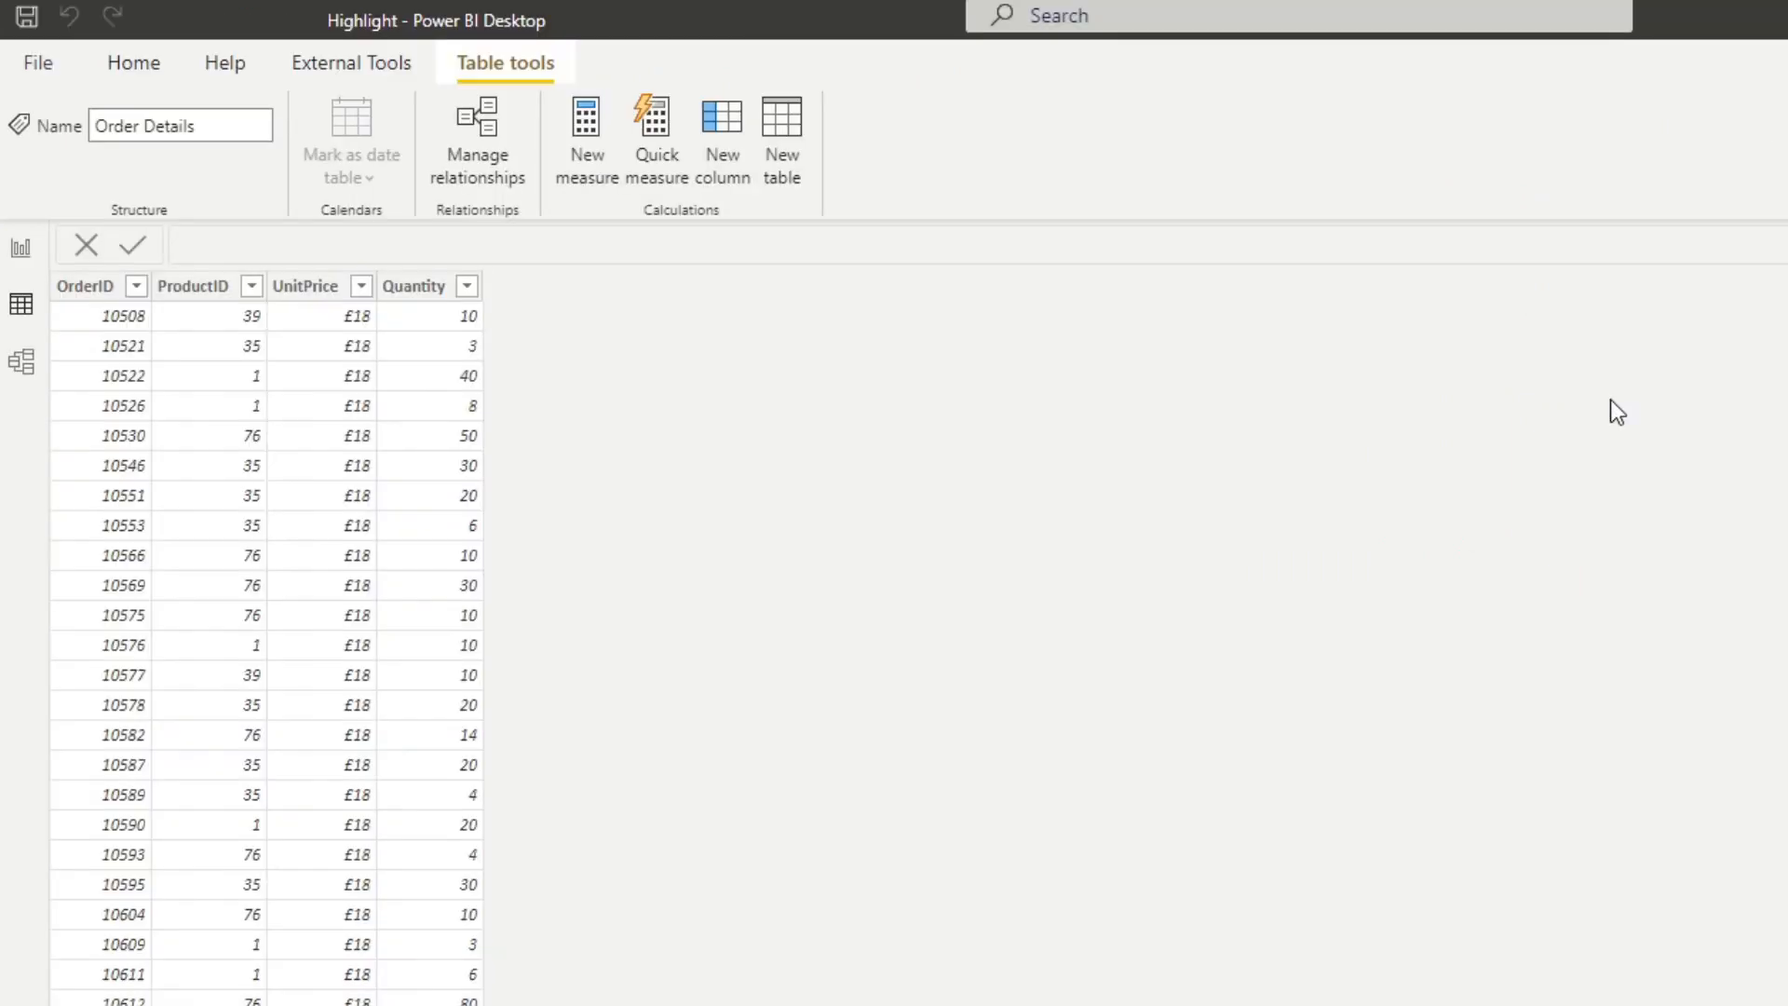
{"action": "mouse_move", "coordinate": [1105, 455]}
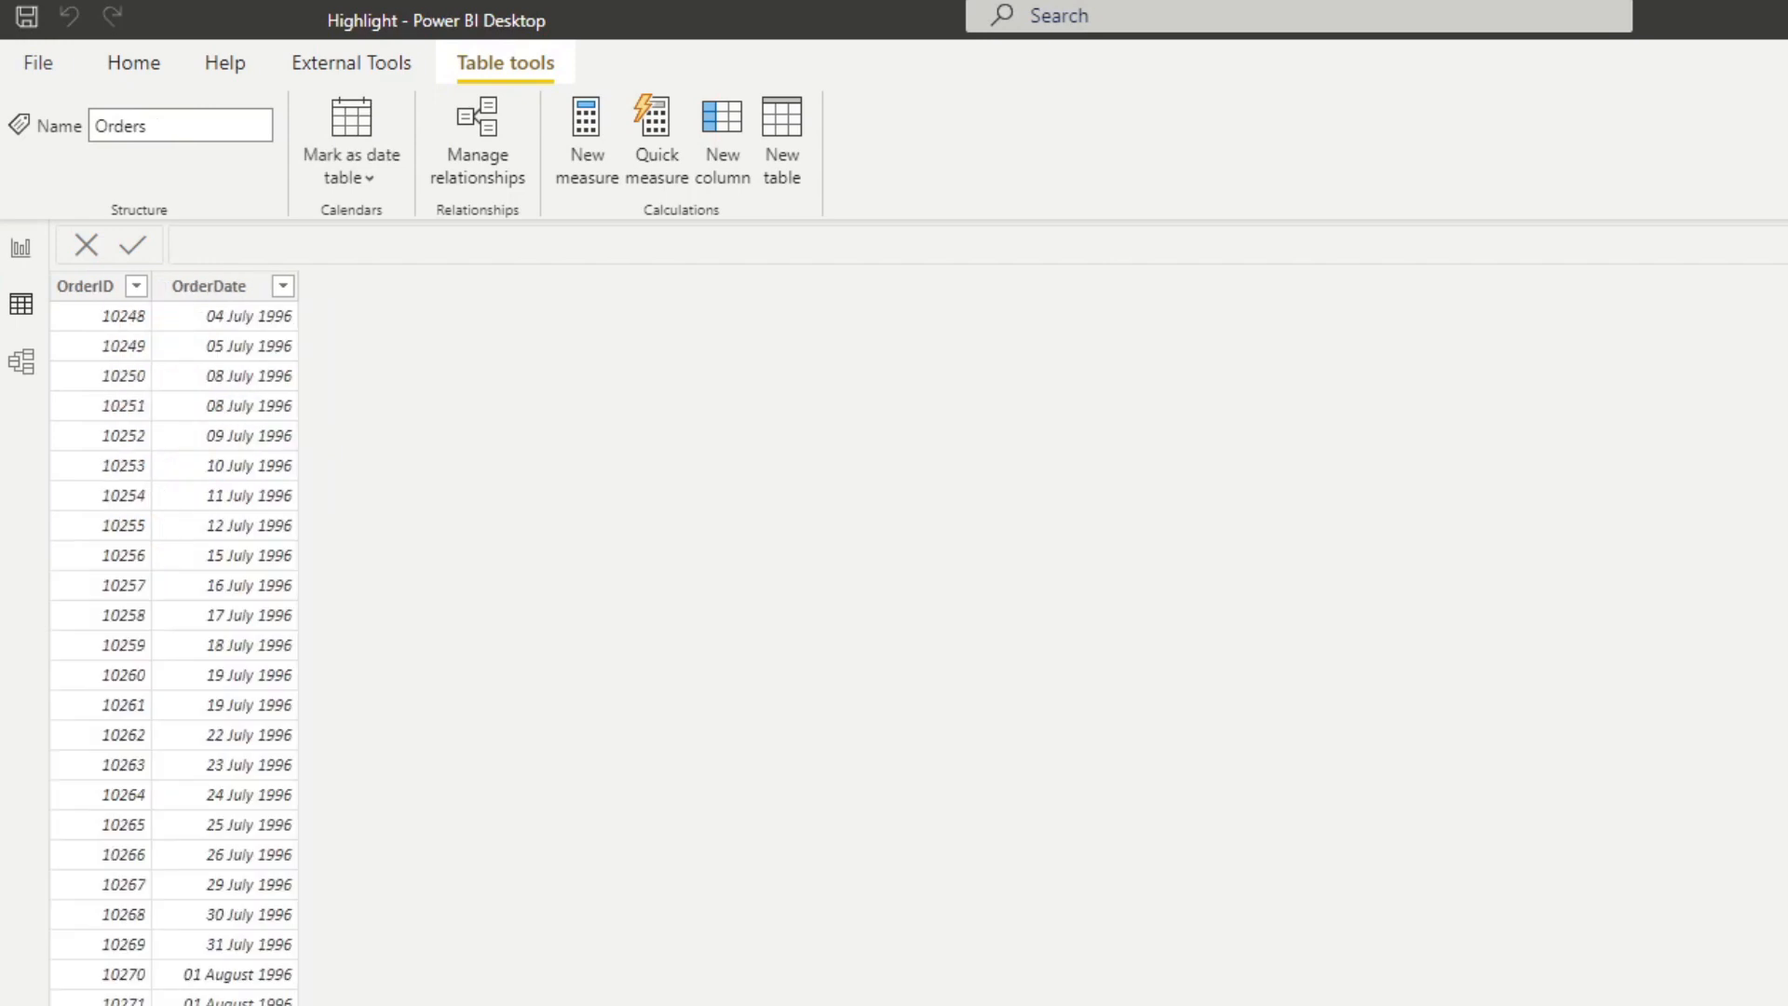
{"action": "mouse_move", "coordinate": [1047, 438]}
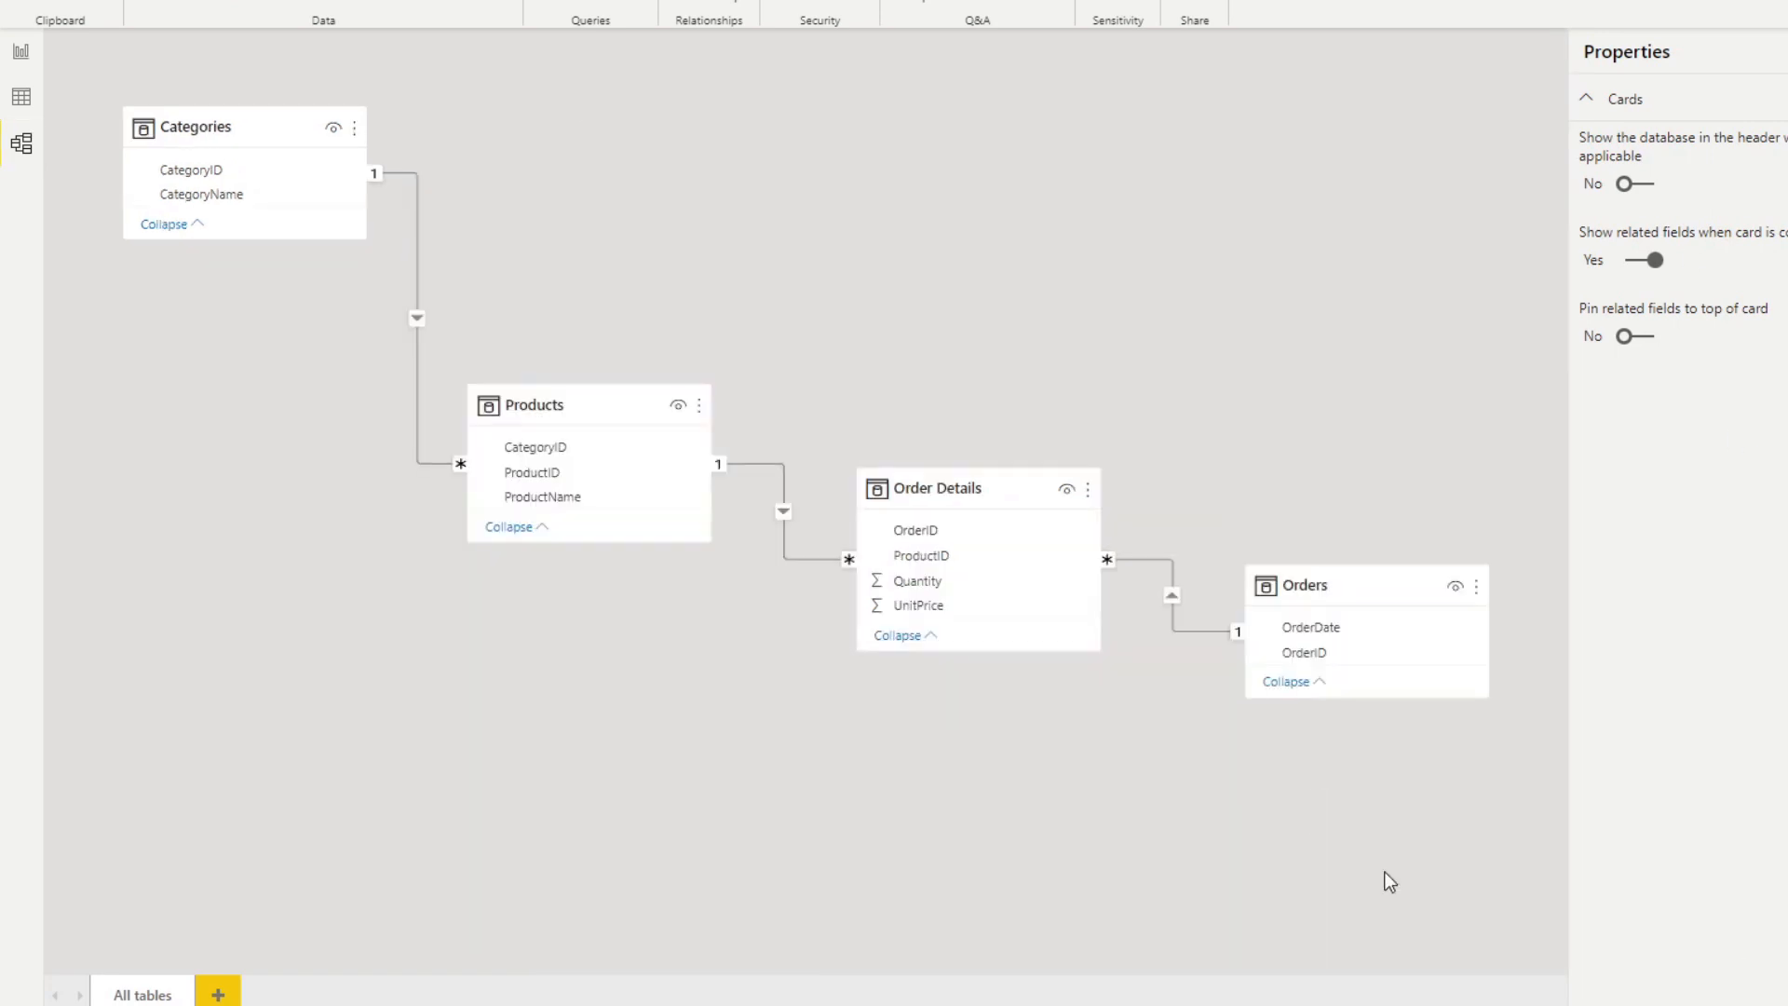
{"action": "mouse_move", "coordinate": [1166, 613]}
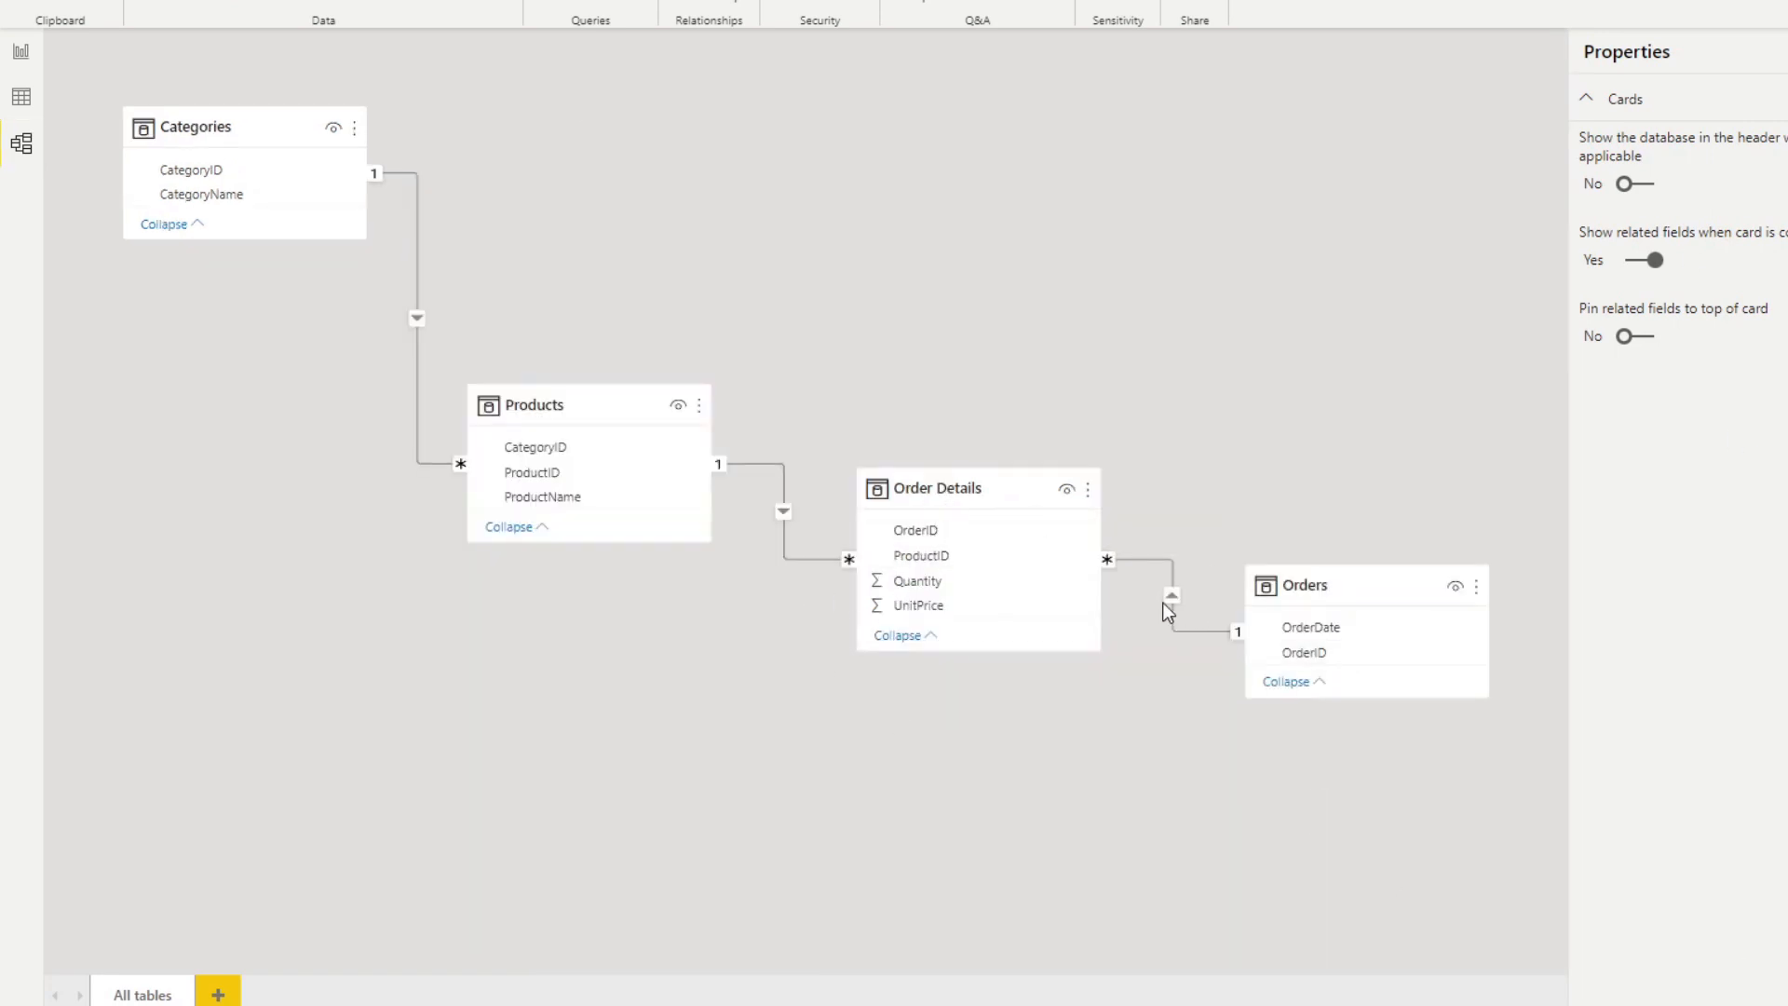
{"action": "mouse_move", "coordinate": [939, 488]}
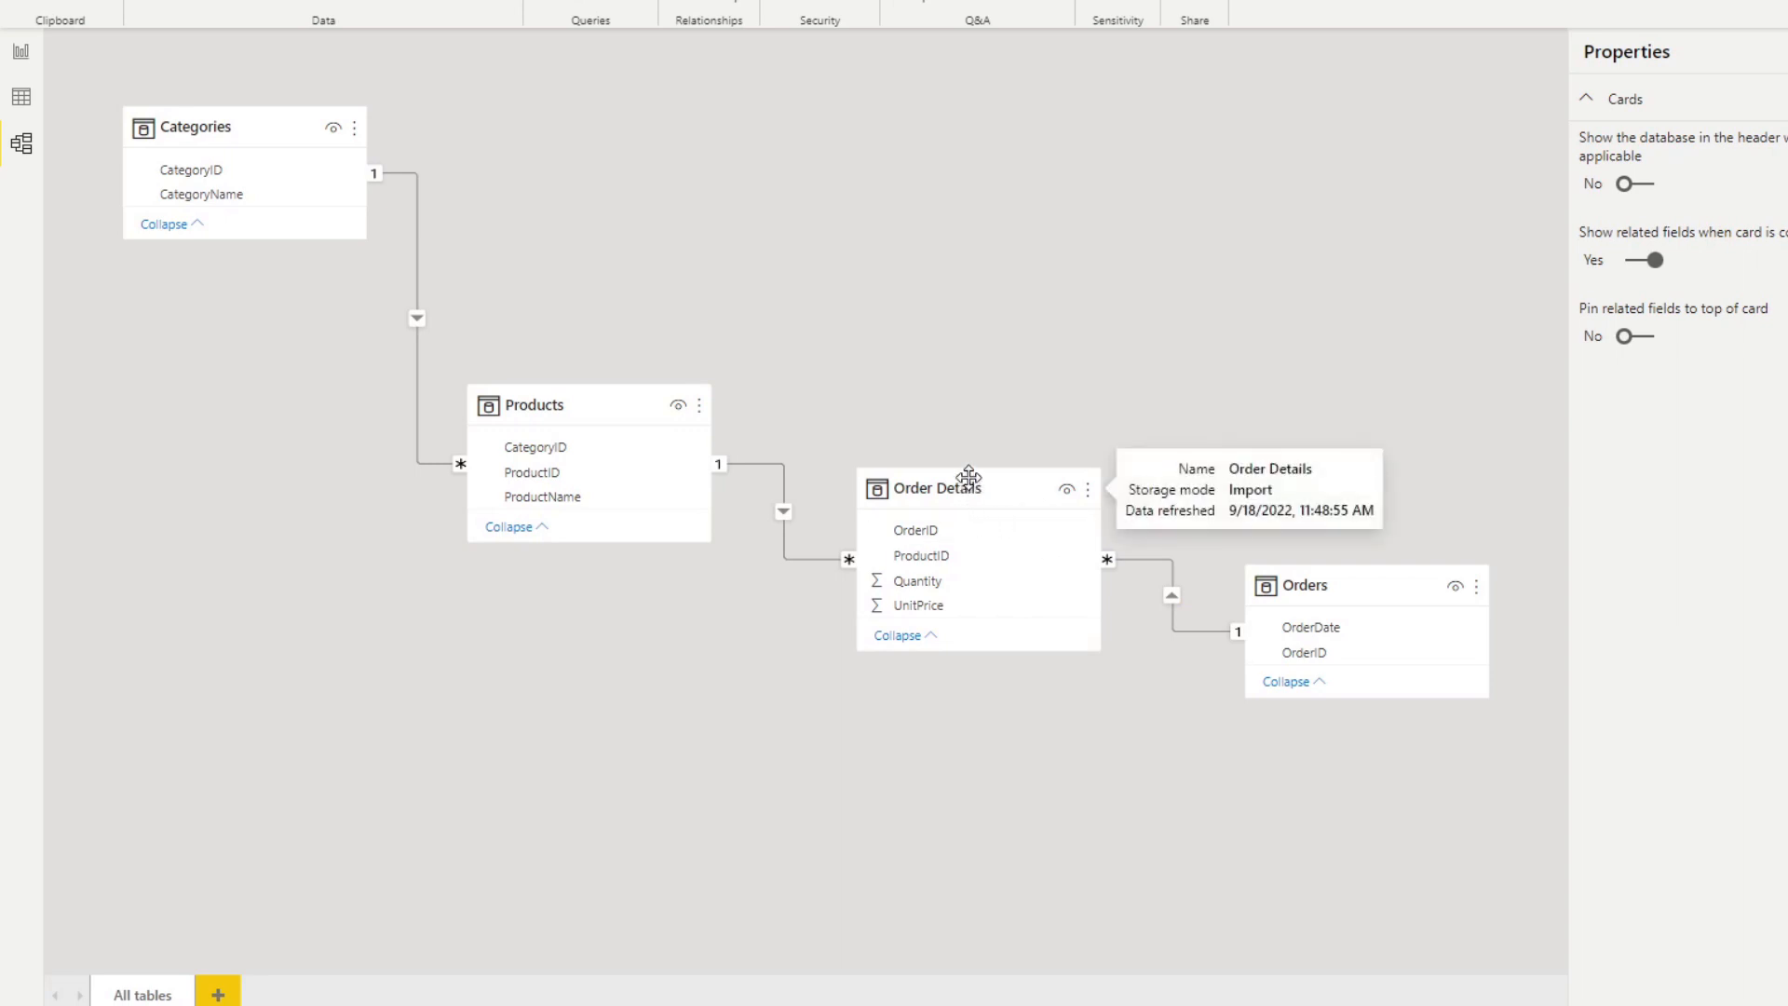
{"action": "mouse_move", "coordinate": [300, 140]}
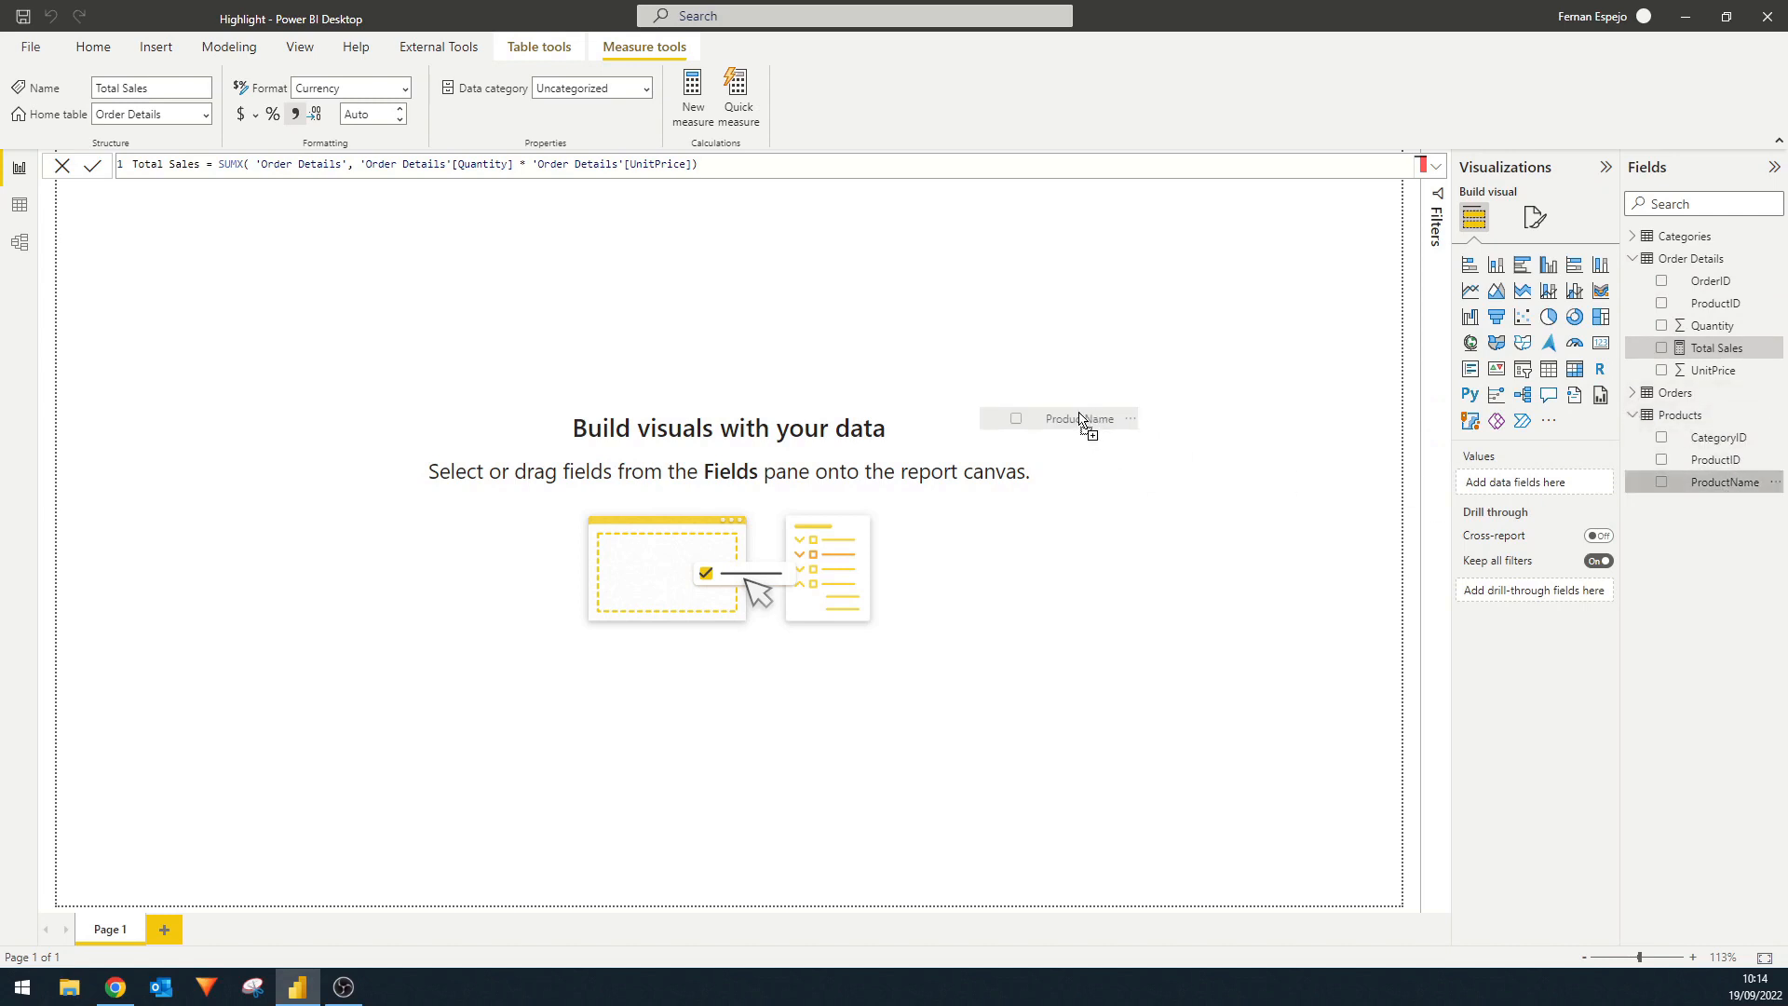
Drop ProductName from Products onto the report canvas to start the table.
{"action": "left_click", "coordinate": [1662, 480]}
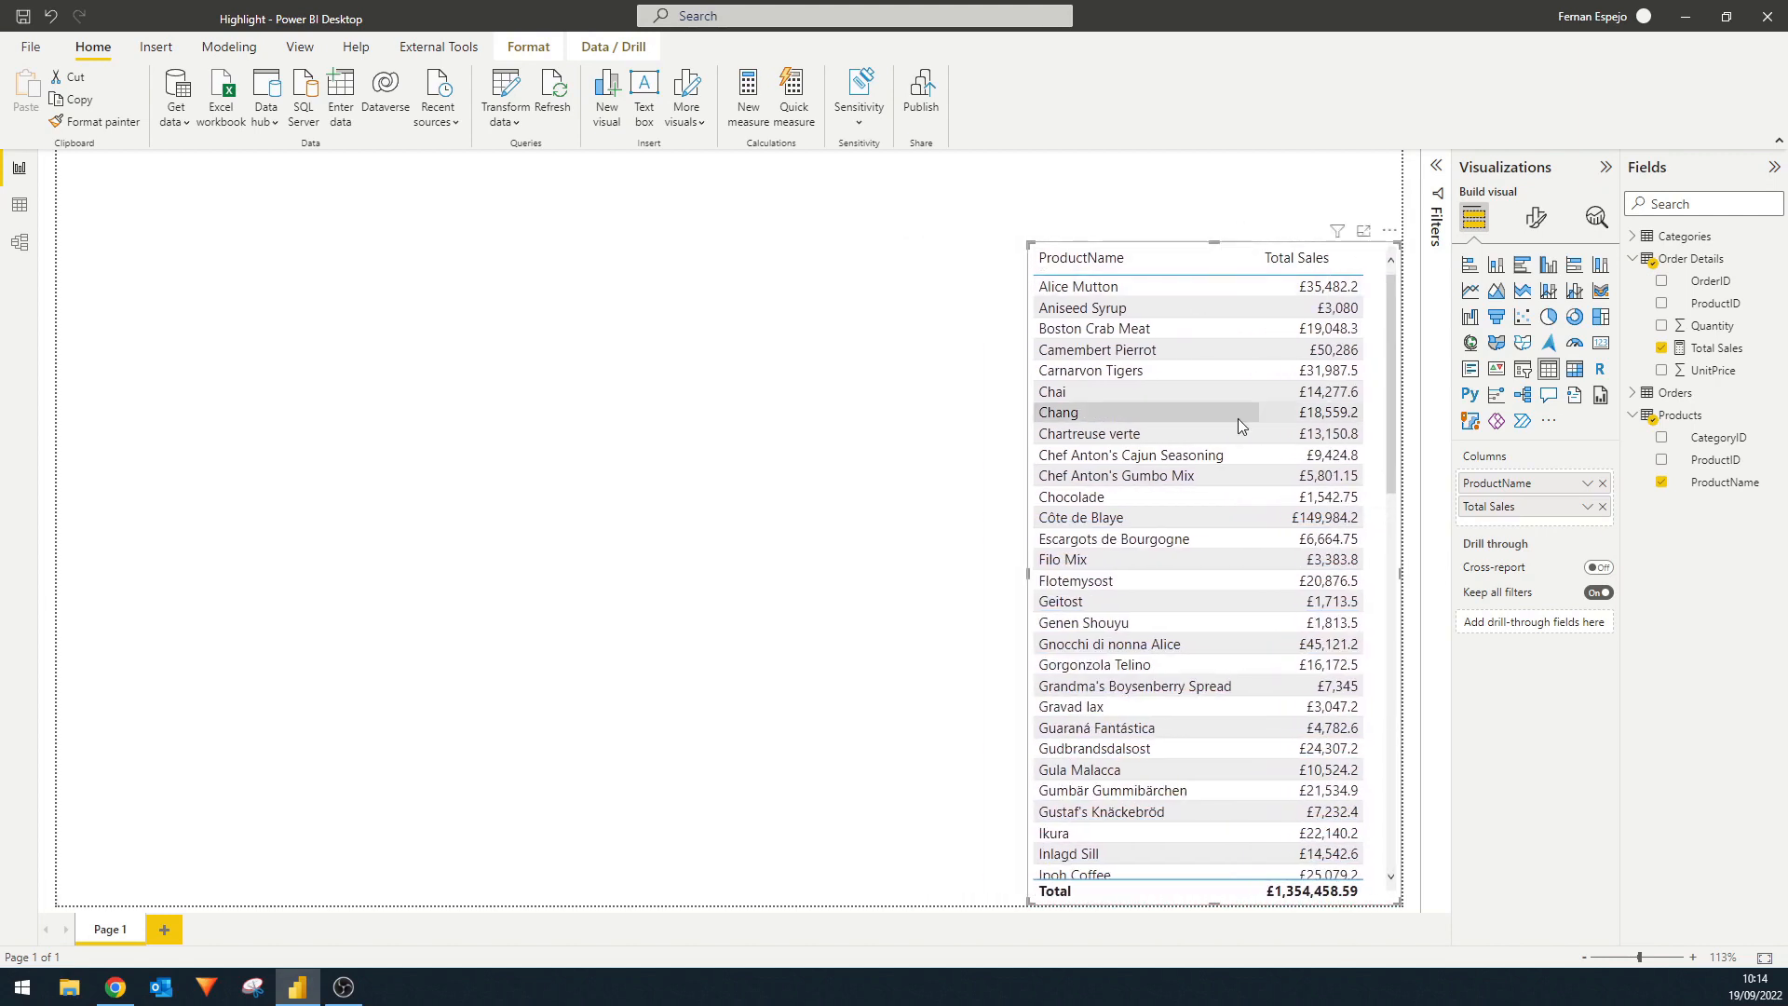
{"action": "mouse_move", "coordinate": [896, 263]}
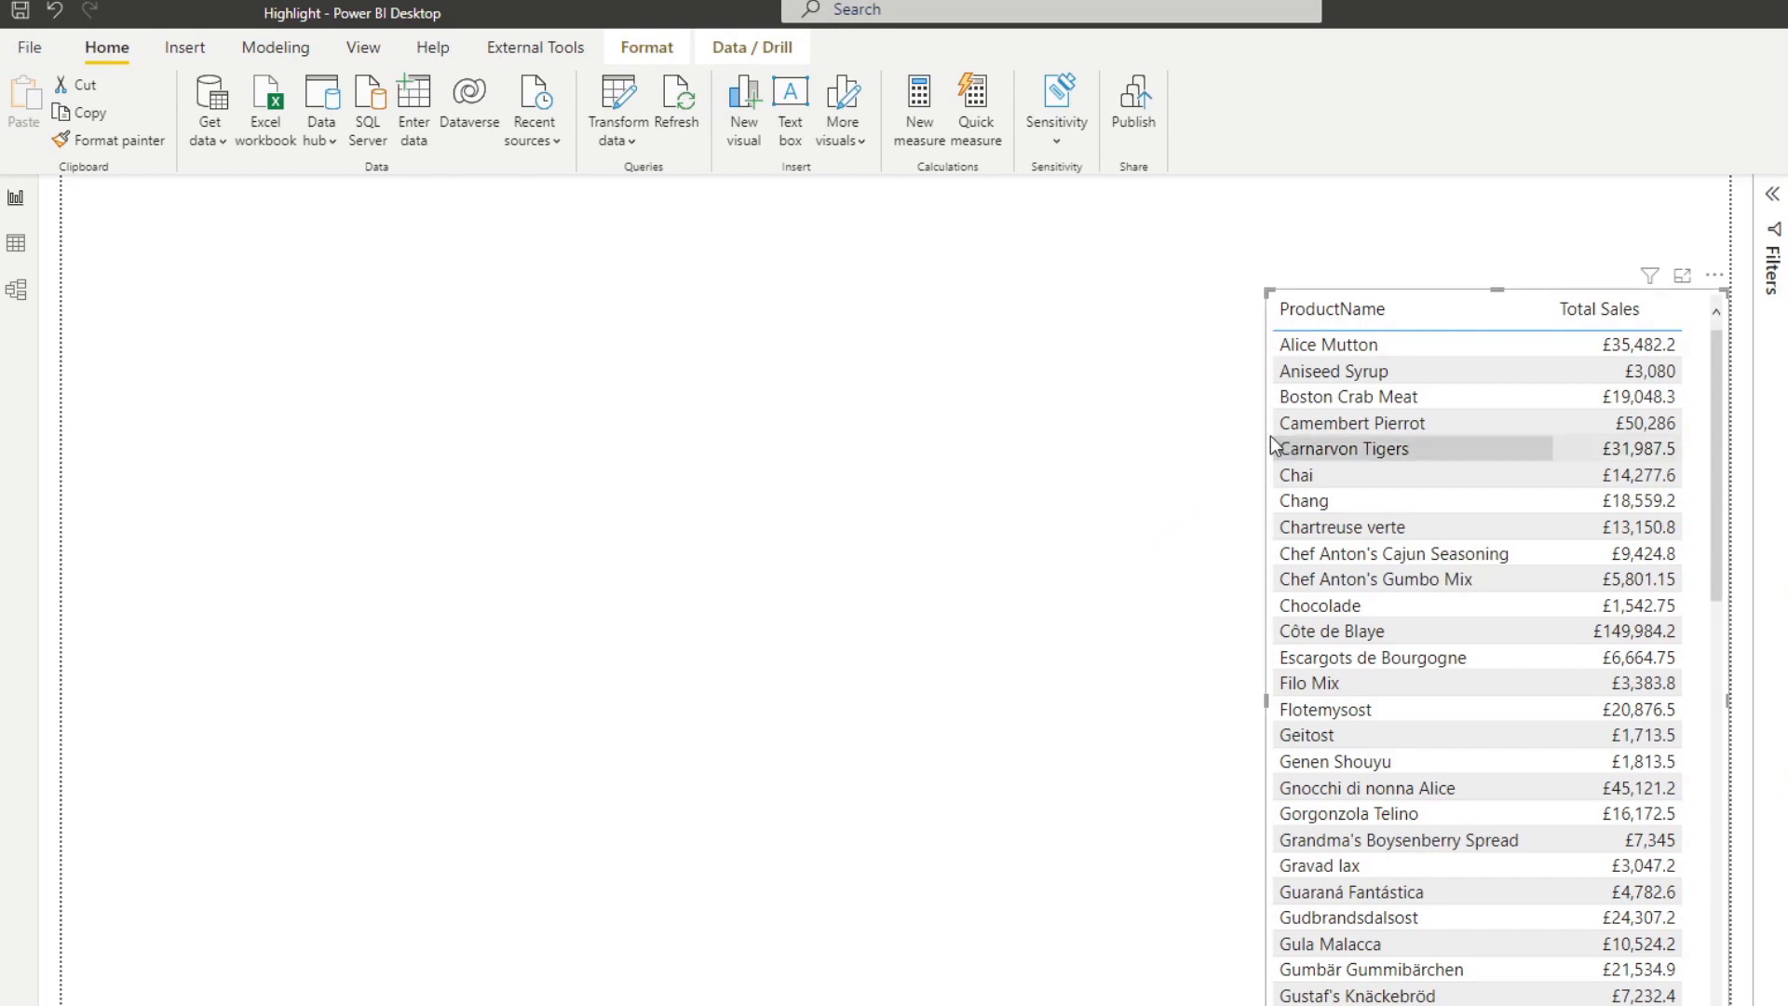
{"action": "mouse_move", "coordinate": [274, 48]}
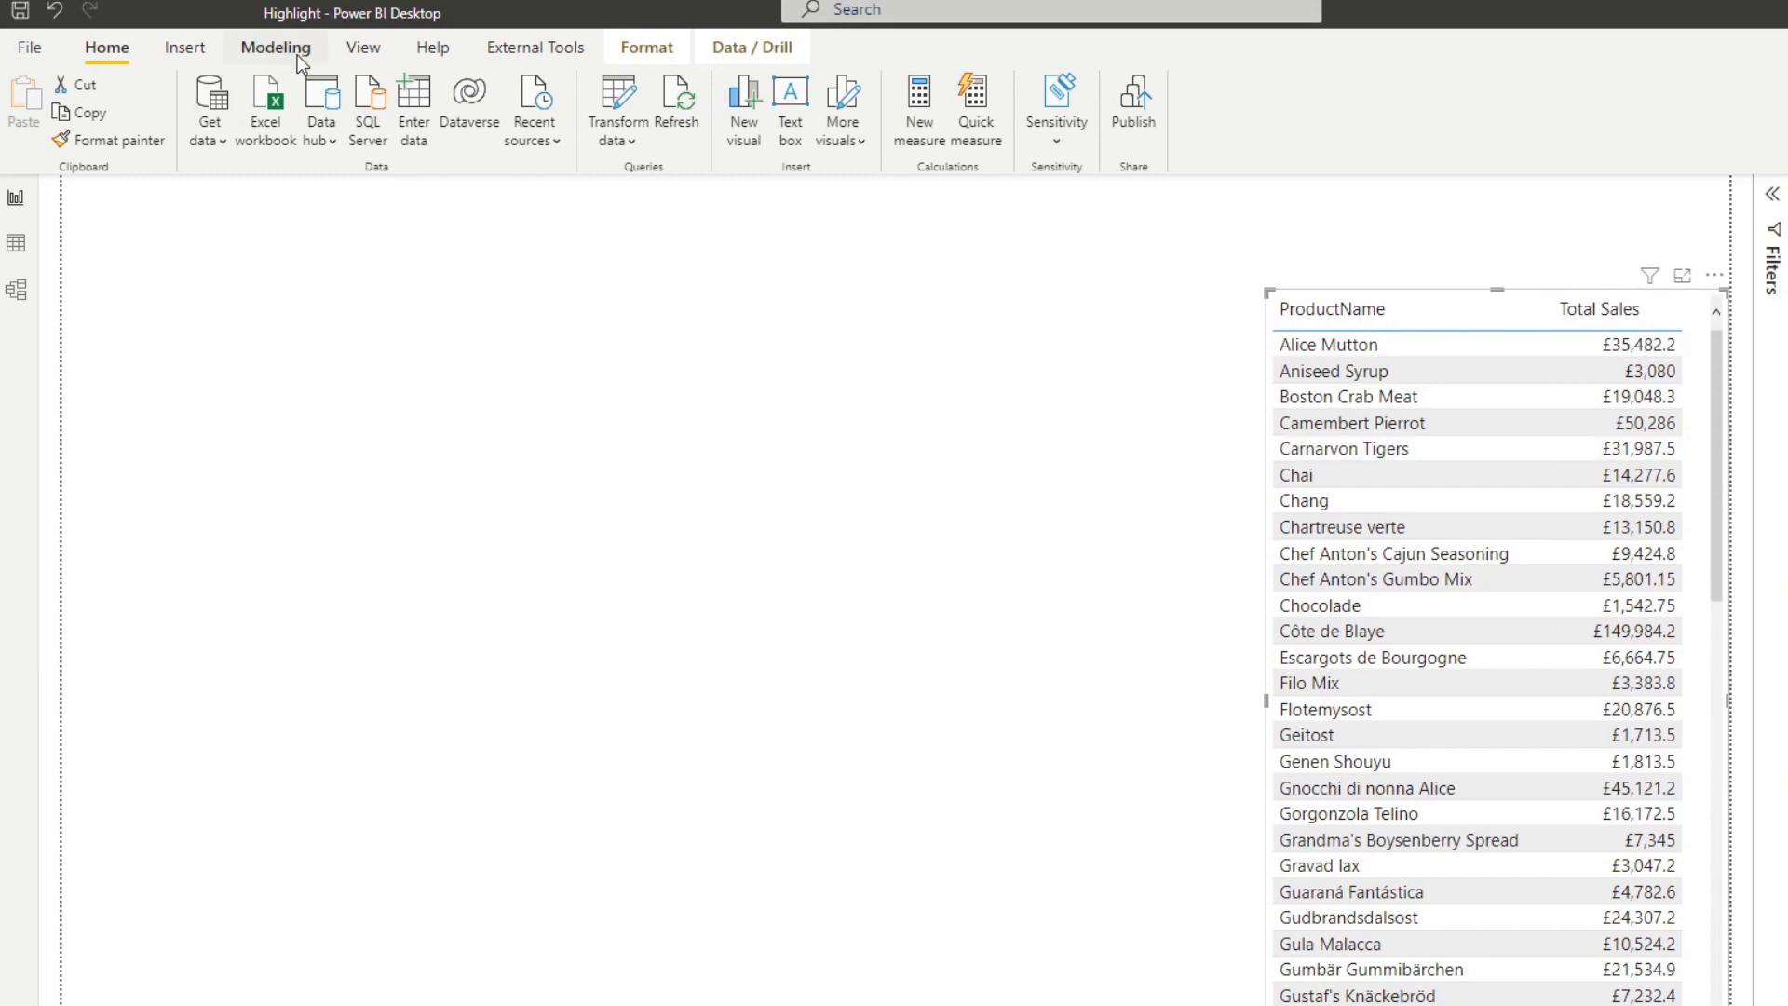
Create a numeric range parameter named Target Sales with minimum 1000 via Modeling > New parameter.
{"action": "left_click", "coordinate": [275, 47]}
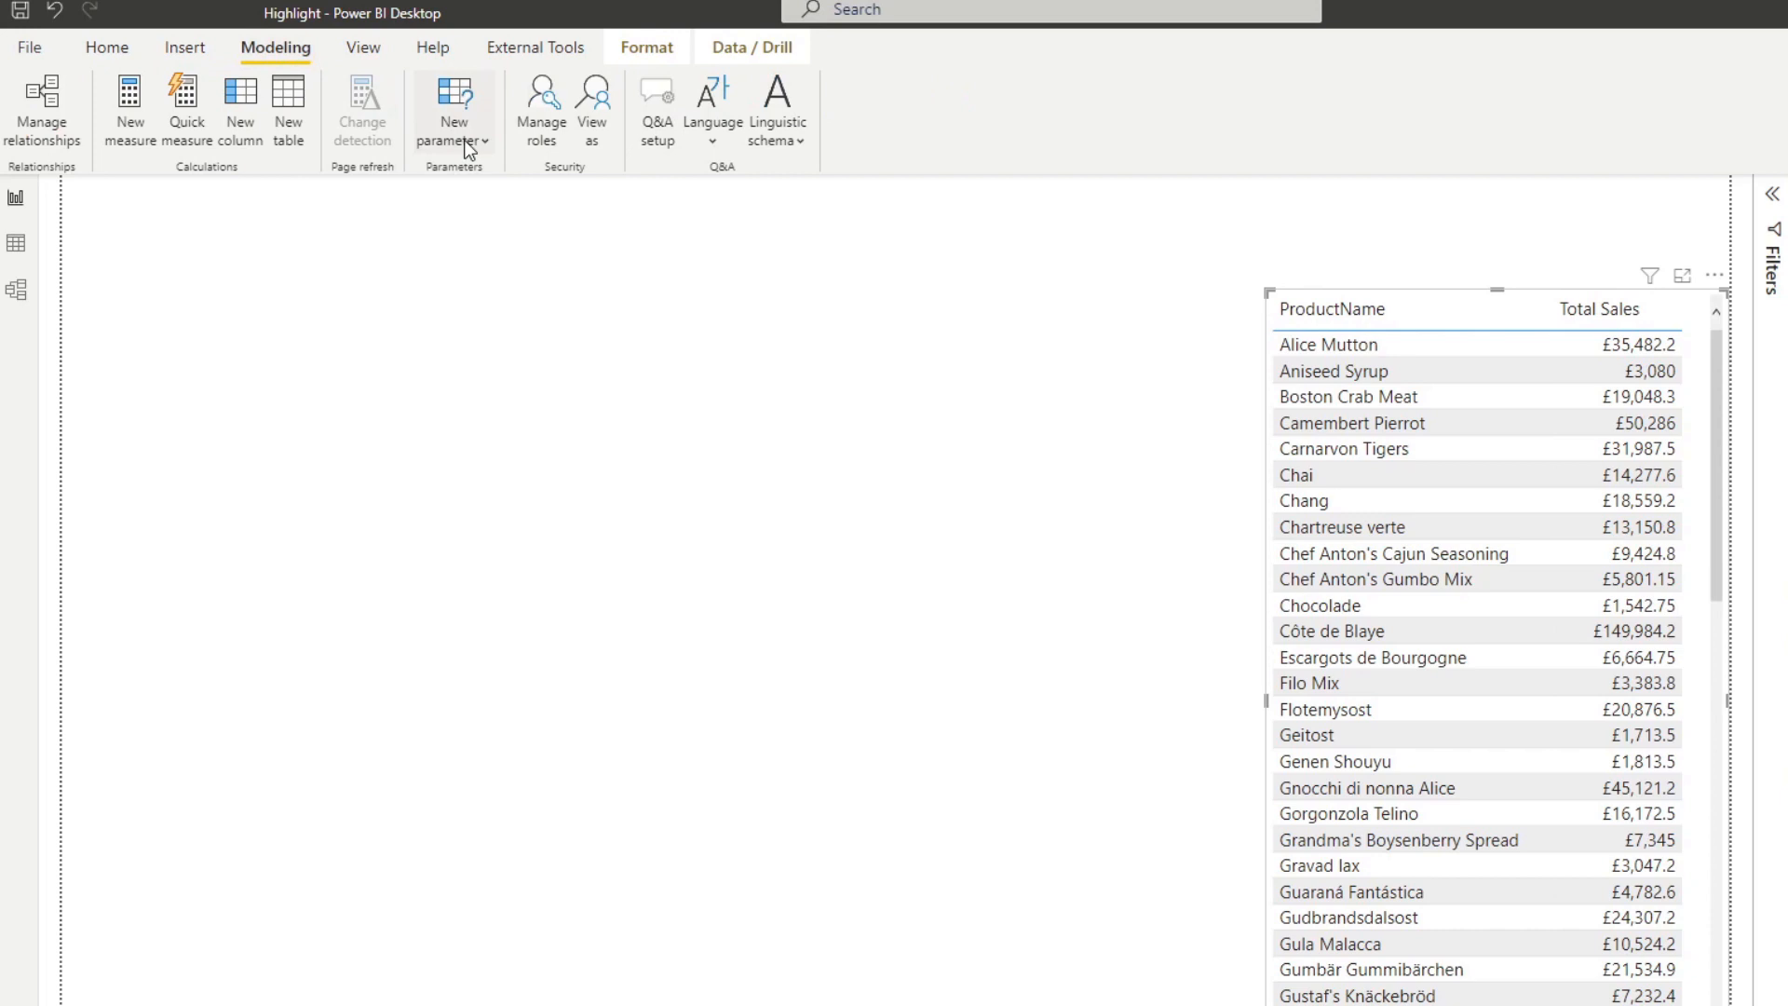
{"action": "left_click", "coordinate": [455, 108]}
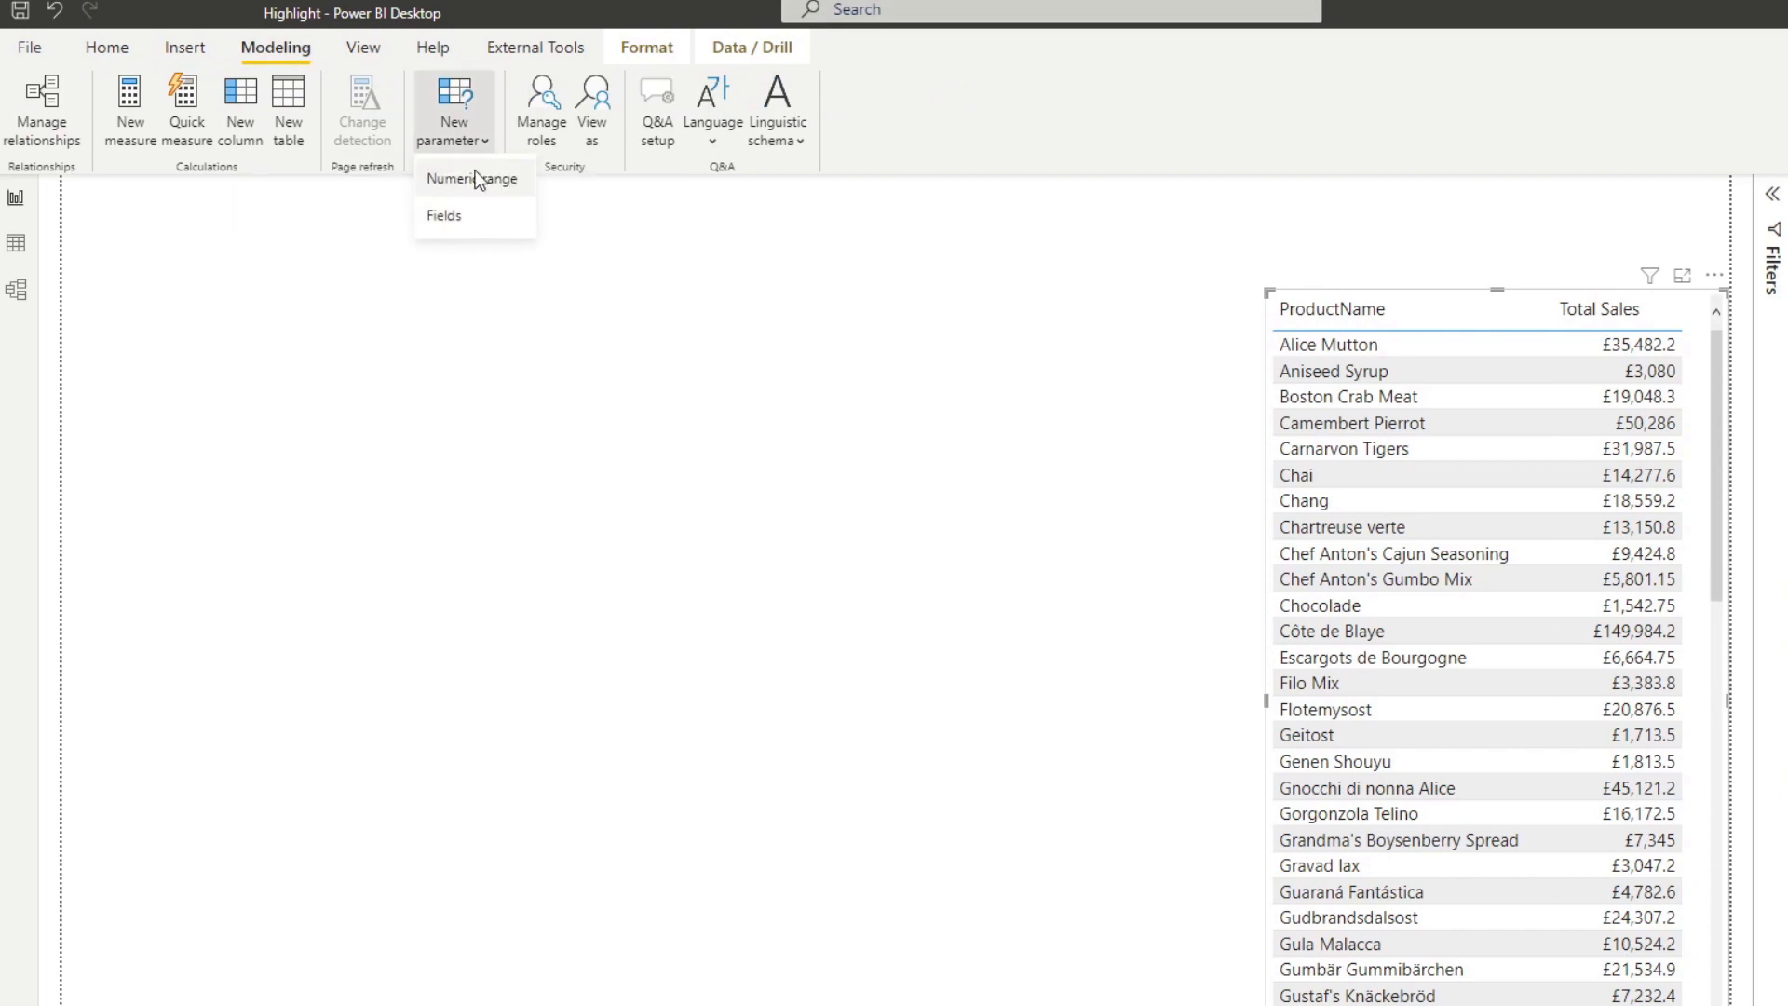
{"action": "left_click", "coordinate": [471, 179]}
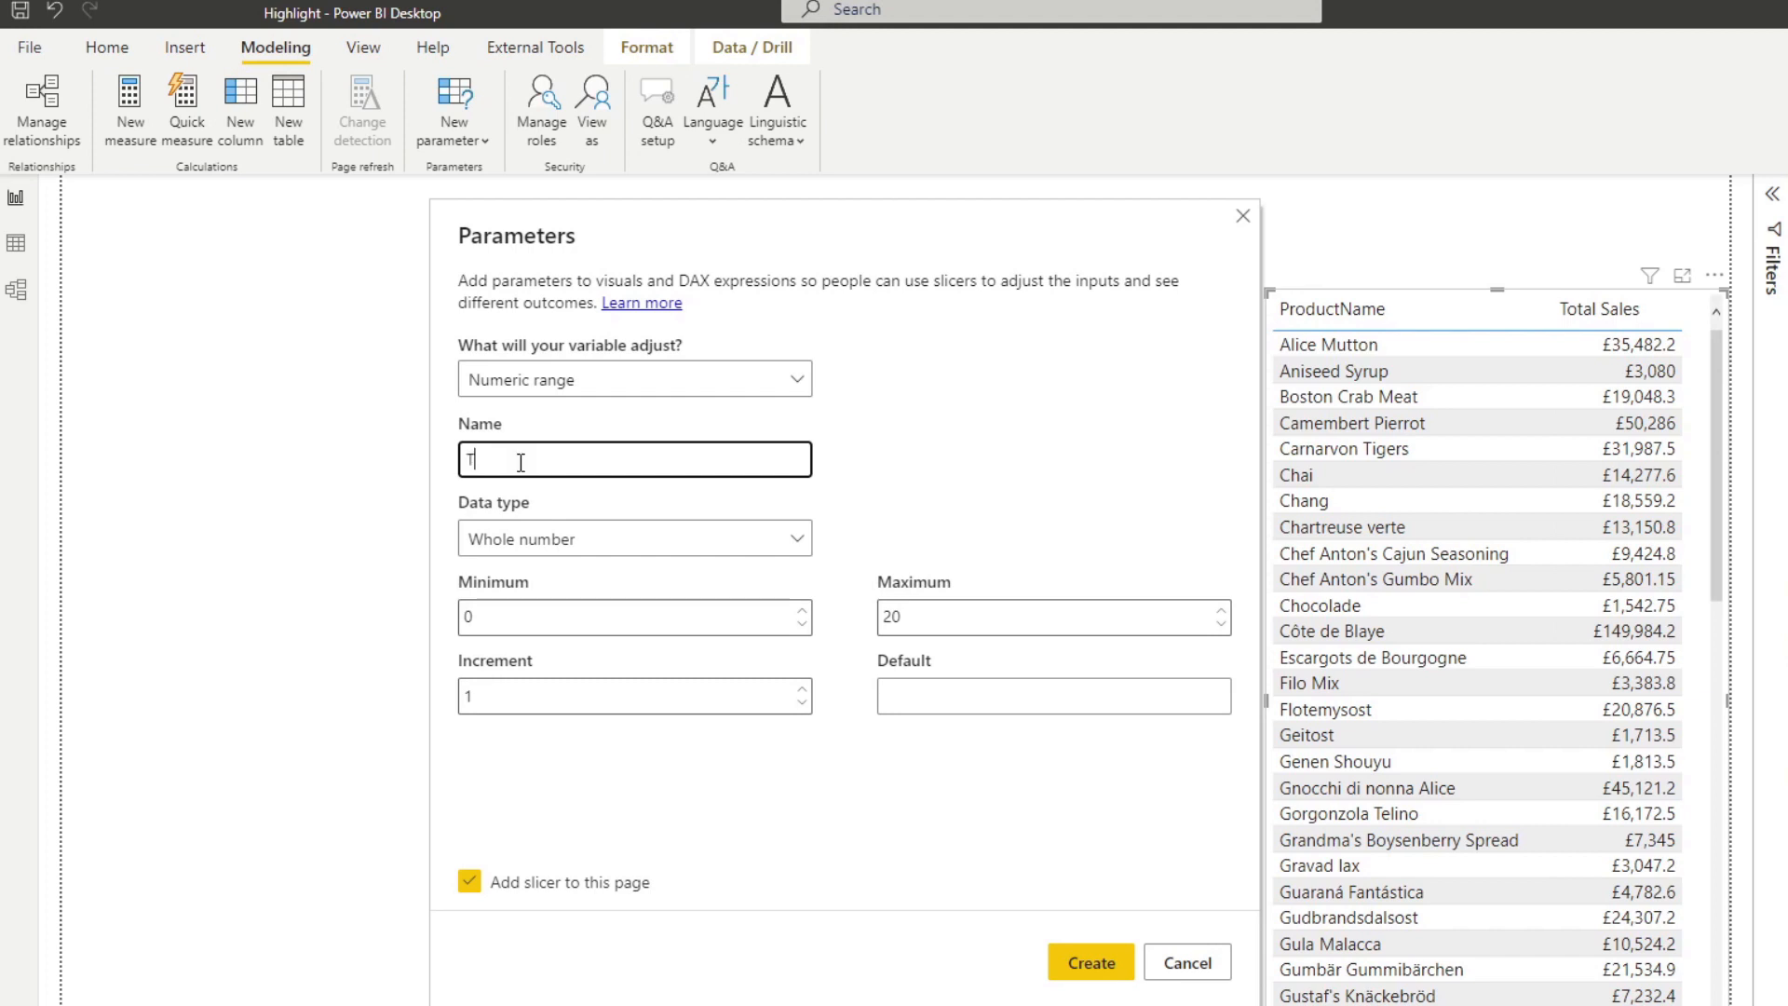
{"action": "type", "text": "Target Sales"}
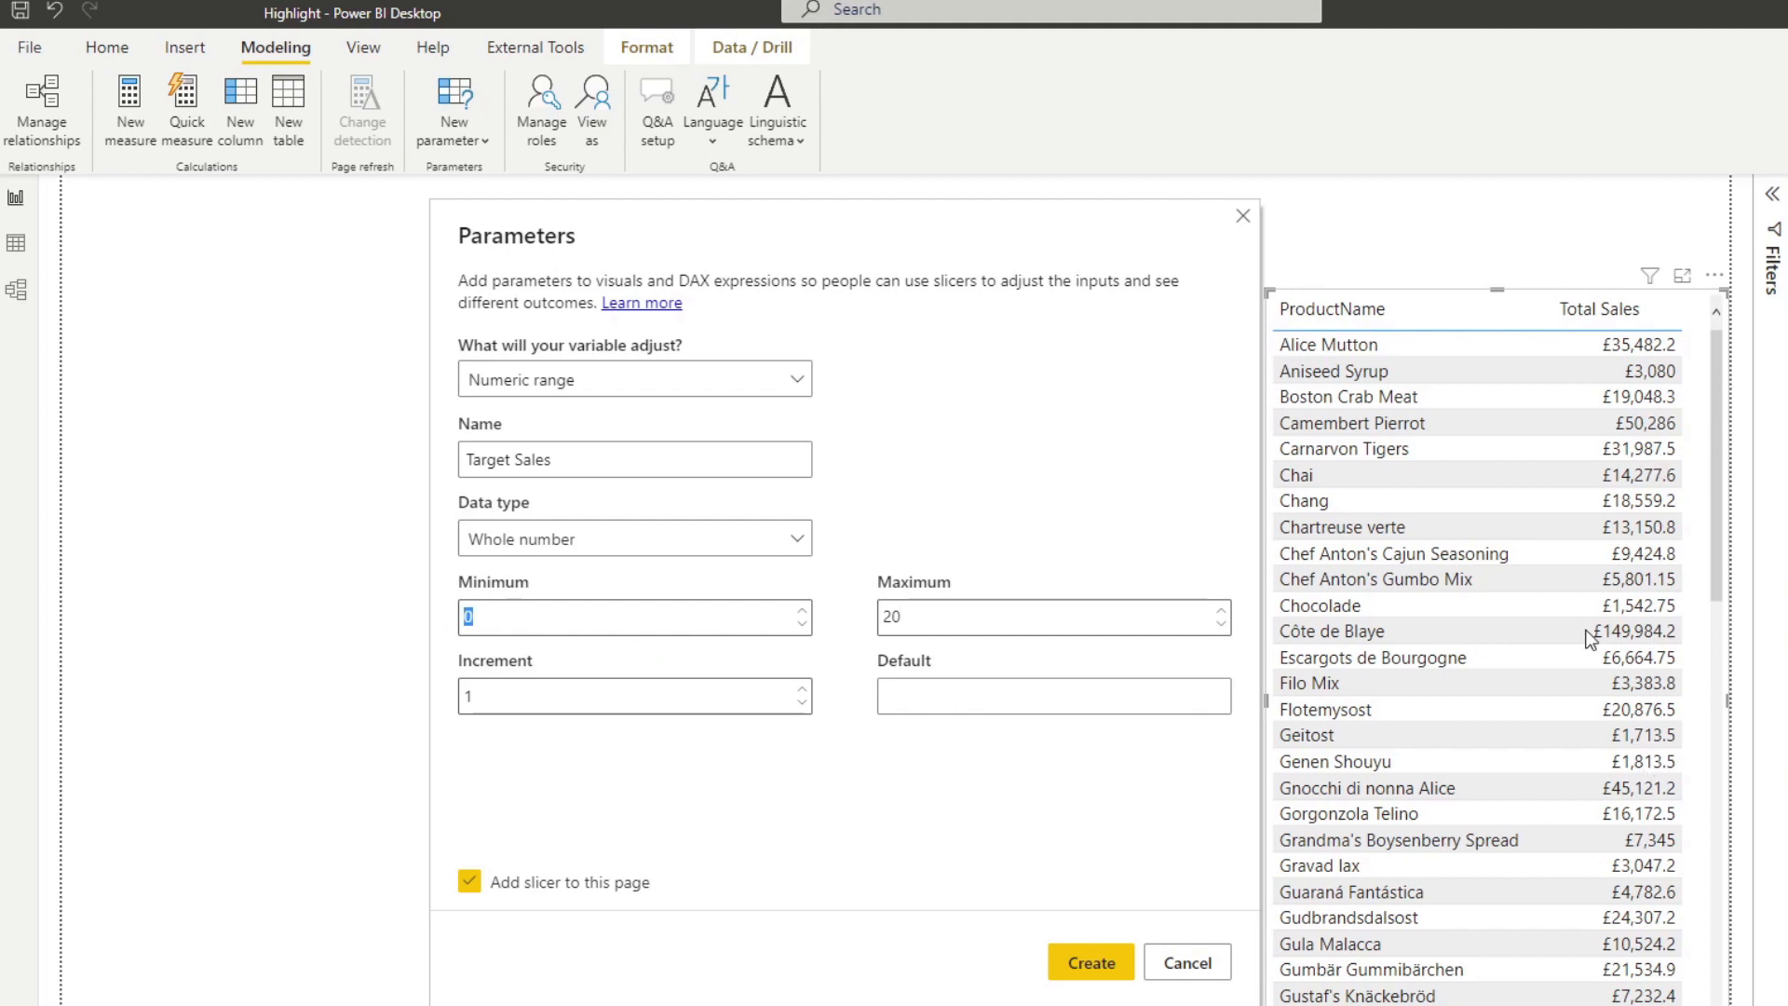
{"action": "mouse_move", "coordinate": [1008, 583]}
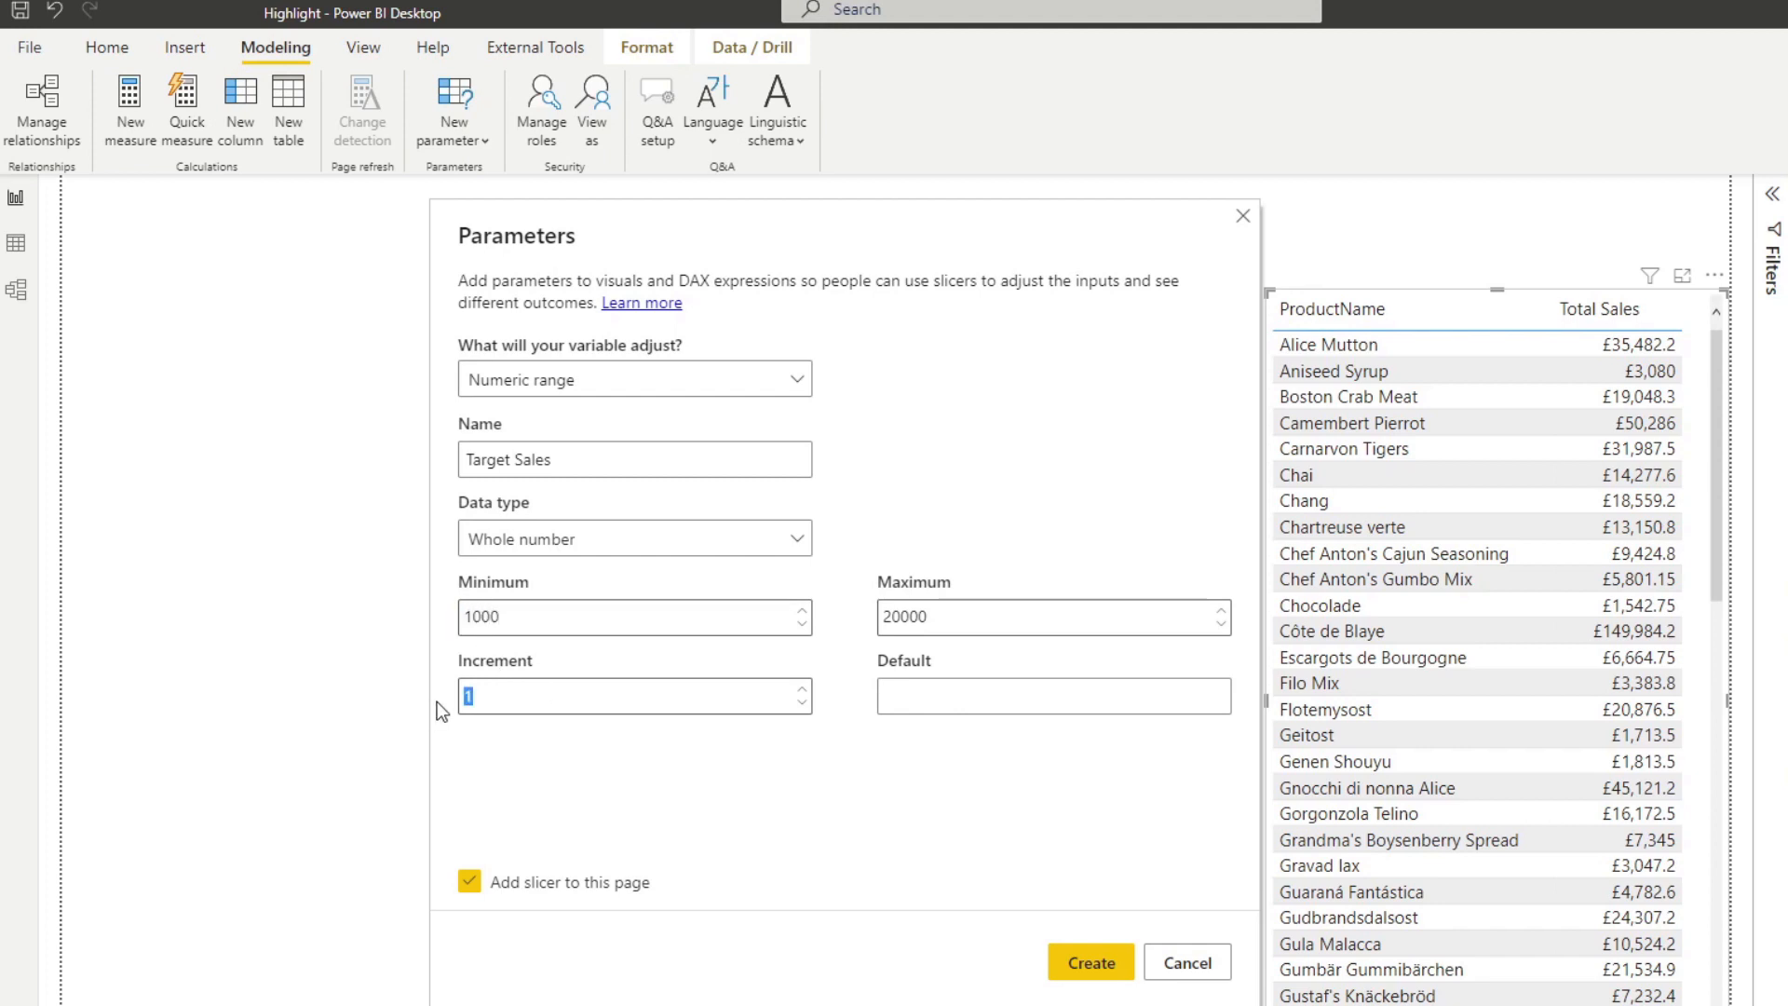
{"action": "type", "text": "1000"}
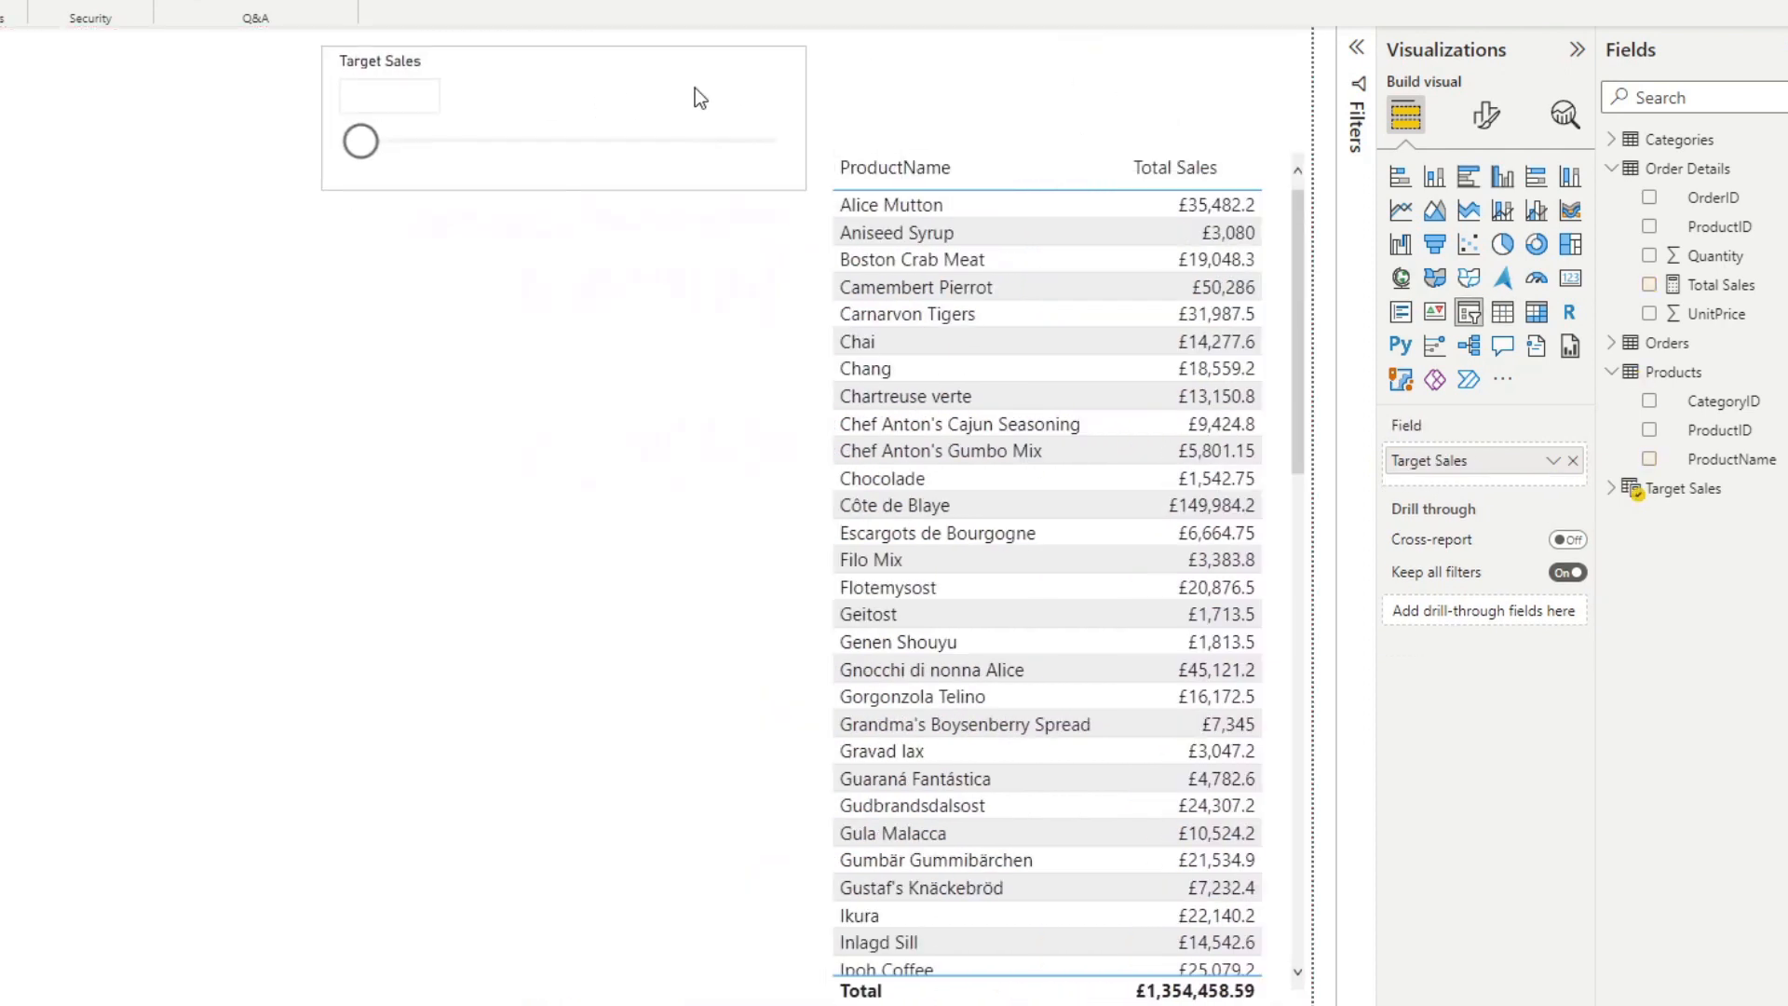
Drag the Target Sales slicer through several values, leaving it at 96000, and expand the Target Sales table.
{"action": "left_click_drag", "start_coordinate": [360, 140], "coordinate": [708, 140]}
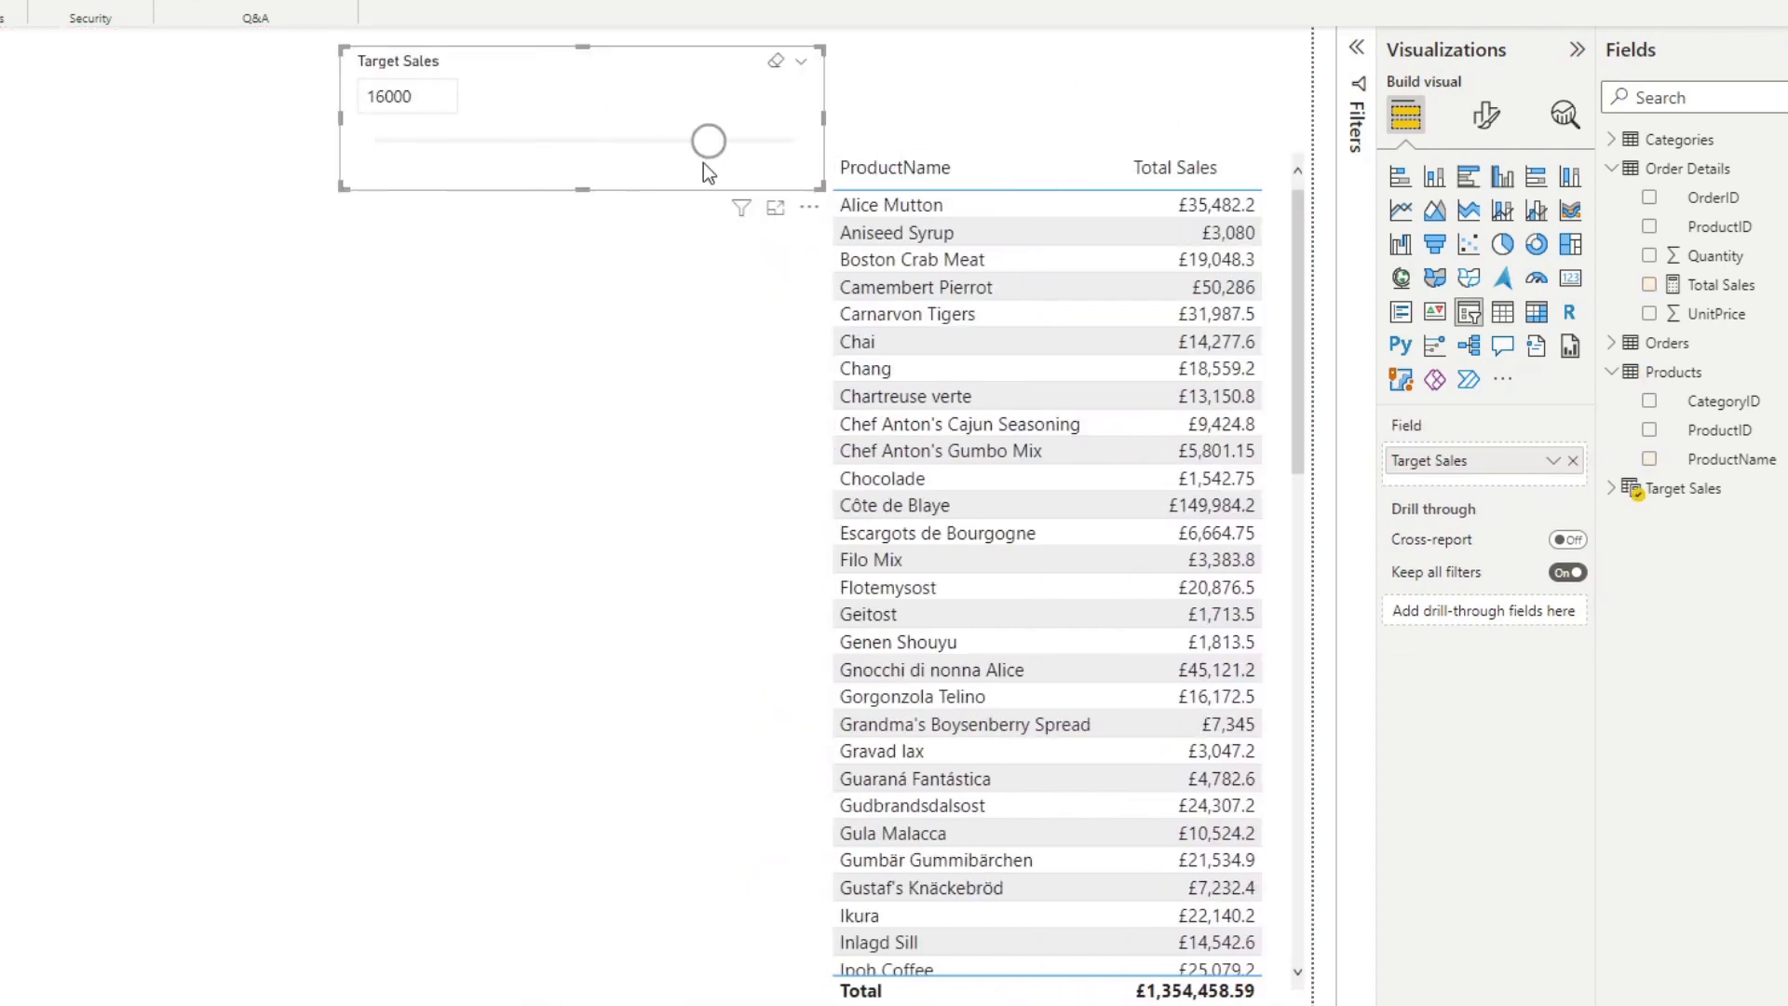
{"action": "left_click_drag", "start_coordinate": [708, 139], "coordinate": [774, 139]}
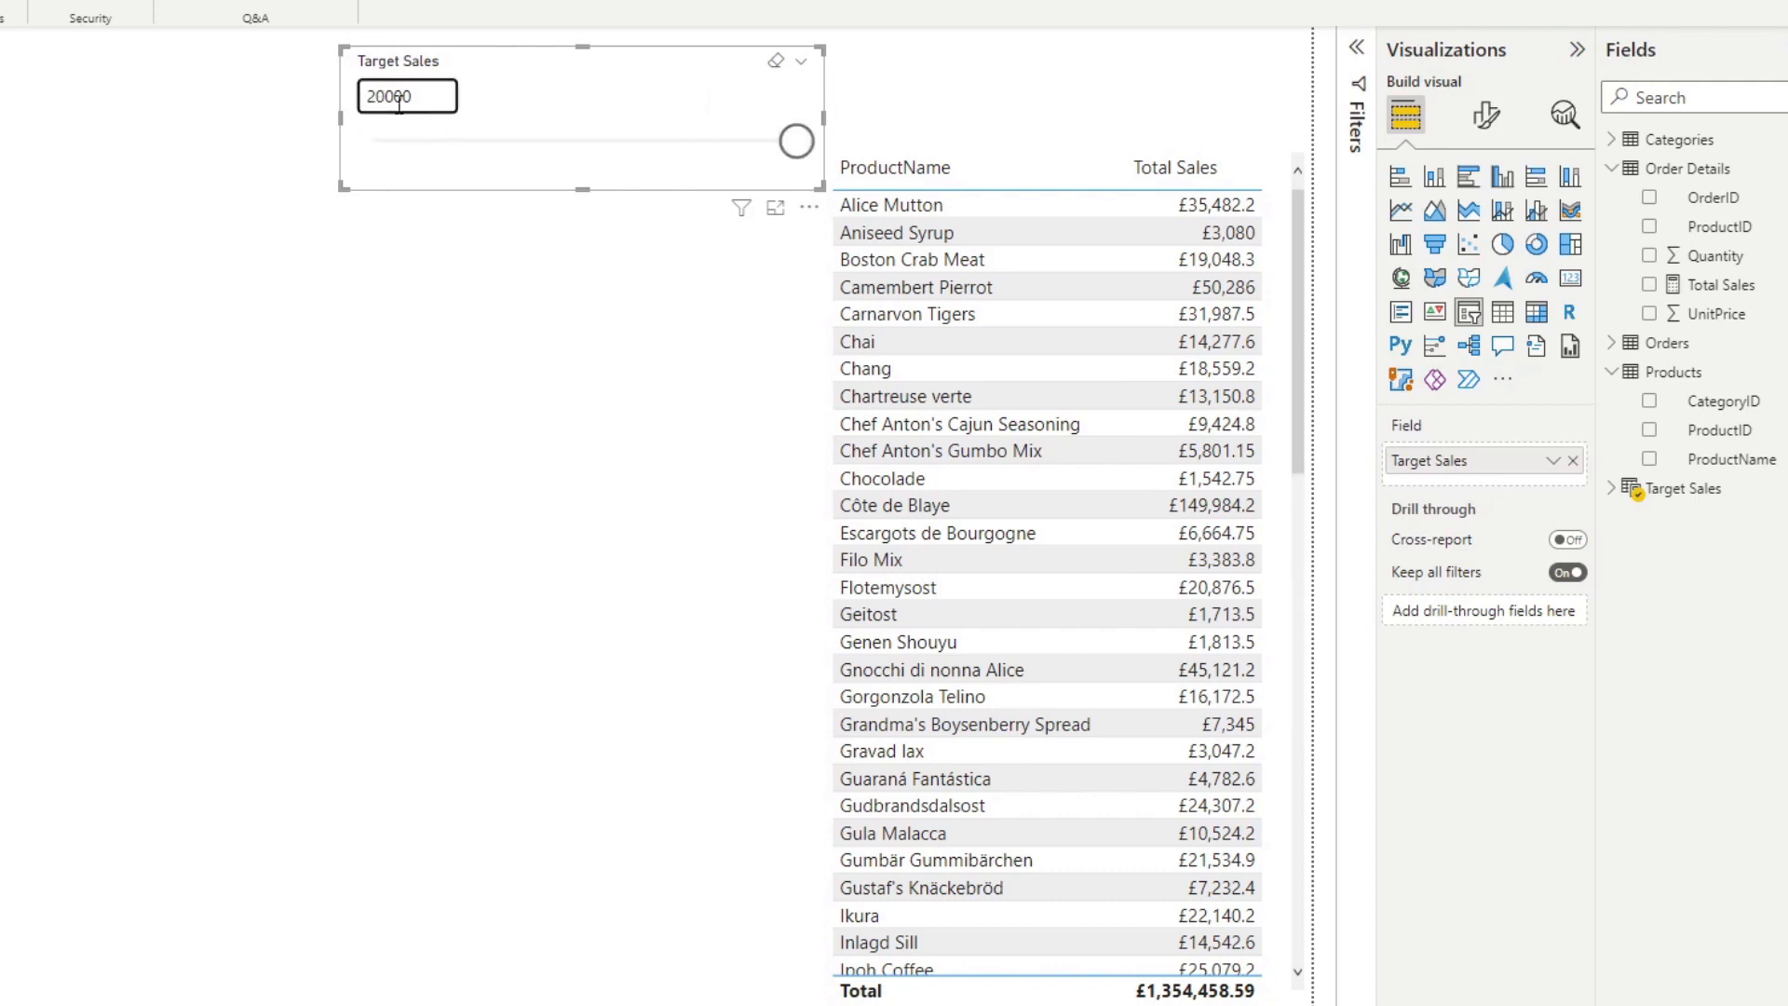
{"action": "left_click_drag", "start_coordinate": [796, 140], "coordinate": [641, 139]}
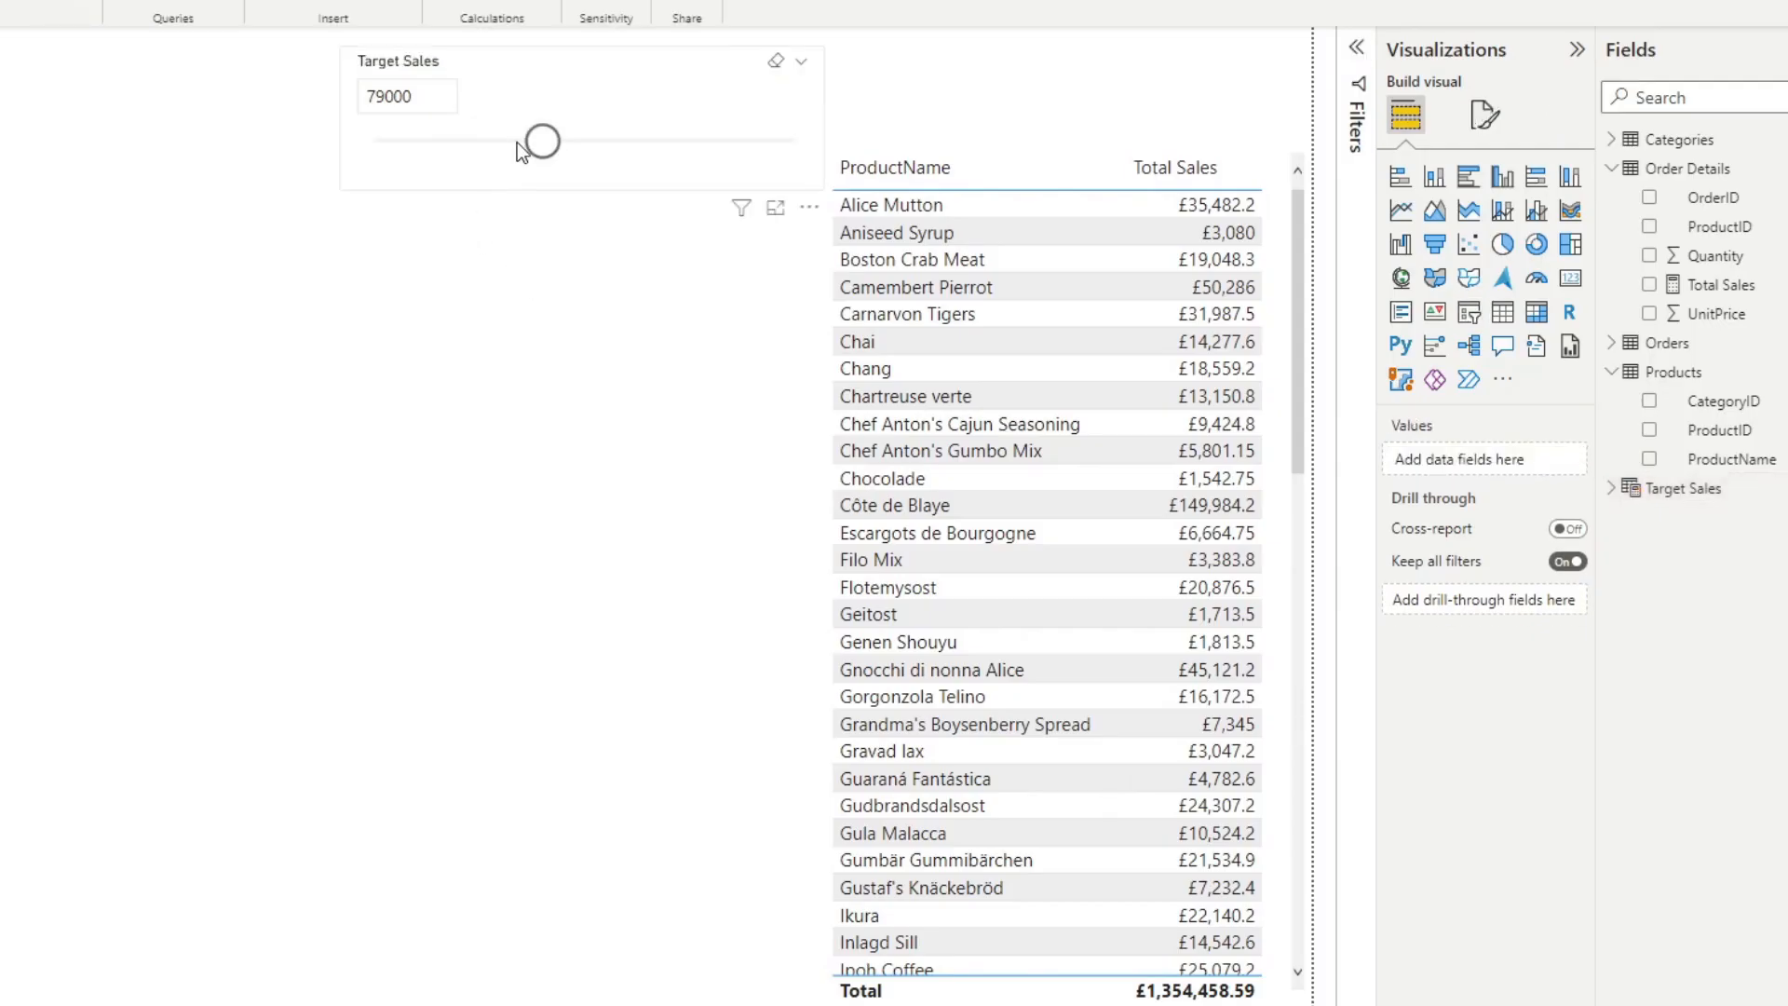
{"action": "left_click_drag", "start_coordinate": [539, 140], "coordinate": [680, 139]}
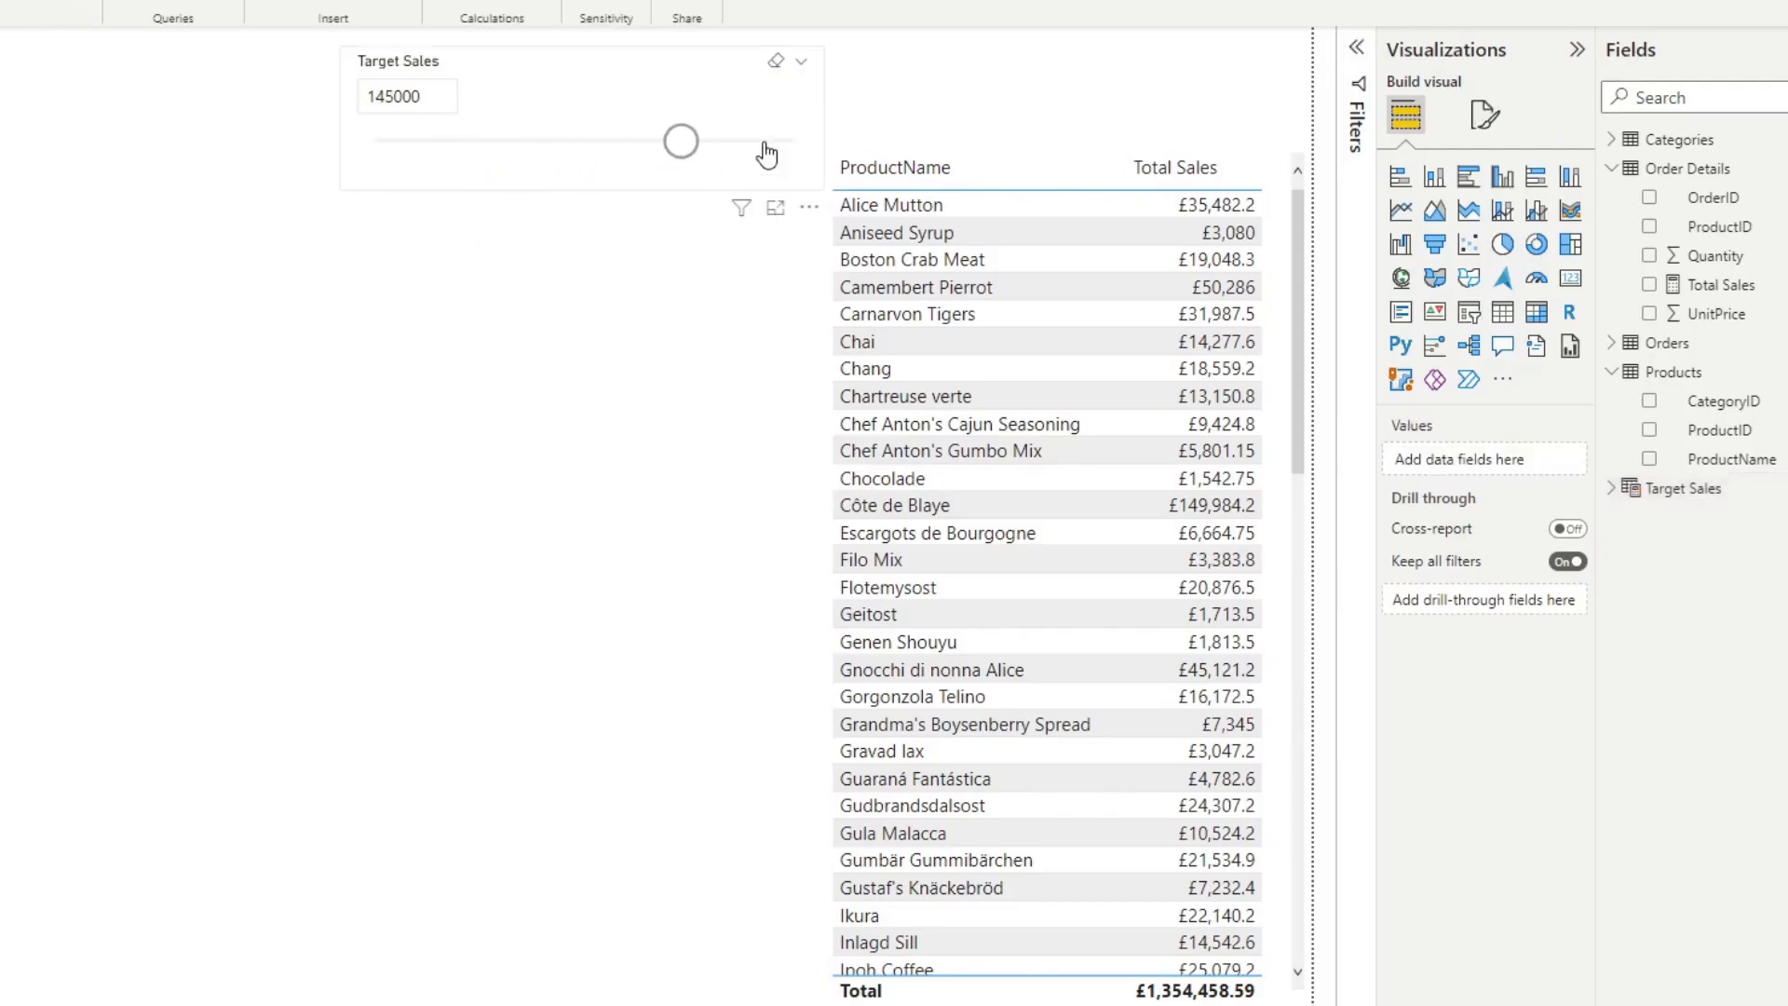
{"action": "left_click_drag", "start_coordinate": [680, 140], "coordinate": [444, 140]}
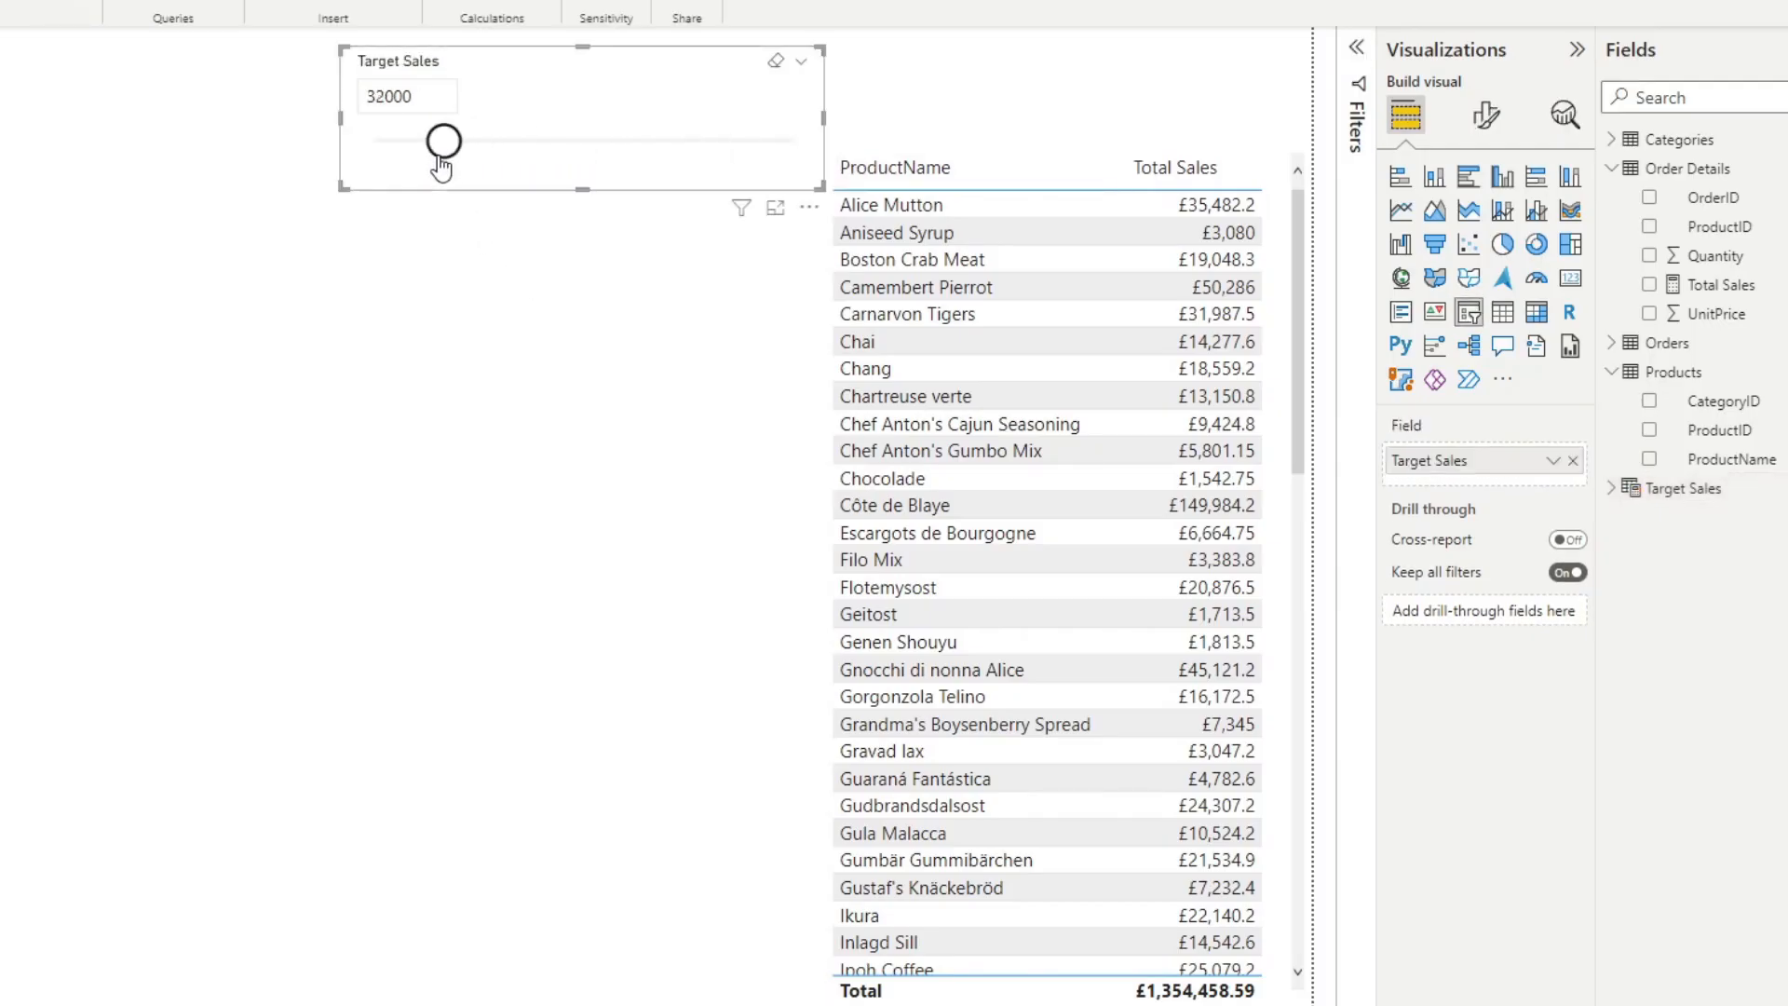
{"action": "left_click_drag", "start_coordinate": [443, 140], "coordinate": [577, 140]}
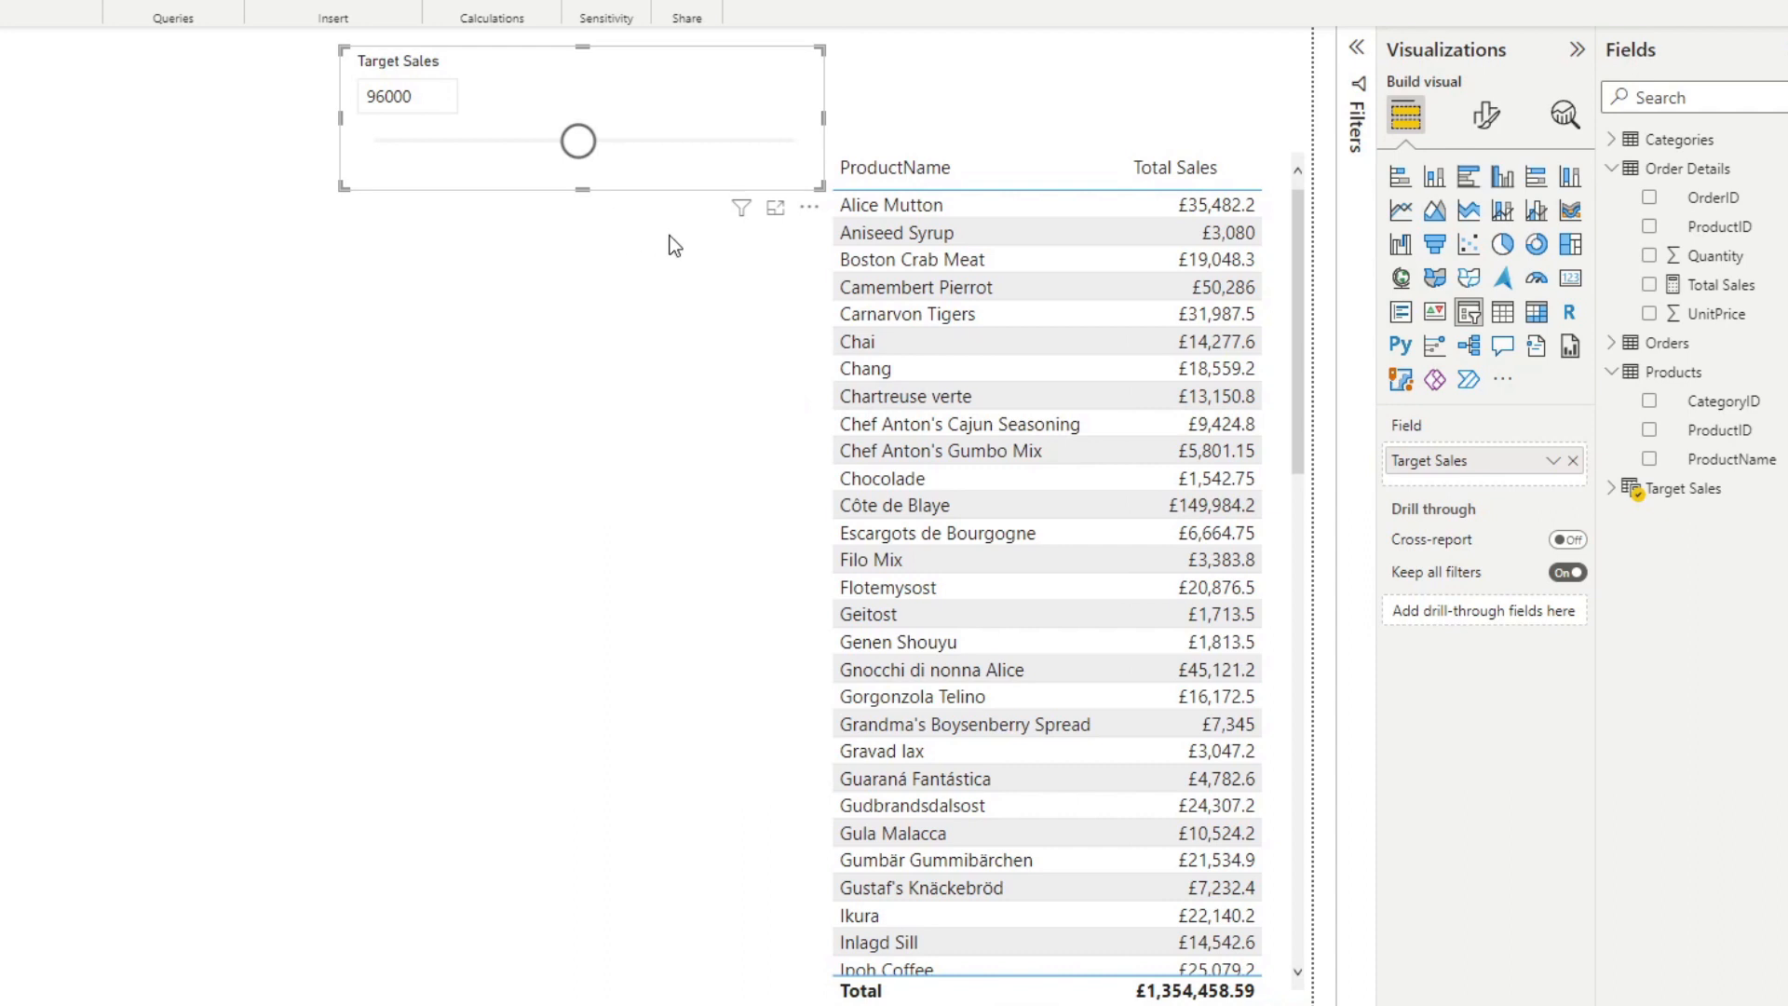
{"action": "mouse_move", "coordinate": [1645, 540]}
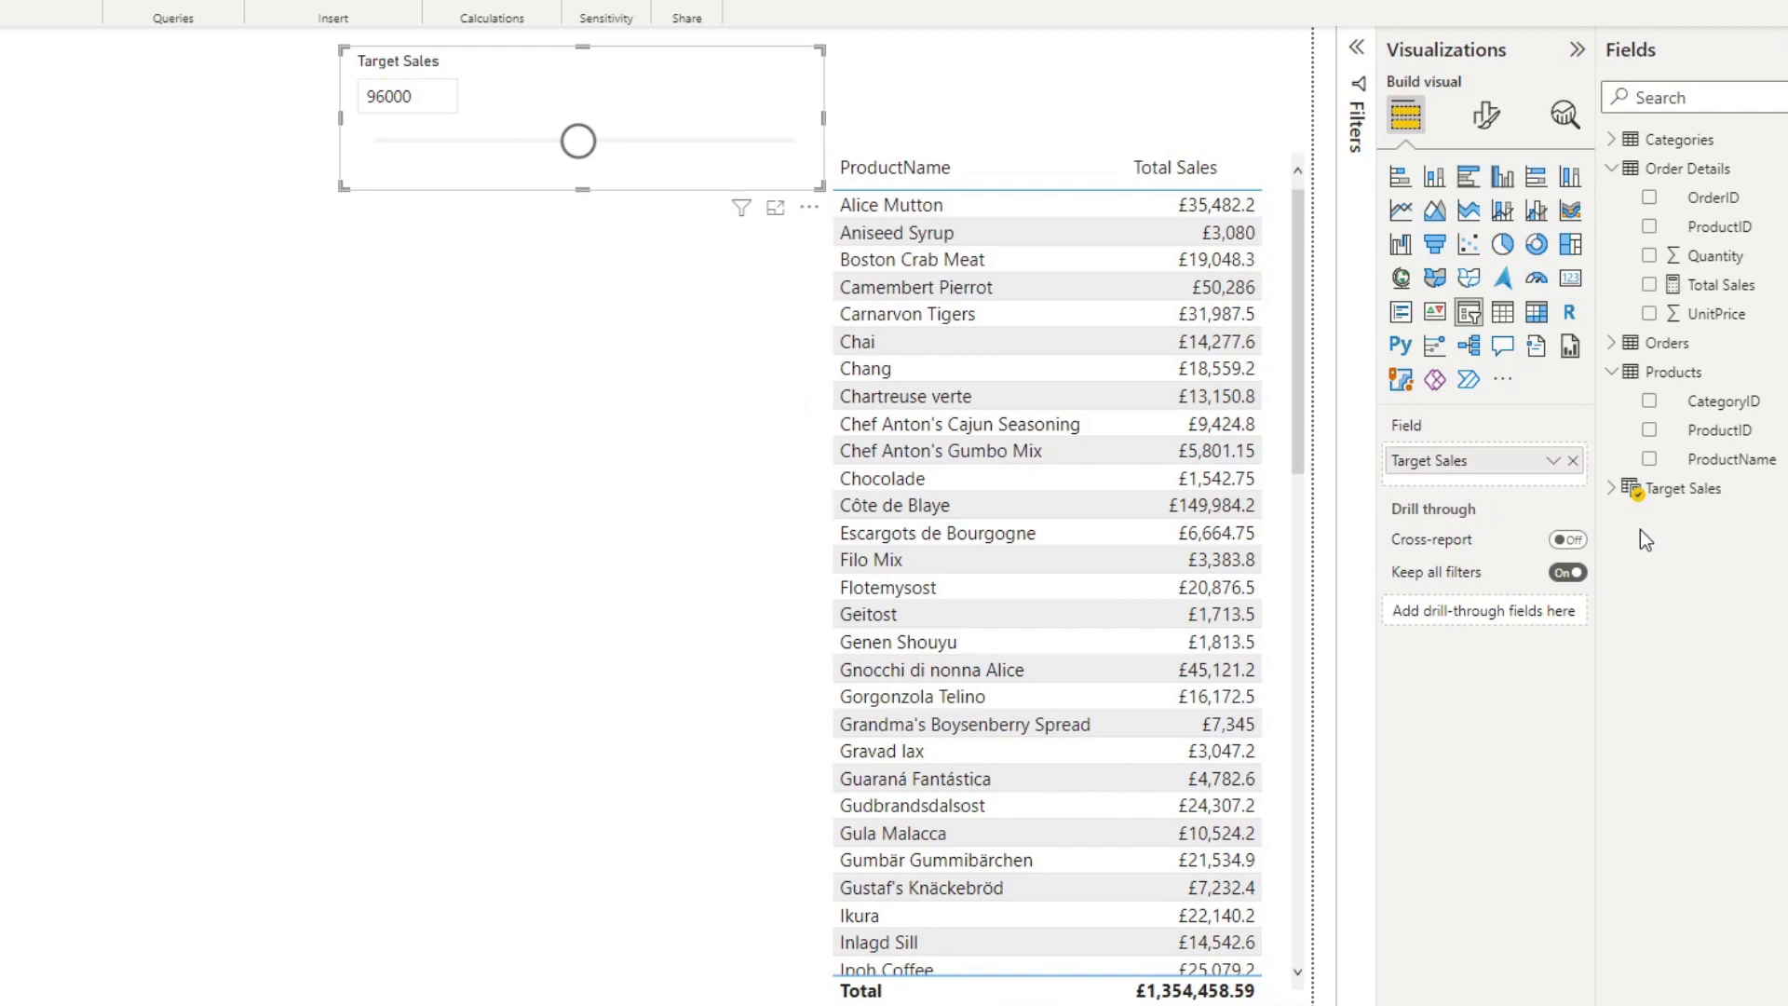
{"action": "left_click", "coordinate": [1614, 488]}
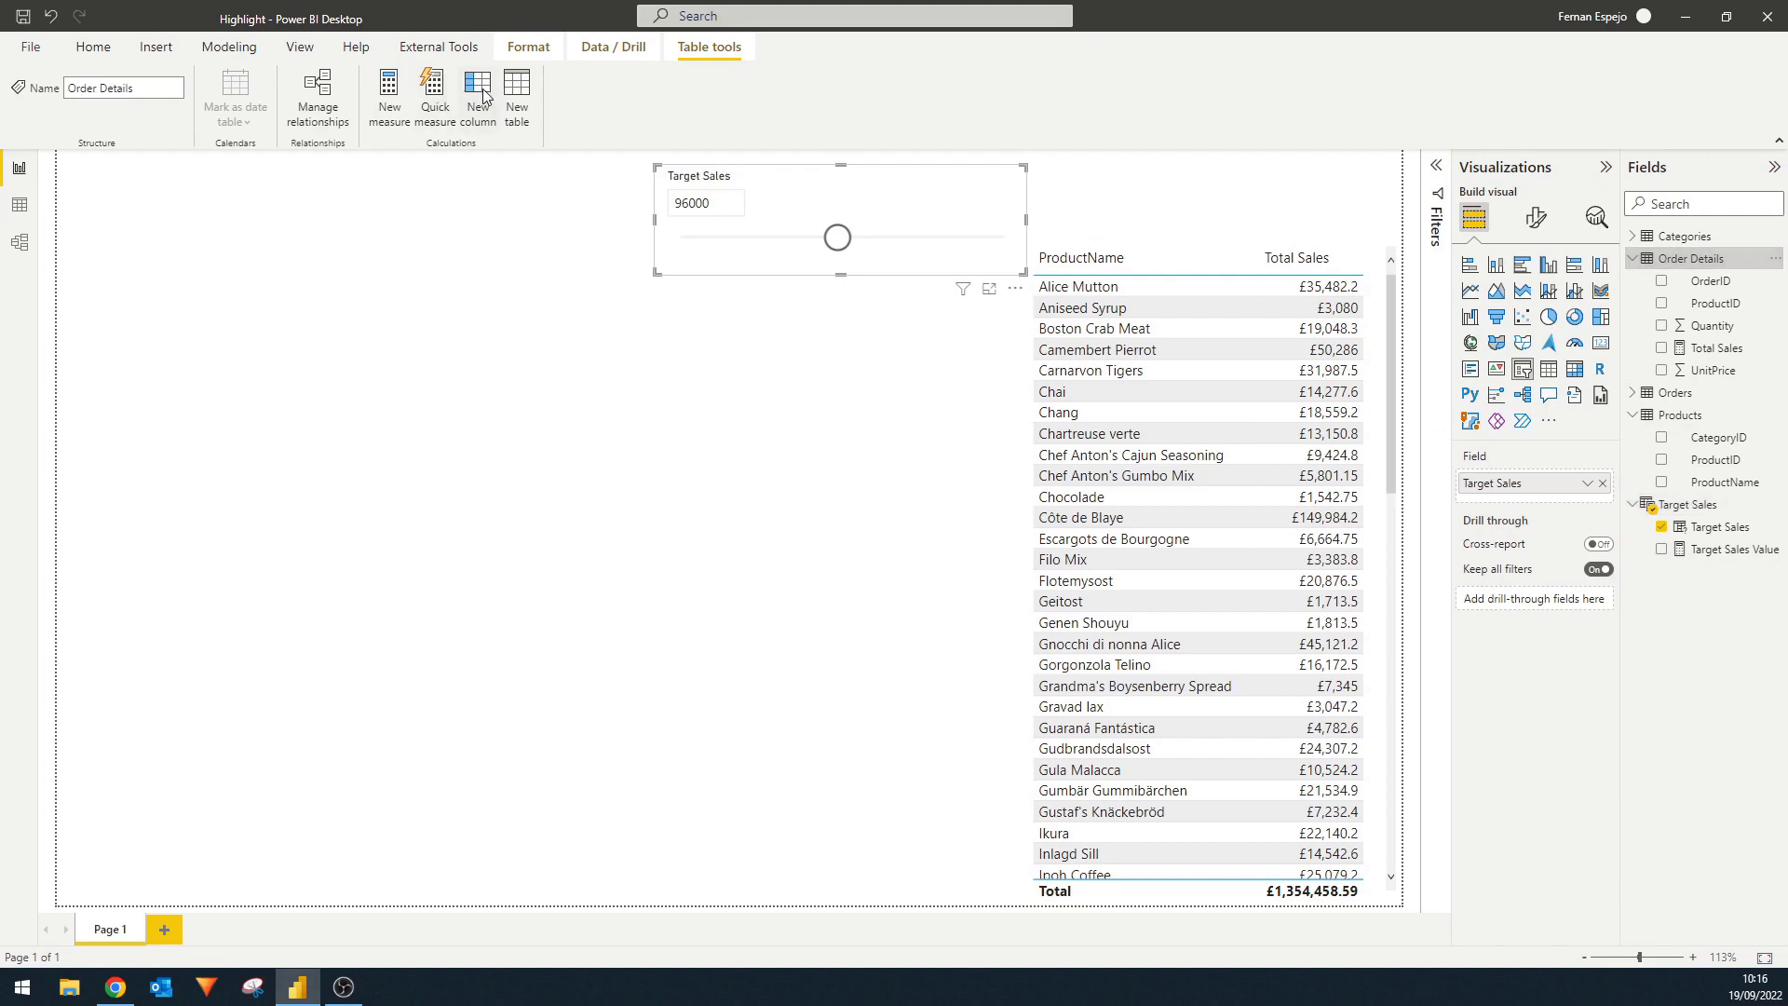
{"action": "mouse_move", "coordinate": [963, 149]}
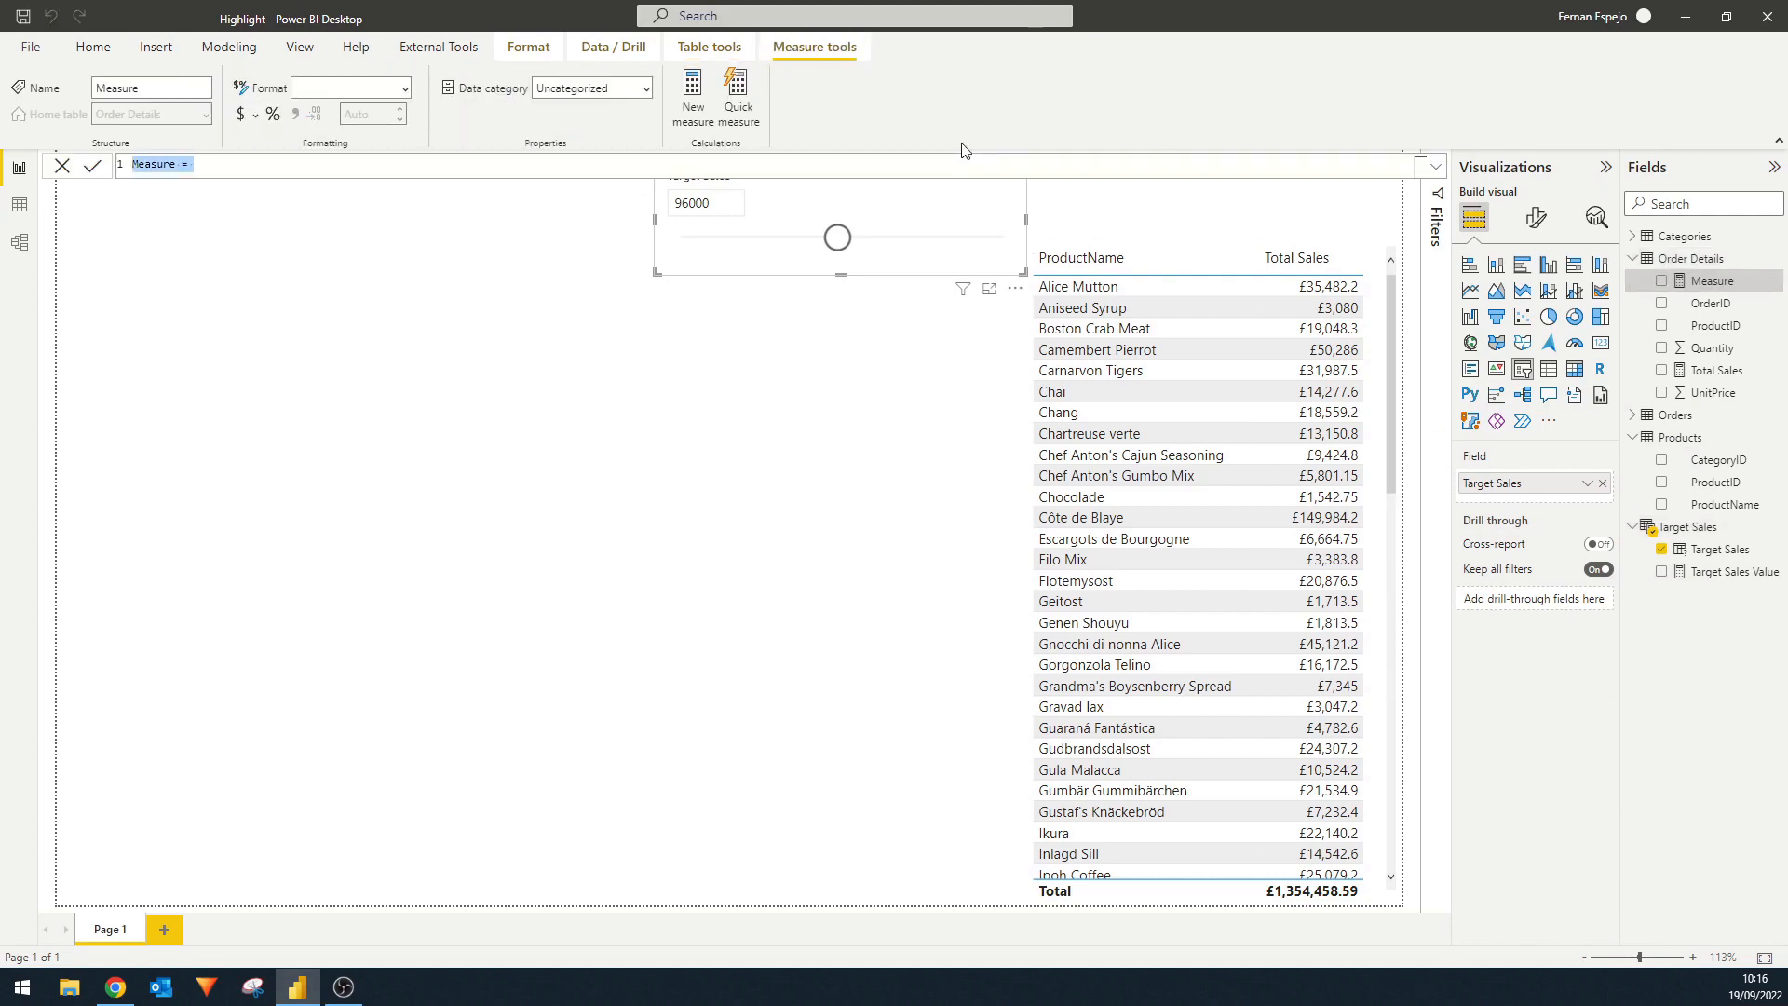
Write Highlight Target = IF([Total Sales] >= 'Target Sales'[Target Sales Value] in the formula bar.
{"action": "type", "text": "Highlight Target"}
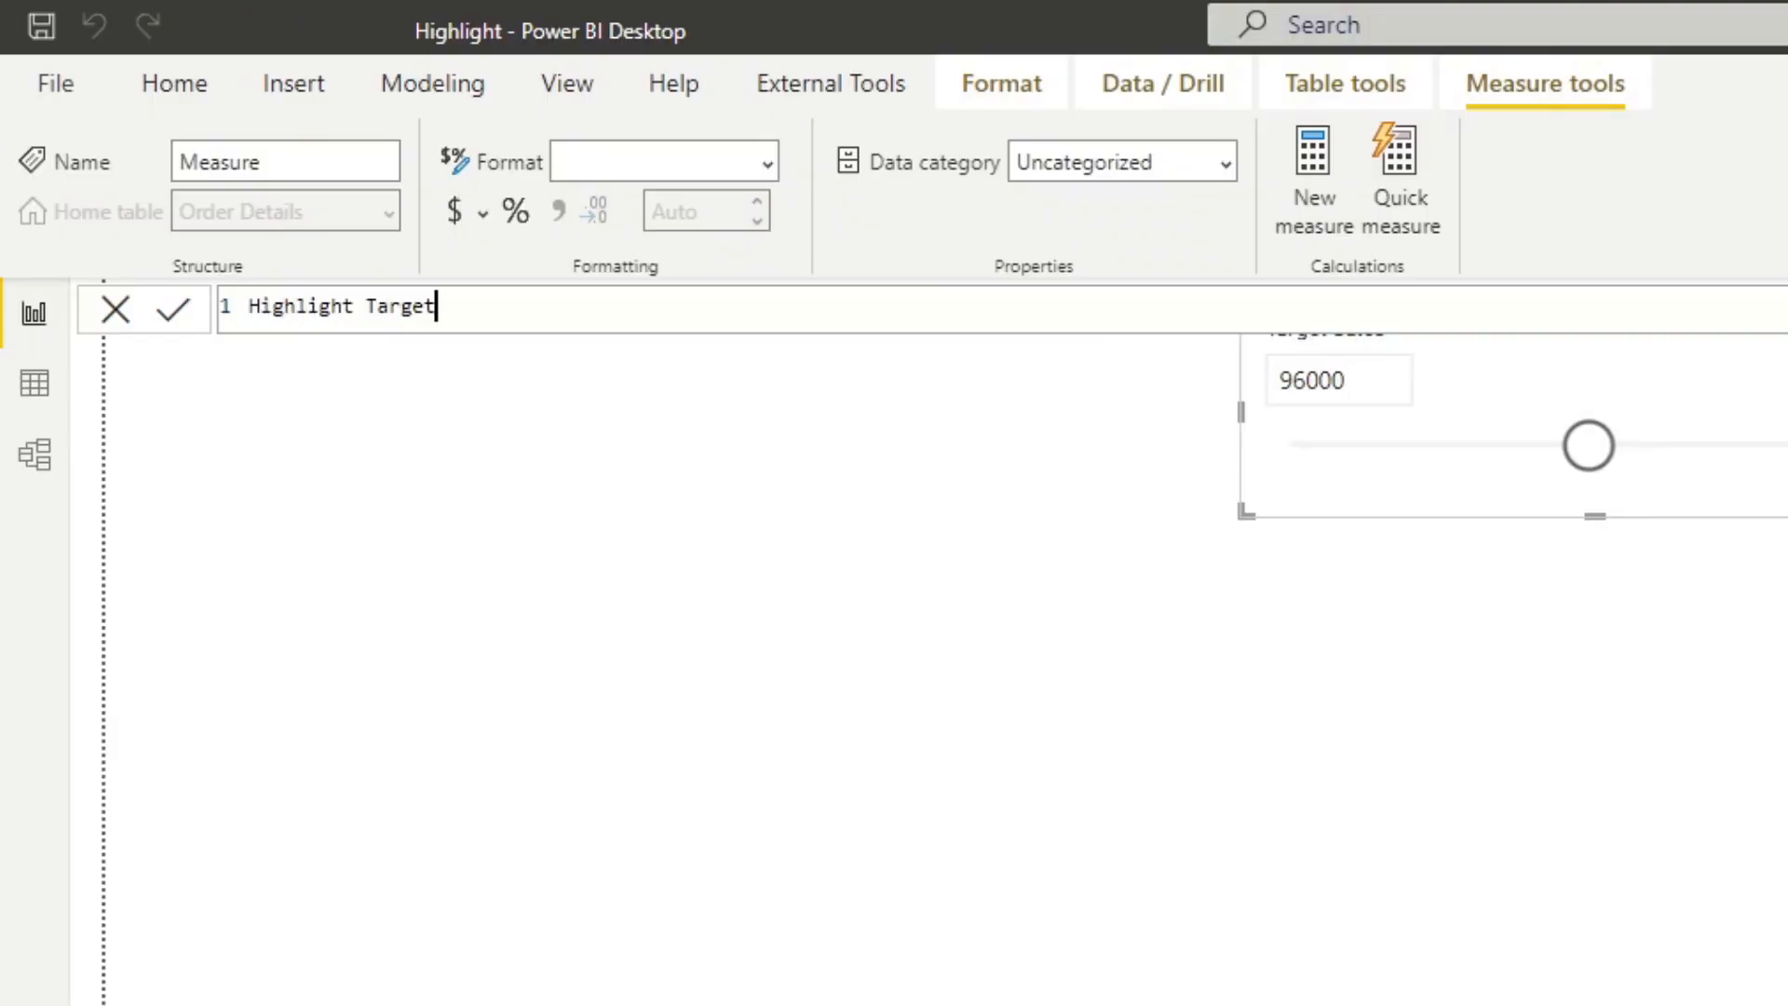
{"action": "type", "text": "= I"}
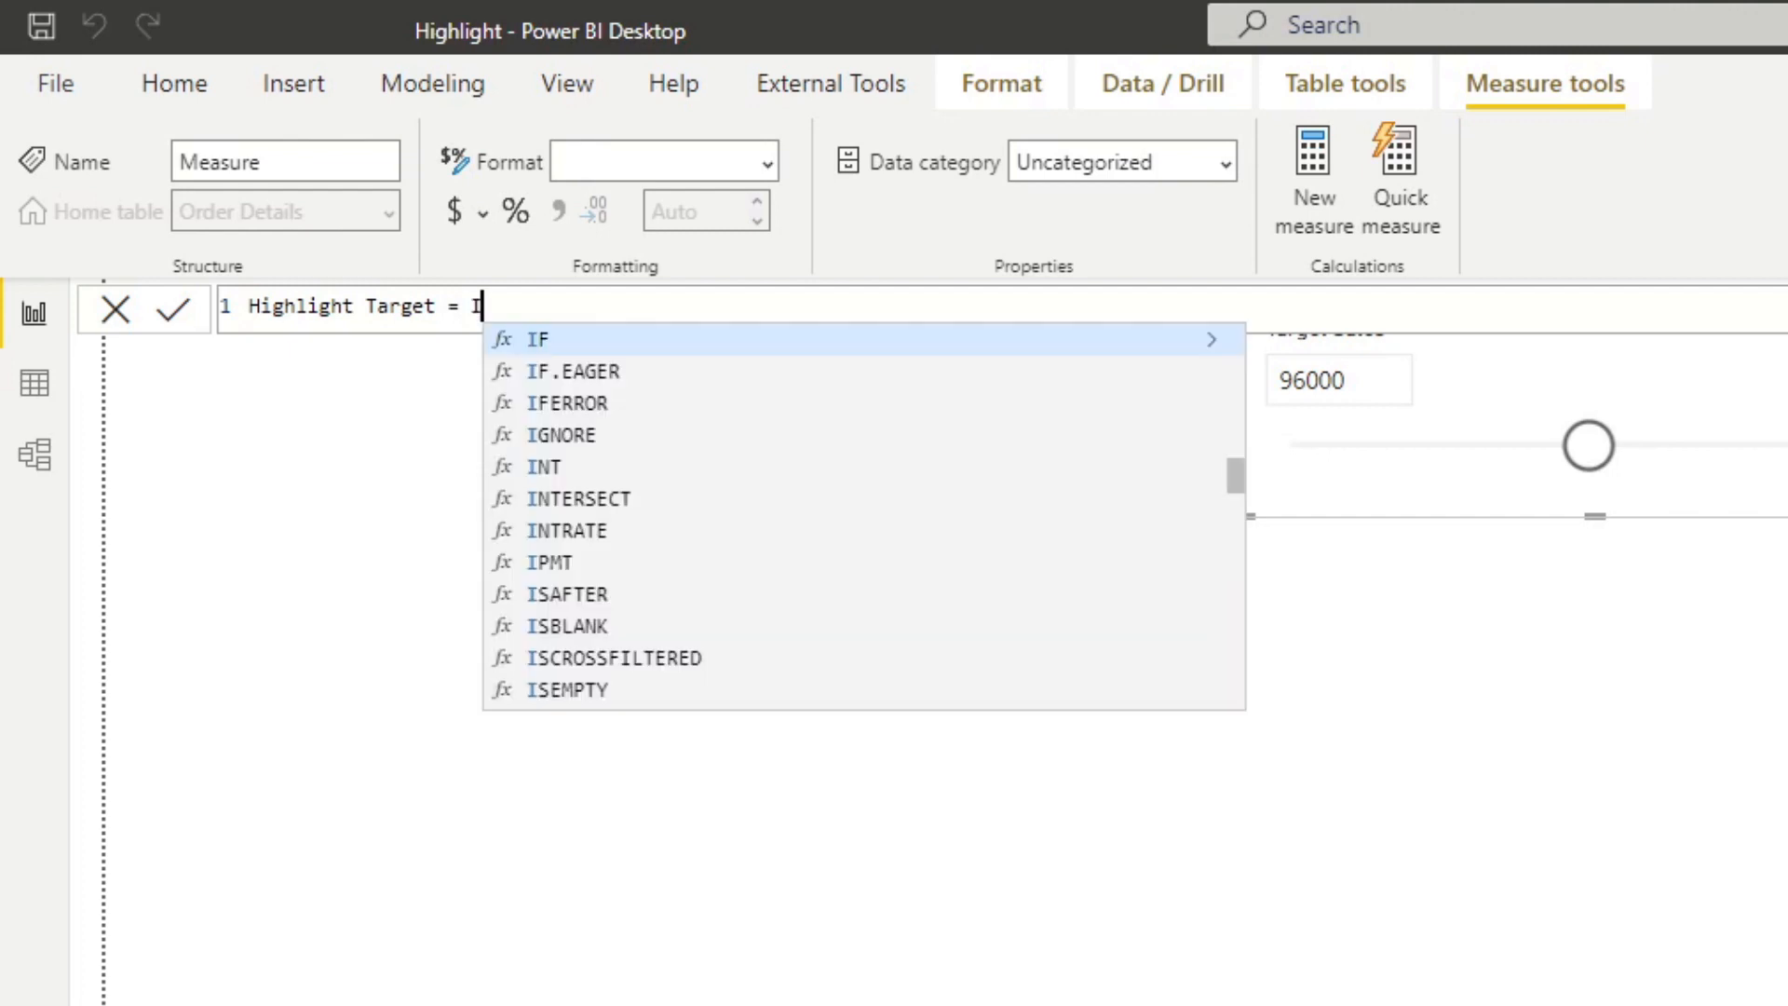
{"action": "type", "text": "F(T"}
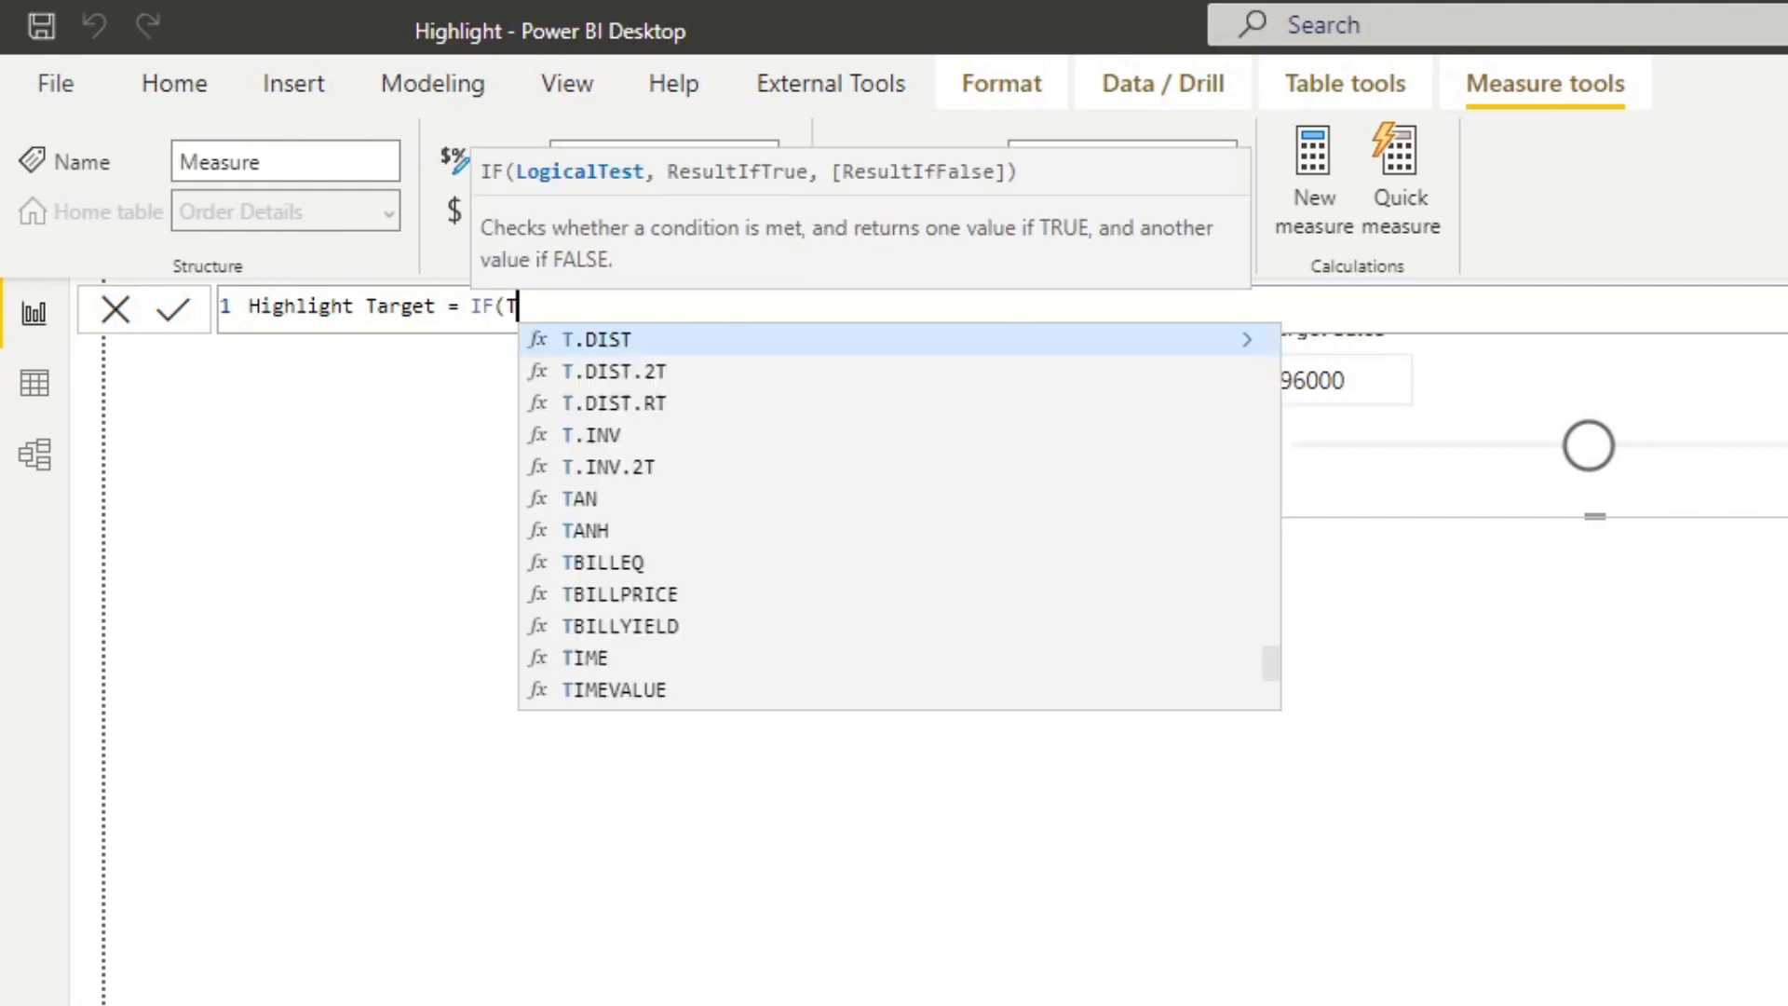
{"action": "type", "text": "[Total Sales] >"}
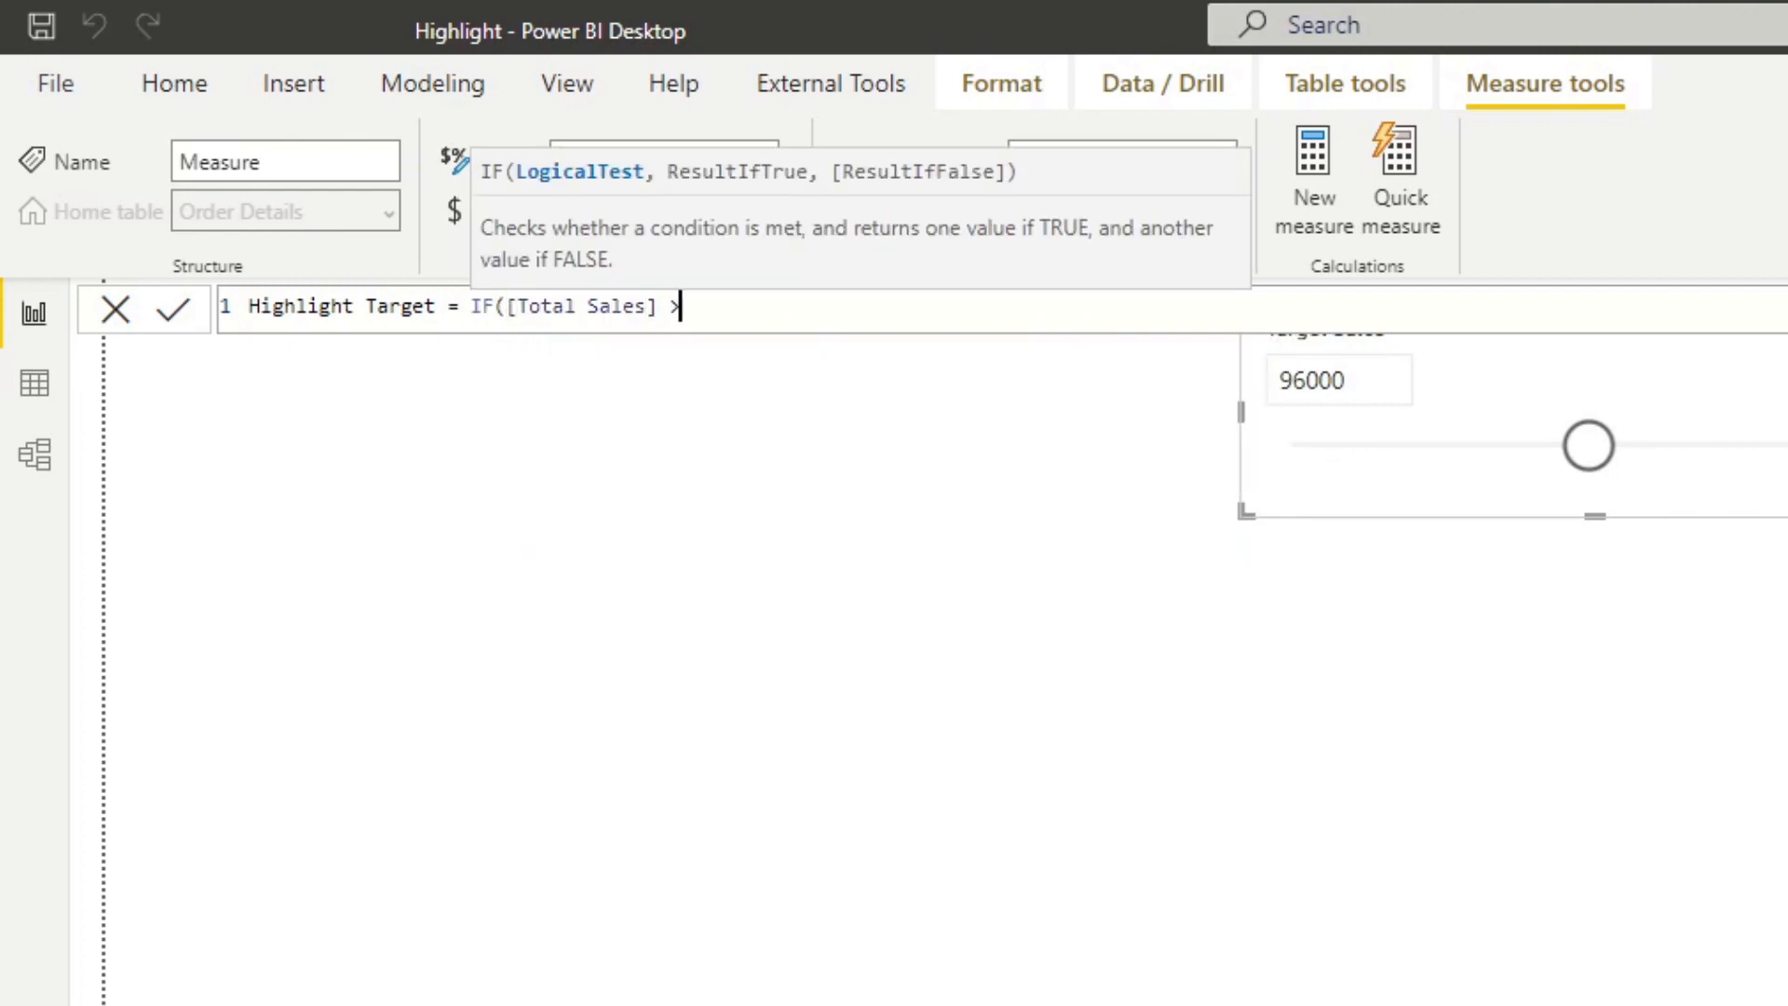
{"action": "type", "text": "="}
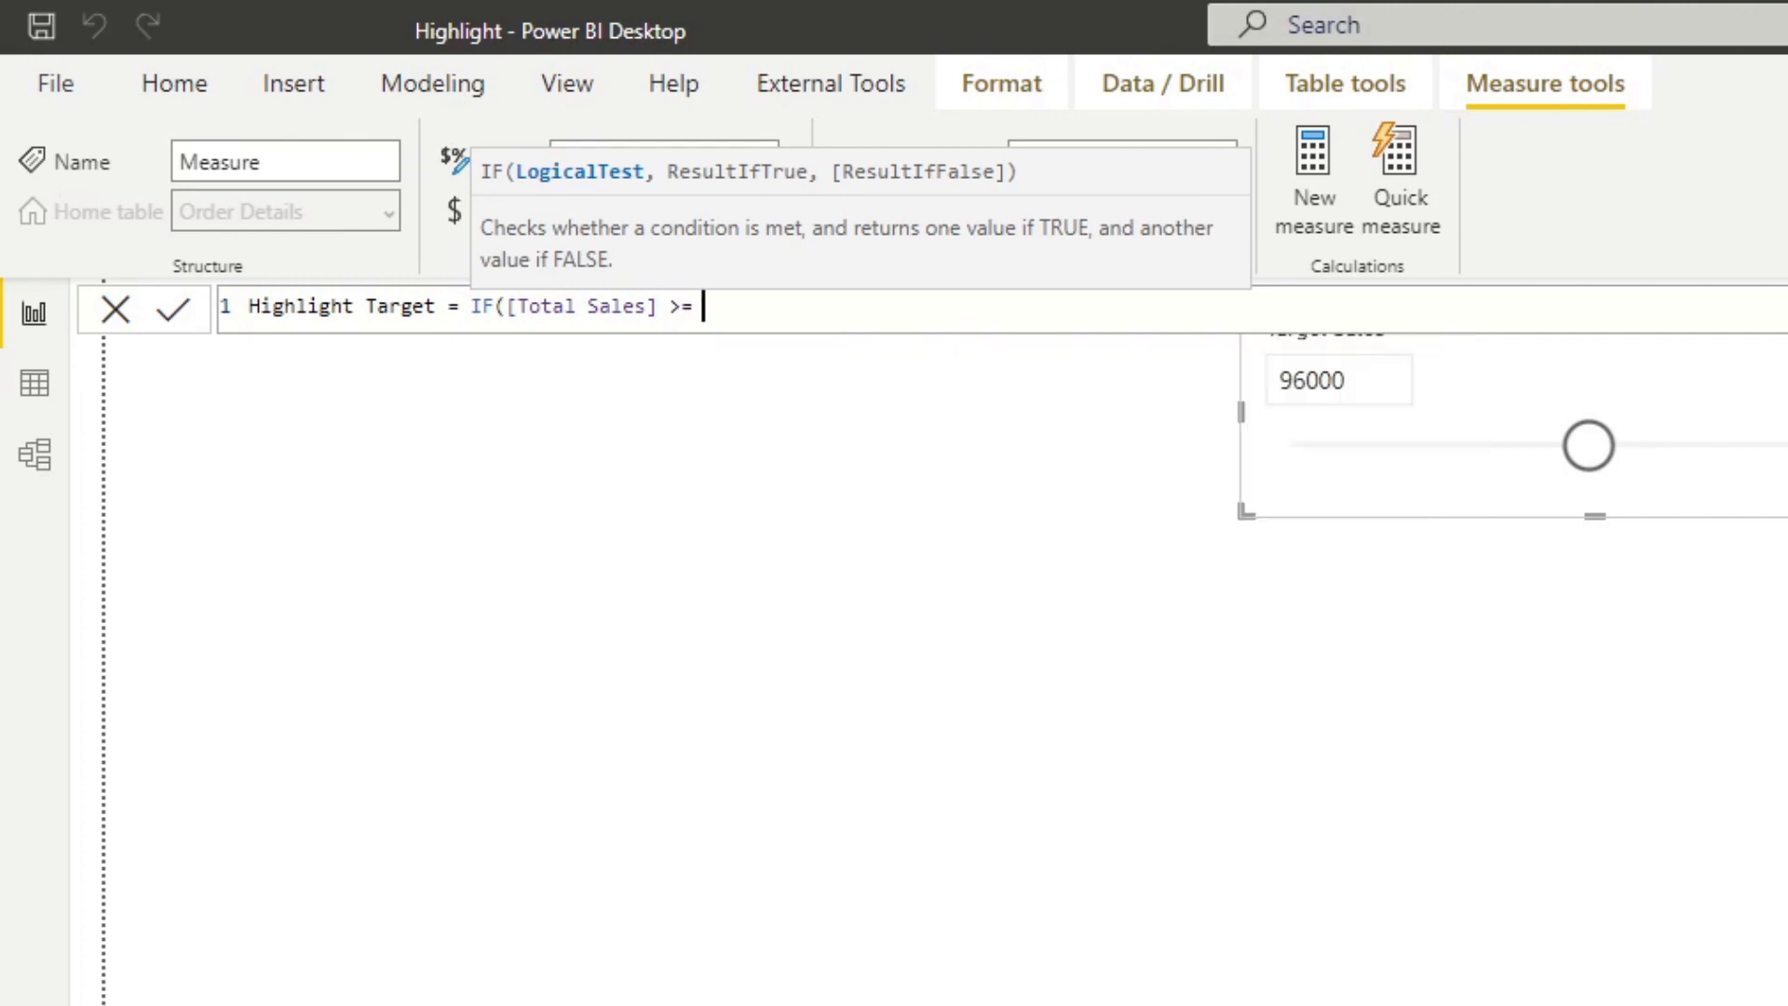
{"action": "type", "text": "'Target Sales'[Target Sales Value]"}
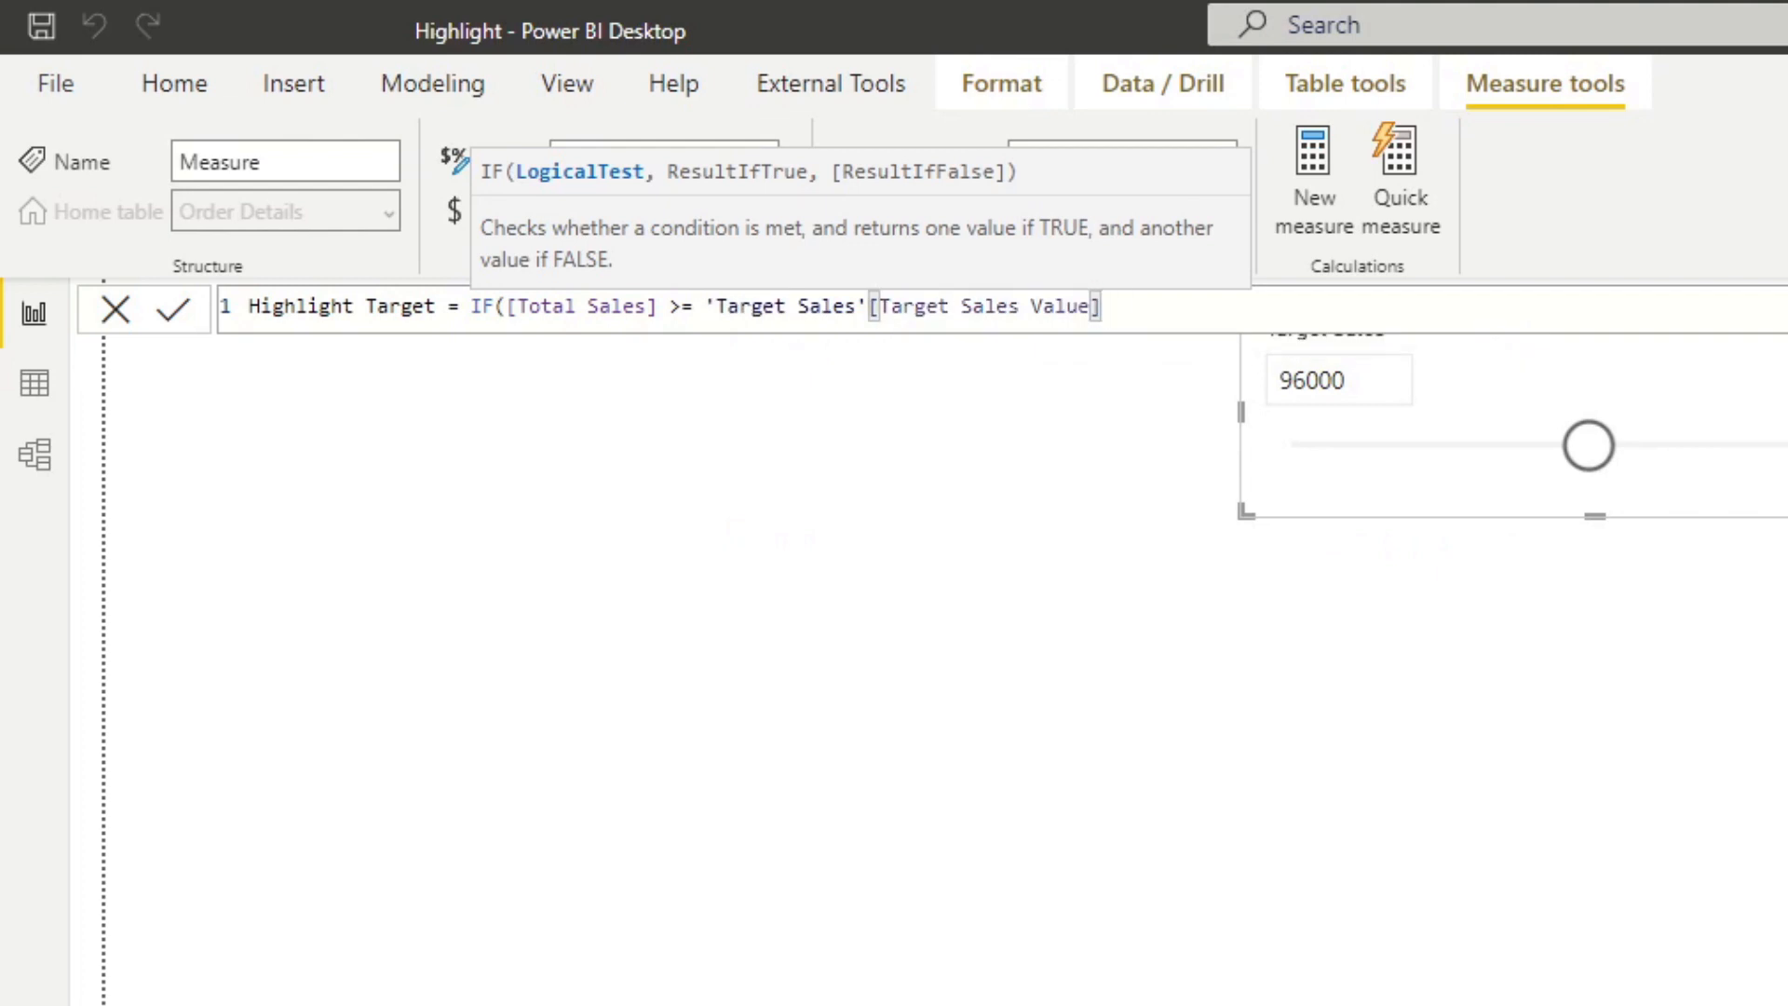
Complete the measure with results "#41AC4C" when met, otherwise "White".
{"action": "type", "text": ", \""}
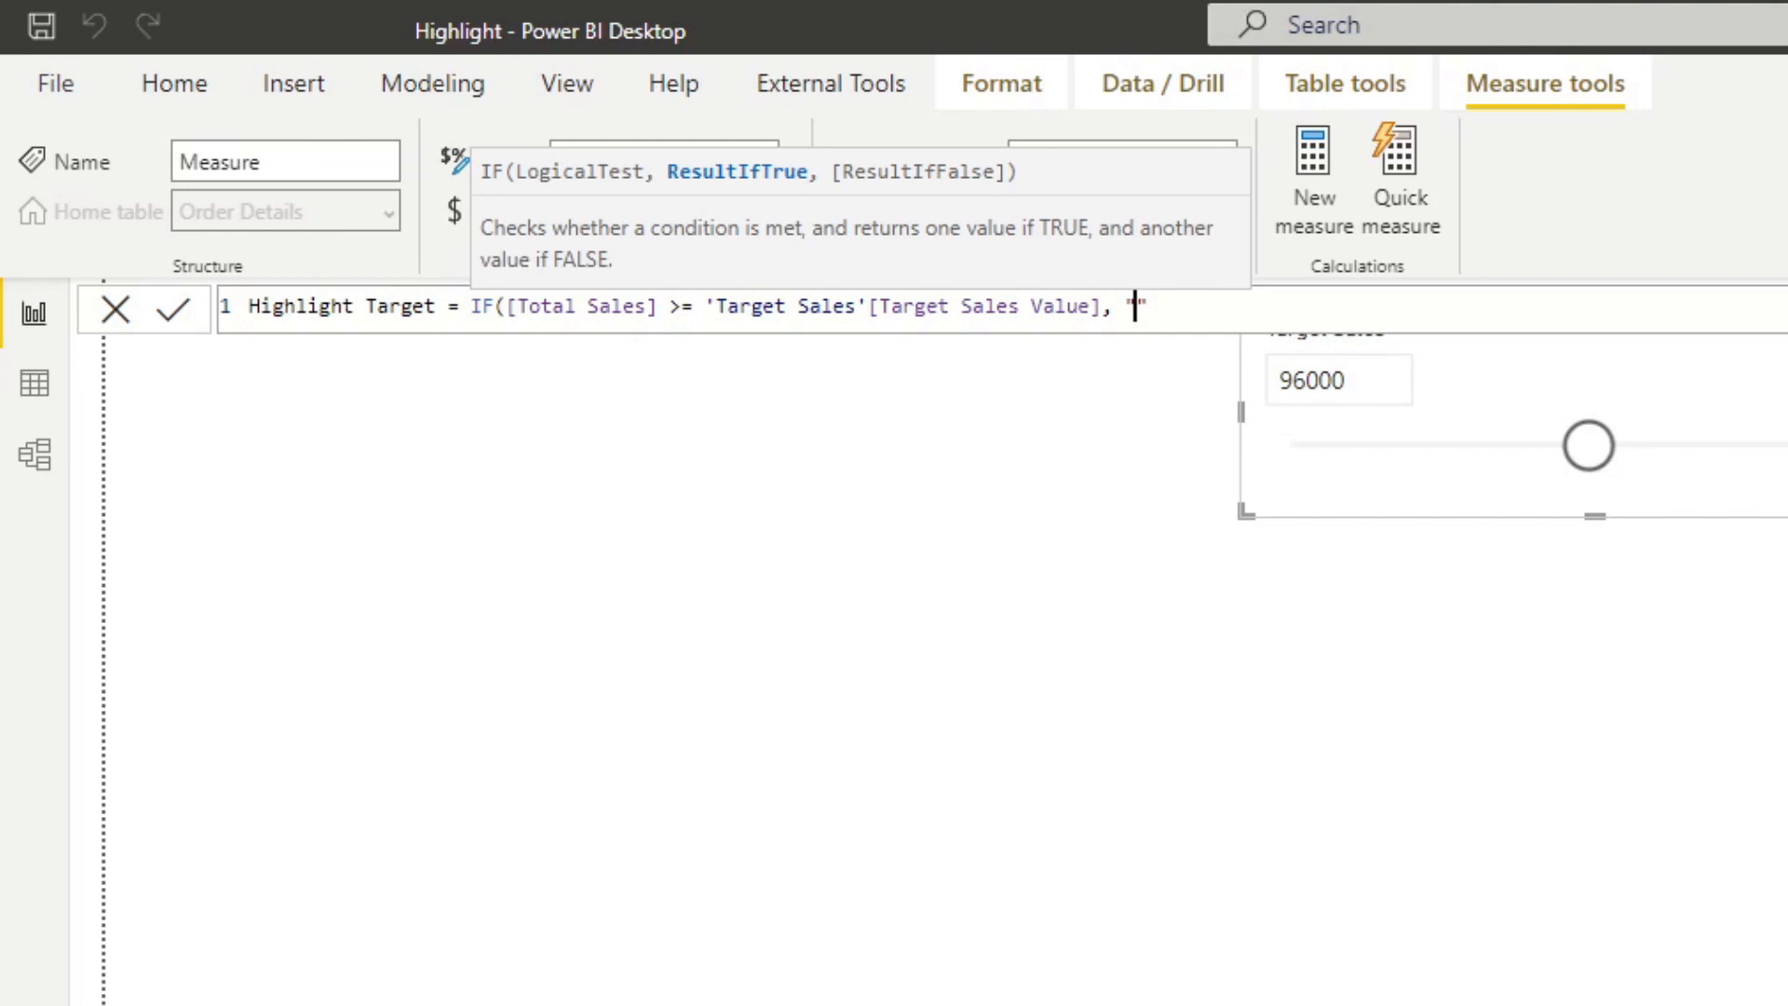
{"action": "type", "text": "#4"}
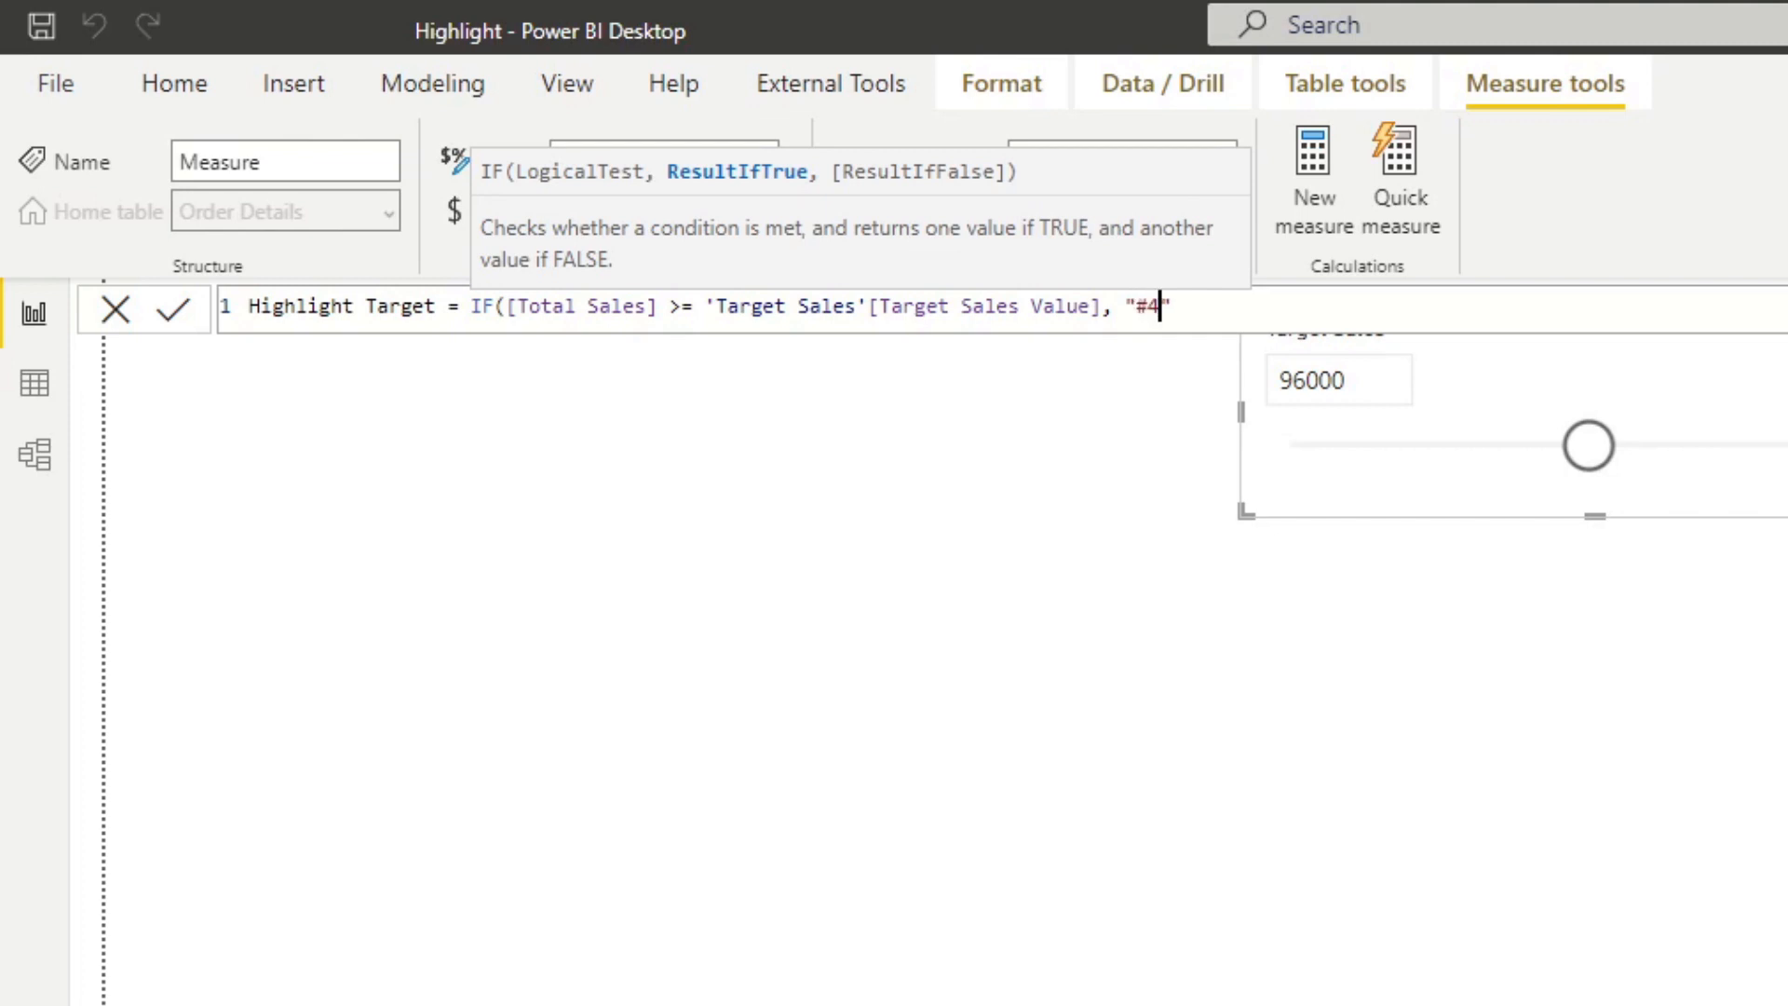
{"action": "type", "text": "1AC\""}
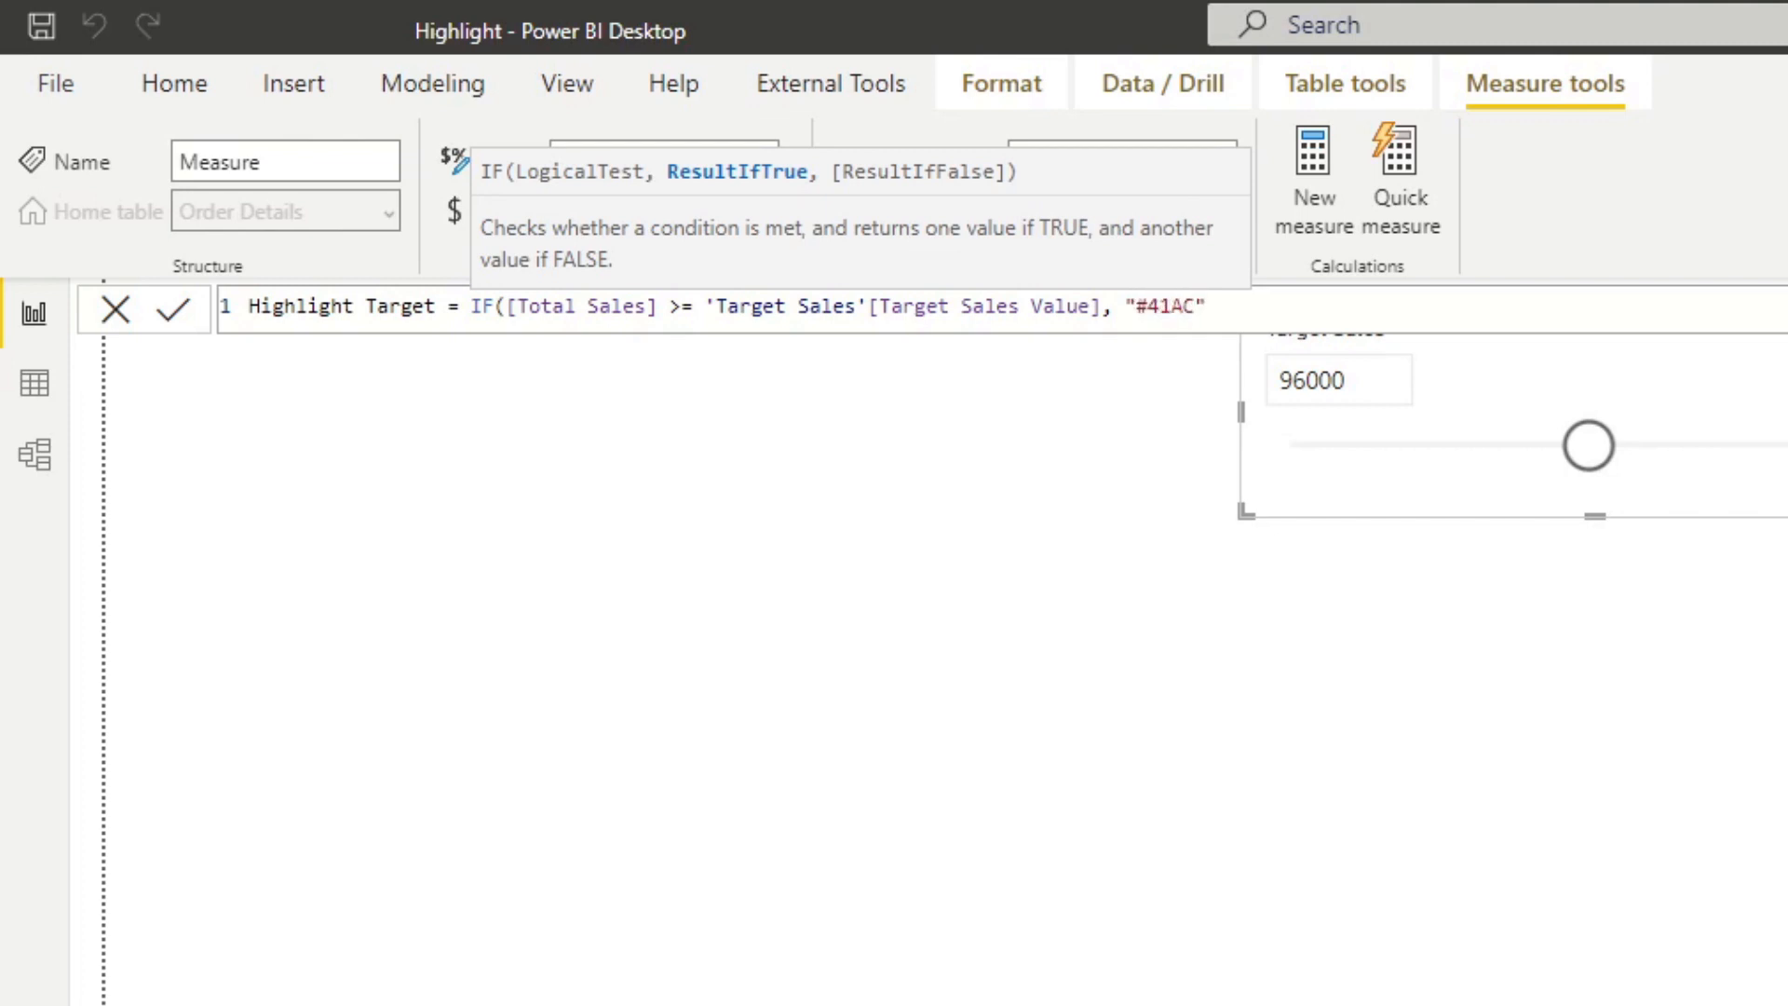
{"action": "type", "text": "4C"}
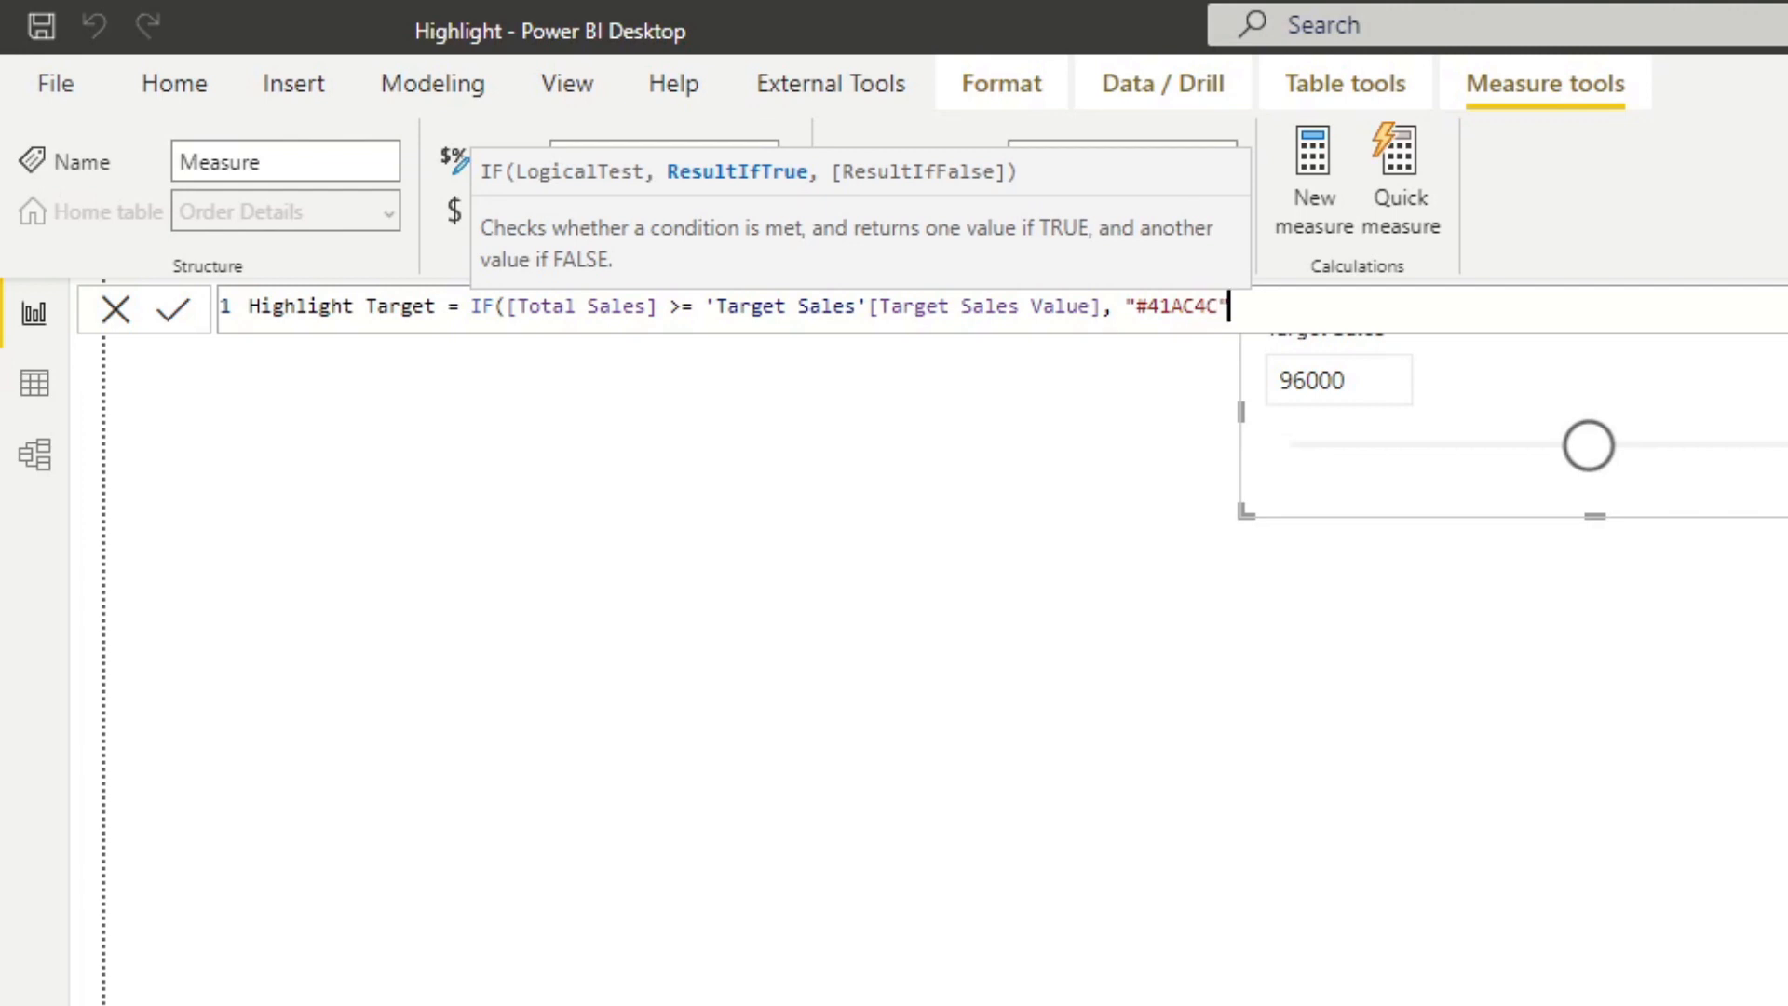
{"action": "type", "text": ","}
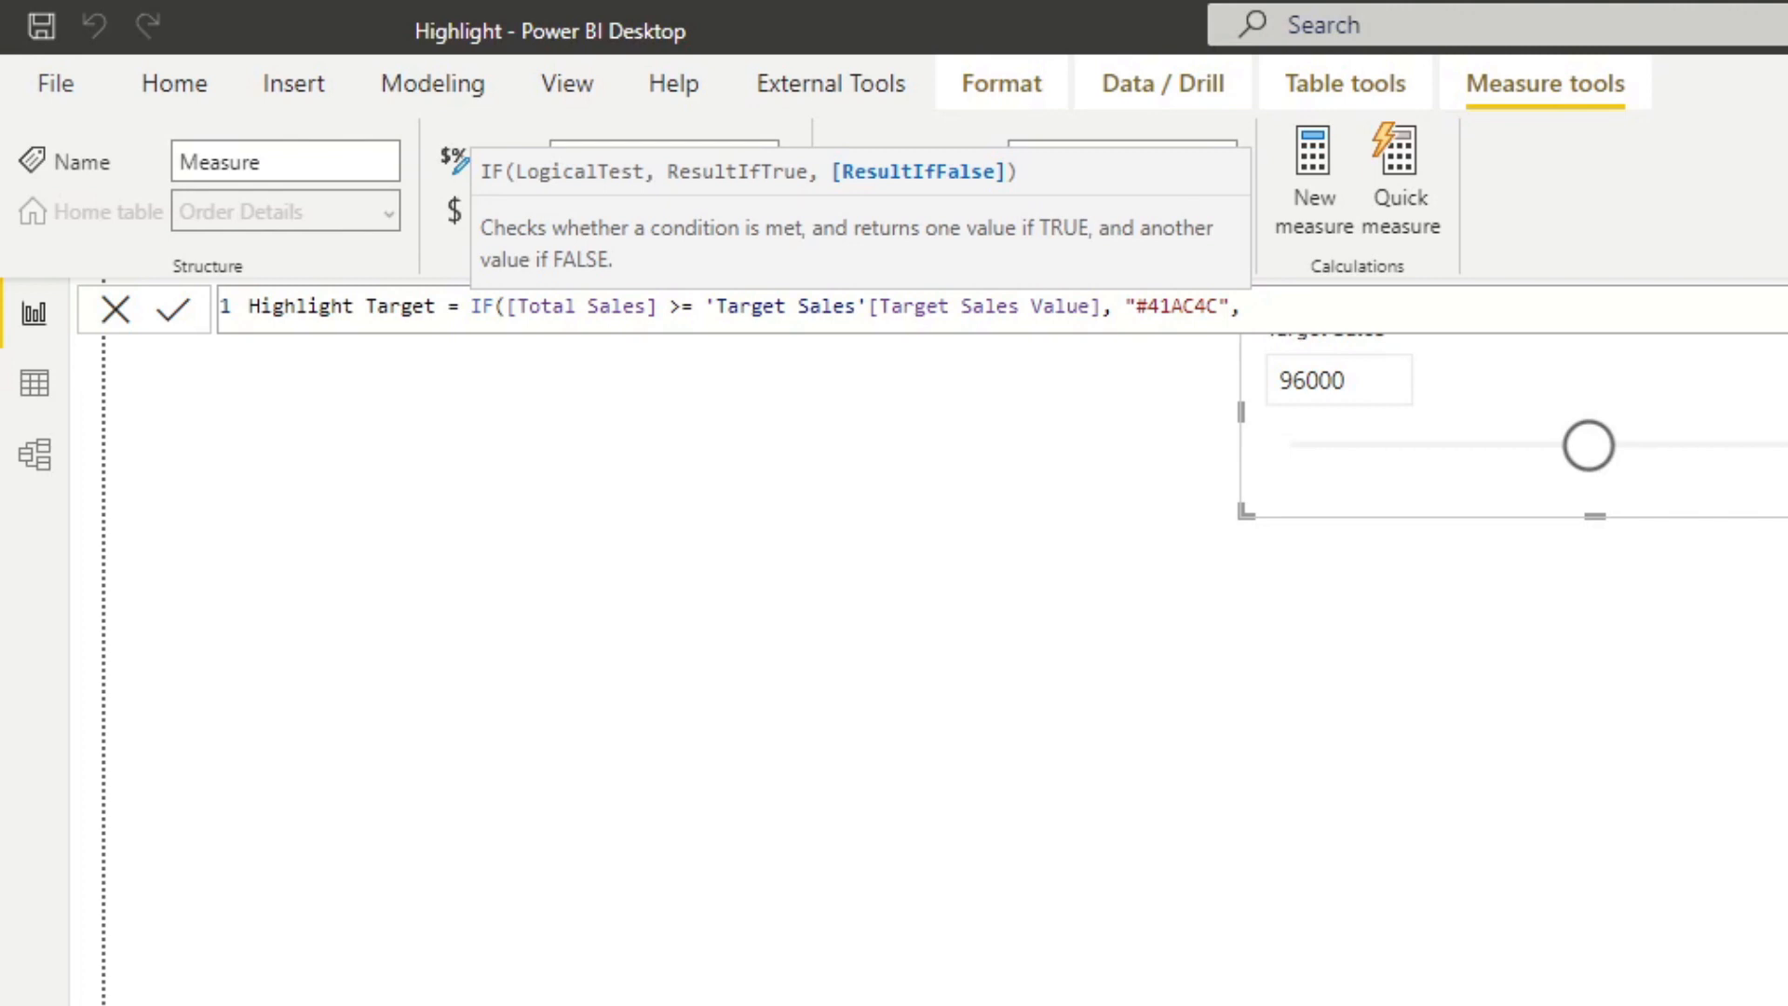
{"action": "type", "text": "\"White\")"}
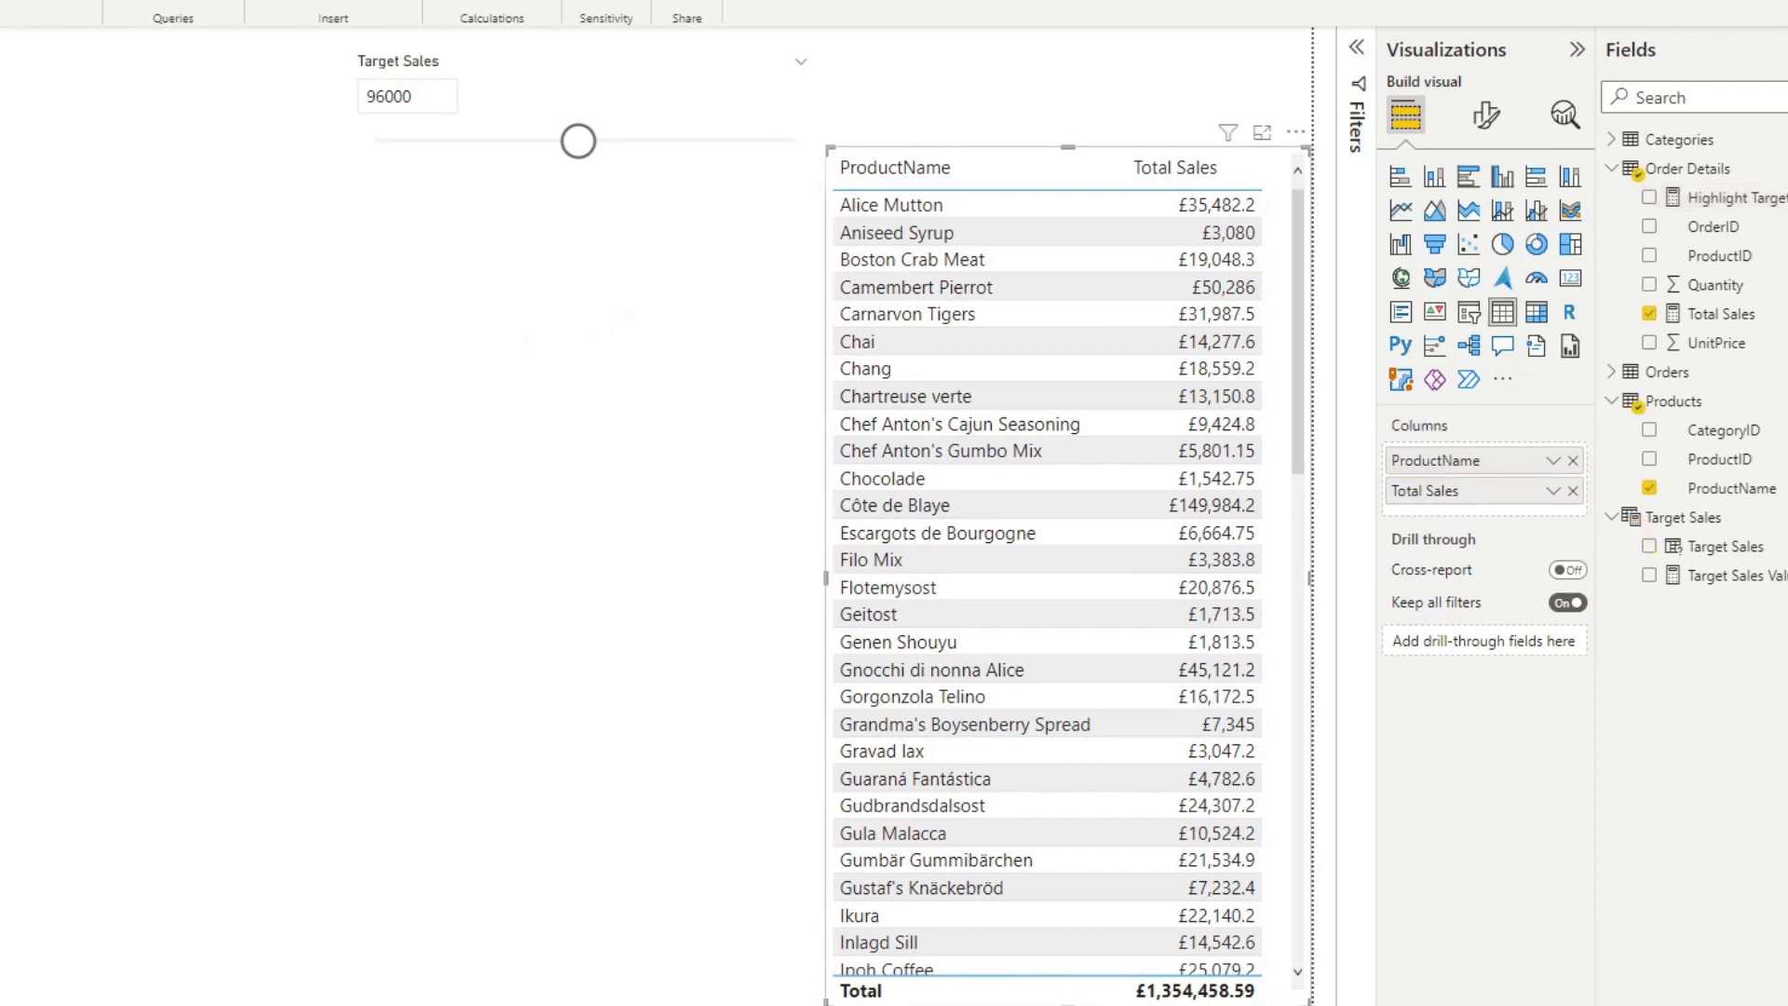
Add Highlight Target to the product table and lower the Target Sales slider step by step to 22000.
{"action": "left_click", "coordinate": [1650, 198]}
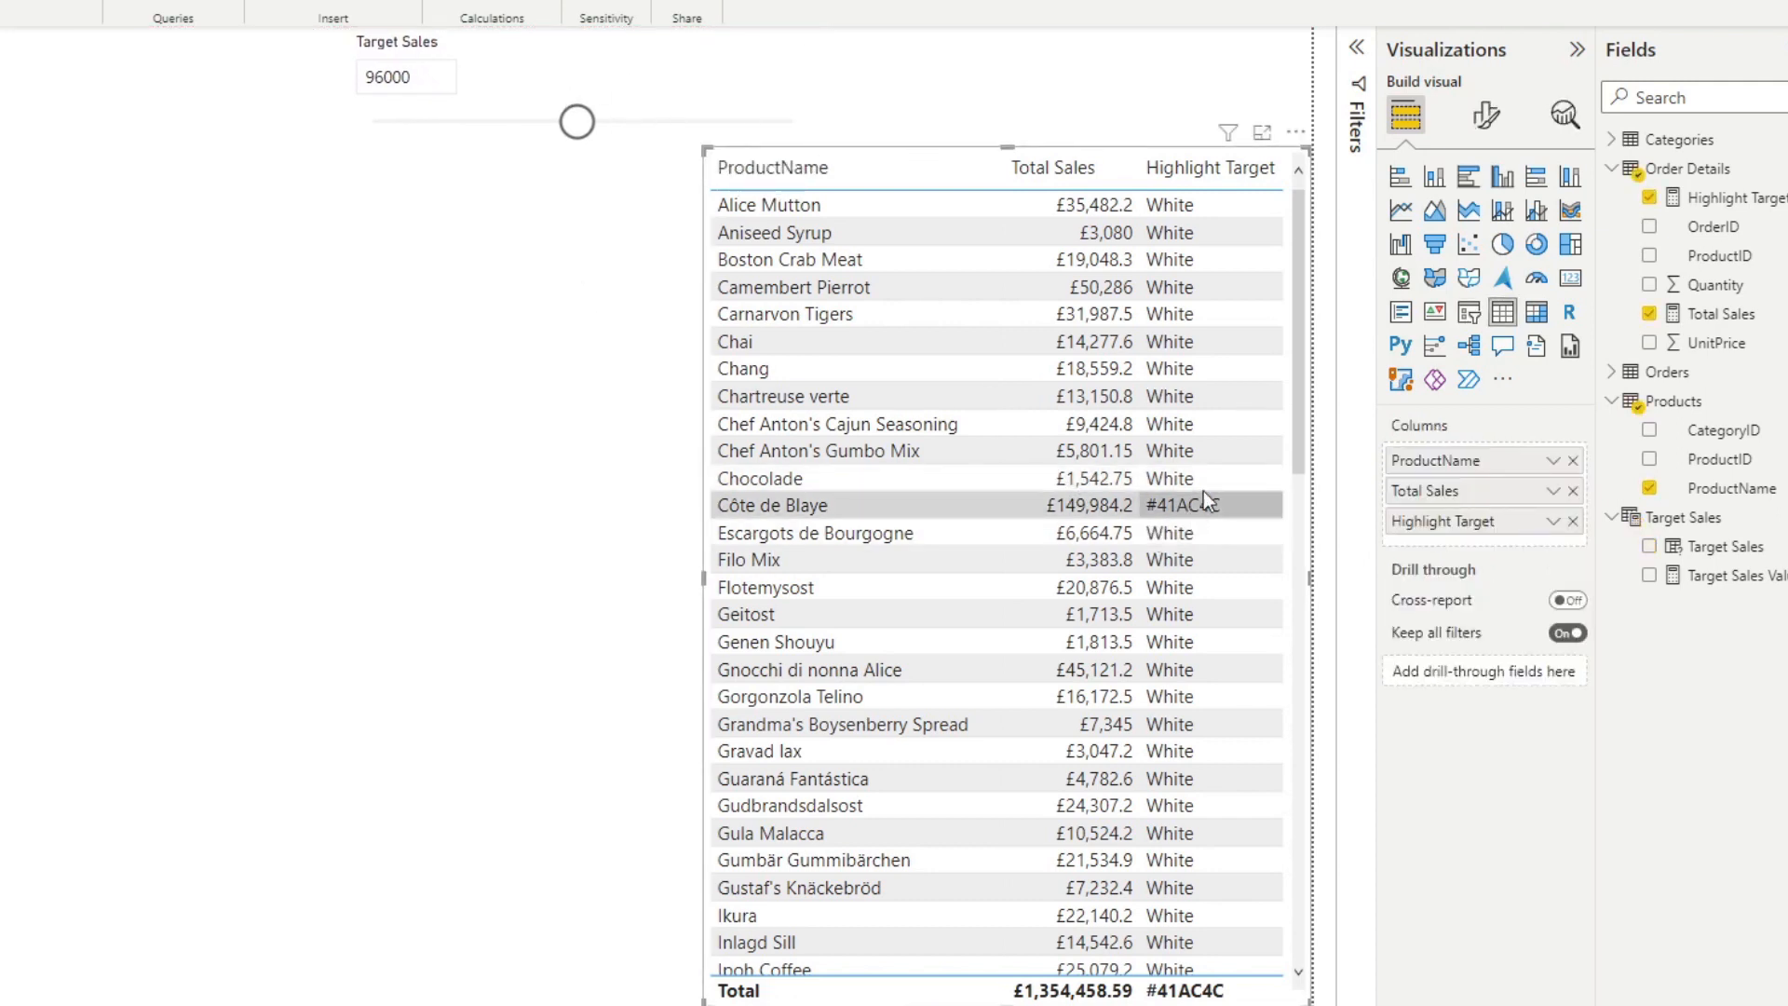
{"action": "scroll", "scroll_direction": "down", "scroll_amount": 3}
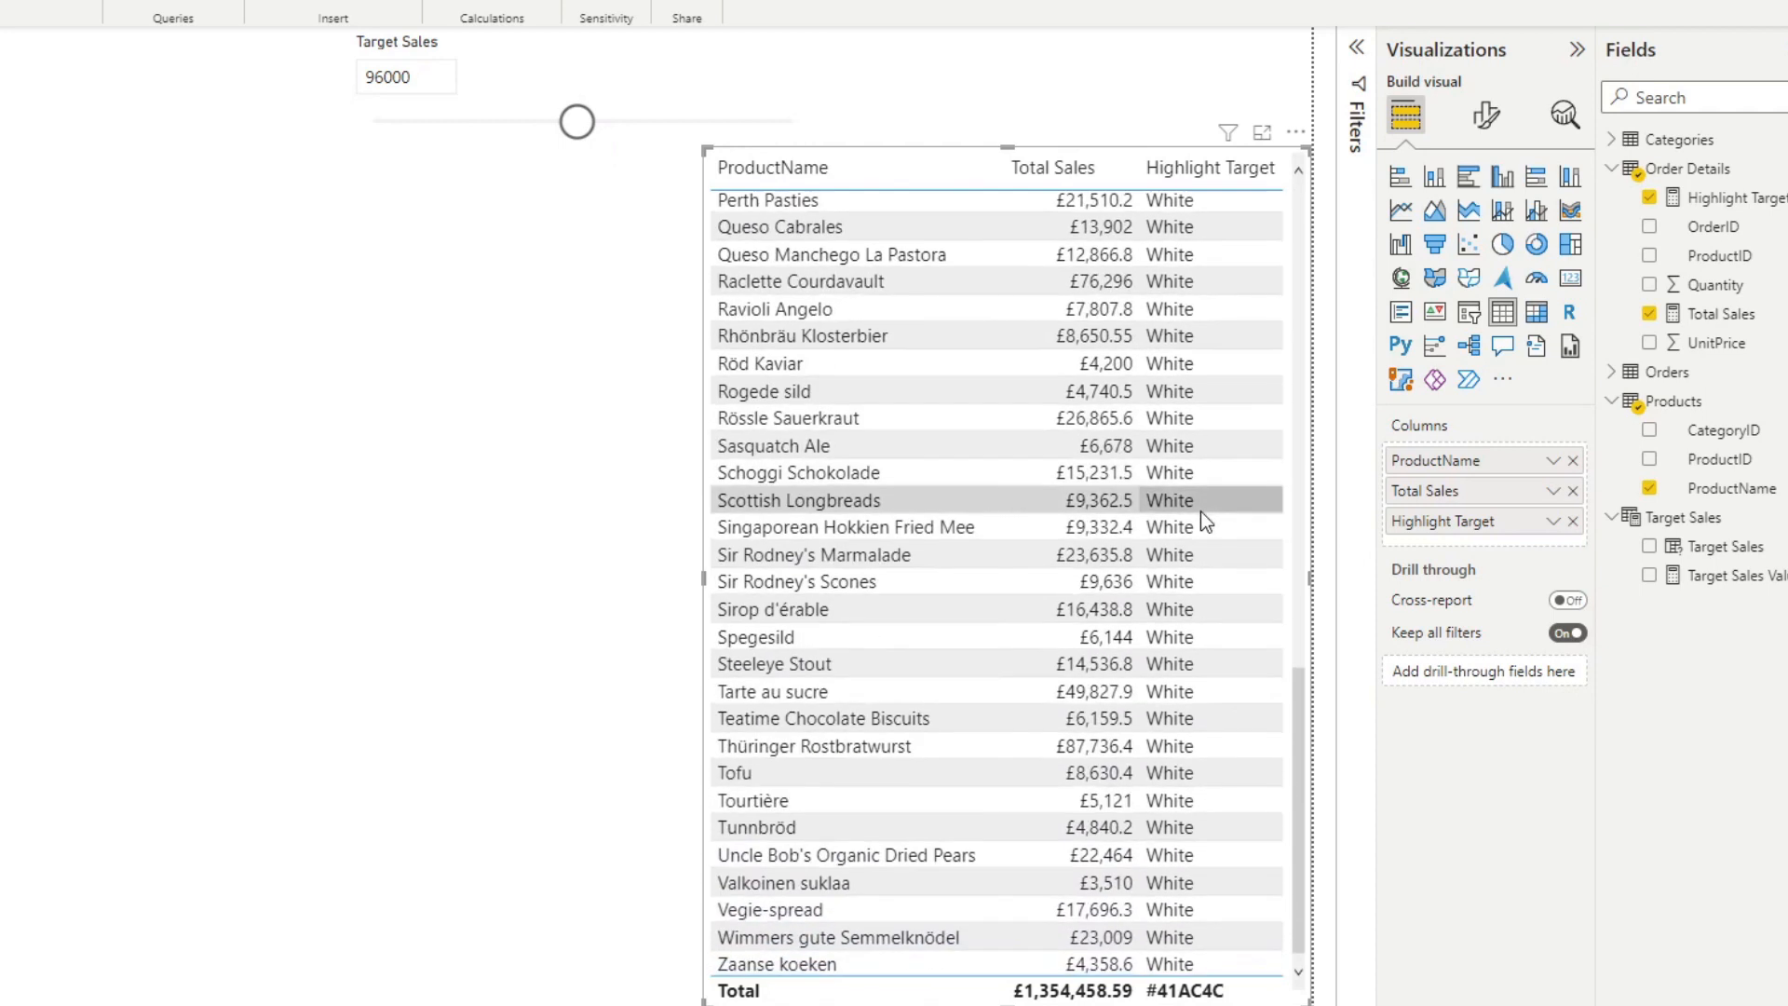
{"action": "left_click_drag", "start_coordinate": [576, 121], "coordinate": [511, 121]}
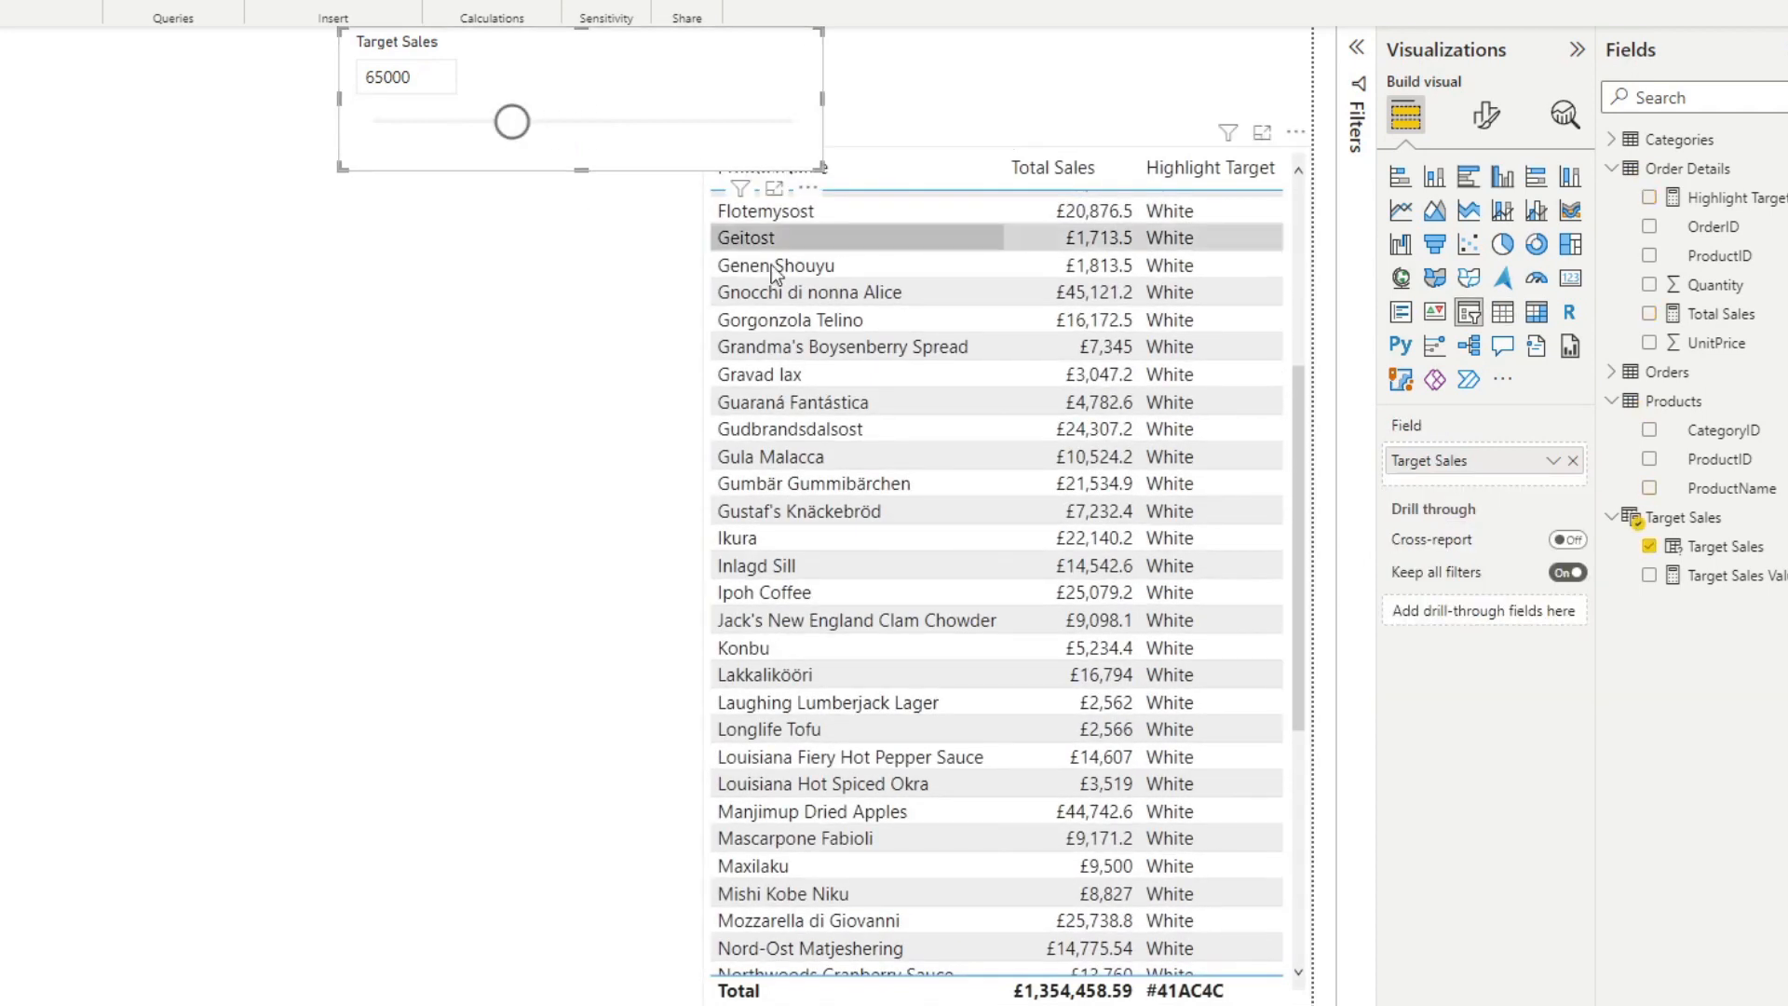
{"action": "left_click_drag", "start_coordinate": [512, 121], "coordinate": [456, 121]}
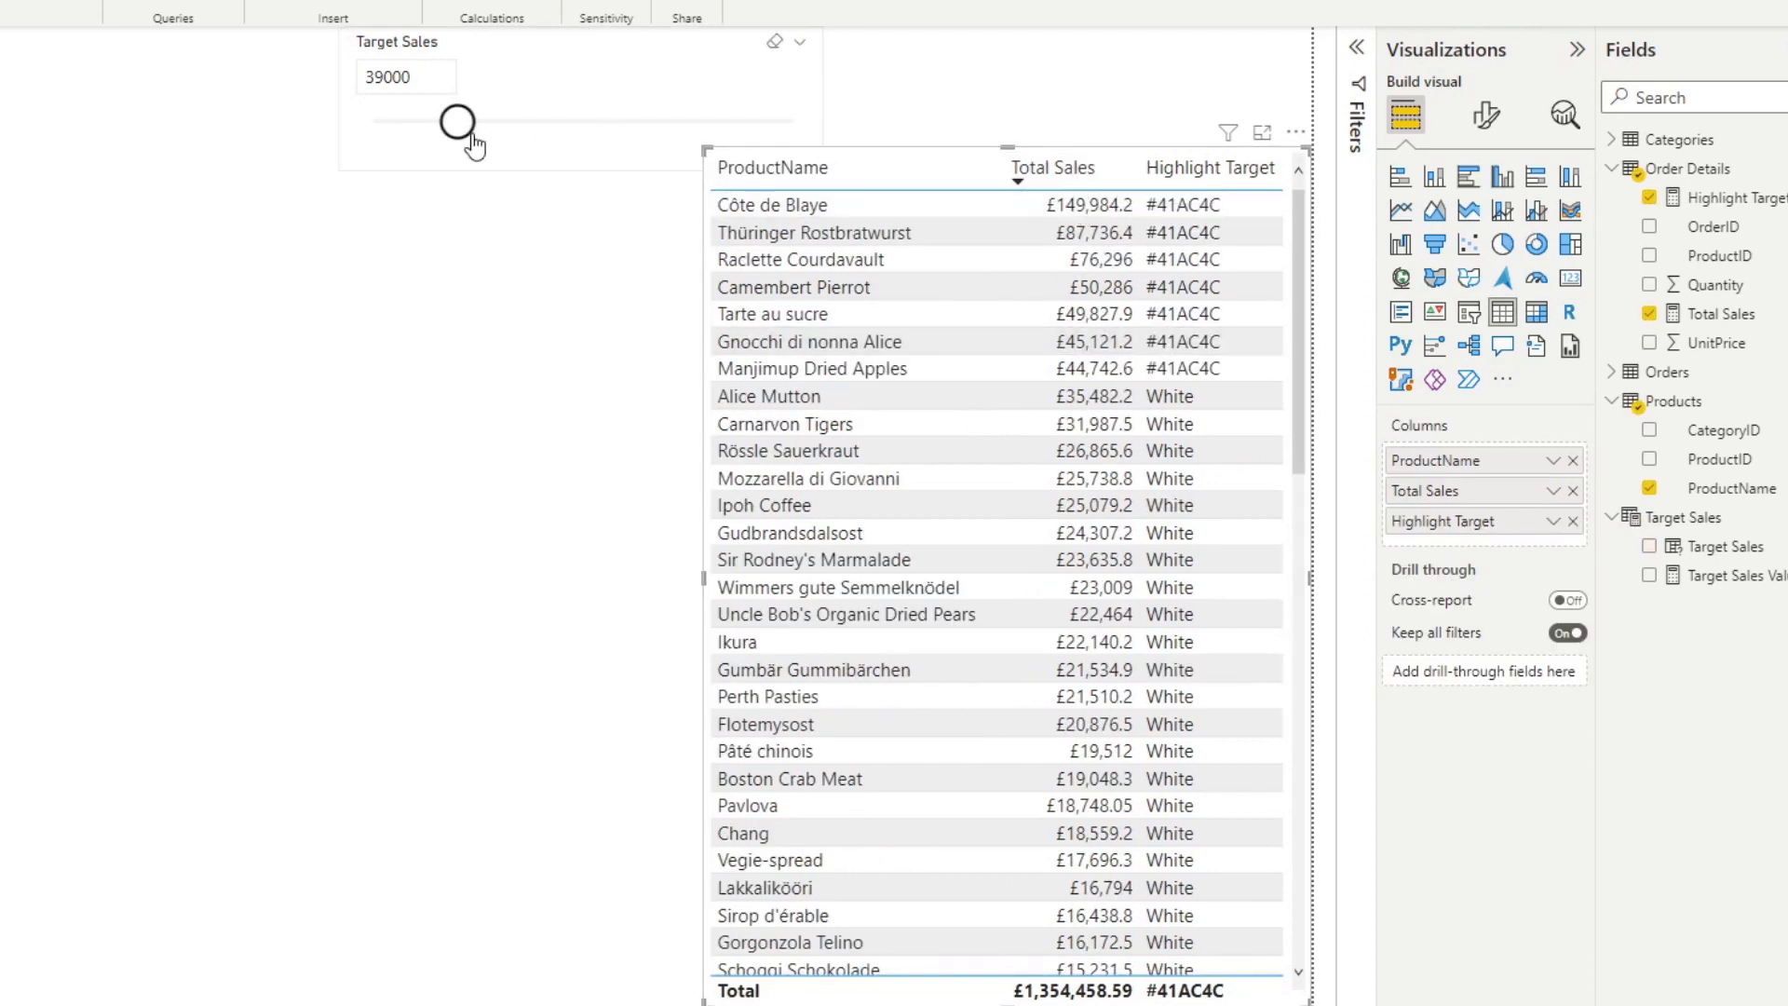
{"action": "left_click_drag", "start_coordinate": [457, 121], "coordinate": [440, 121]}
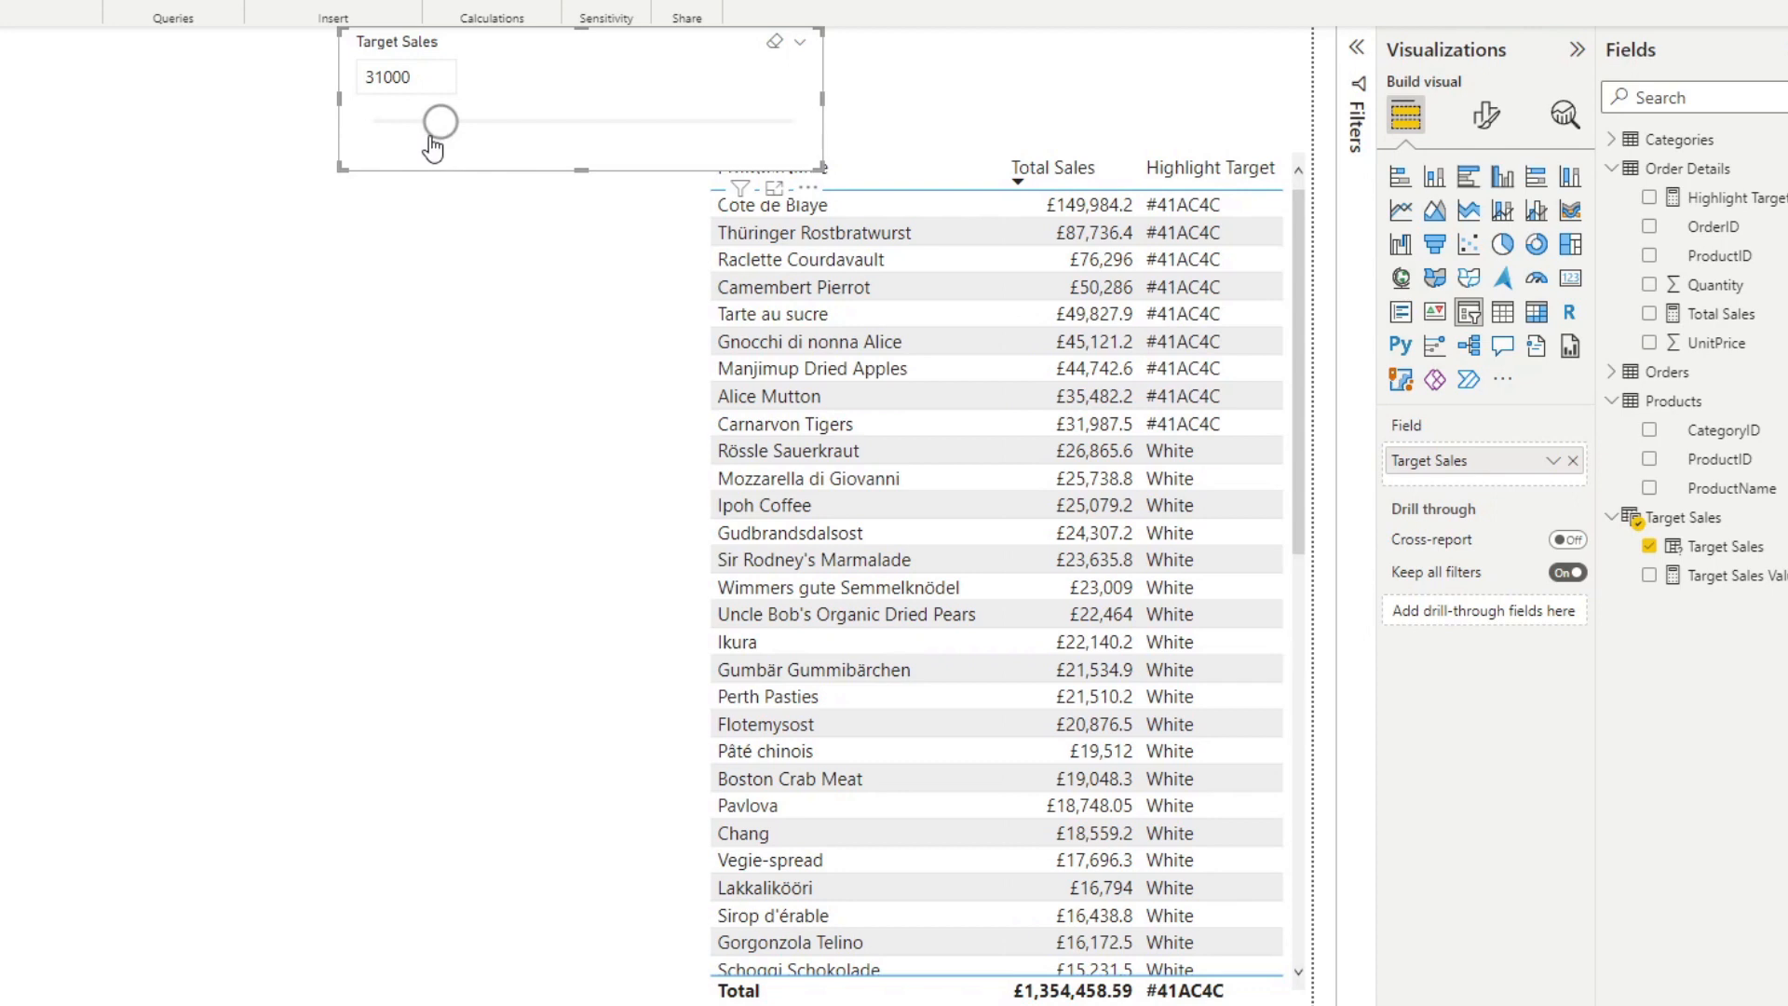
{"action": "left_click_drag", "start_coordinate": [440, 119], "coordinate": [419, 119]}
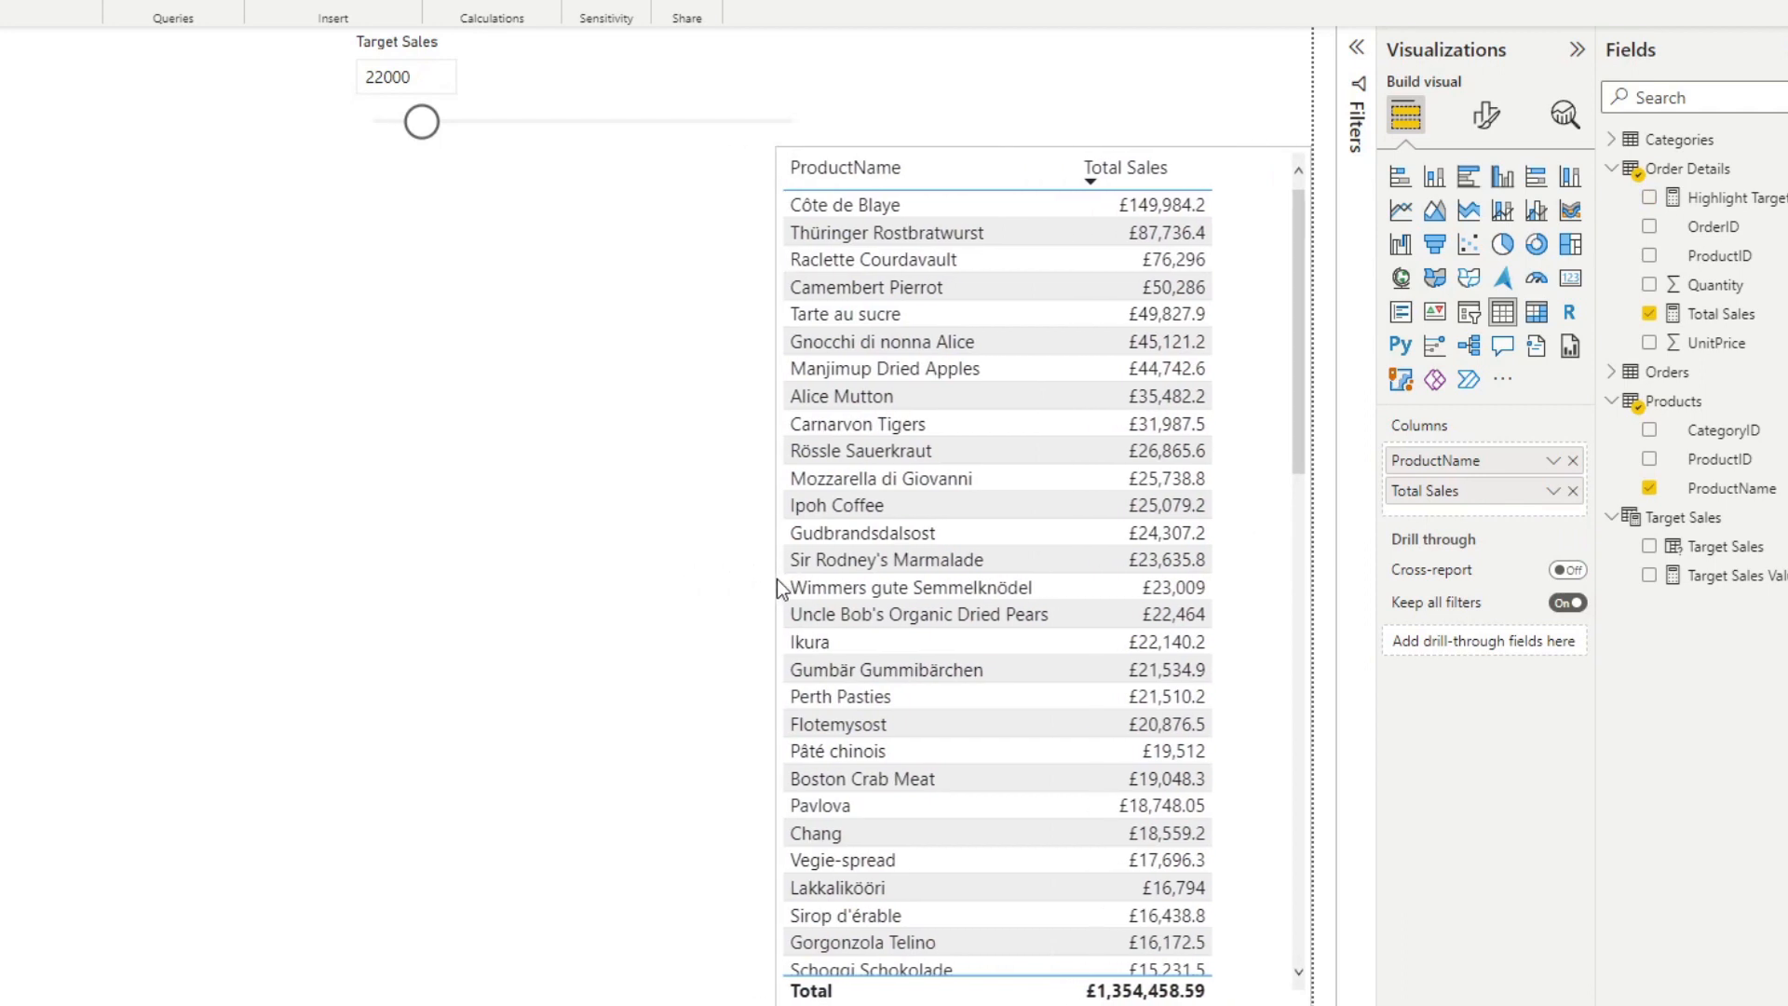
Turn on Background color under Cell elements for the product names and open its fx rule.
{"action": "left_click", "coordinate": [1485, 116]}
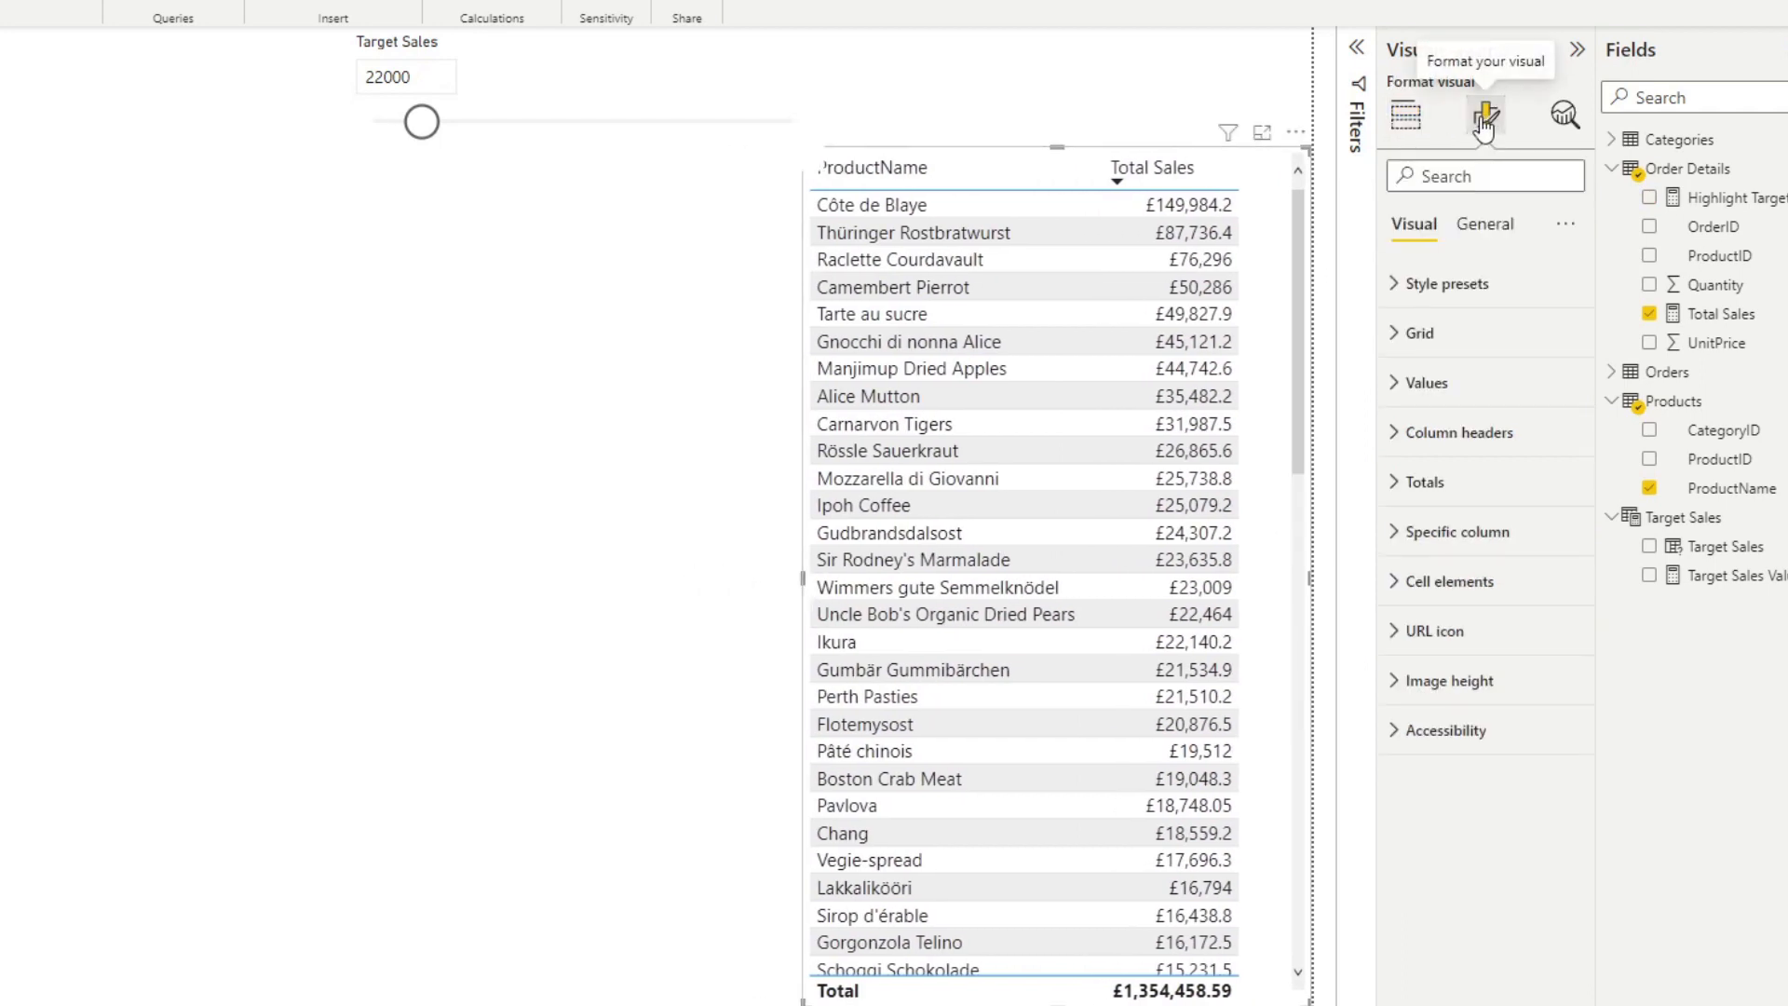
{"action": "left_click", "coordinate": [1452, 582]}
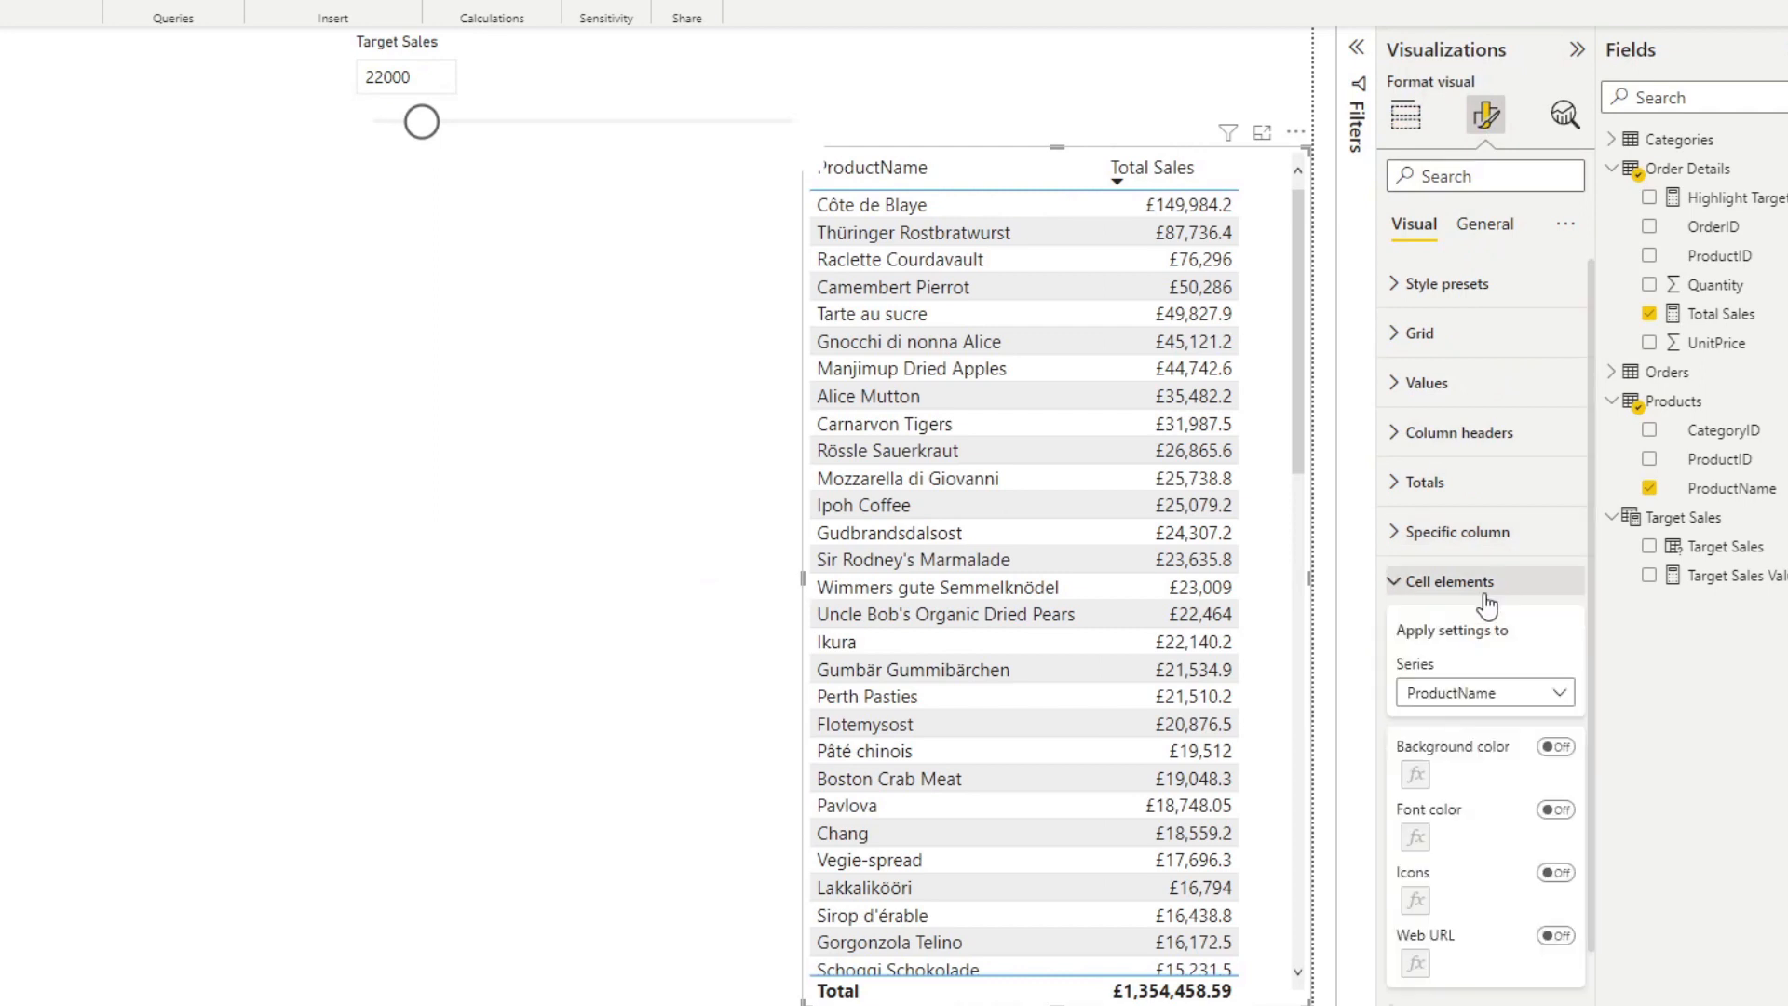
{"action": "left_click", "coordinate": [1554, 747]}
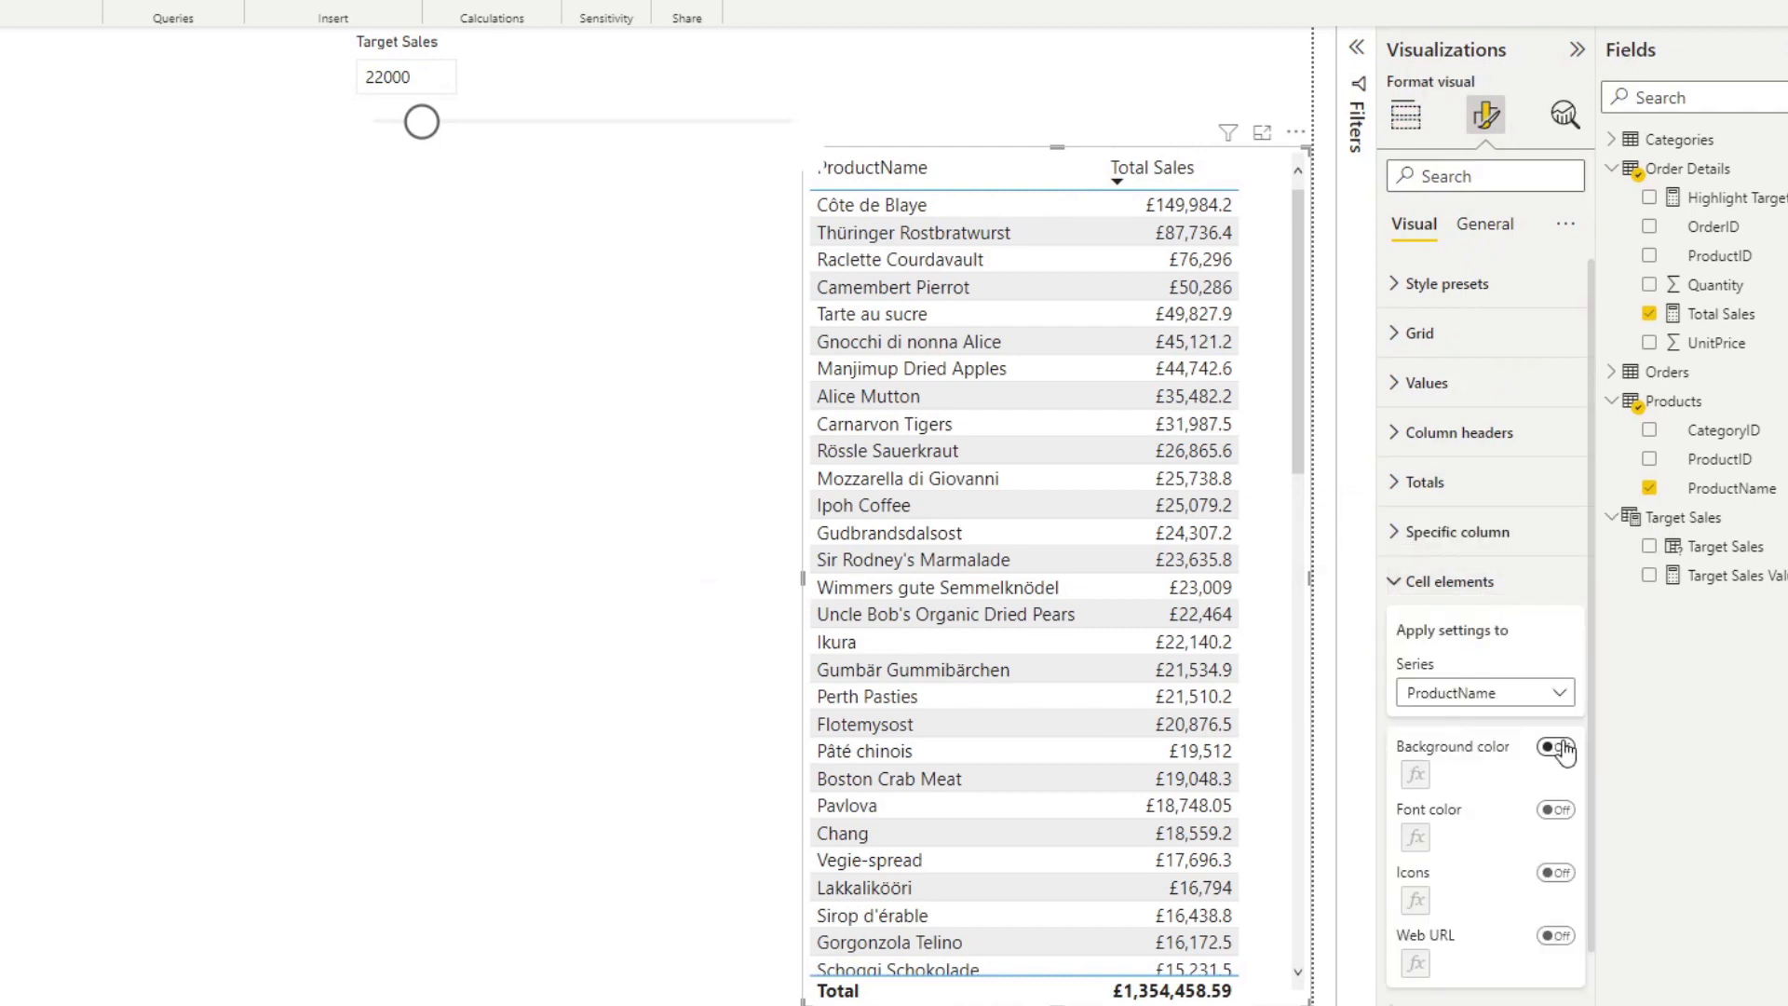
{"action": "left_click", "coordinate": [1553, 748]}
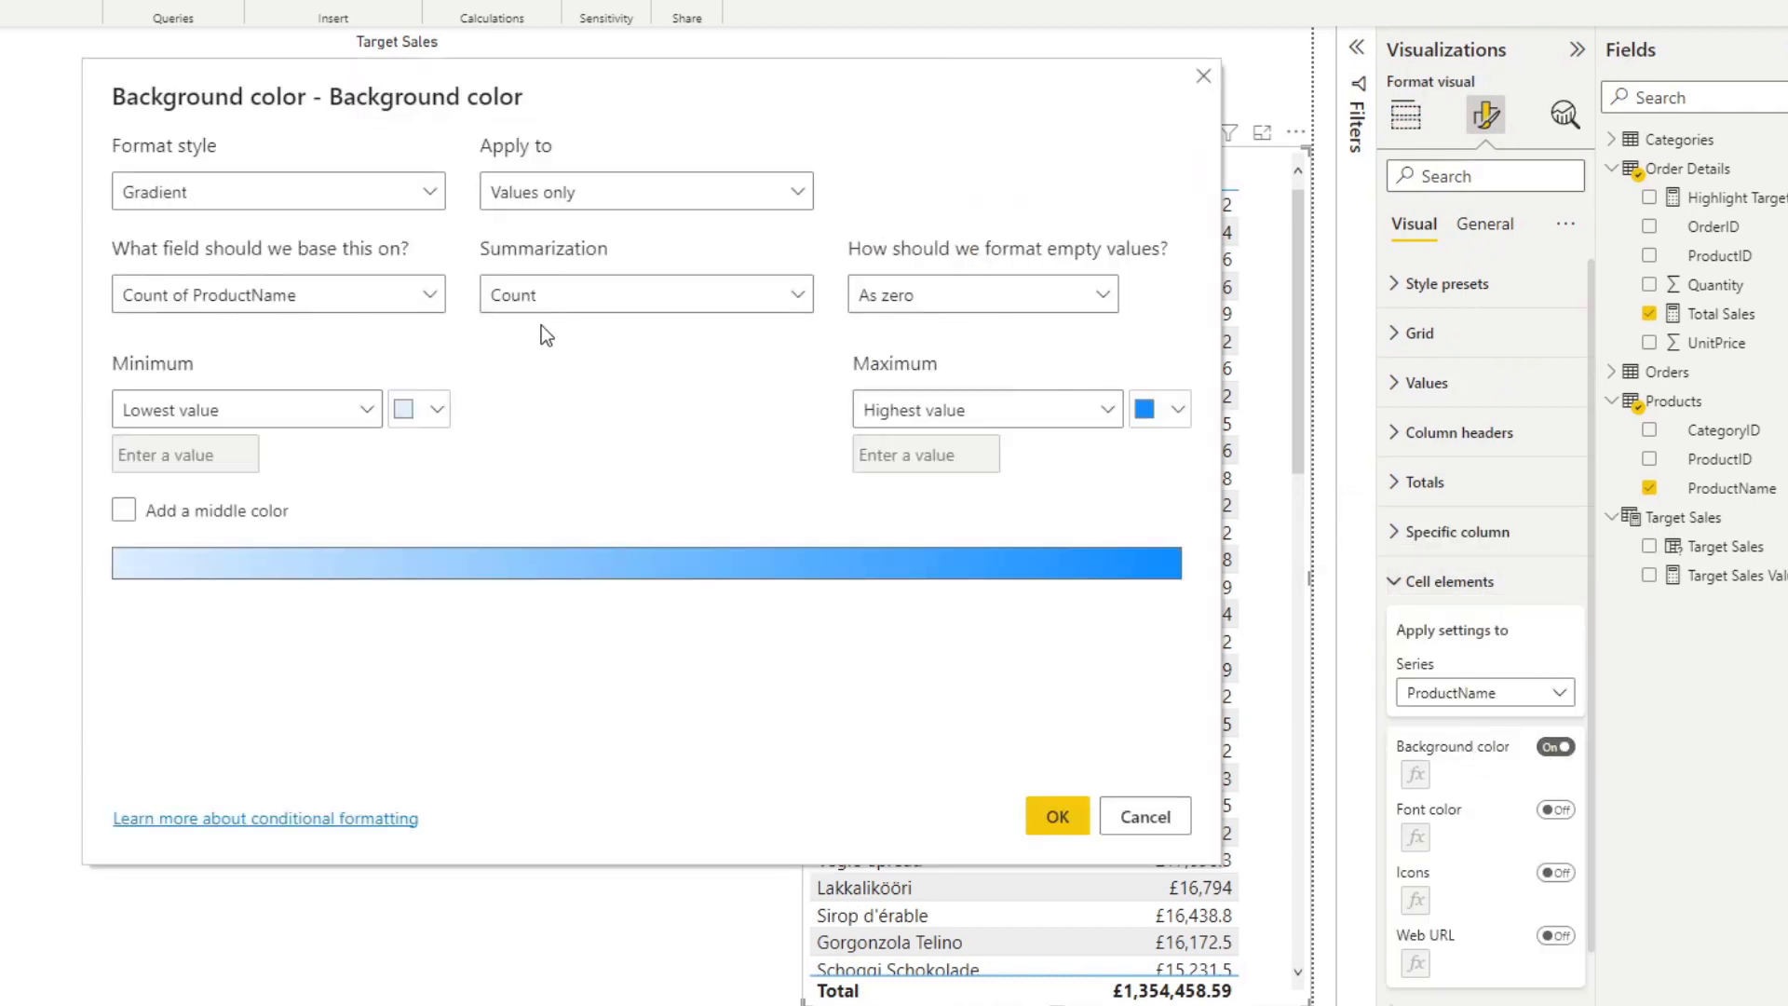
Set the format style to Field value based on Order Details' Highlight Target and apply it.
{"action": "left_click", "coordinate": [276, 190]}
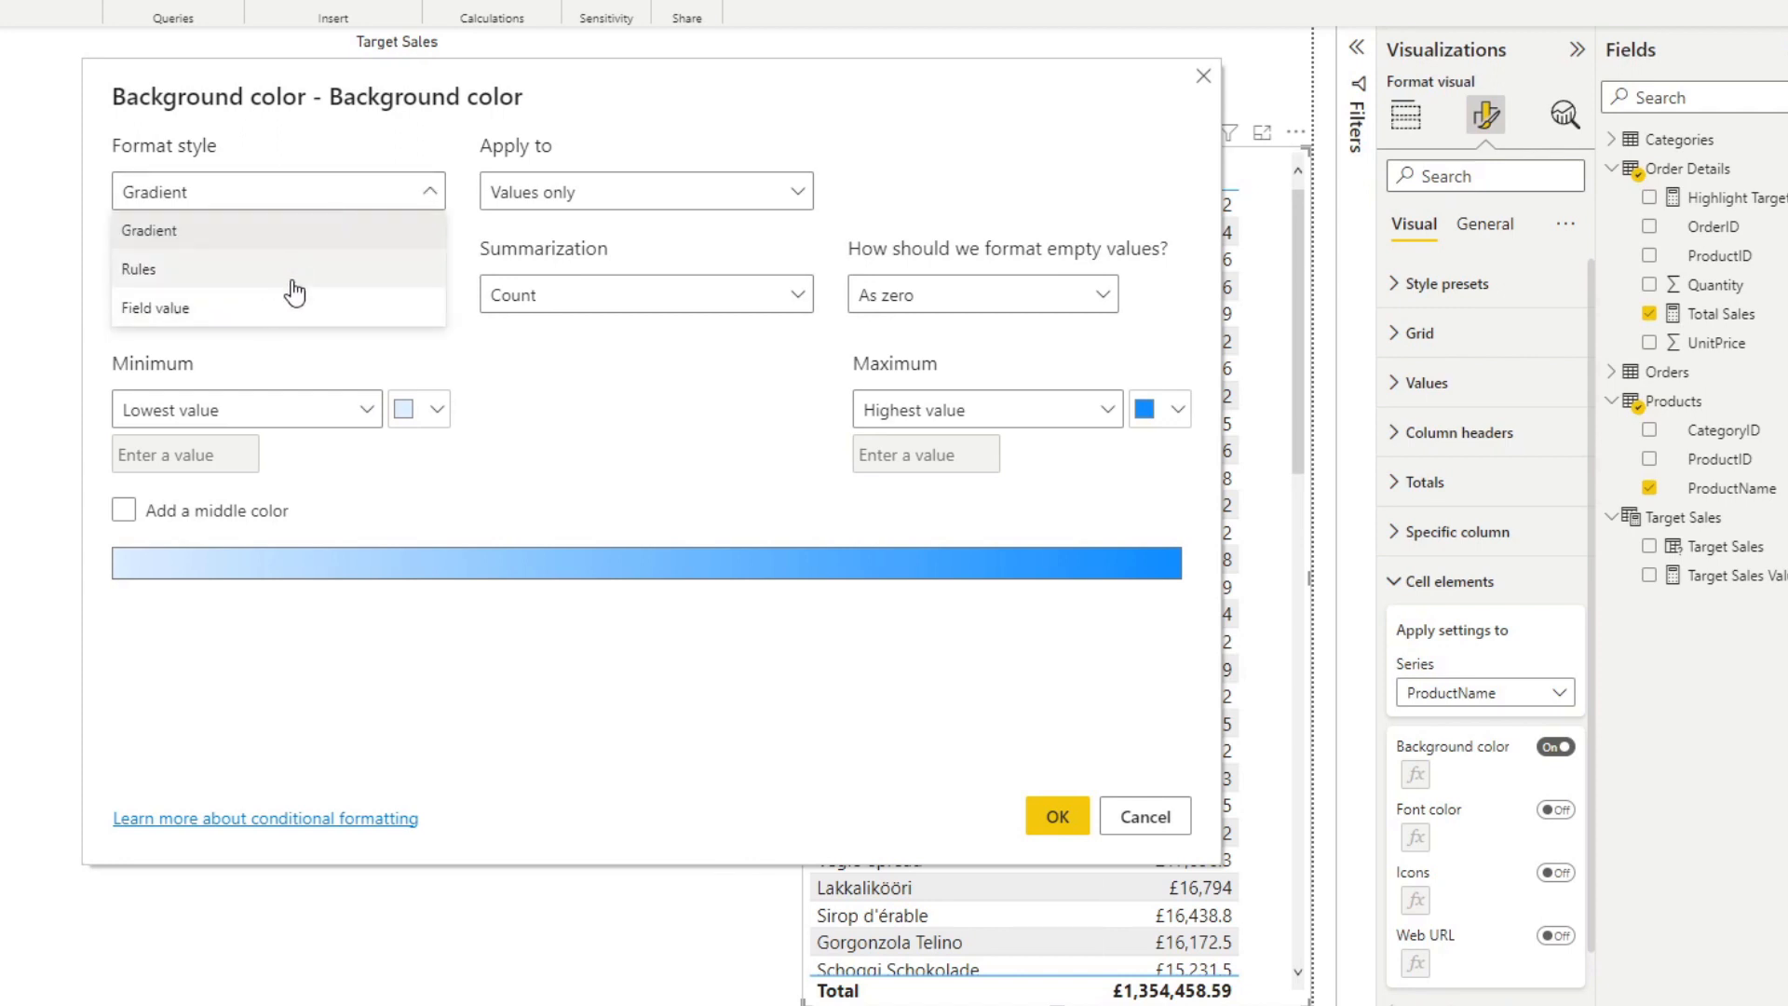
{"action": "left_click", "coordinate": [155, 308]}
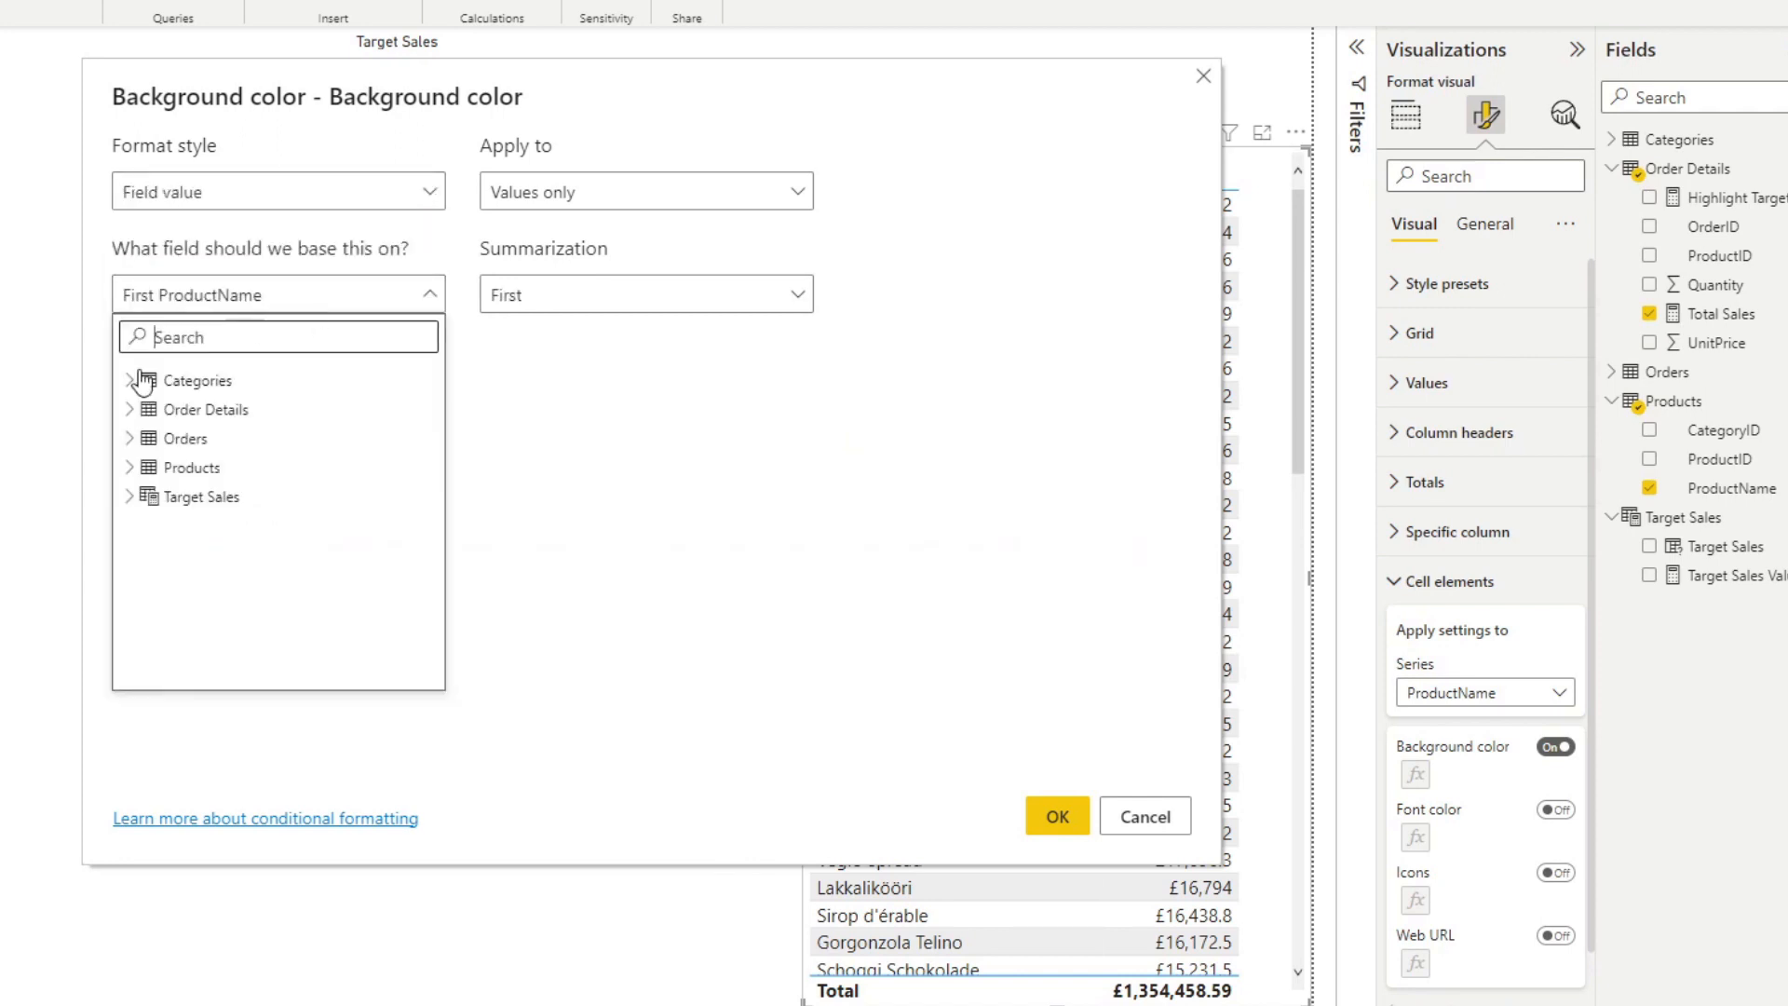
{"action": "left_click", "coordinate": [199, 410]}
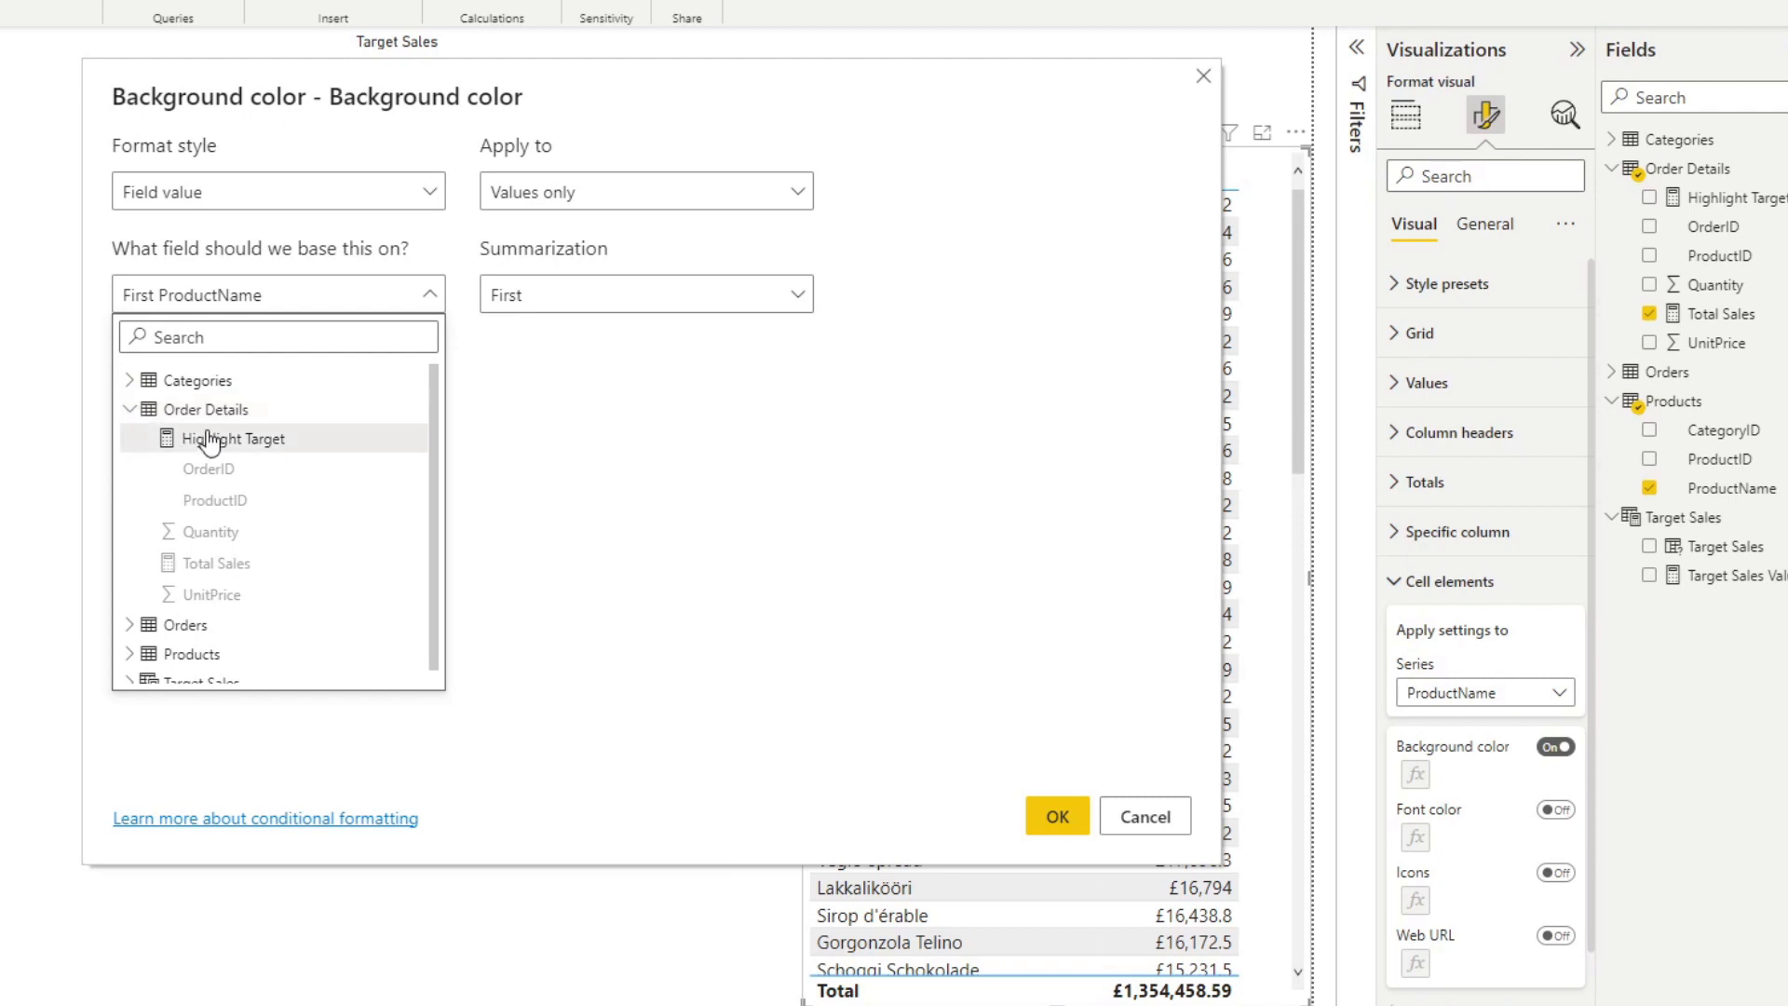
{"action": "left_click", "coordinate": [233, 438]}
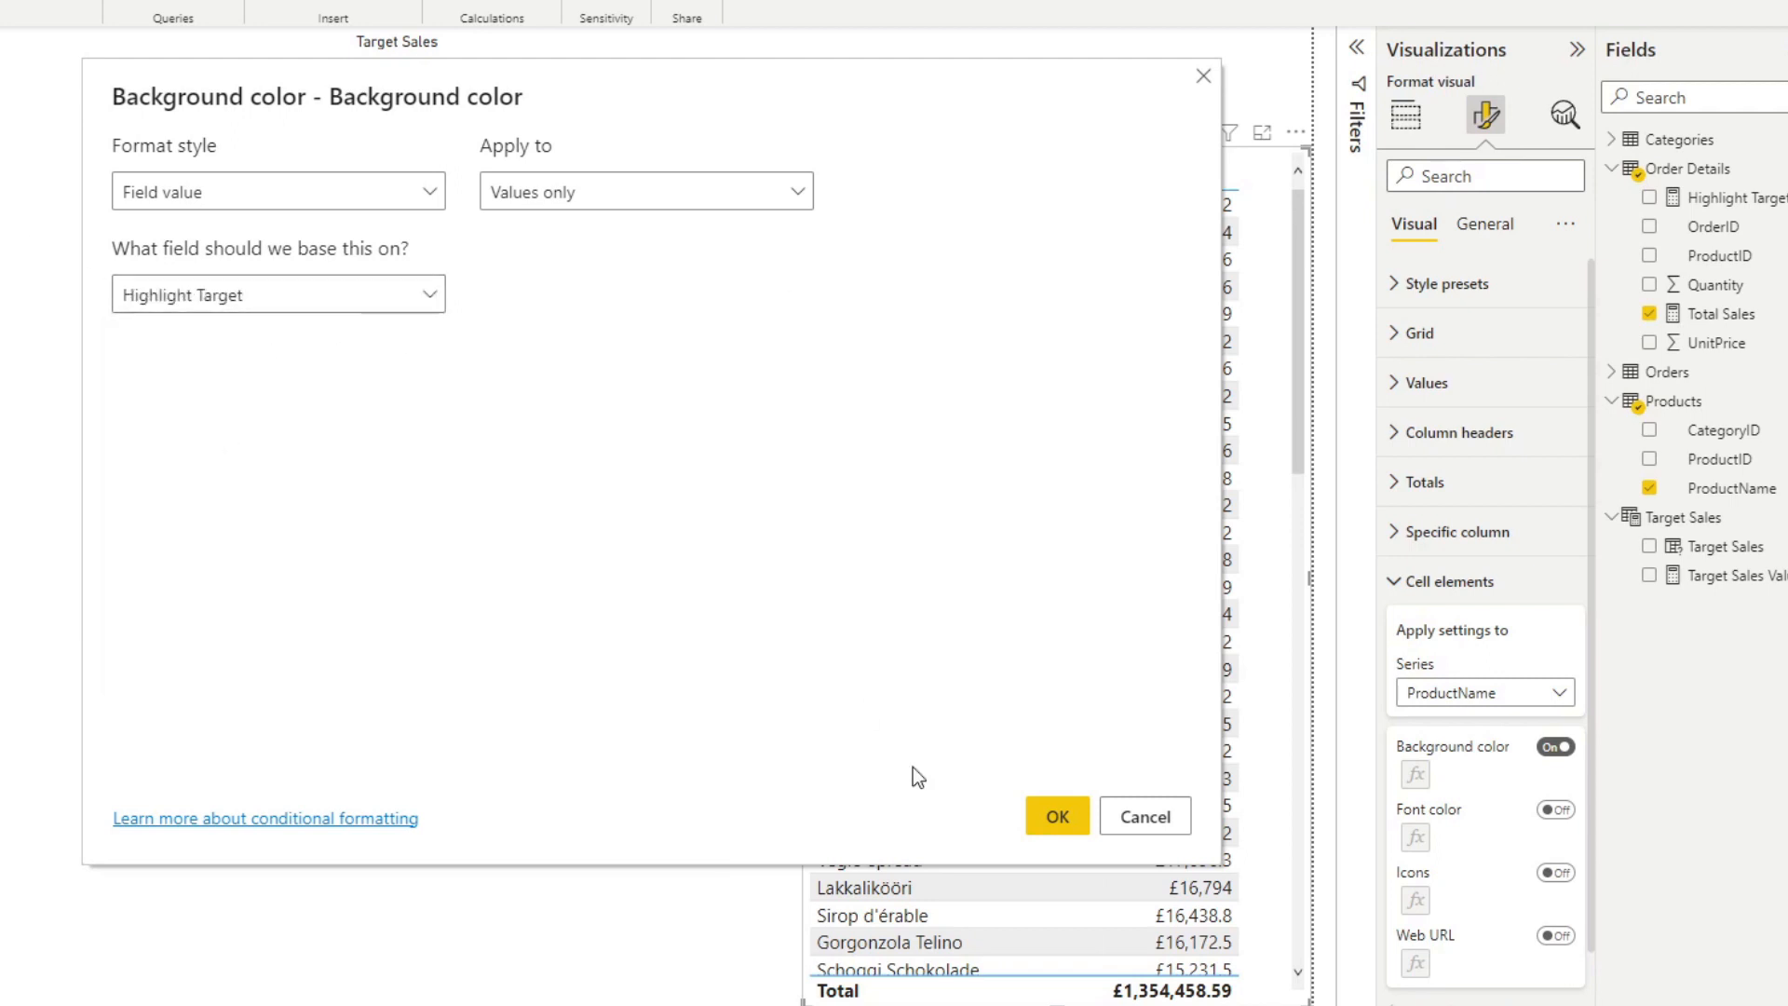
{"action": "left_click", "coordinate": [1056, 816]}
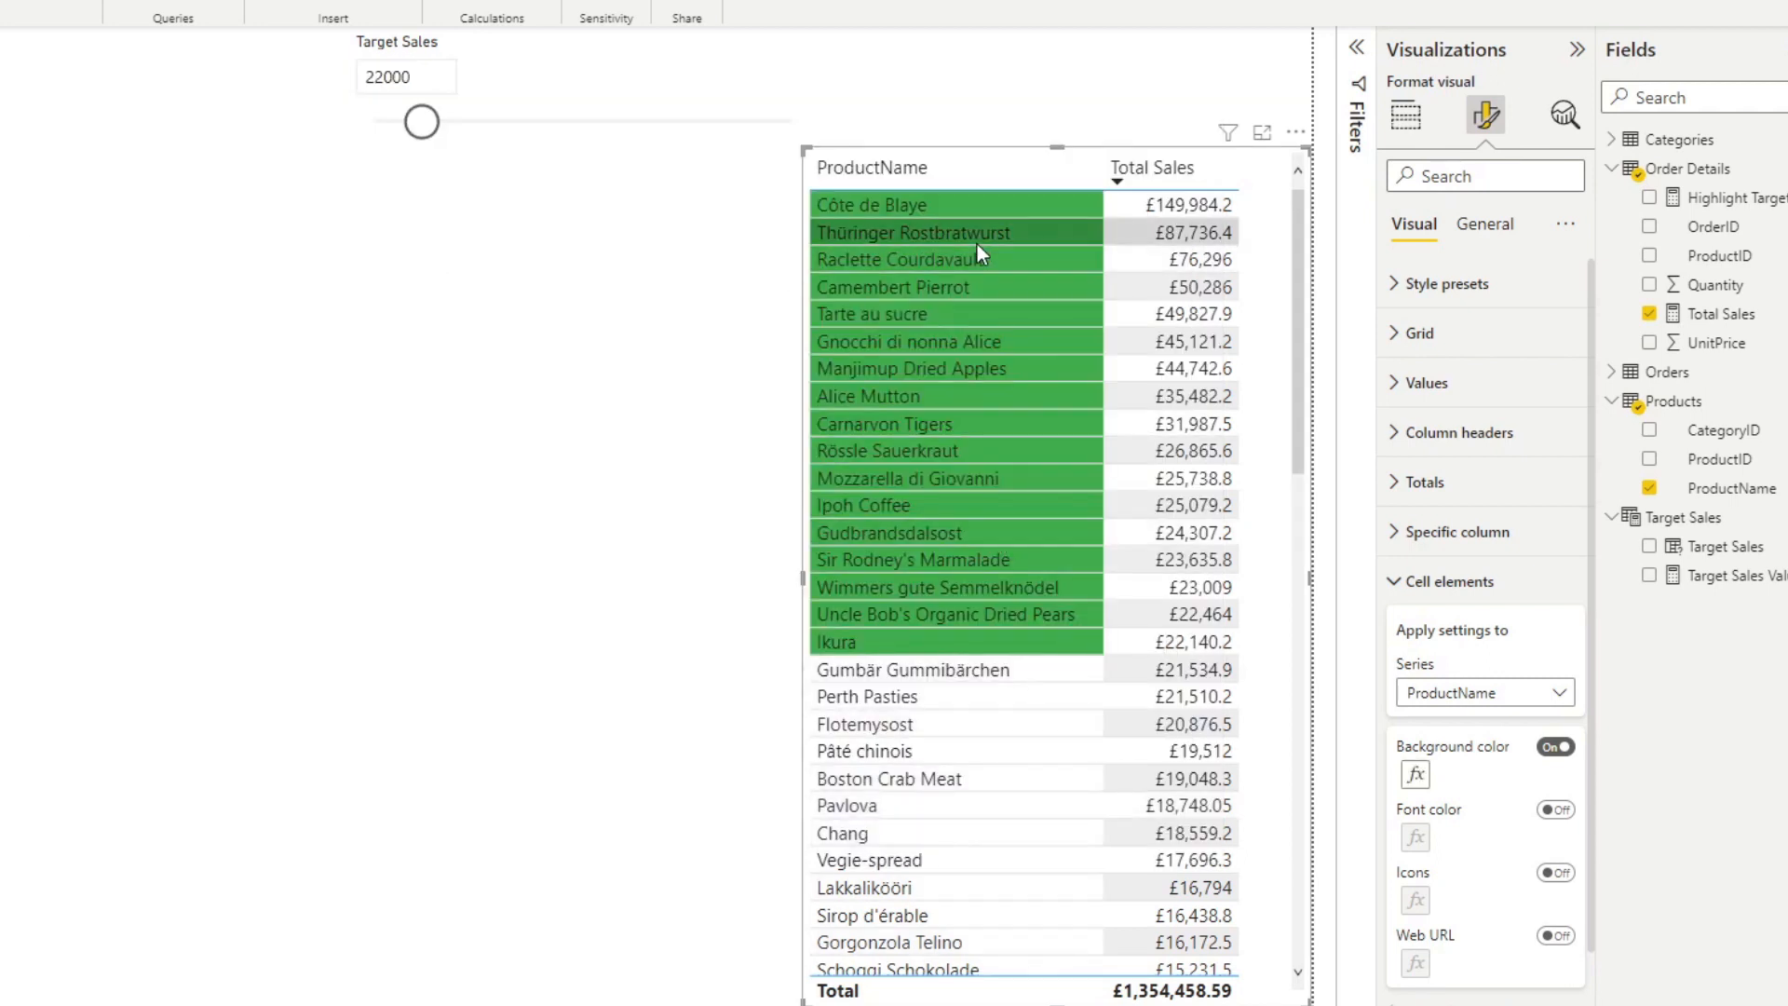
{"action": "mouse_move", "coordinate": [1041, 270]}
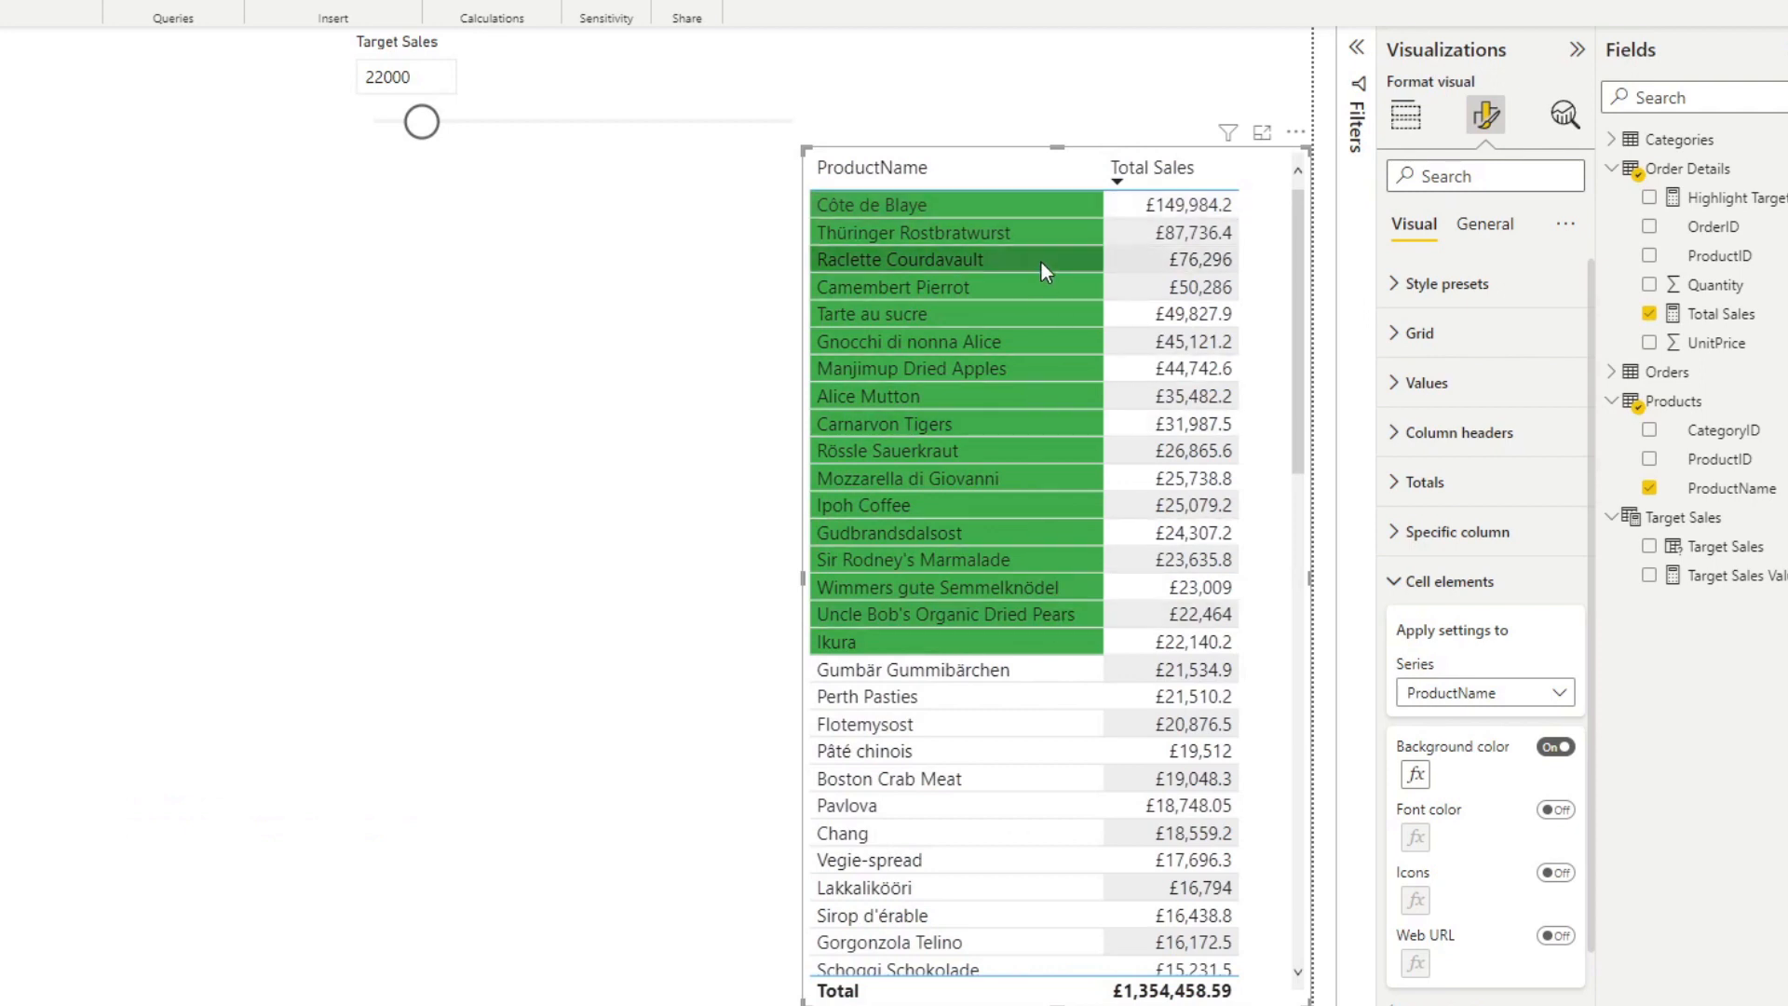
{"action": "mouse_move", "coordinate": [1031, 451]}
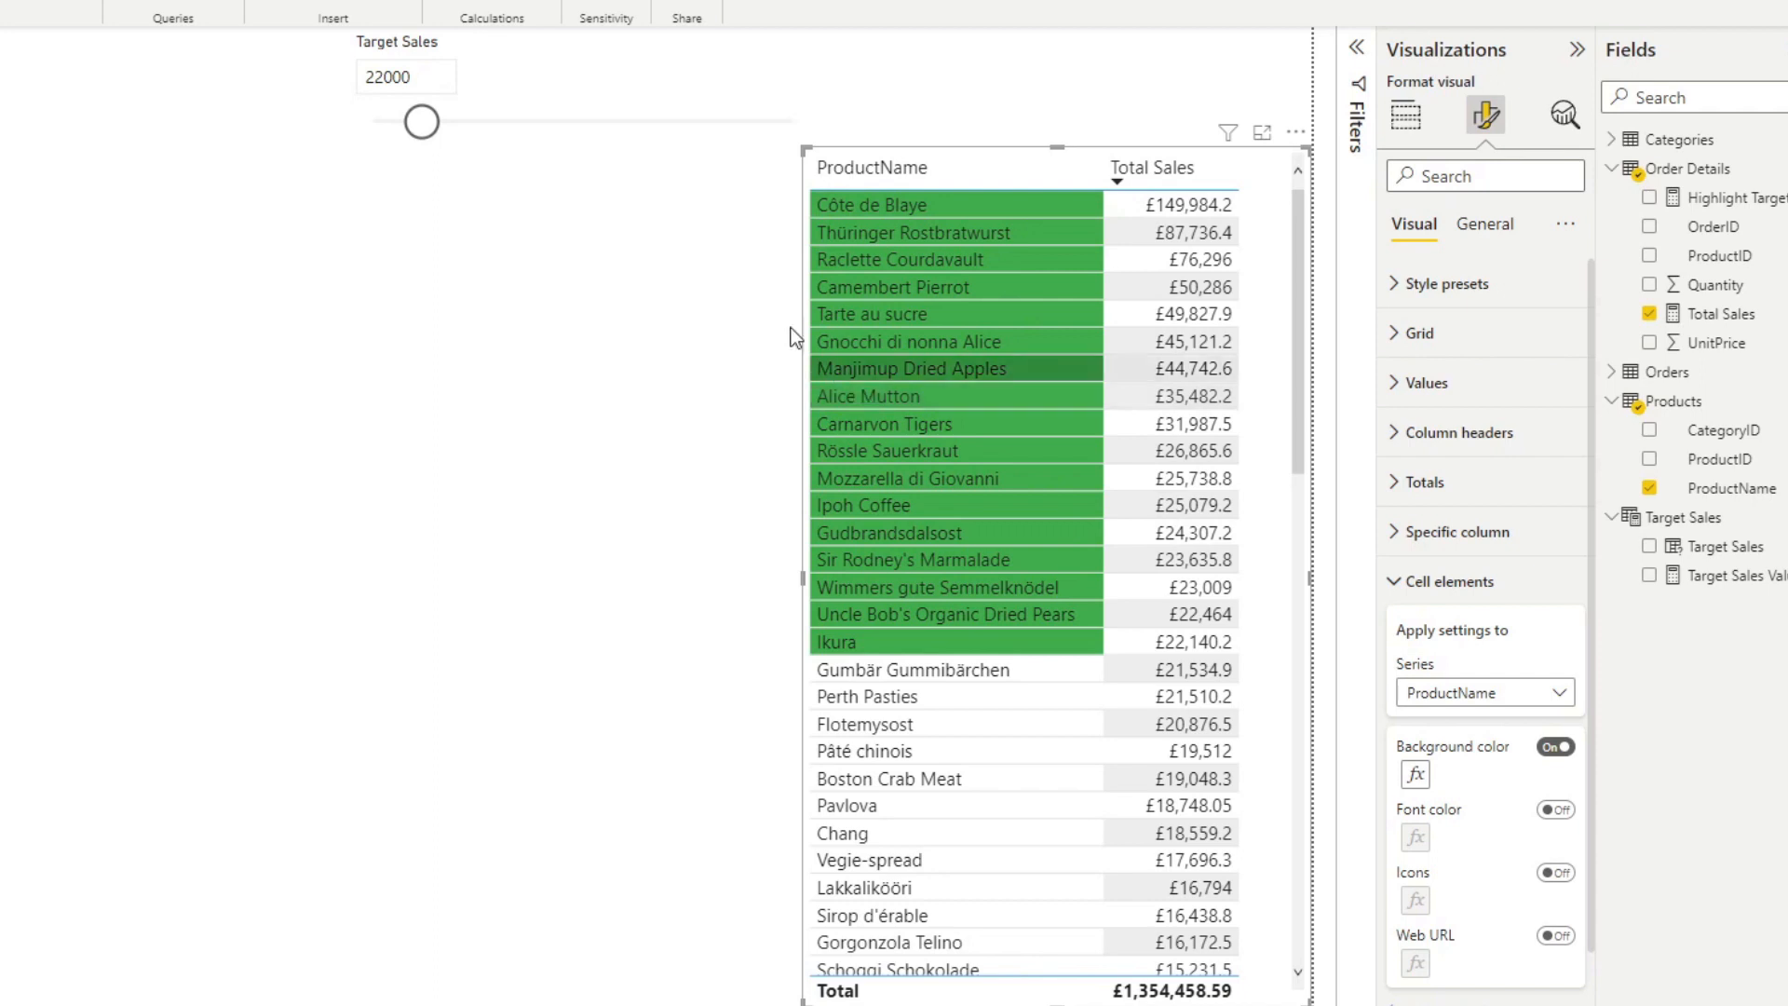
Raise the target to 62000, sort products by Total Sales descending, and reach the Cell elements Series setting.
{"action": "left_click_drag", "start_coordinate": [421, 121], "coordinate": [505, 121]}
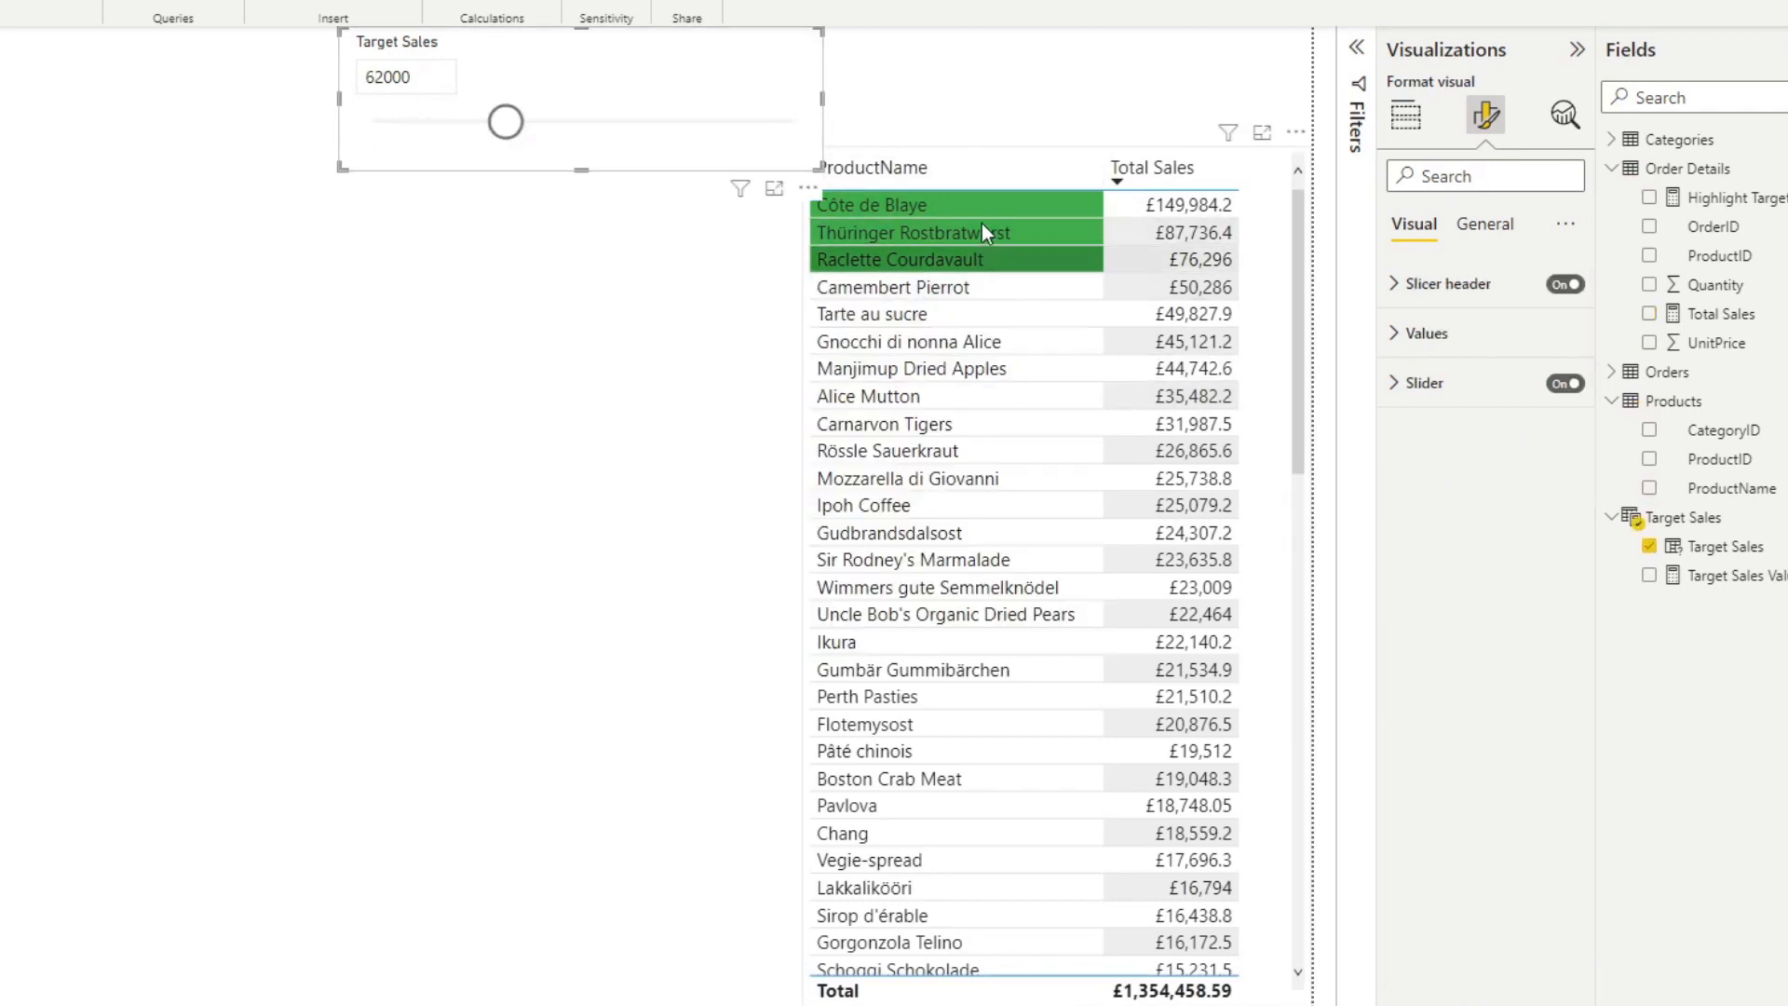
{"action": "left_click", "coordinate": [1407, 114]}
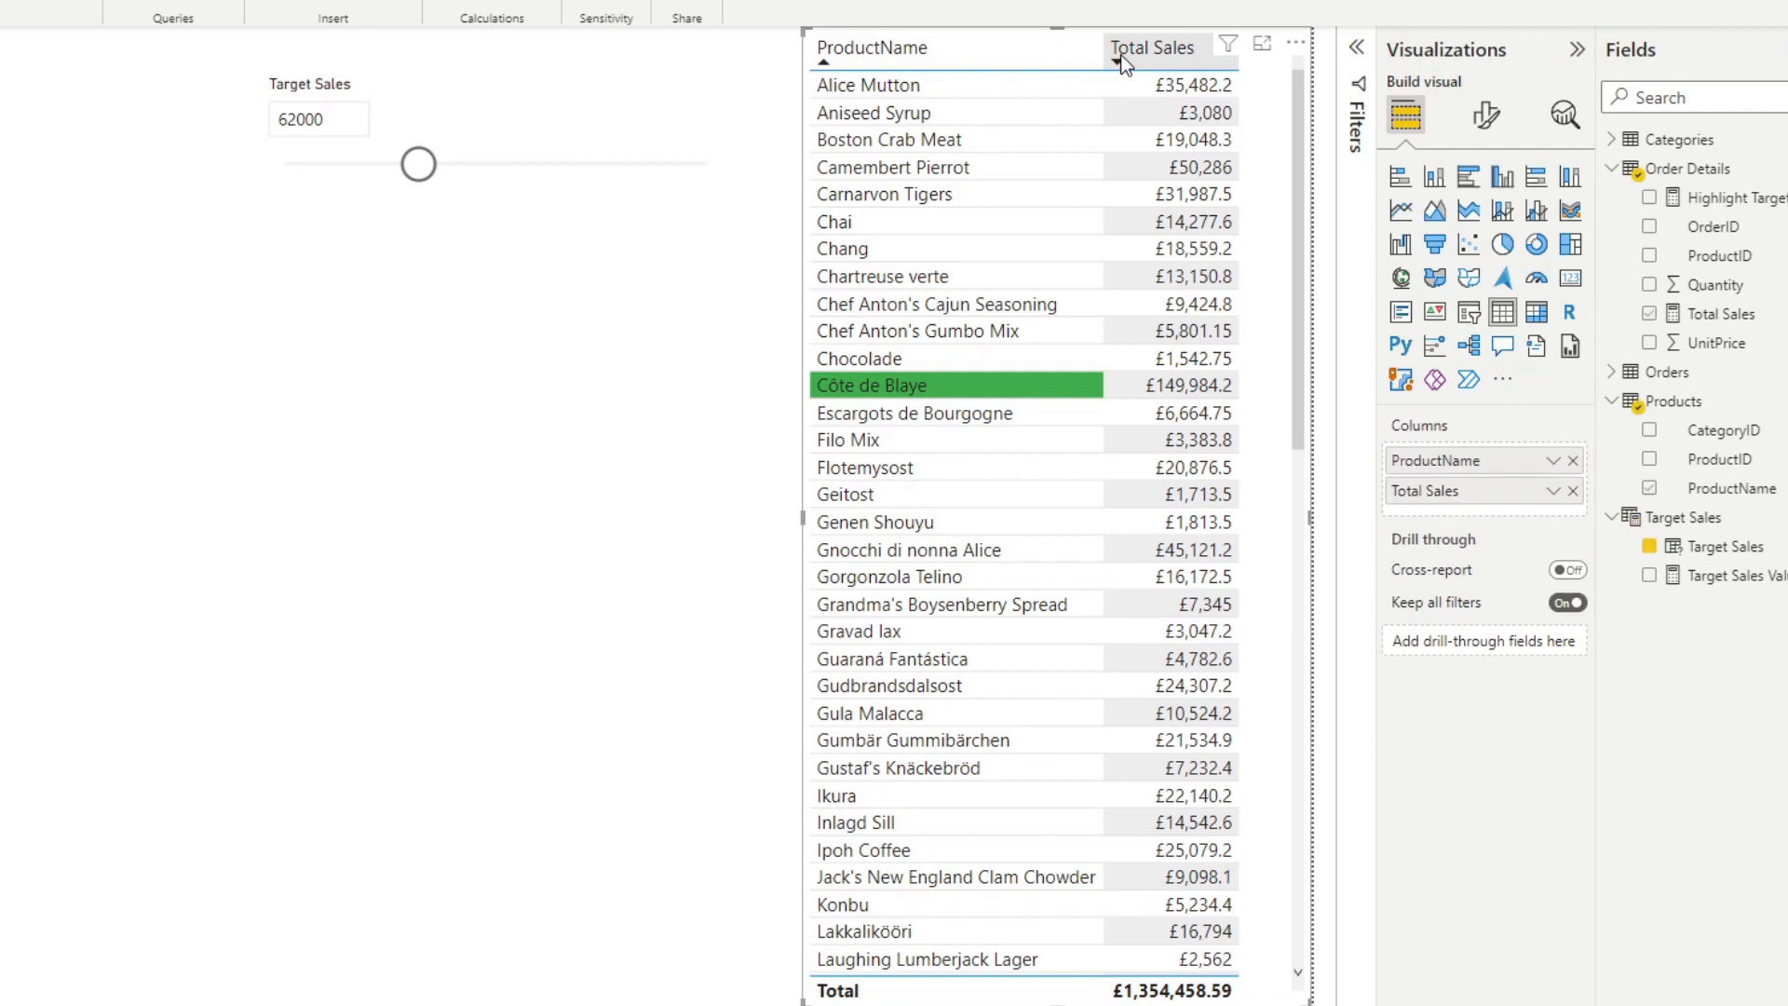
{"action": "left_click", "coordinate": [1150, 49]}
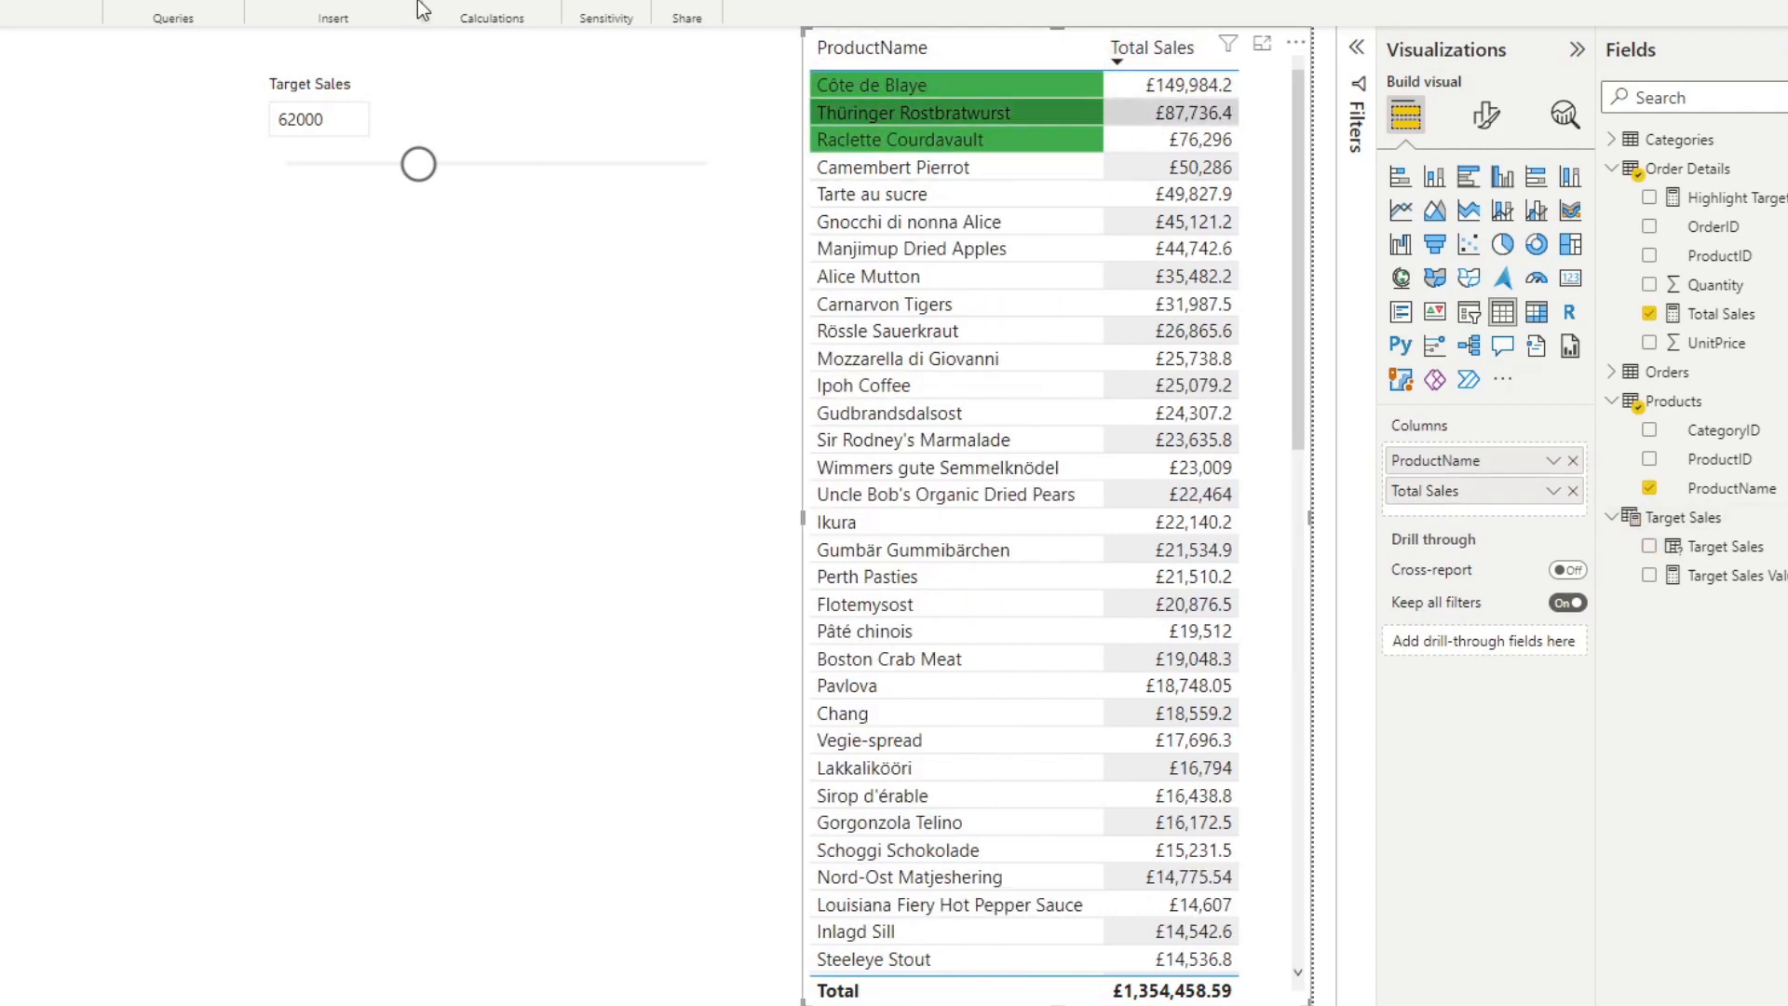
{"action": "mouse_move", "coordinate": [1231, 114]}
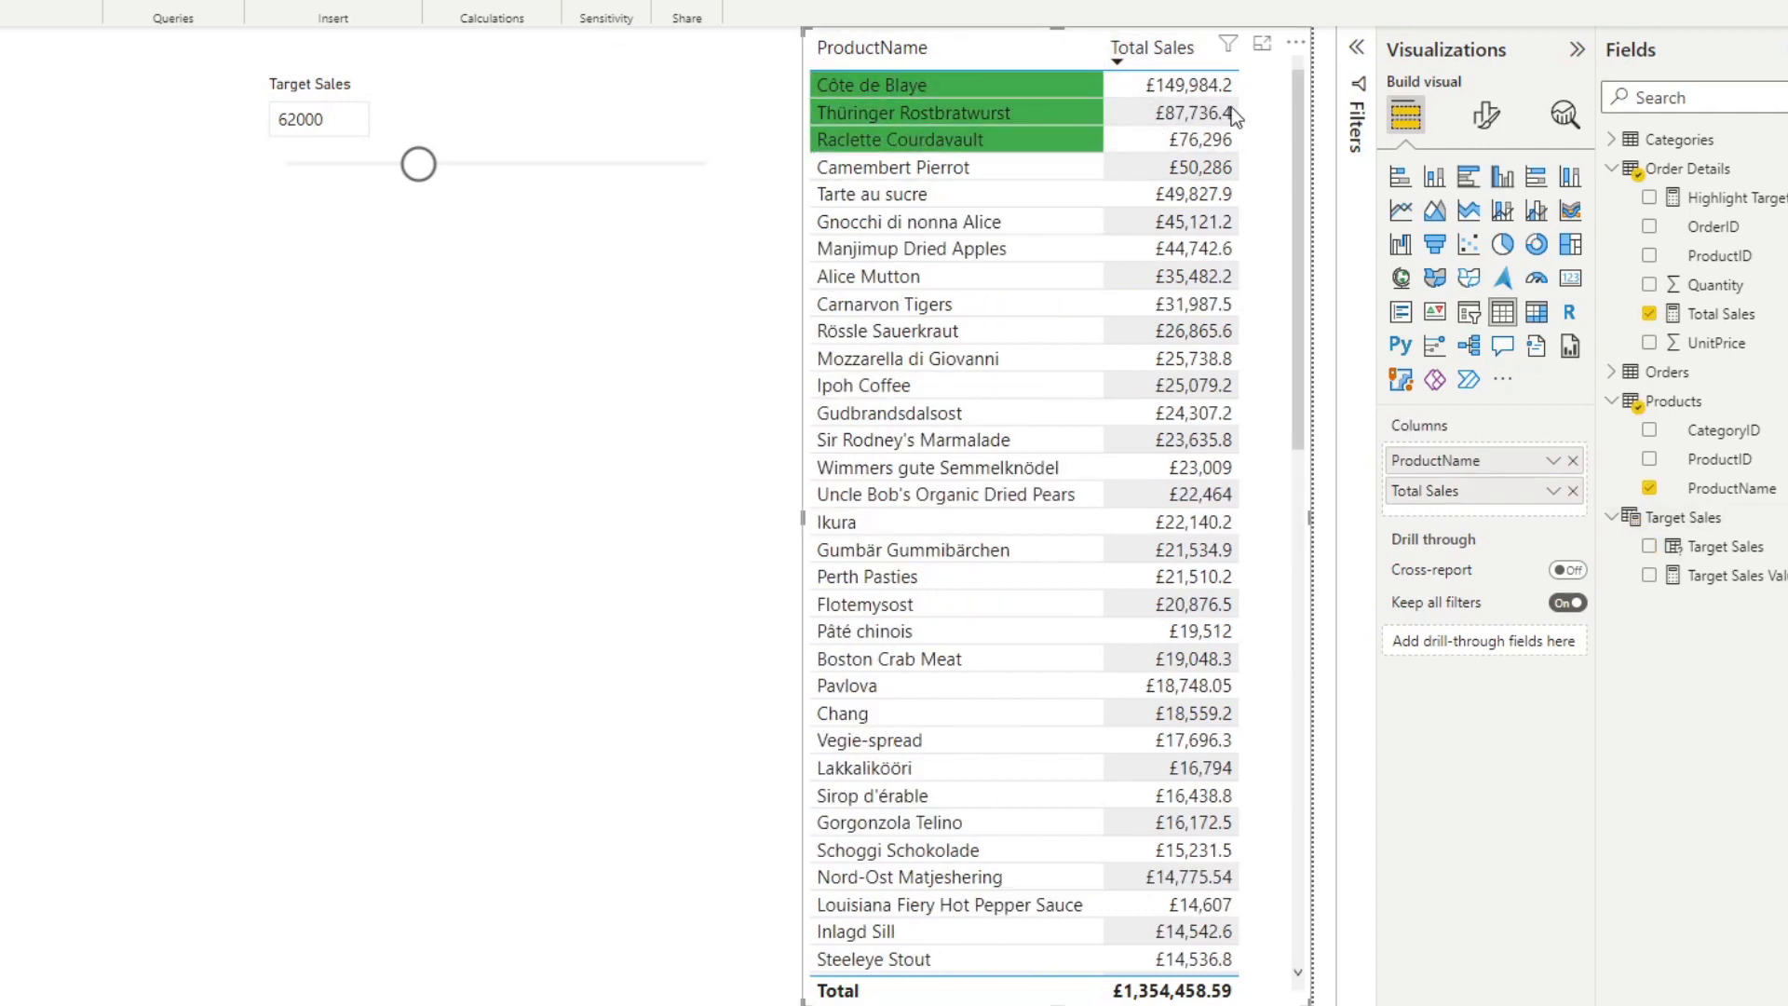
{"action": "left_click", "coordinate": [1486, 116]}
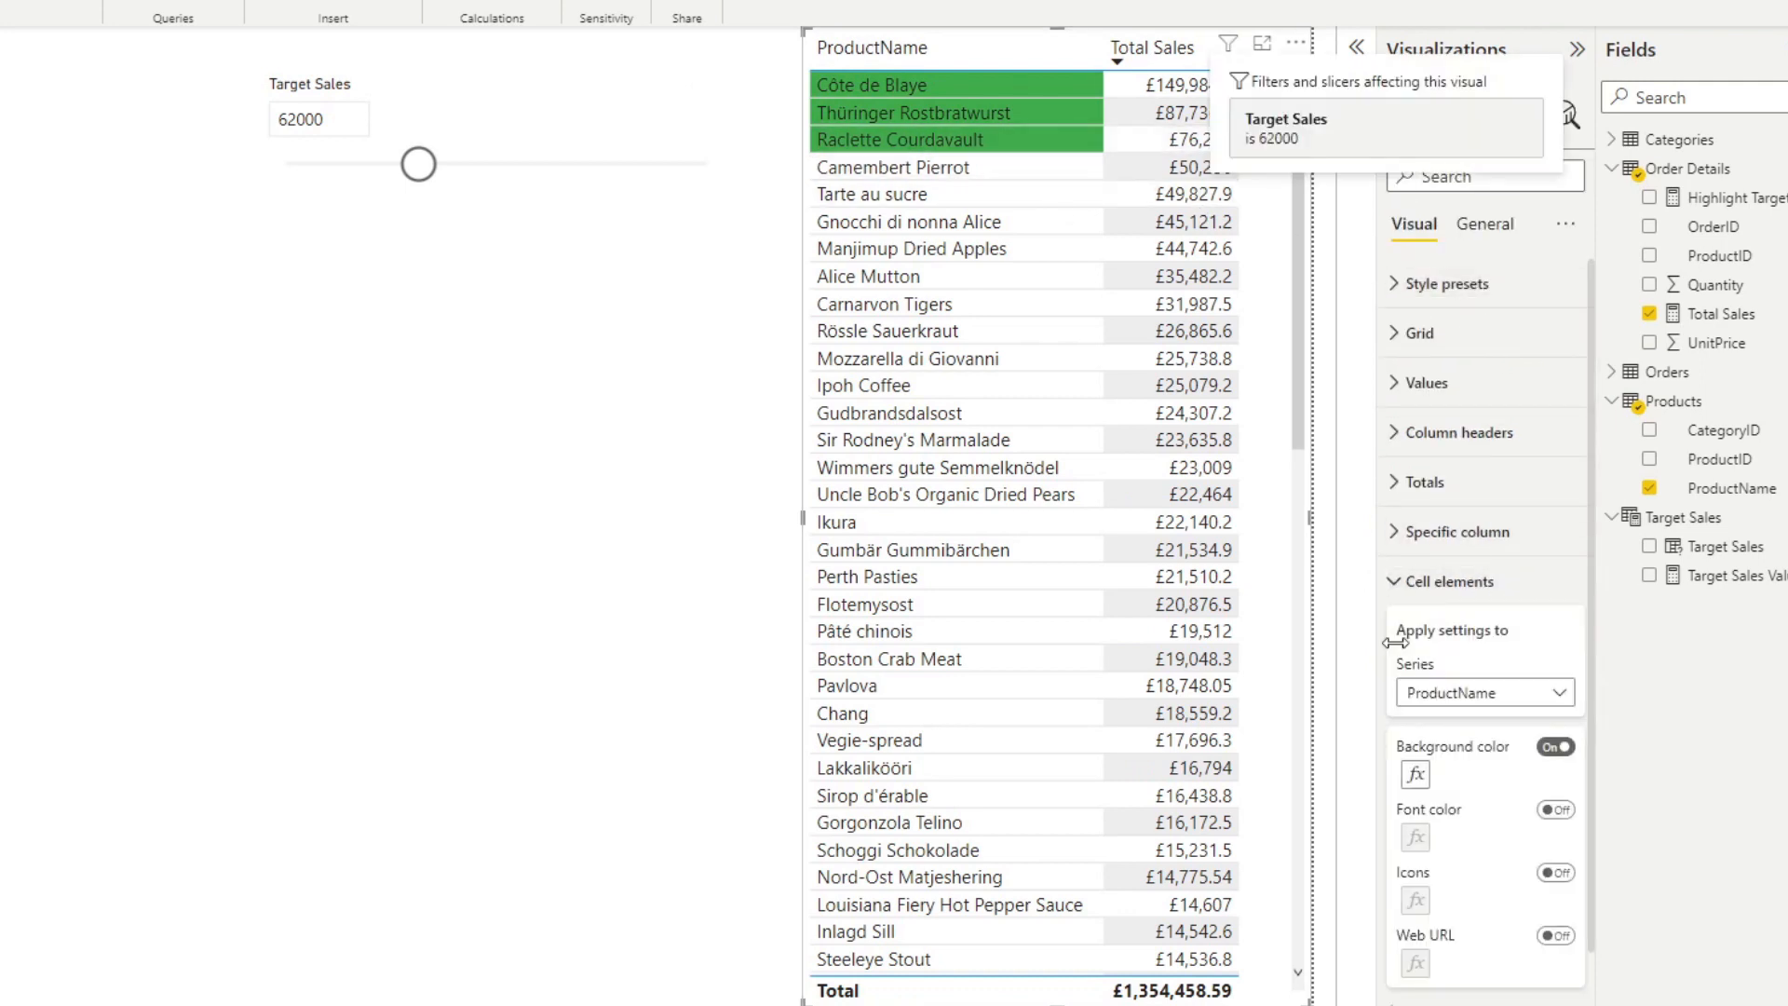
{"action": "left_click", "coordinate": [1485, 691]}
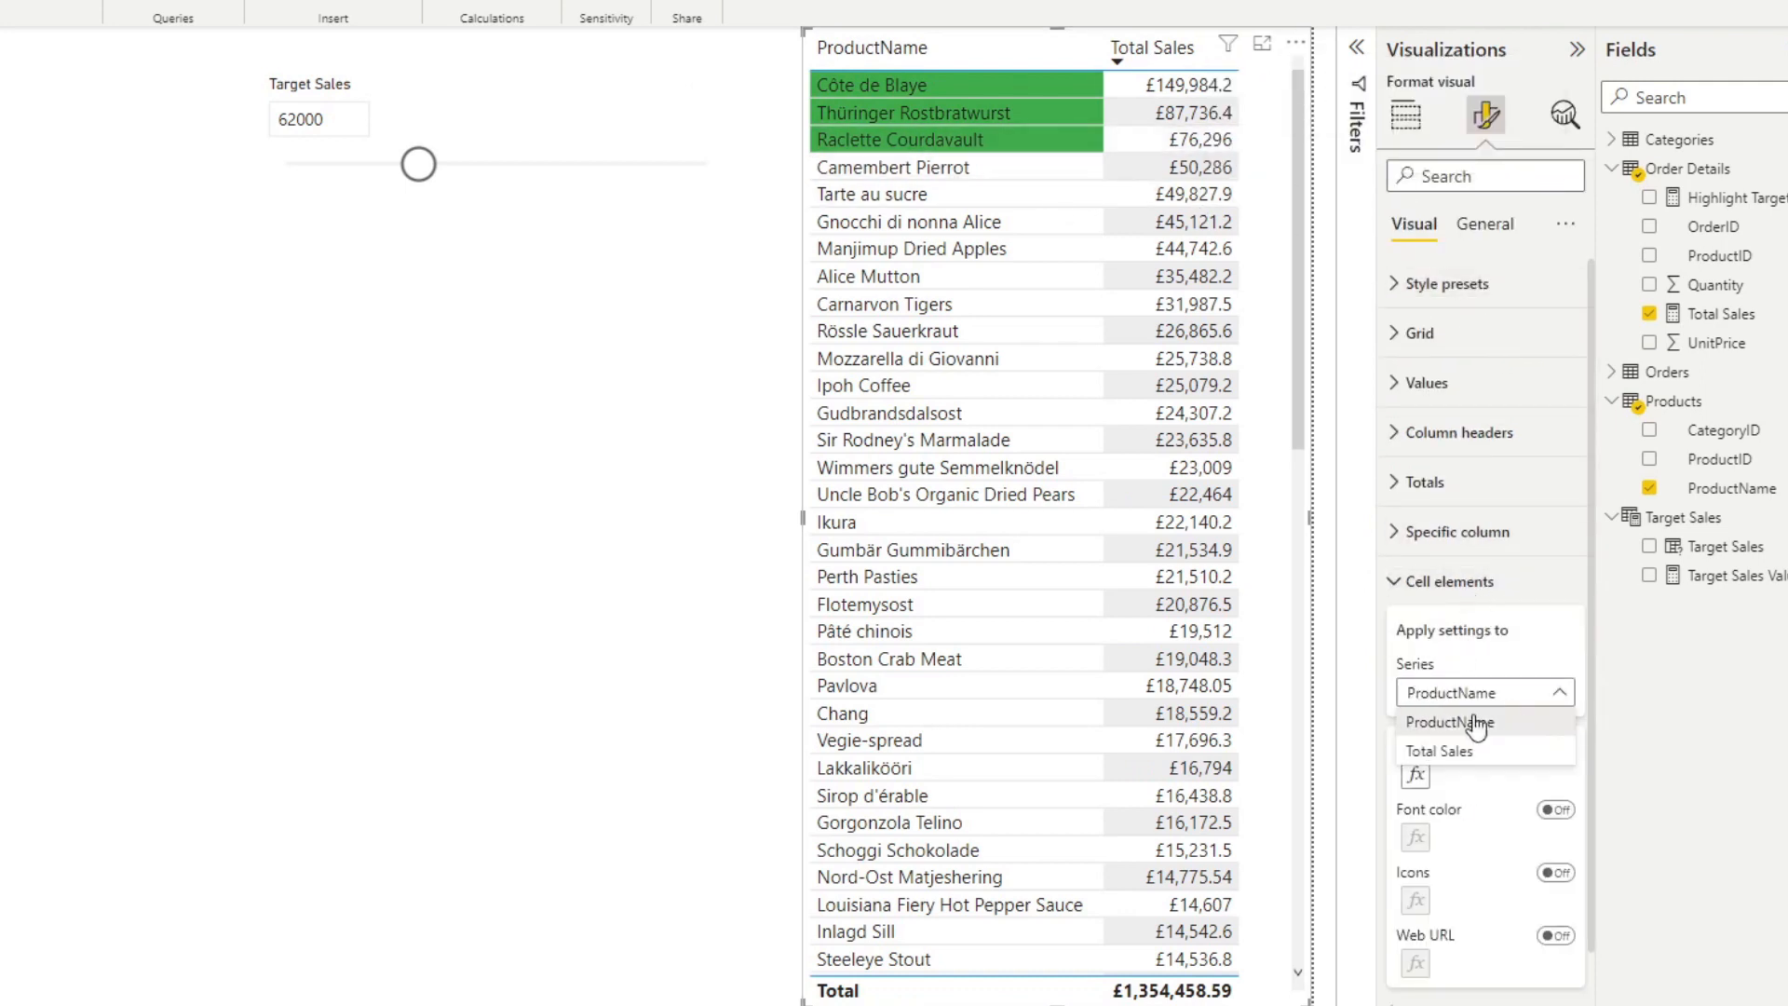
Colour the Total Sales cell backgrounds by Field value, matching the product names.
{"action": "left_click", "coordinate": [1441, 751]}
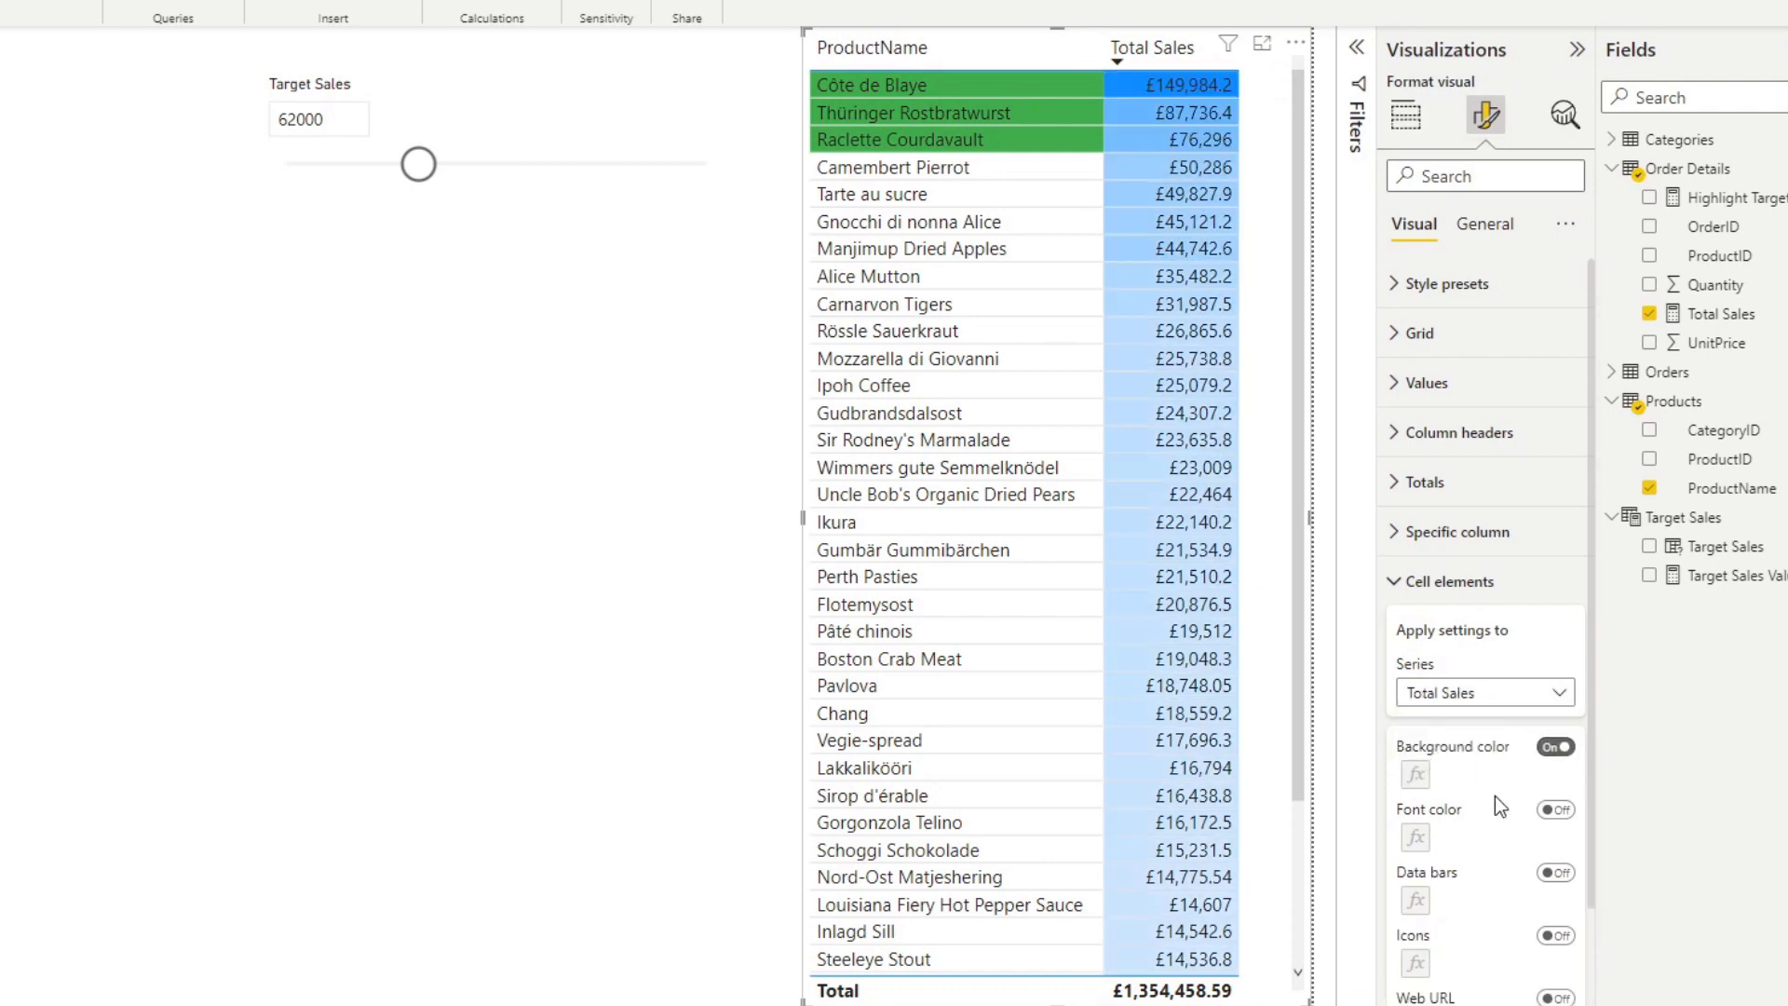
{"action": "left_click", "coordinate": [1414, 775]}
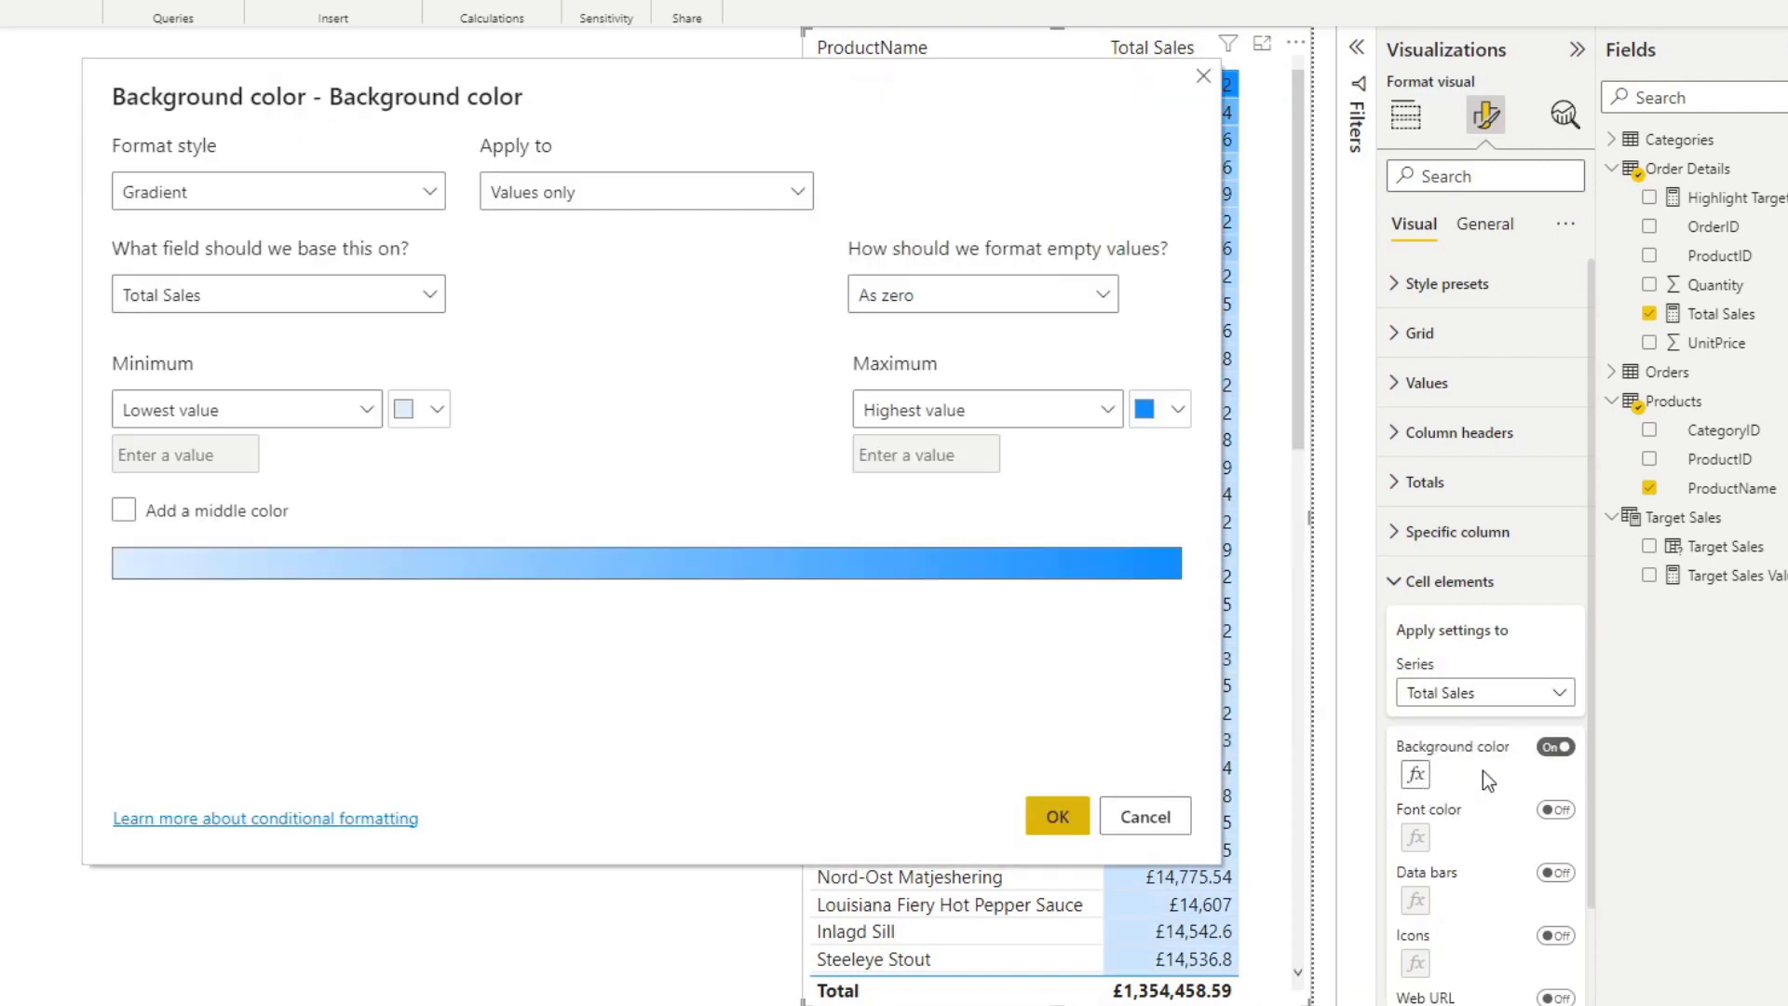
{"action": "left_click", "coordinate": [278, 190]}
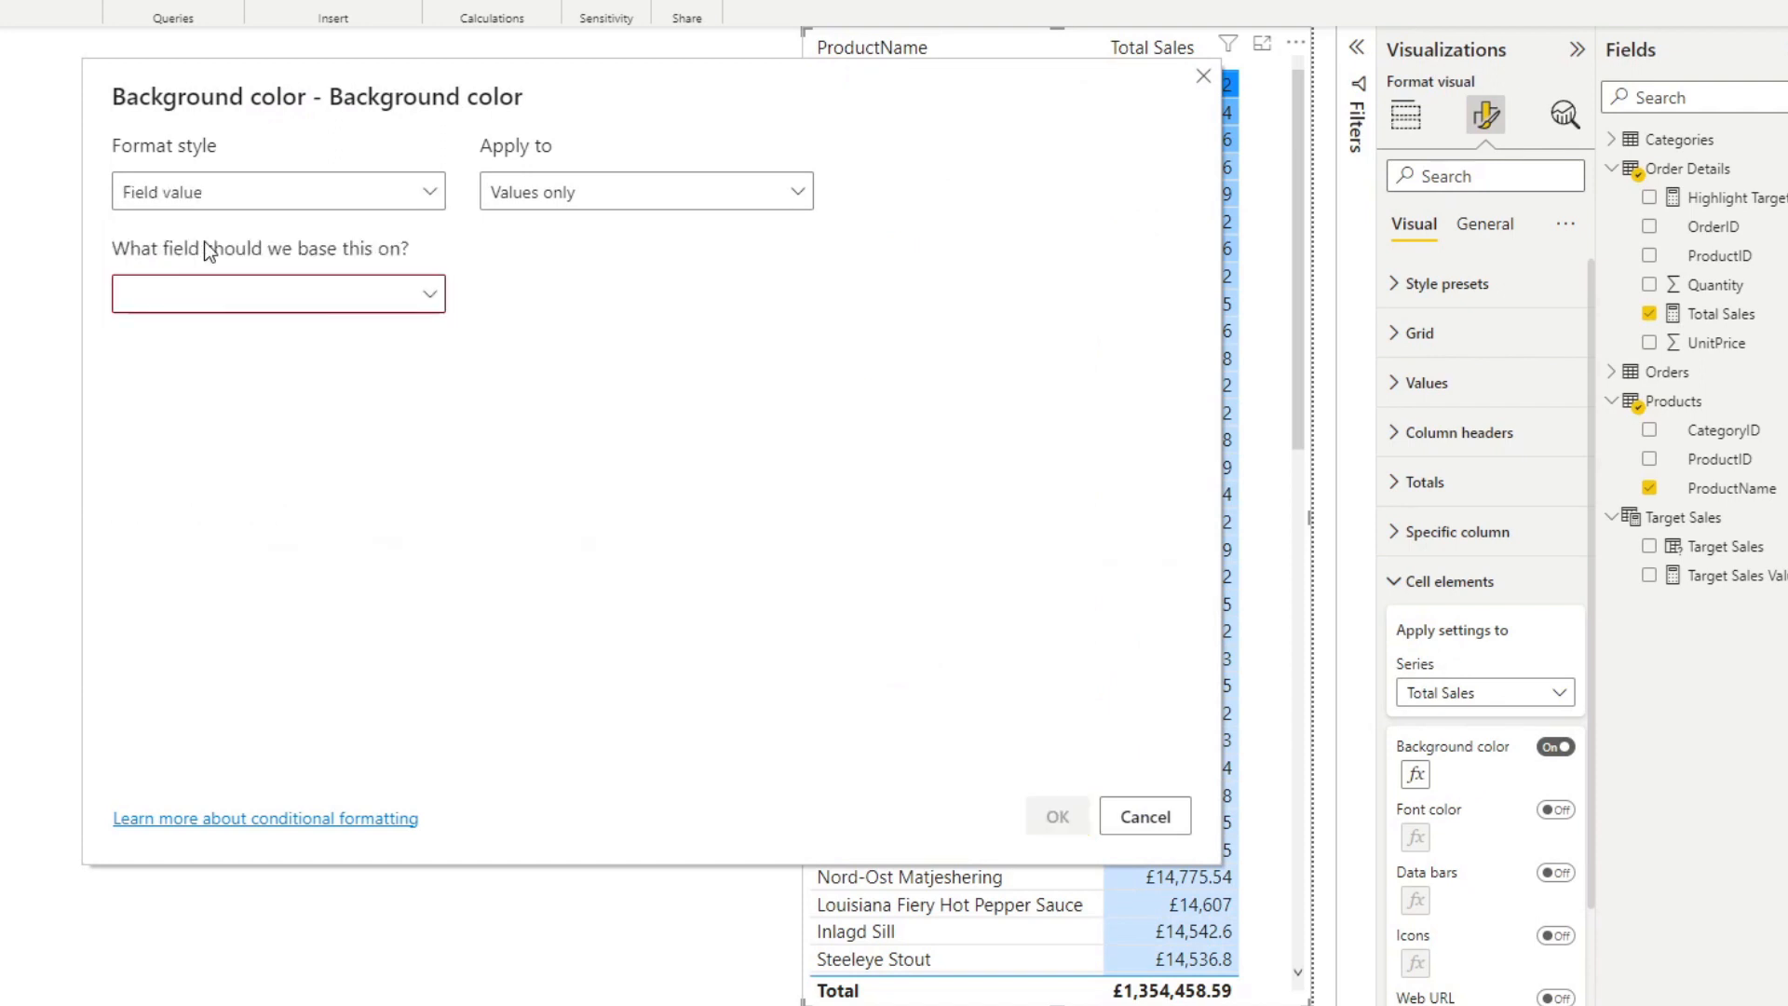
{"action": "left_click", "coordinate": [278, 292]}
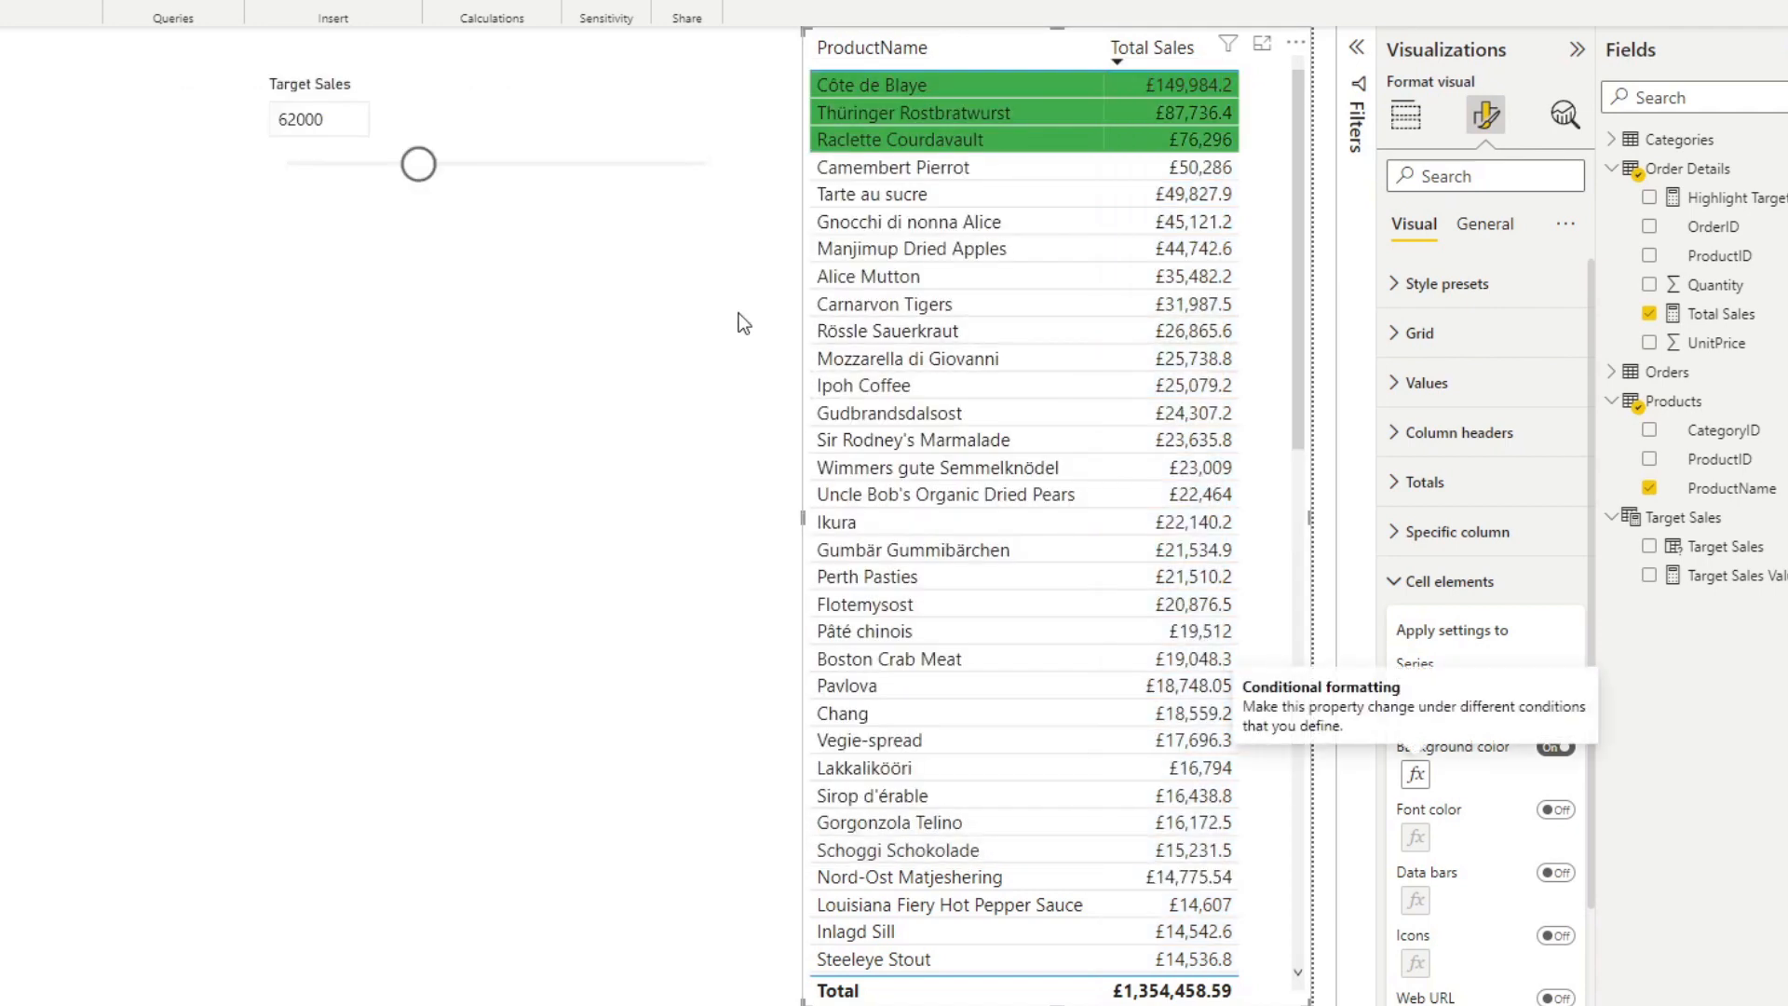
Drag the Target Sales slider through 87000, 49000 and 32000 to test both highlighted columns.
{"action": "left_click_drag", "start_coordinate": [419, 164], "coordinate": [470, 164]}
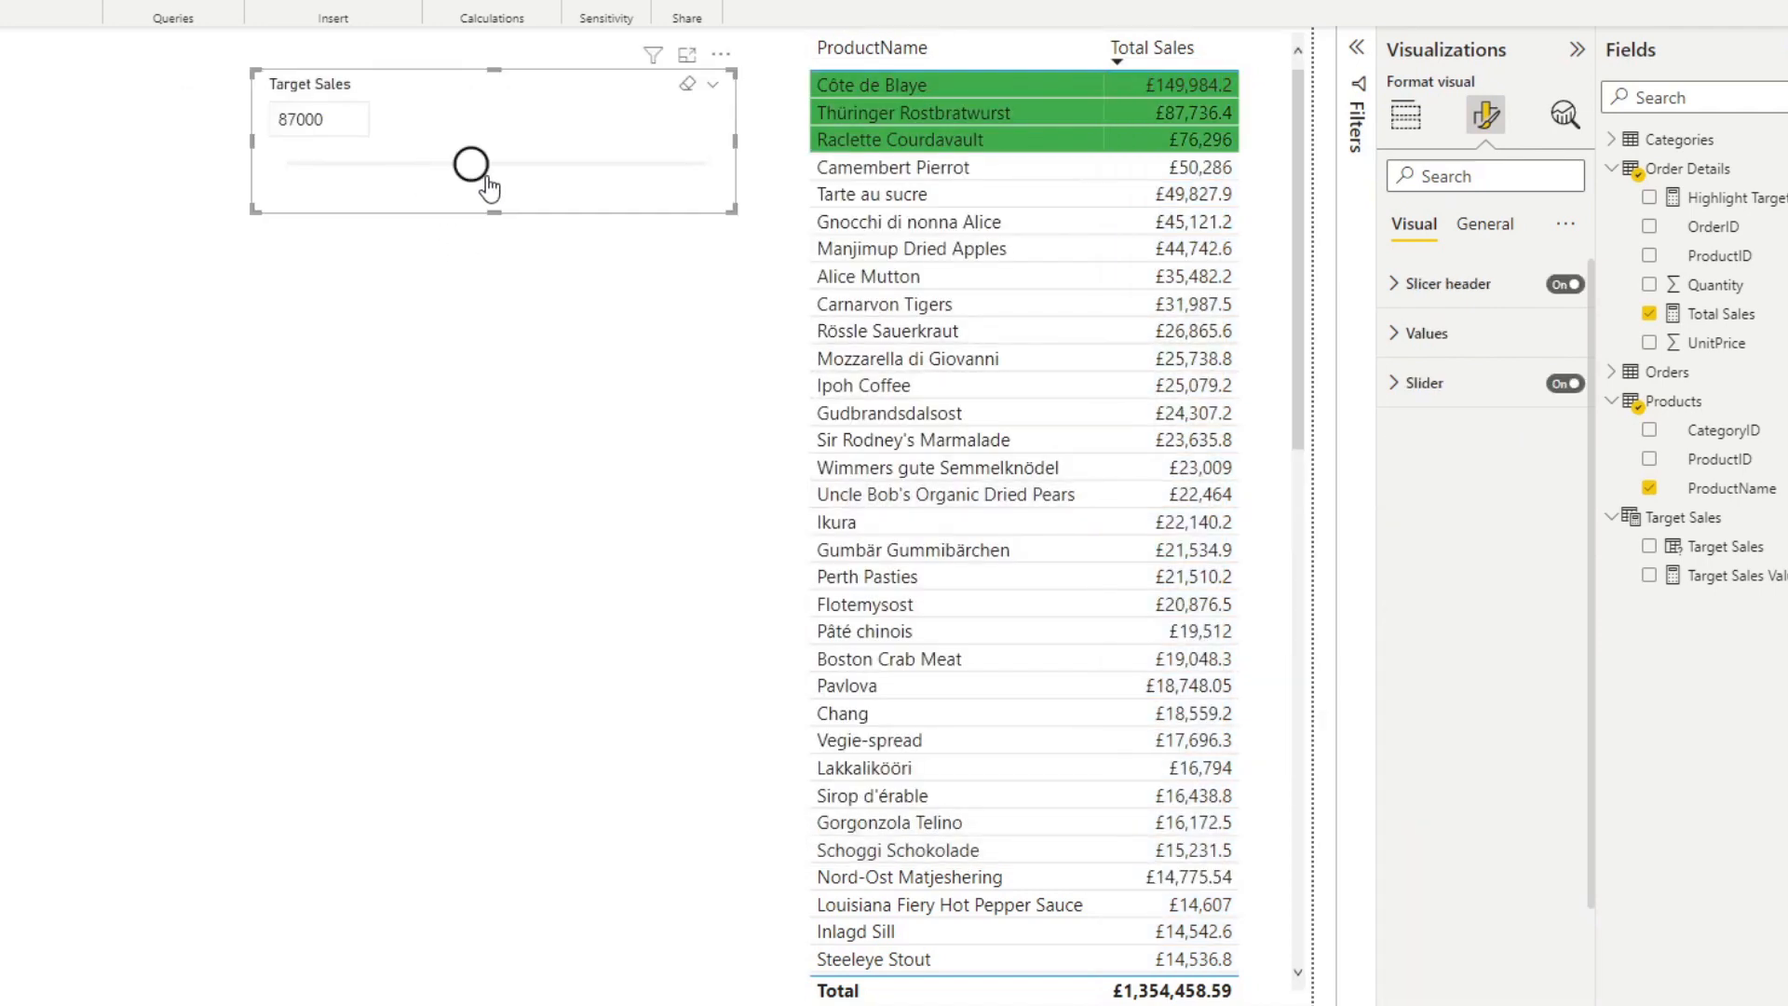
{"action": "left_click_drag", "start_coordinate": [470, 164], "coordinate": [391, 164]}
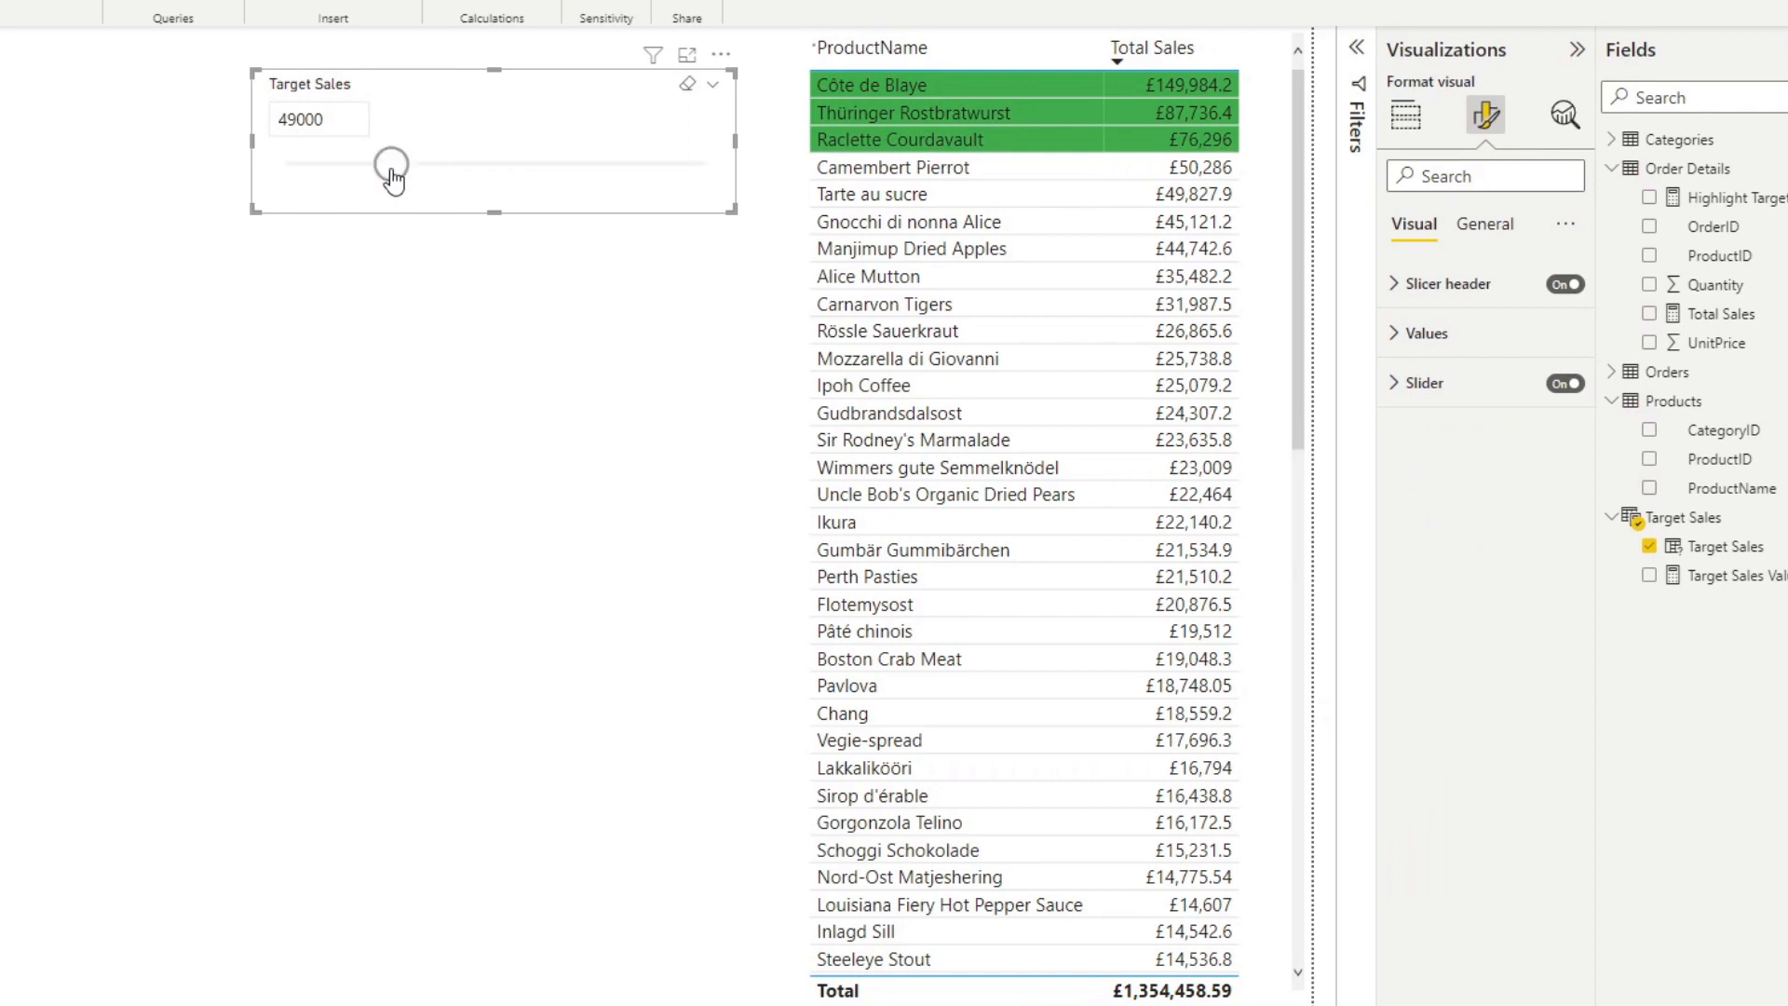
{"action": "left_click_drag", "start_coordinate": [391, 164], "coordinate": [356, 164]}
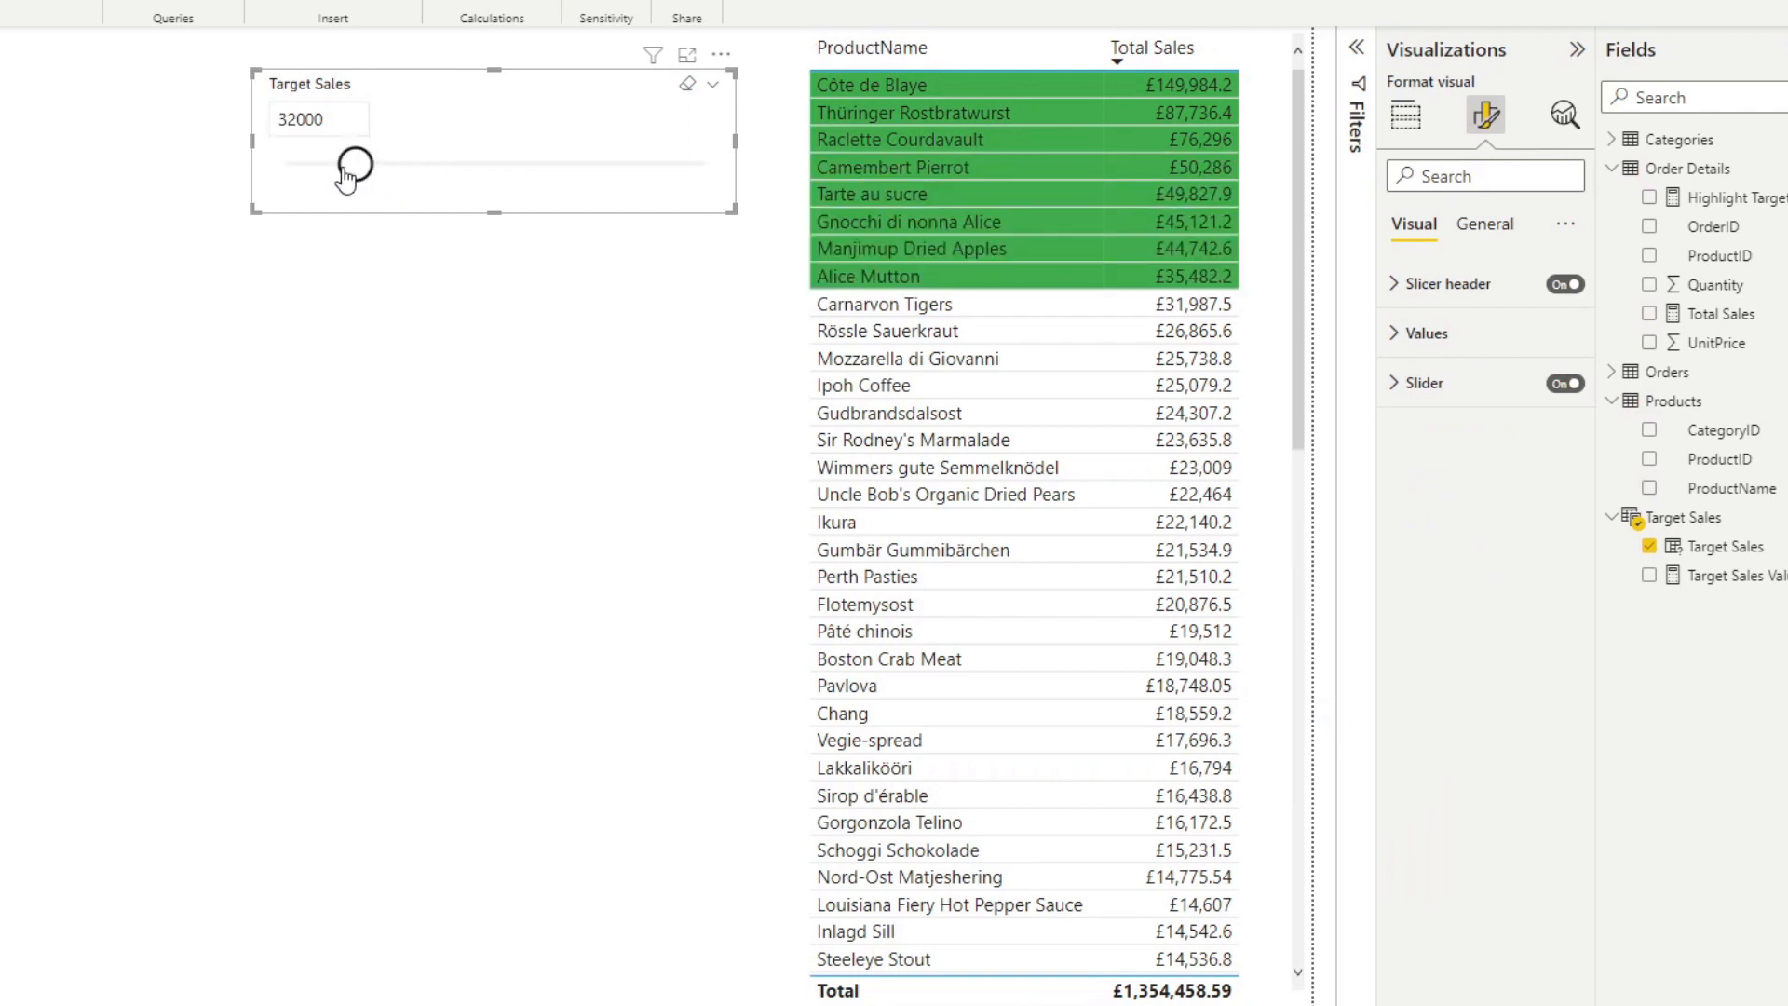
{"action": "left_click_drag", "start_coordinate": [354, 164], "coordinate": [328, 164]}
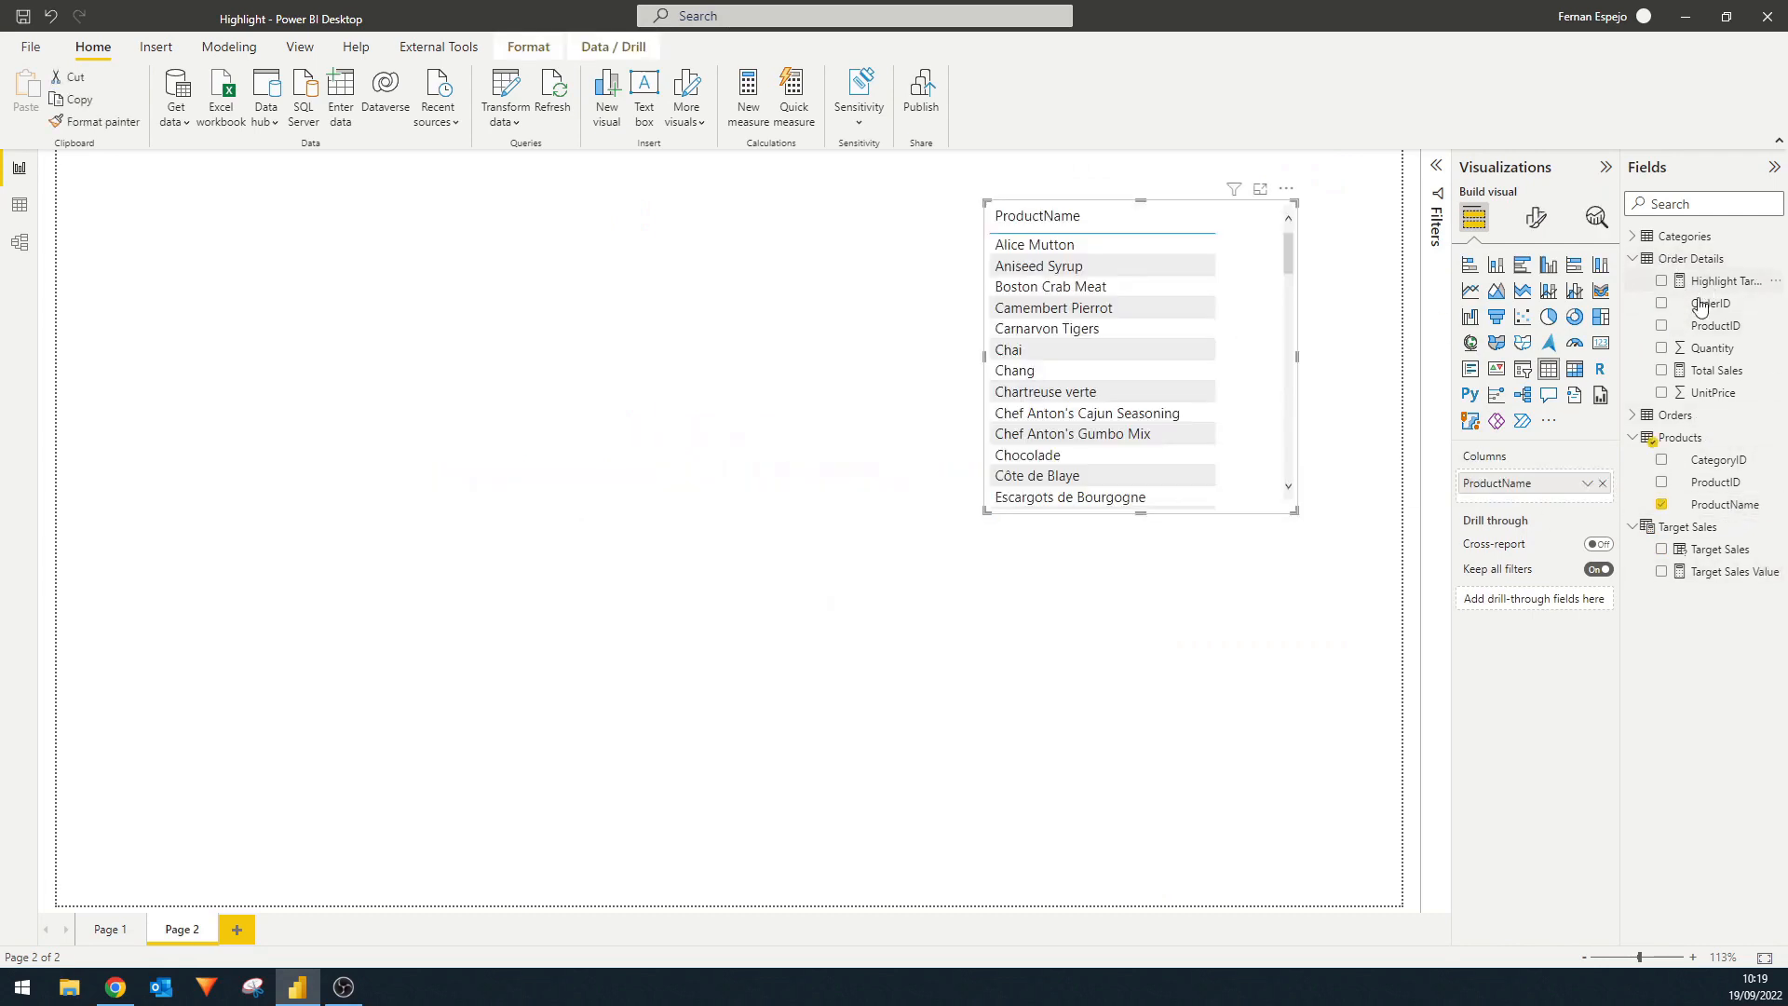
Add Total Sales to the Page 2 product table and add CategoryName from Categories as a slicer.
{"action": "left_click", "coordinate": [1660, 369]}
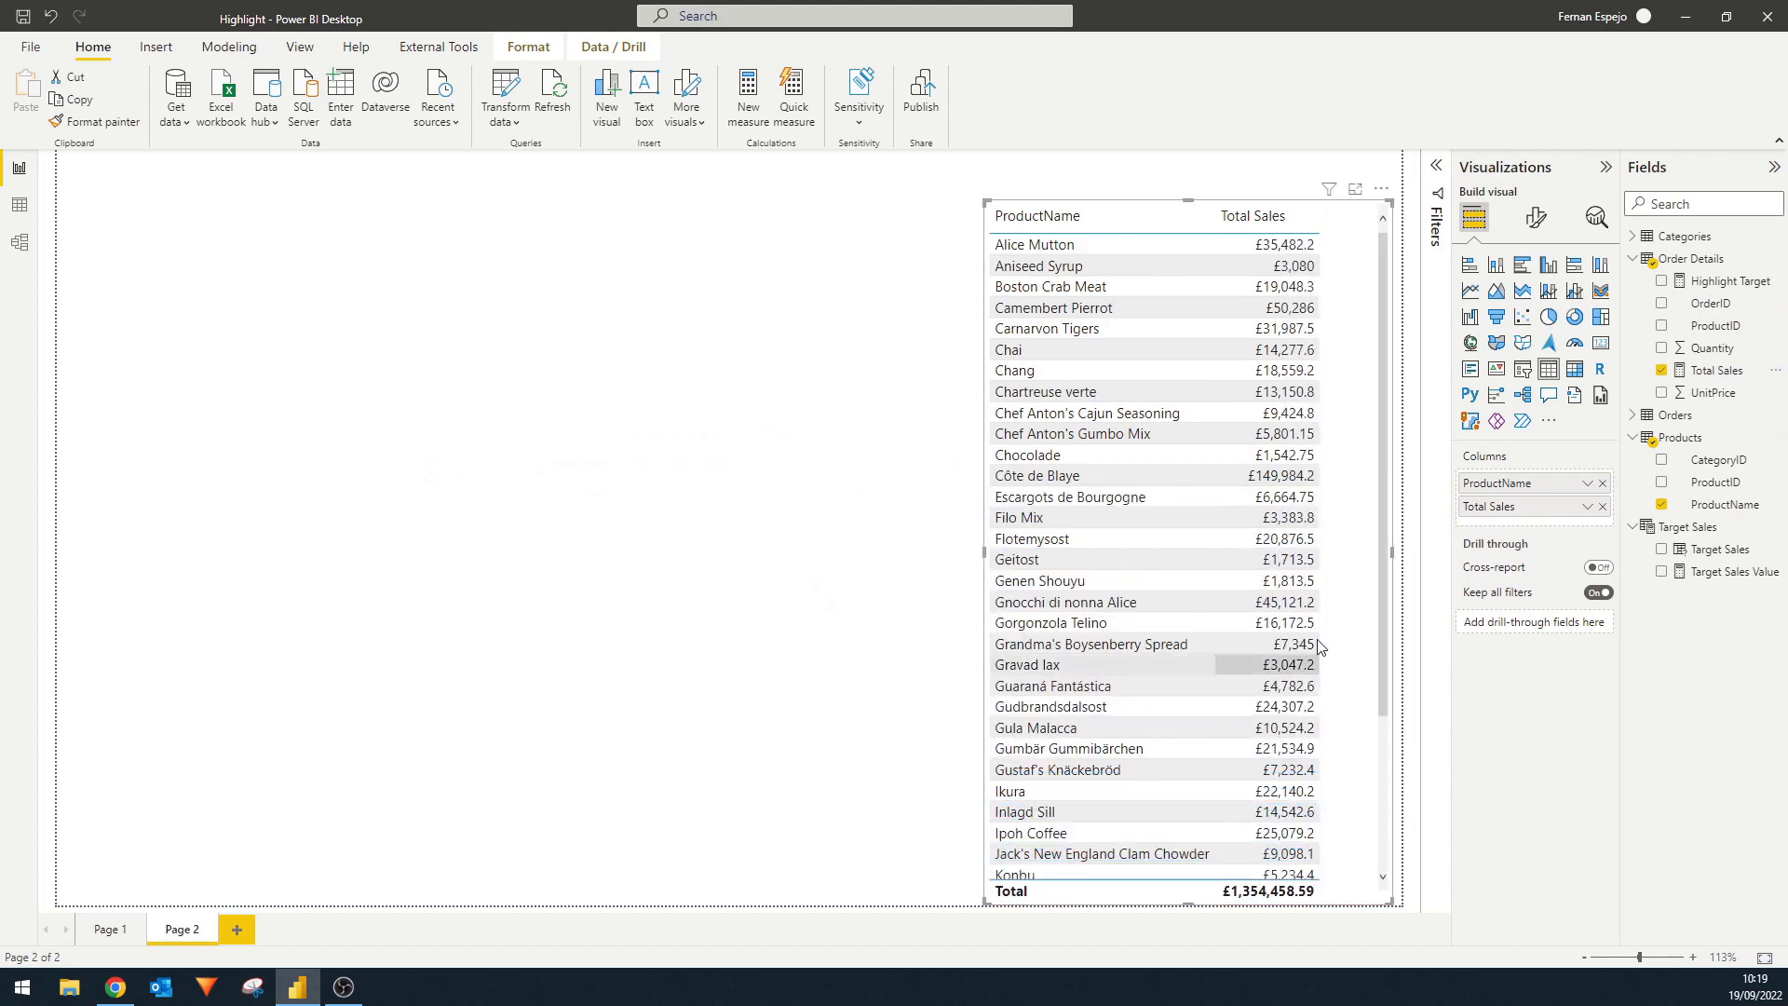
{"action": "scroll", "scroll_direction": "down", "scroll_amount": 3}
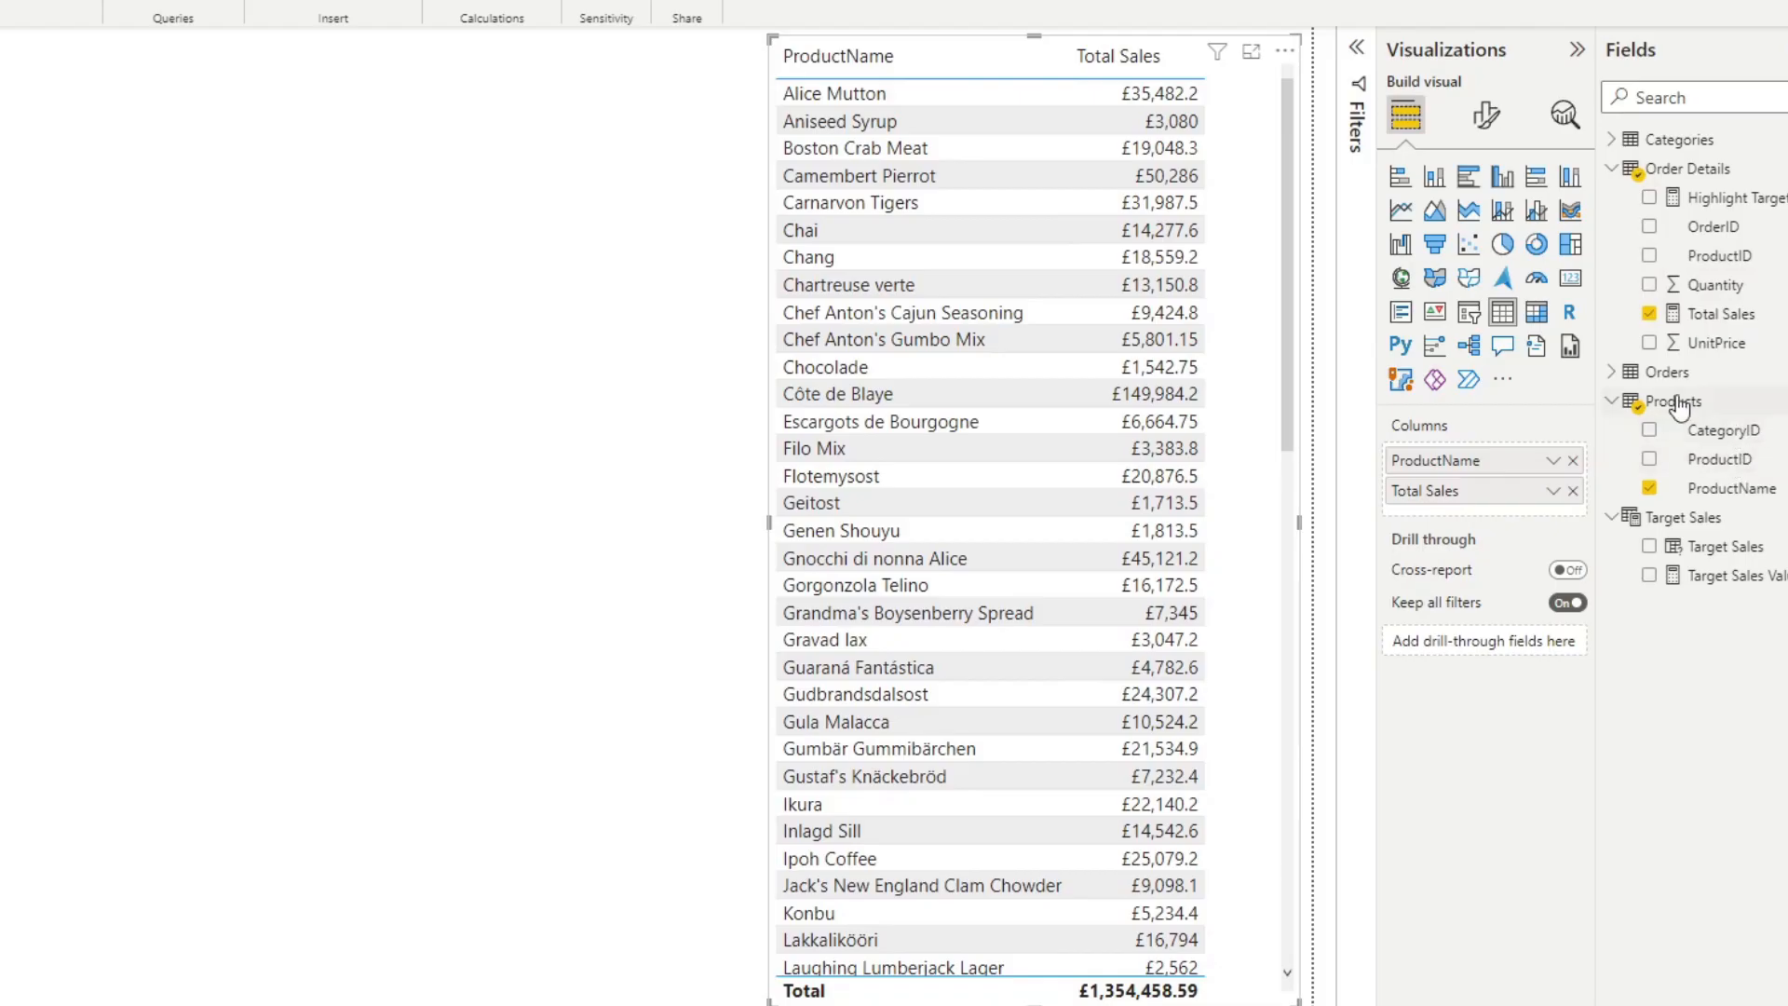
{"action": "left_click", "coordinate": [1611, 138]}
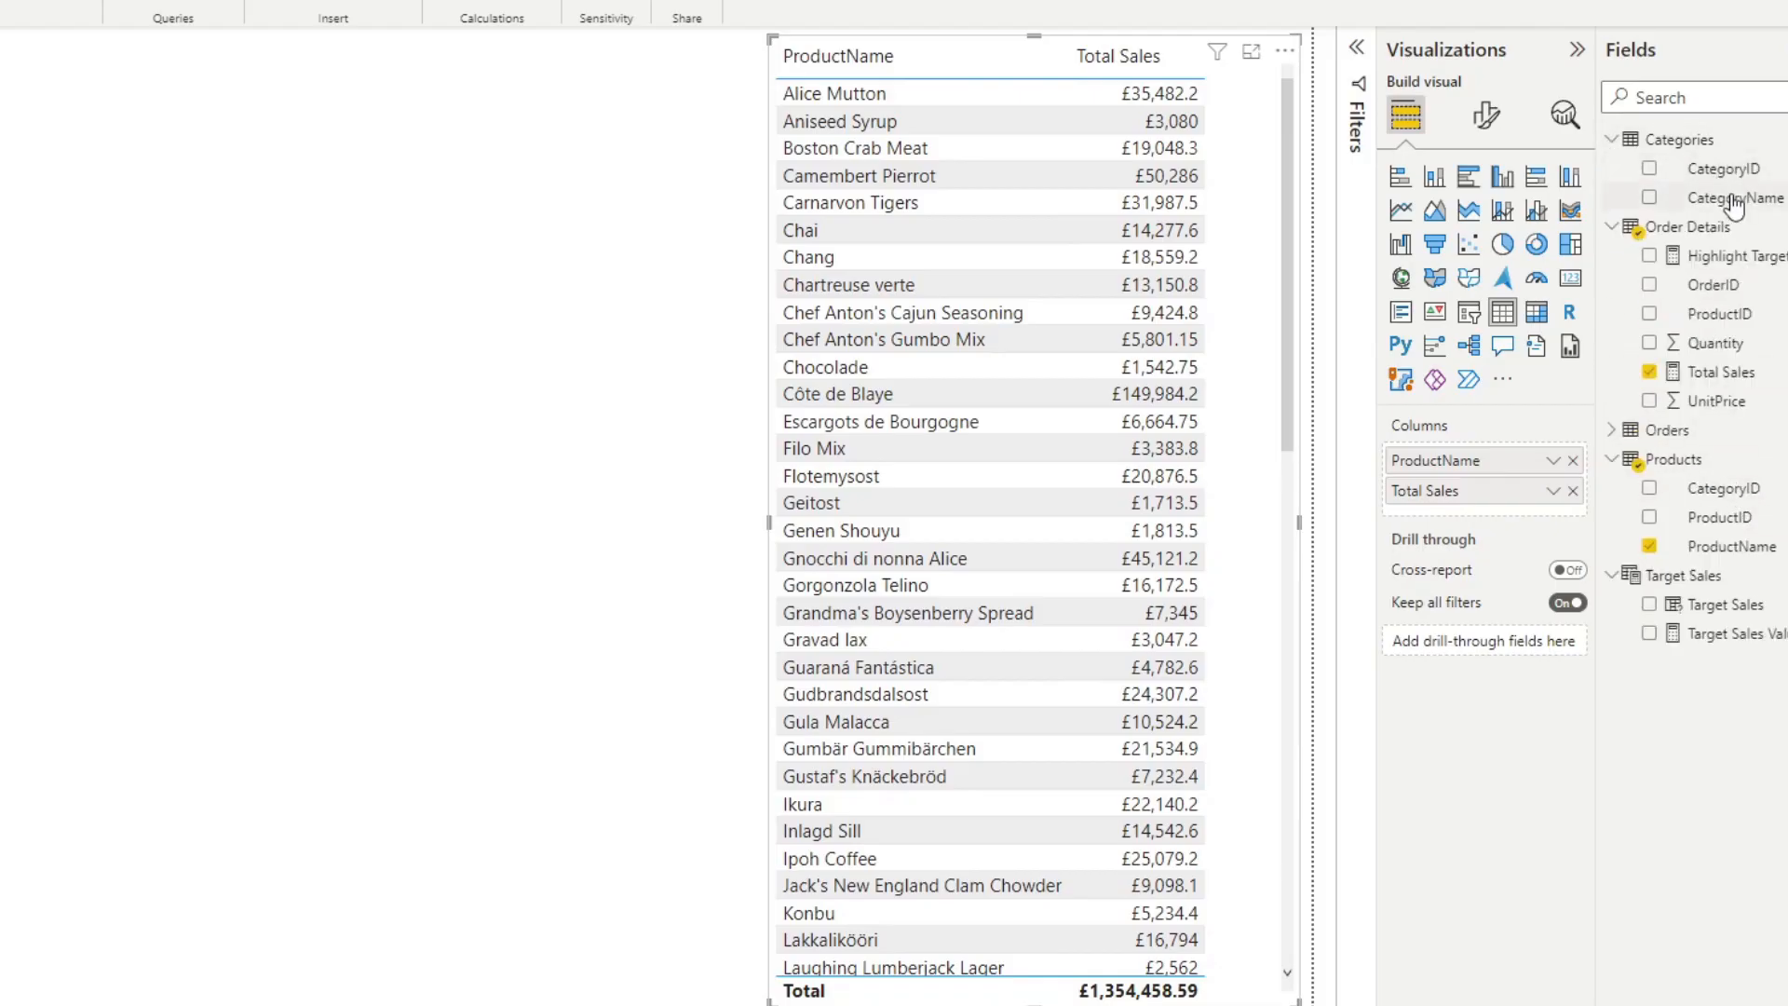
{"action": "left_click", "coordinate": [1649, 198]}
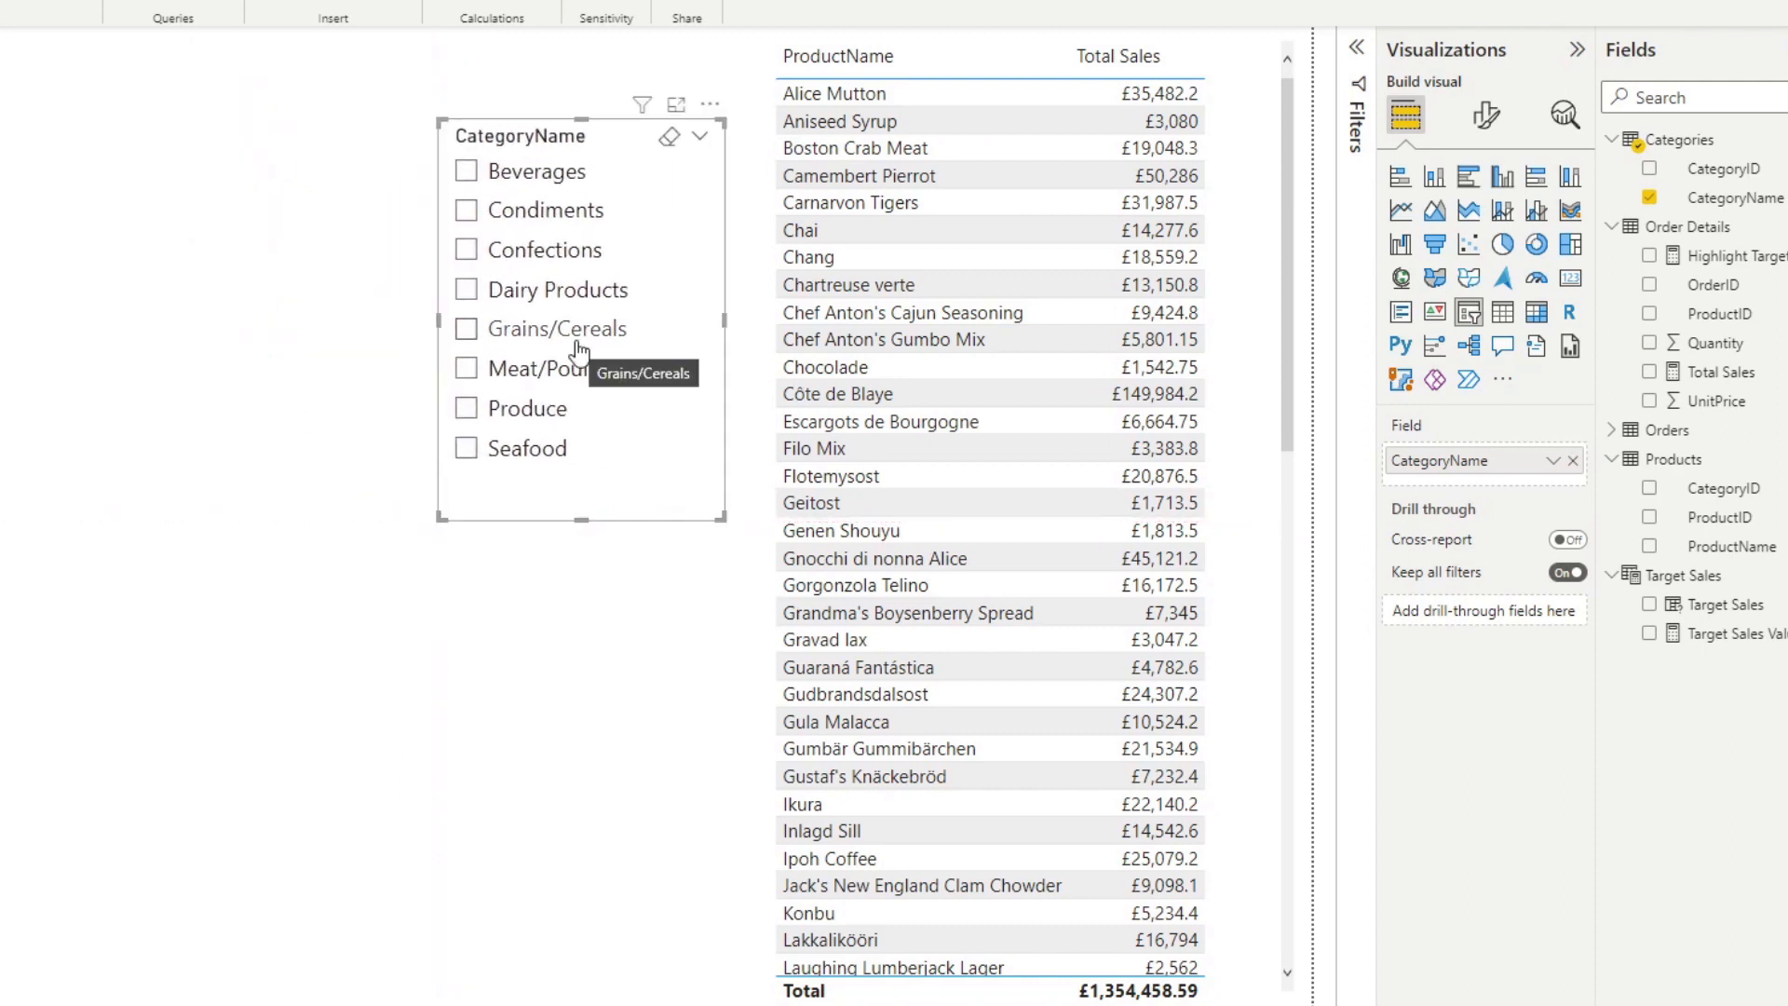
{"action": "mouse_move", "coordinate": [581, 212]}
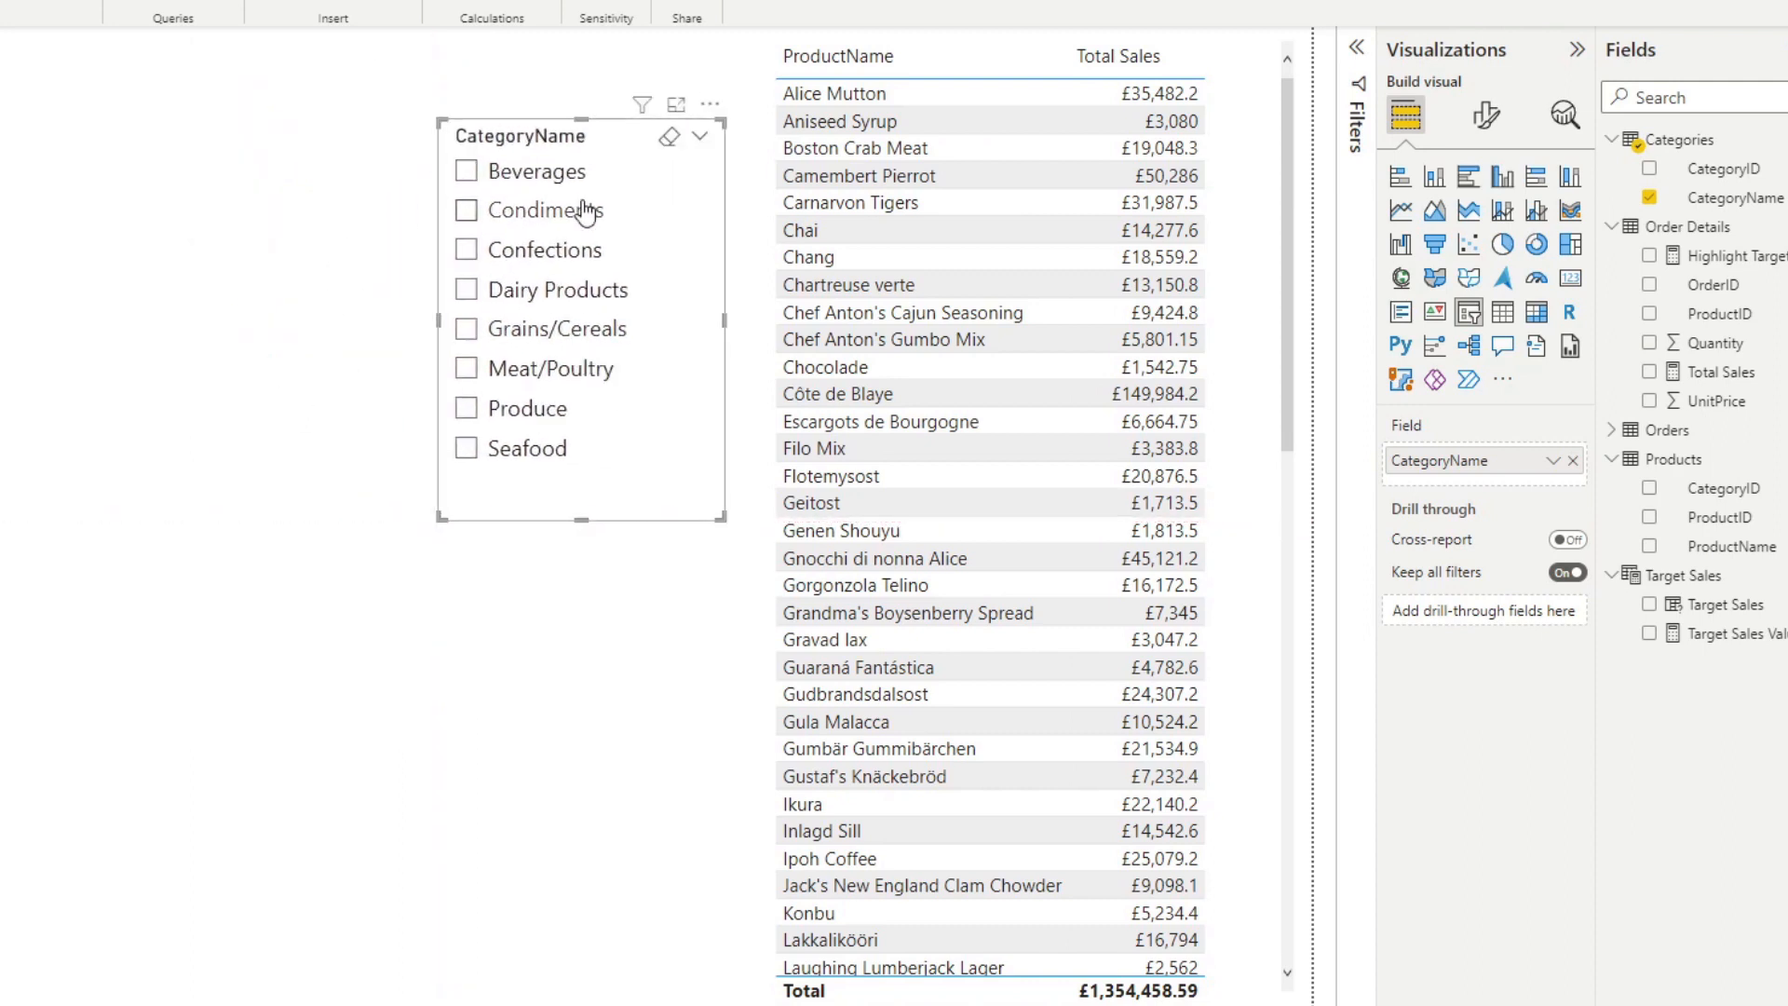
Filter the products to Beverages, then to Confections, with the CategoryName slicer.
{"action": "left_click", "coordinate": [466, 172]}
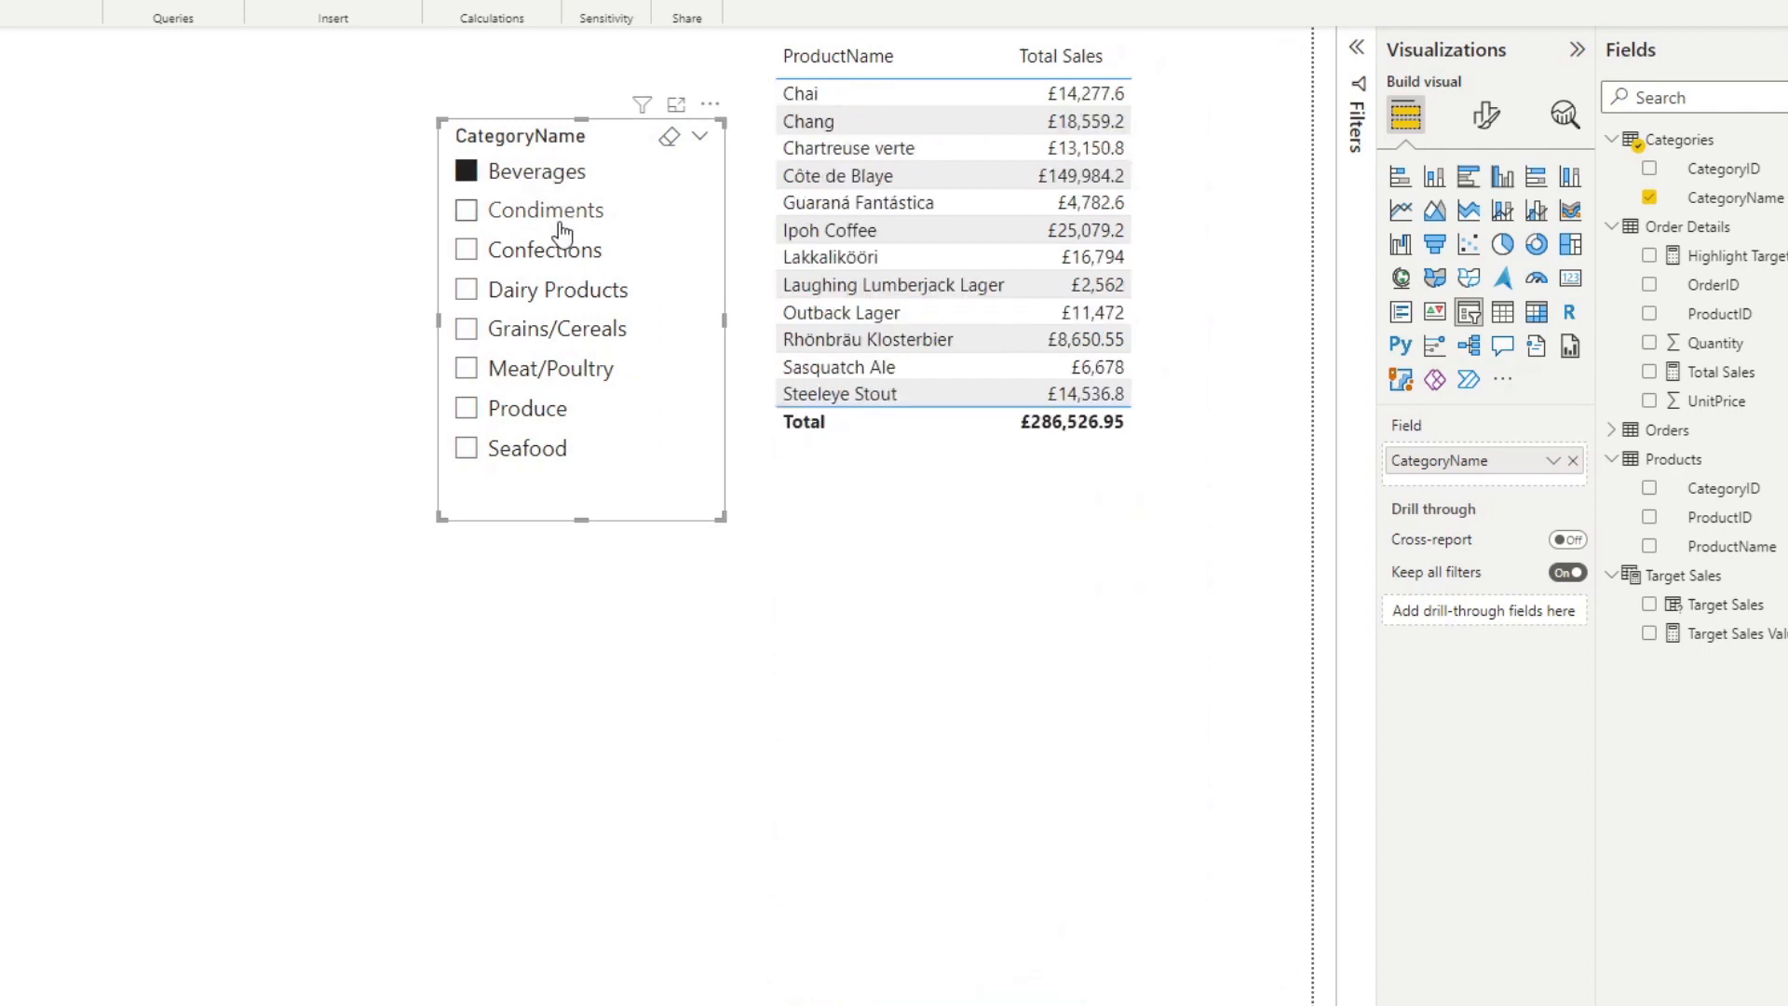
{"action": "mouse_move", "coordinate": [559, 228]}
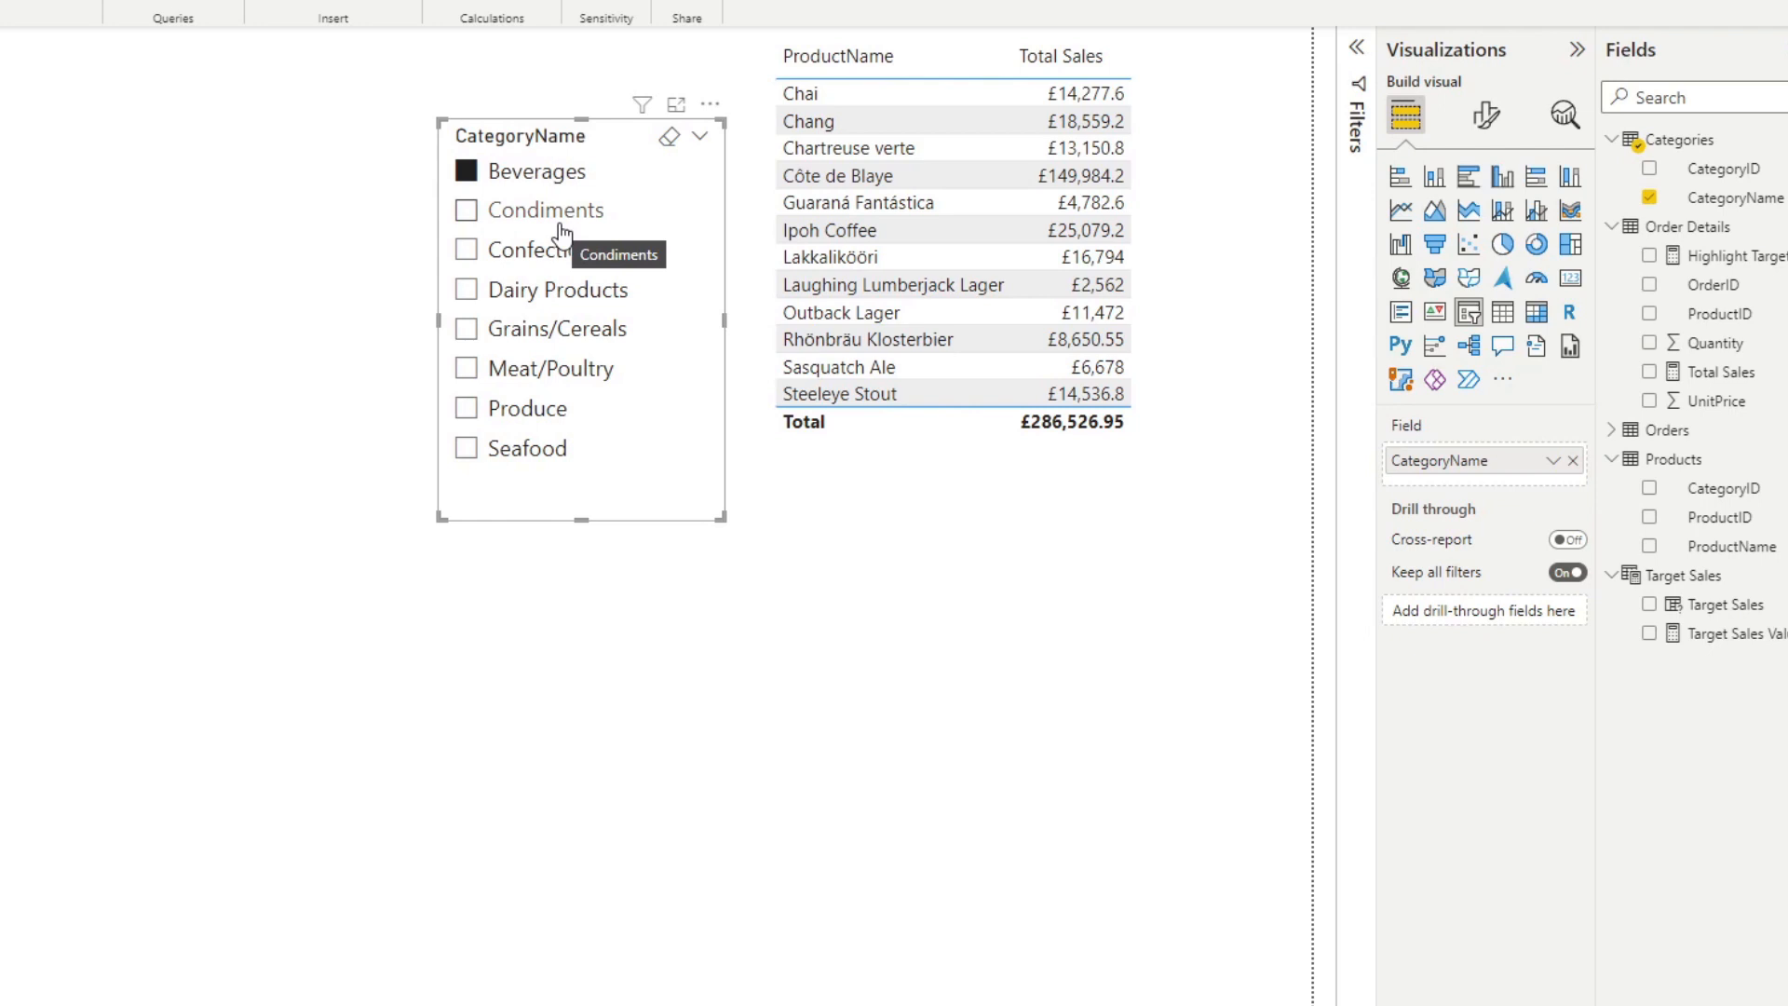
{"action": "mouse_move", "coordinate": [576, 220]}
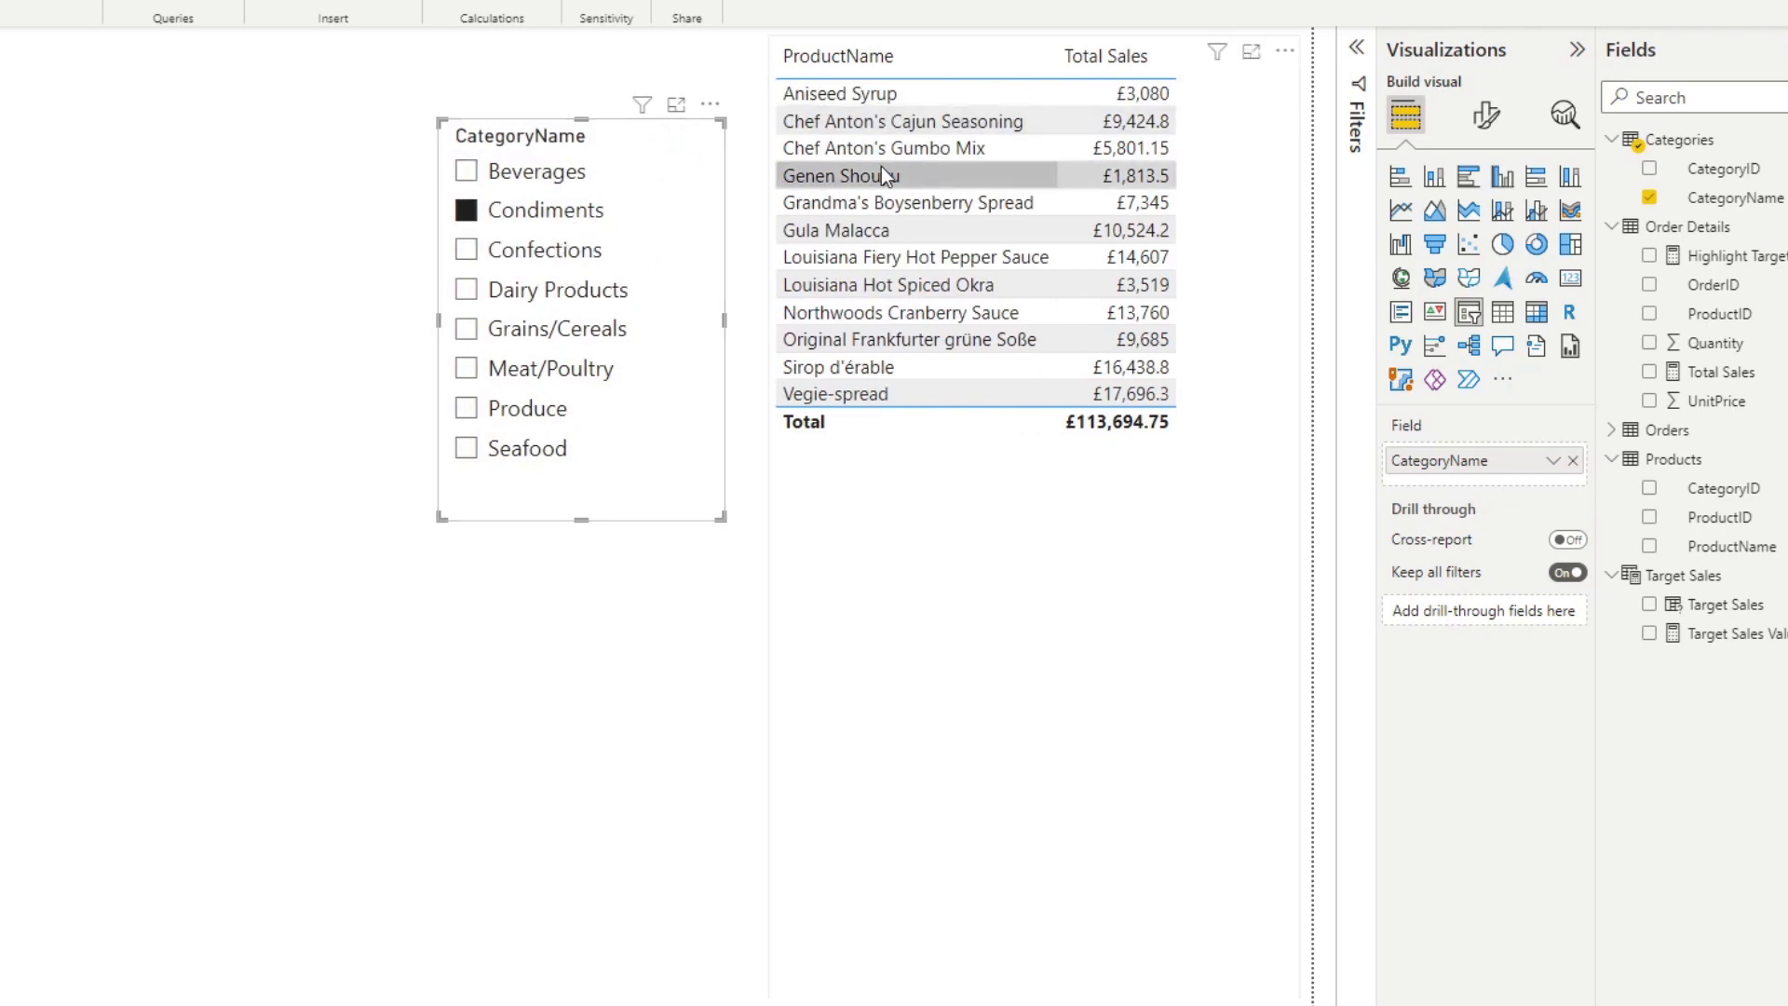
{"action": "left_click", "coordinate": [465, 250]}
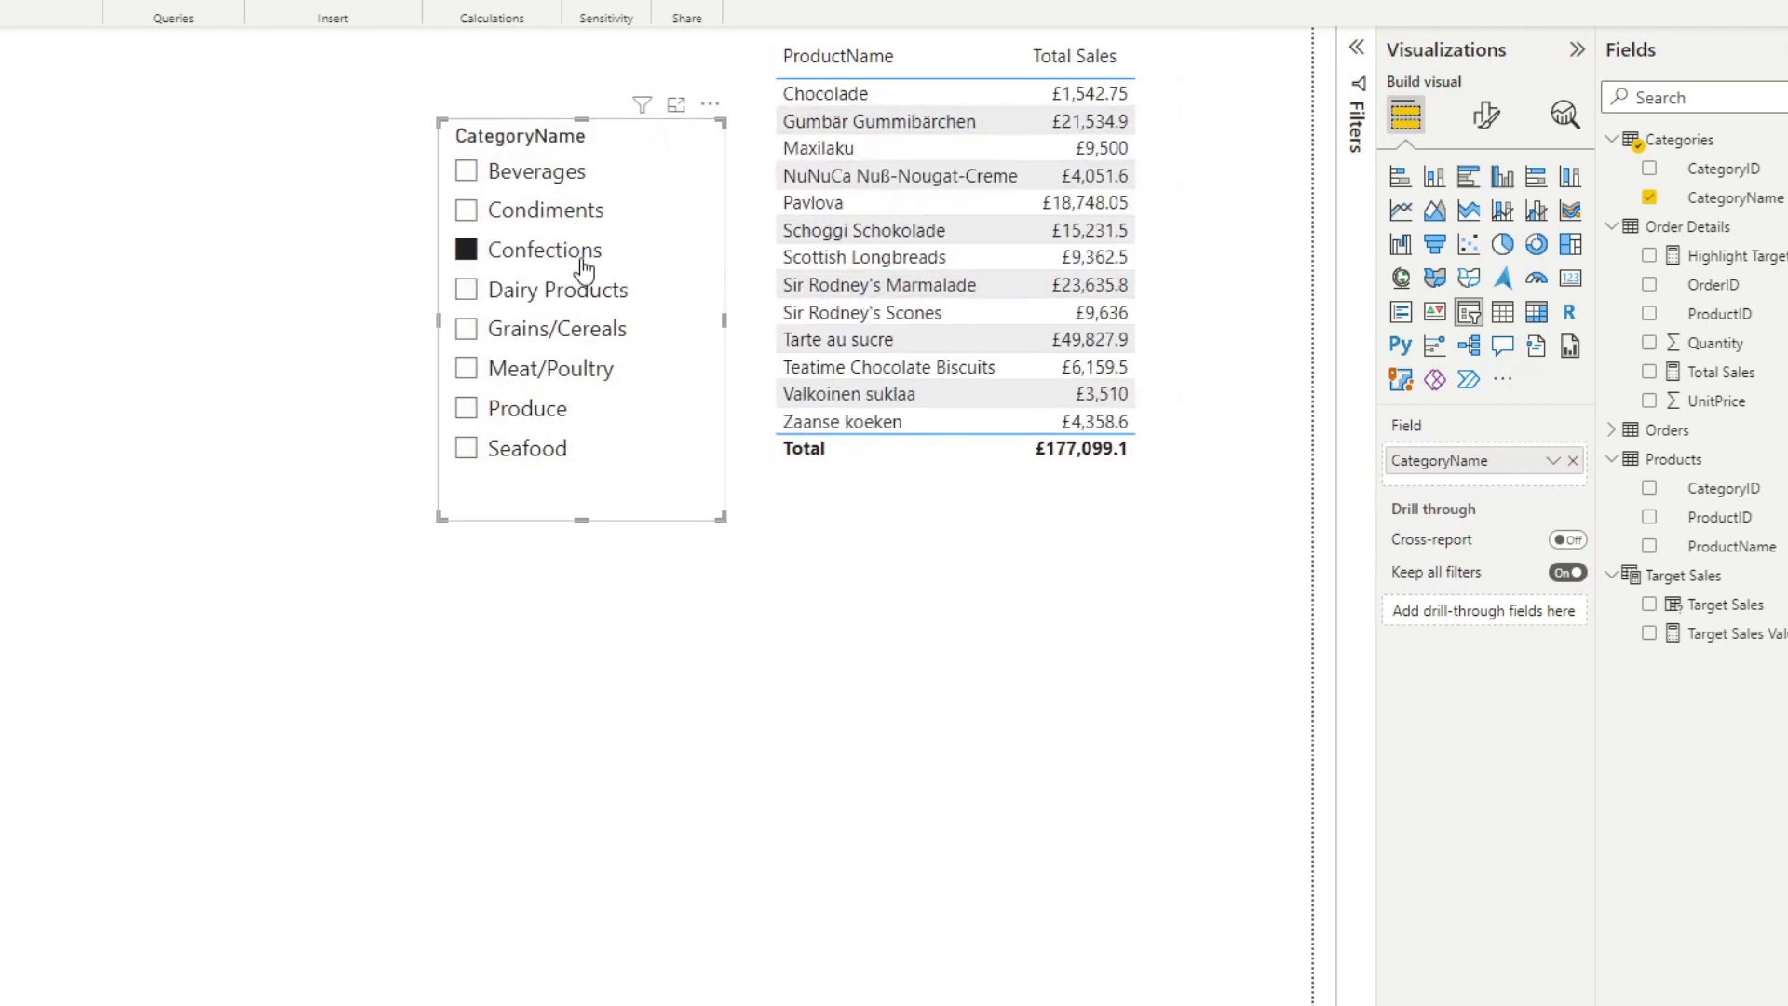
{"action": "mouse_move", "coordinate": [995, 283]}
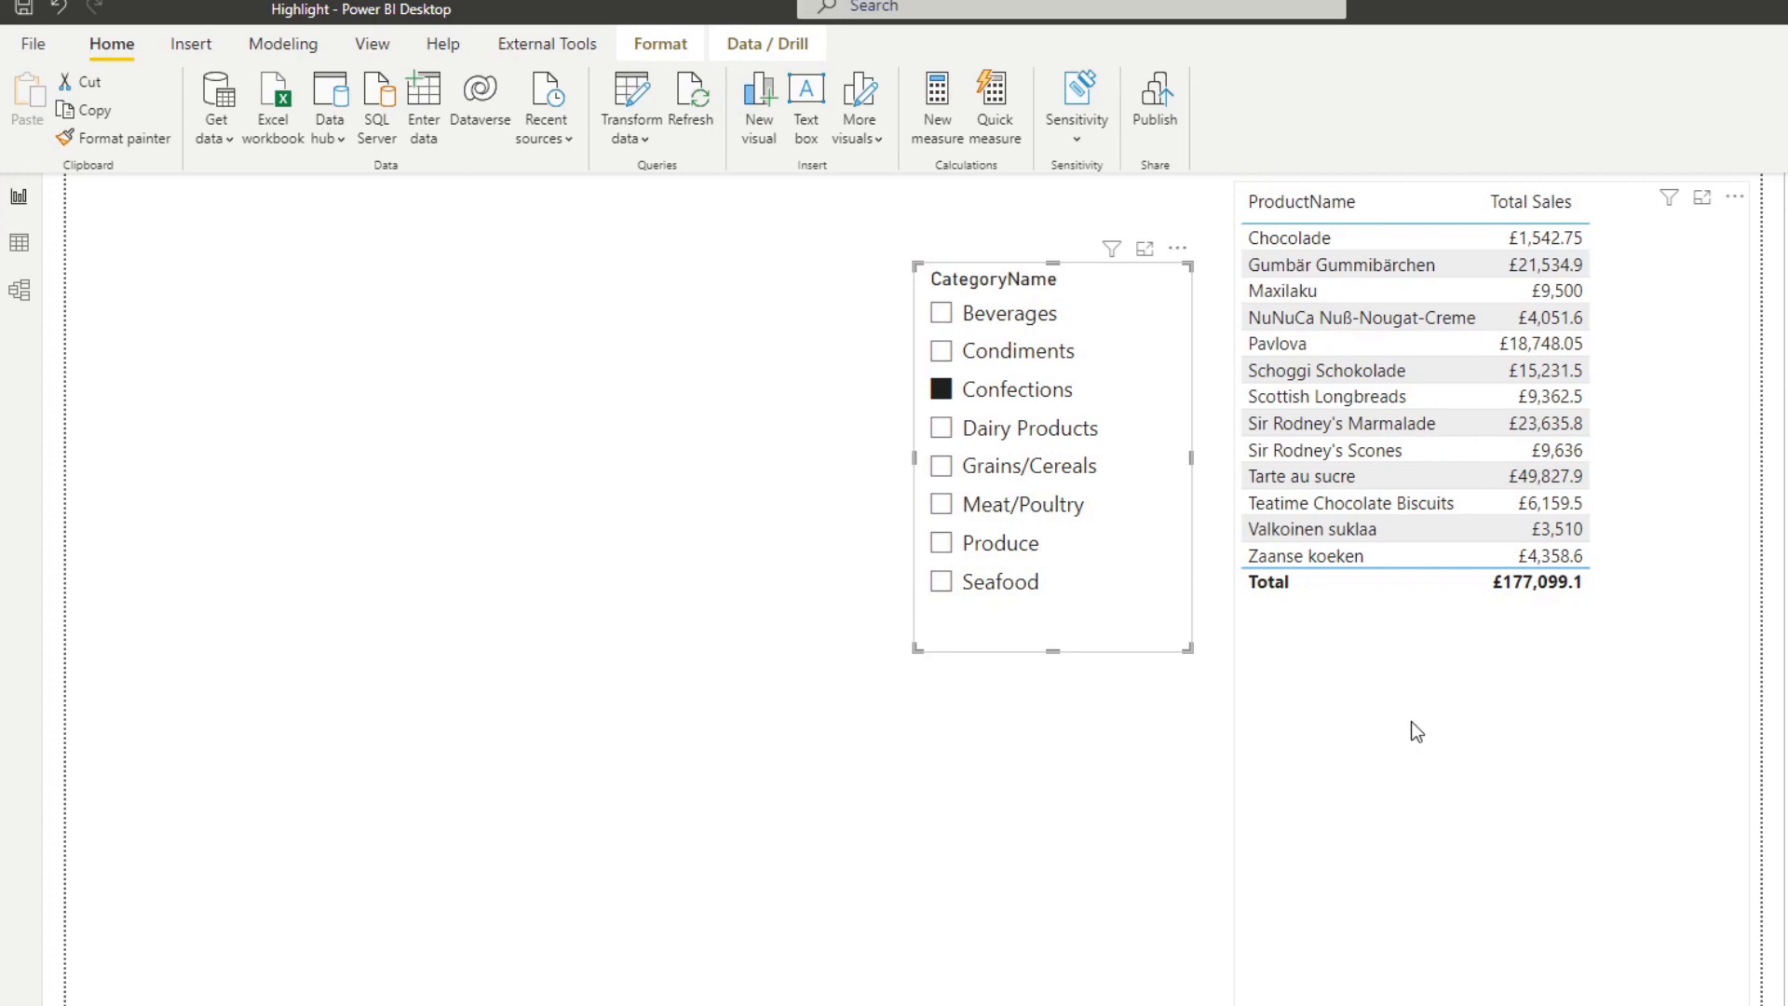
{"action": "mouse_move", "coordinate": [1419, 730]}
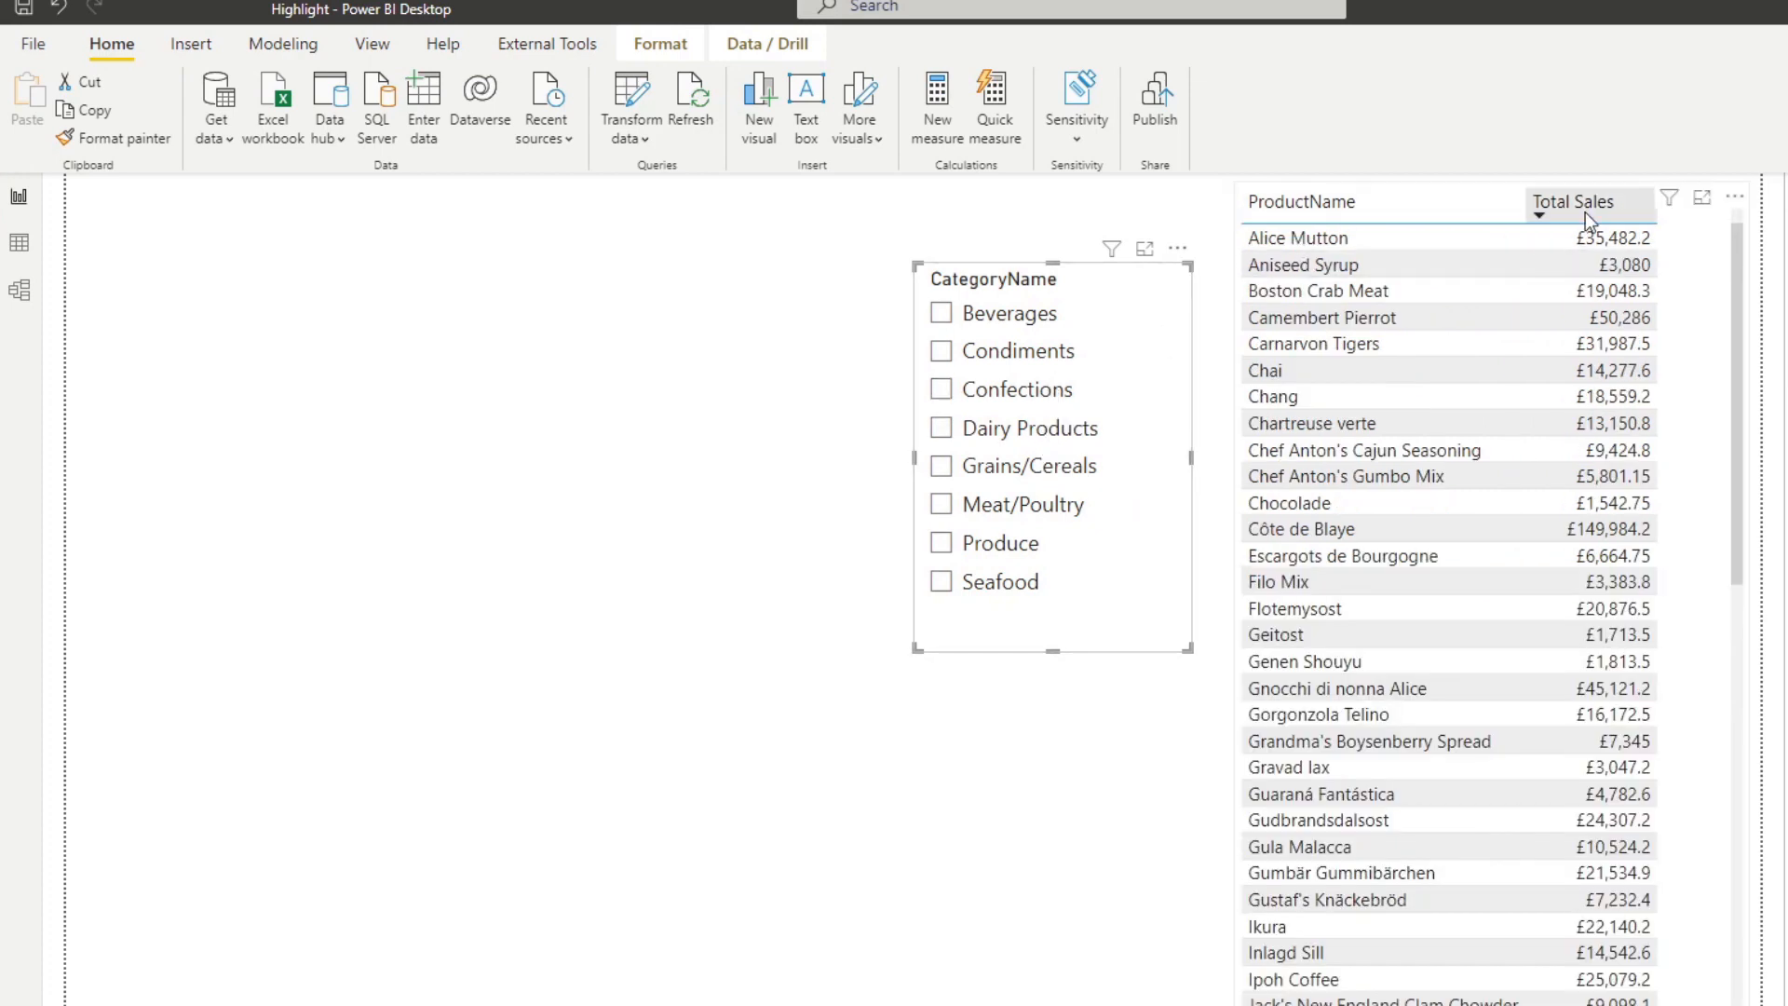
Via Edit interactions set the slicer's effect on the product table to None, then select Confections to verify.
{"action": "left_click", "coordinate": [660, 43]}
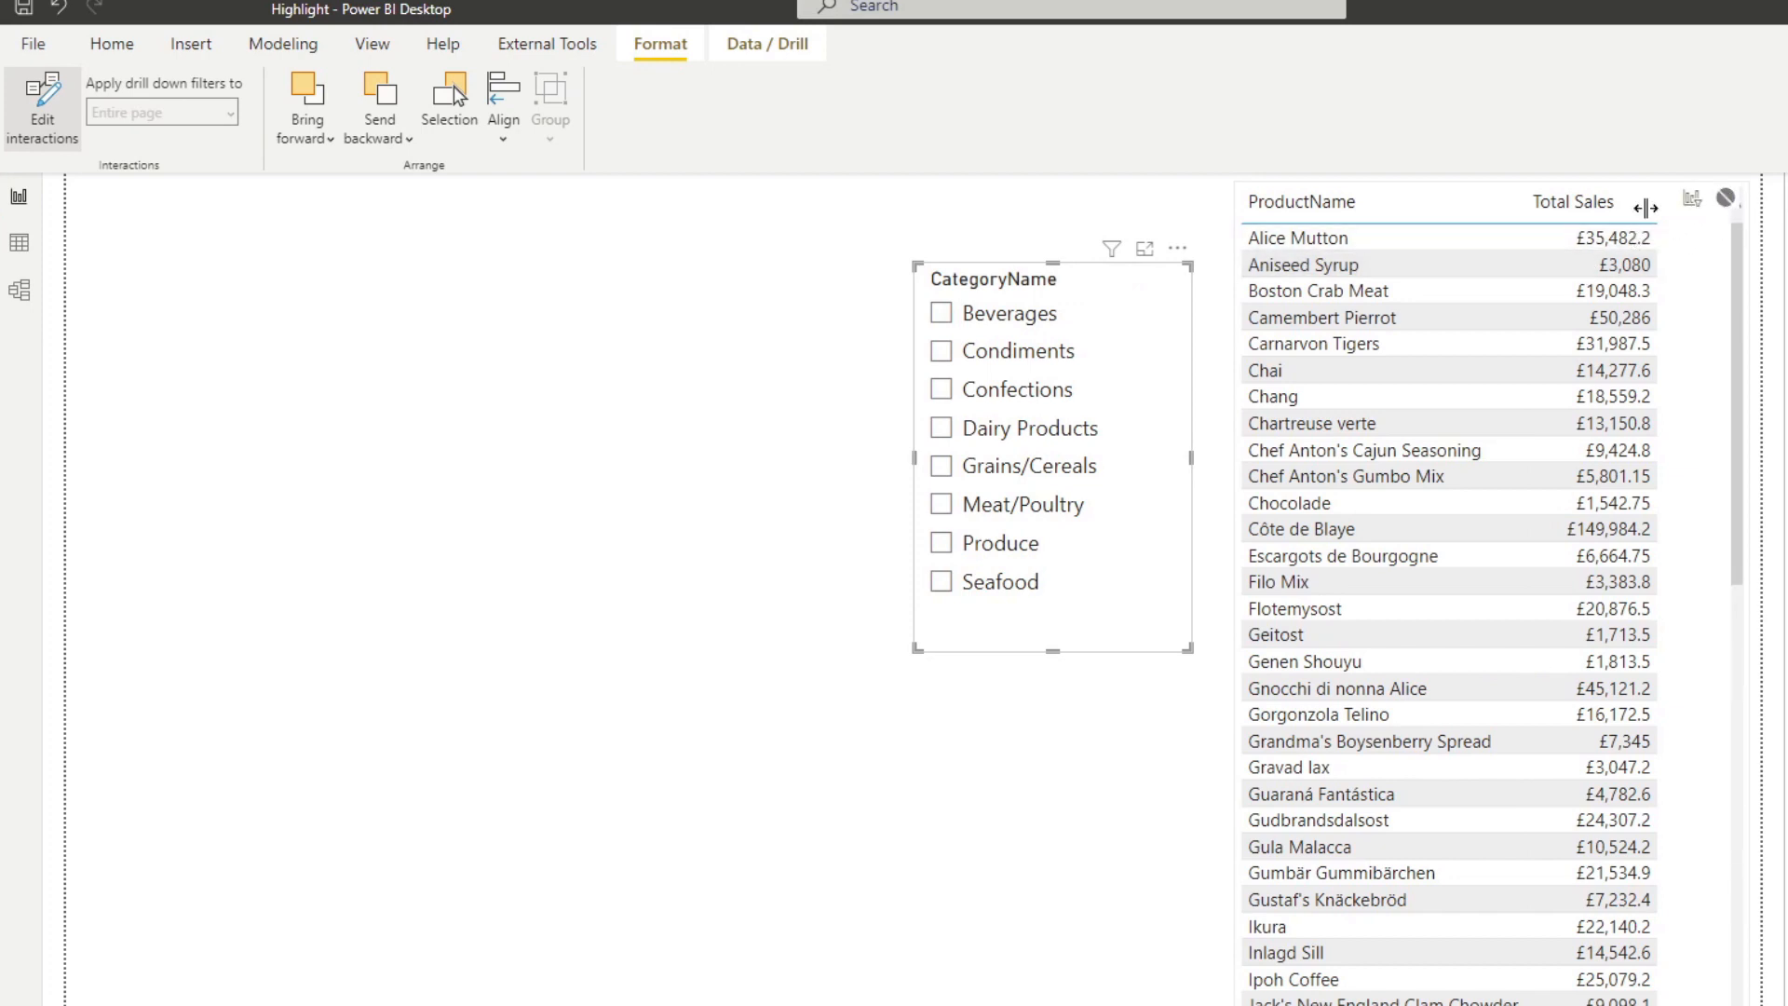
{"action": "mouse_move", "coordinate": [1731, 203]}
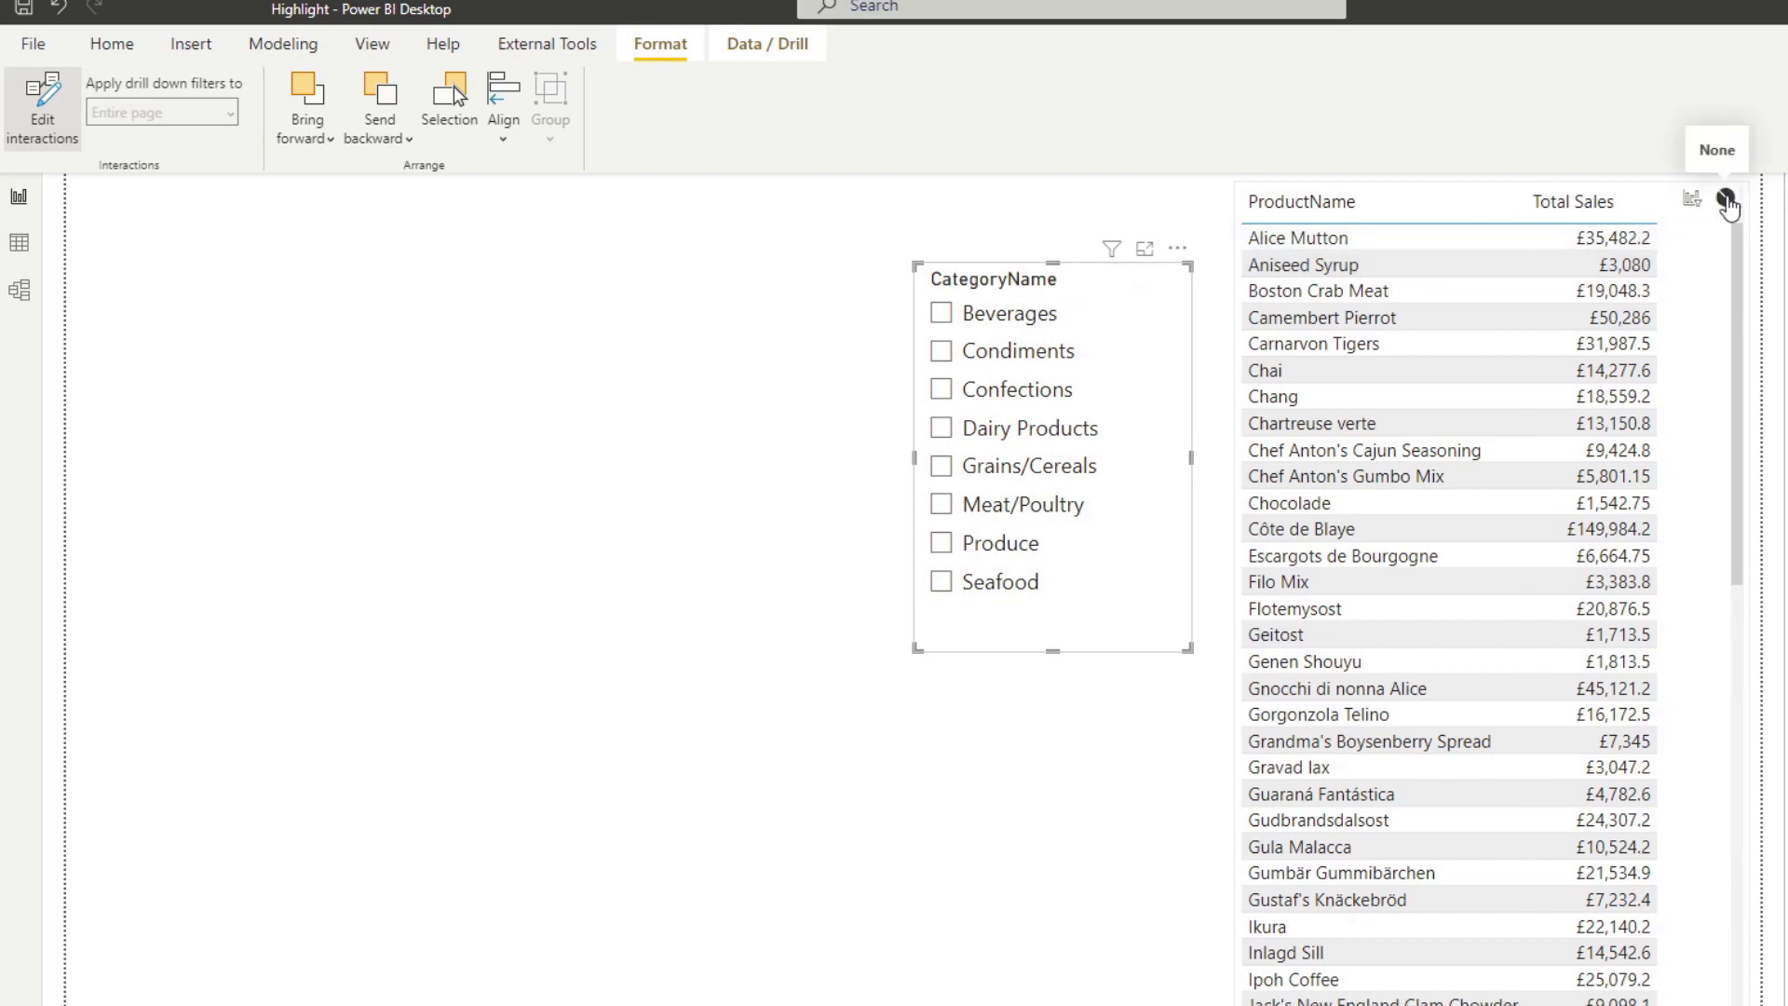
{"action": "left_click", "coordinate": [110, 43]}
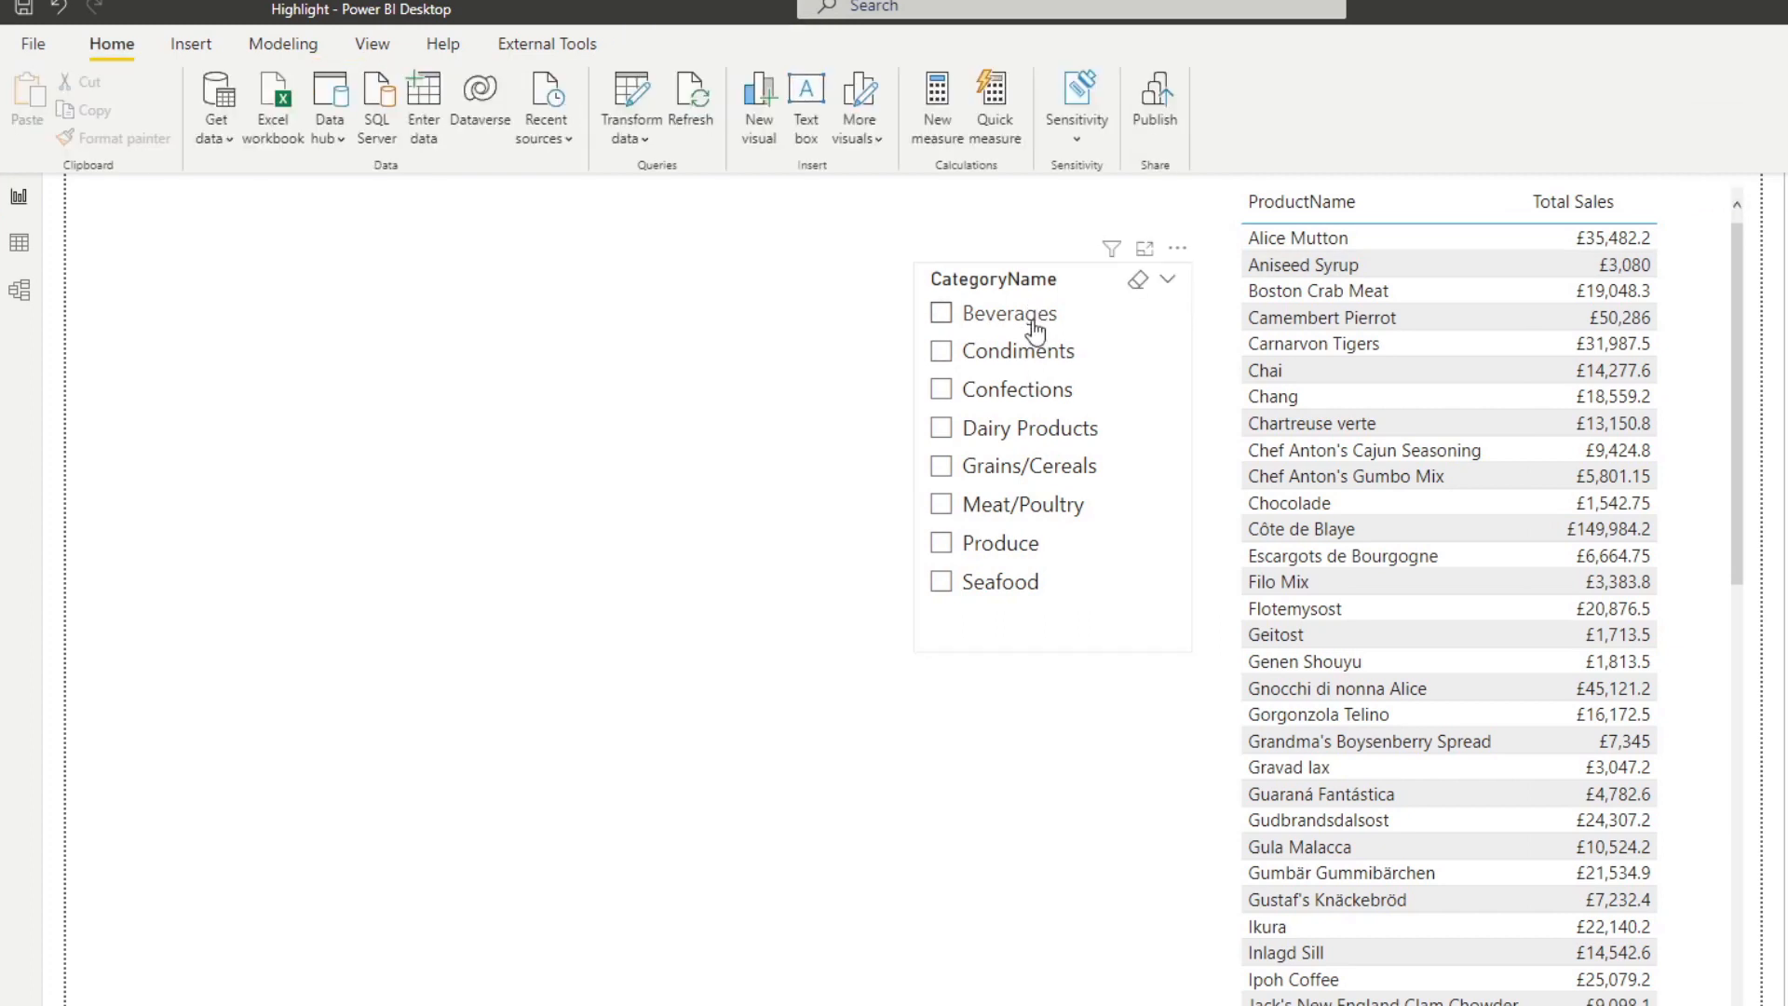
{"action": "left_click", "coordinate": [941, 313]}
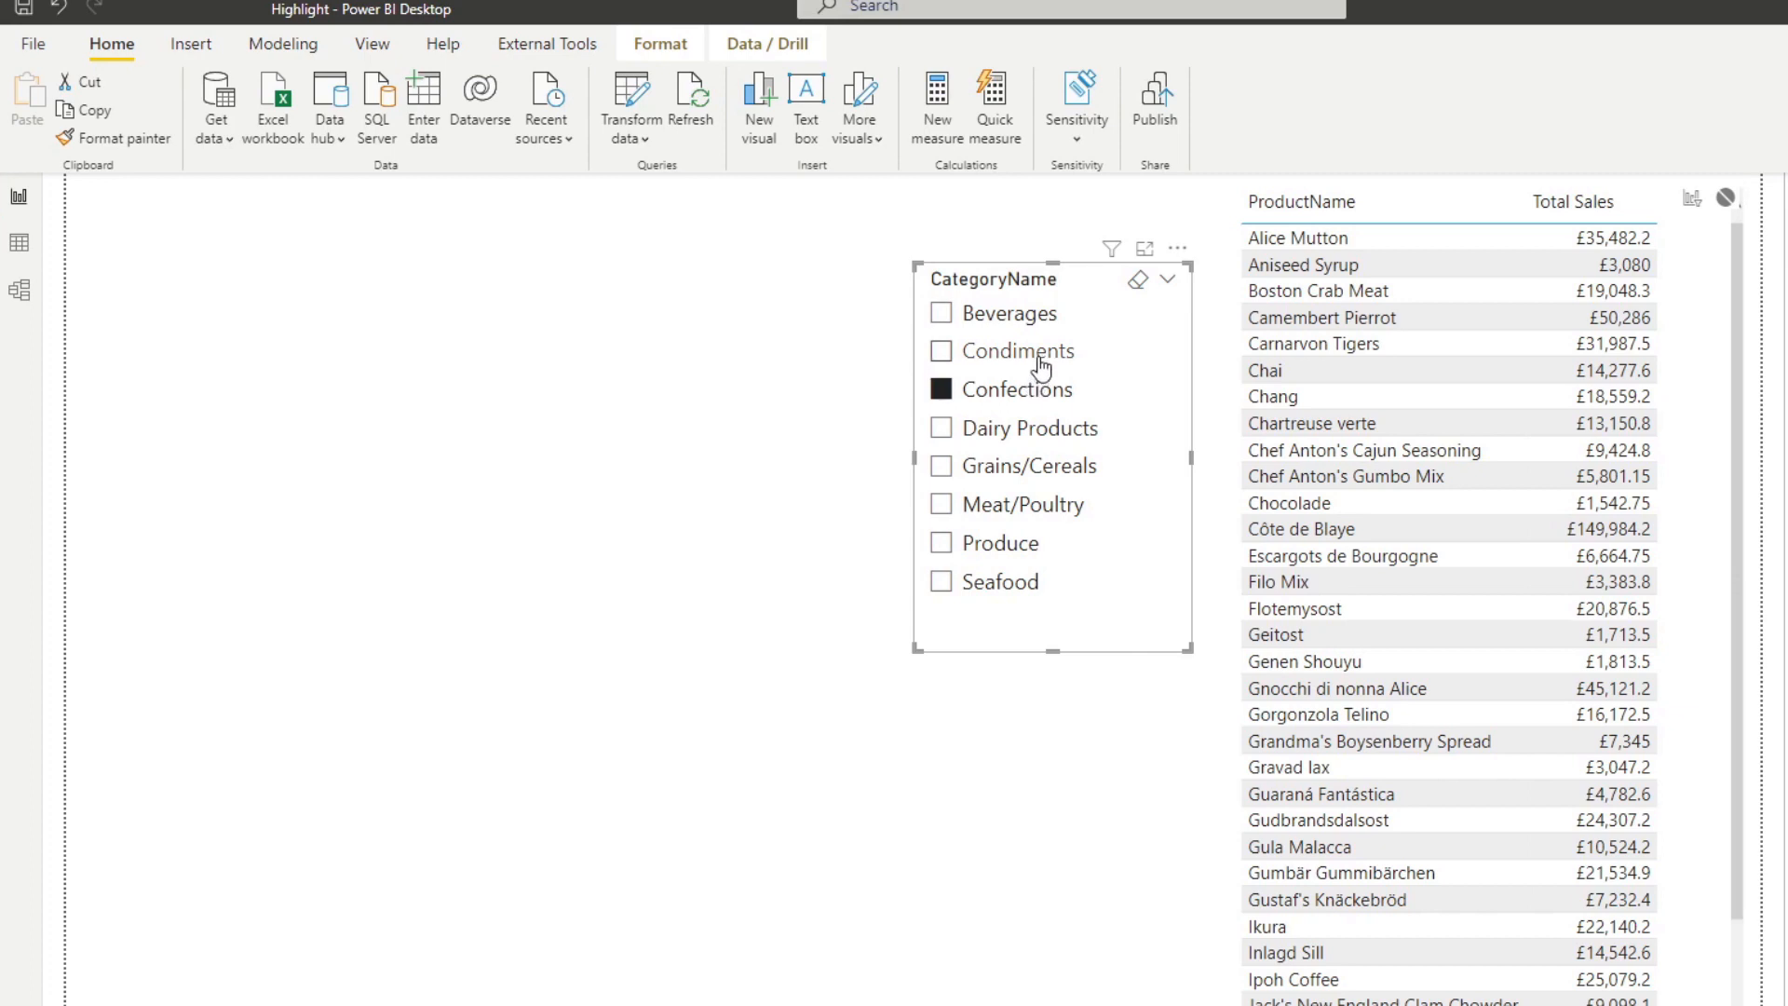
{"action": "scroll", "scroll_direction": "down", "scroll_amount": 3}
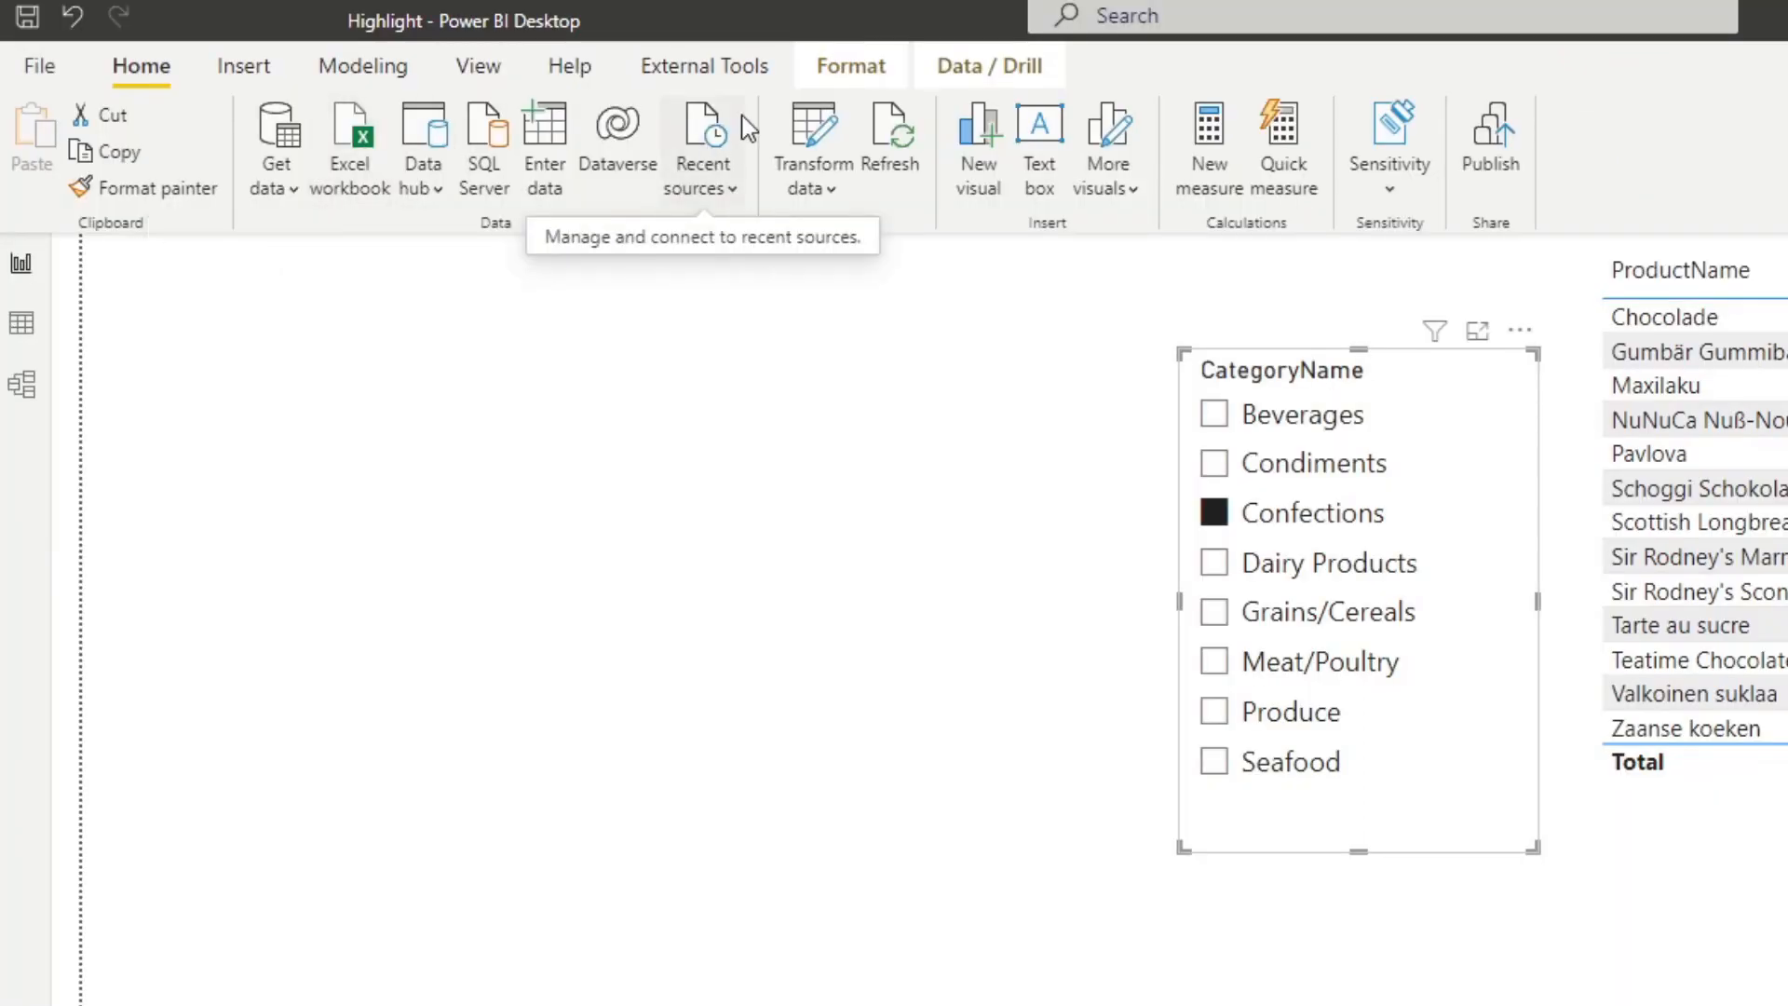
Start a new calculated table from the Table tools modelling commands.
{"action": "left_click", "coordinate": [849, 66]}
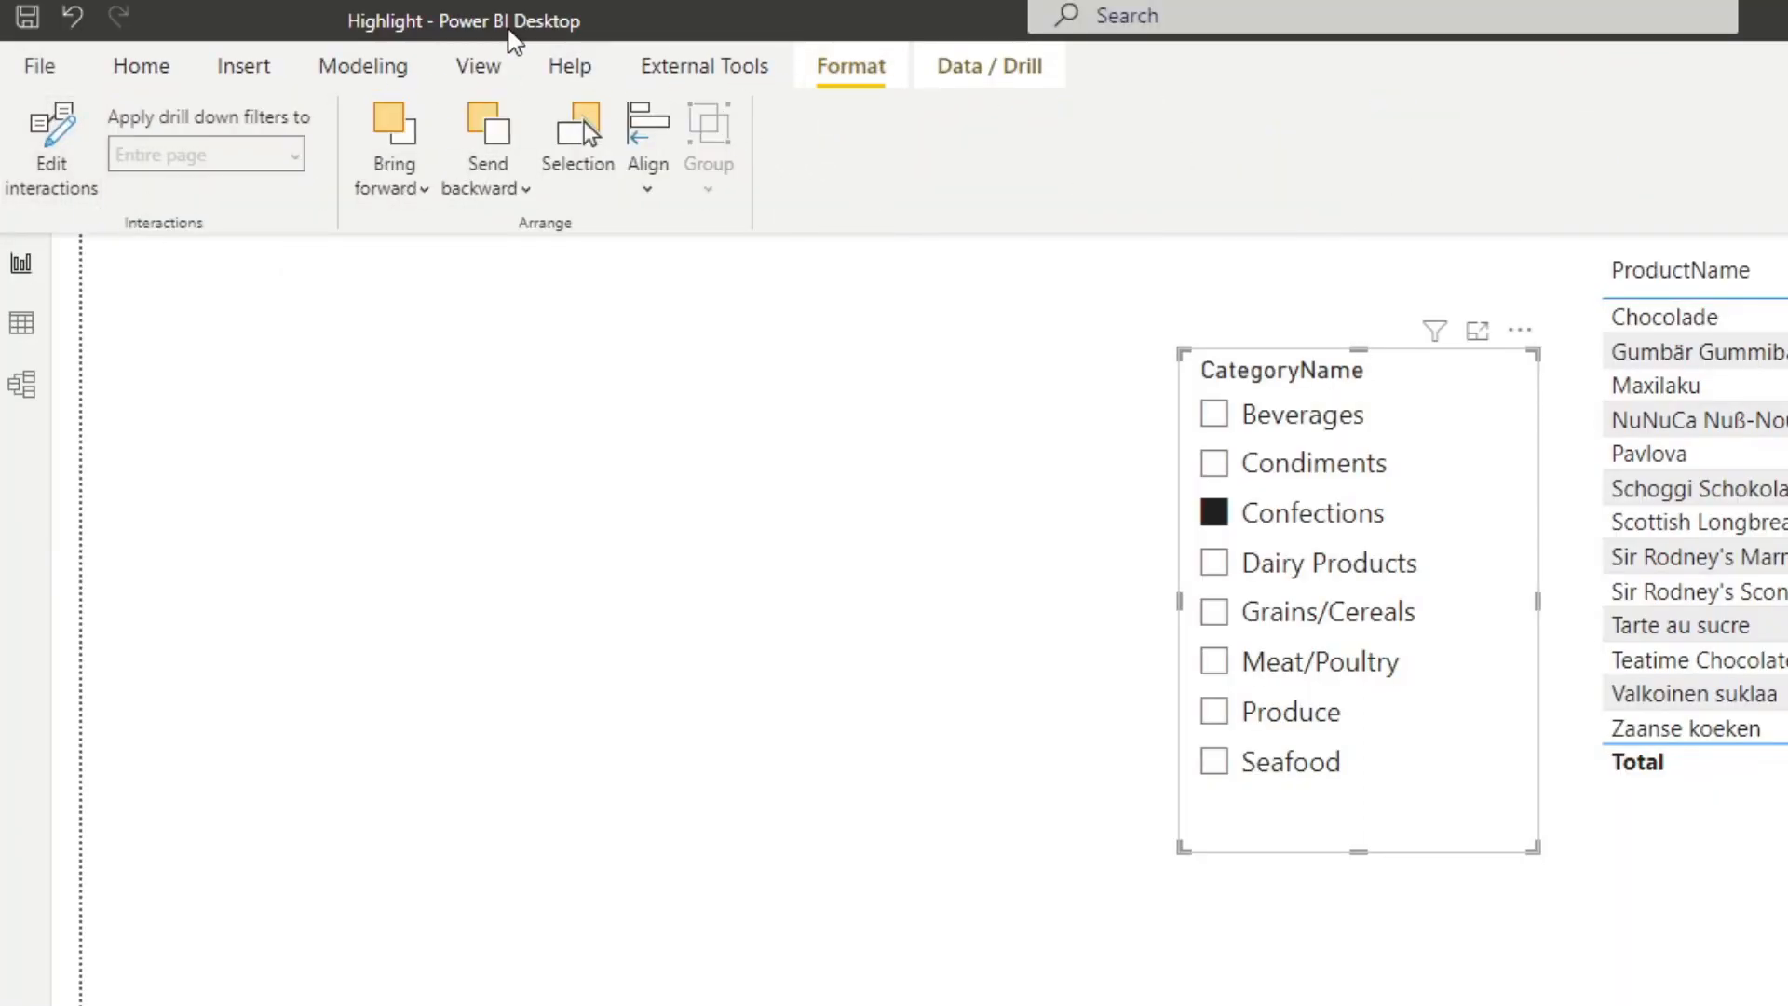
{"action": "left_click", "coordinate": [364, 66]}
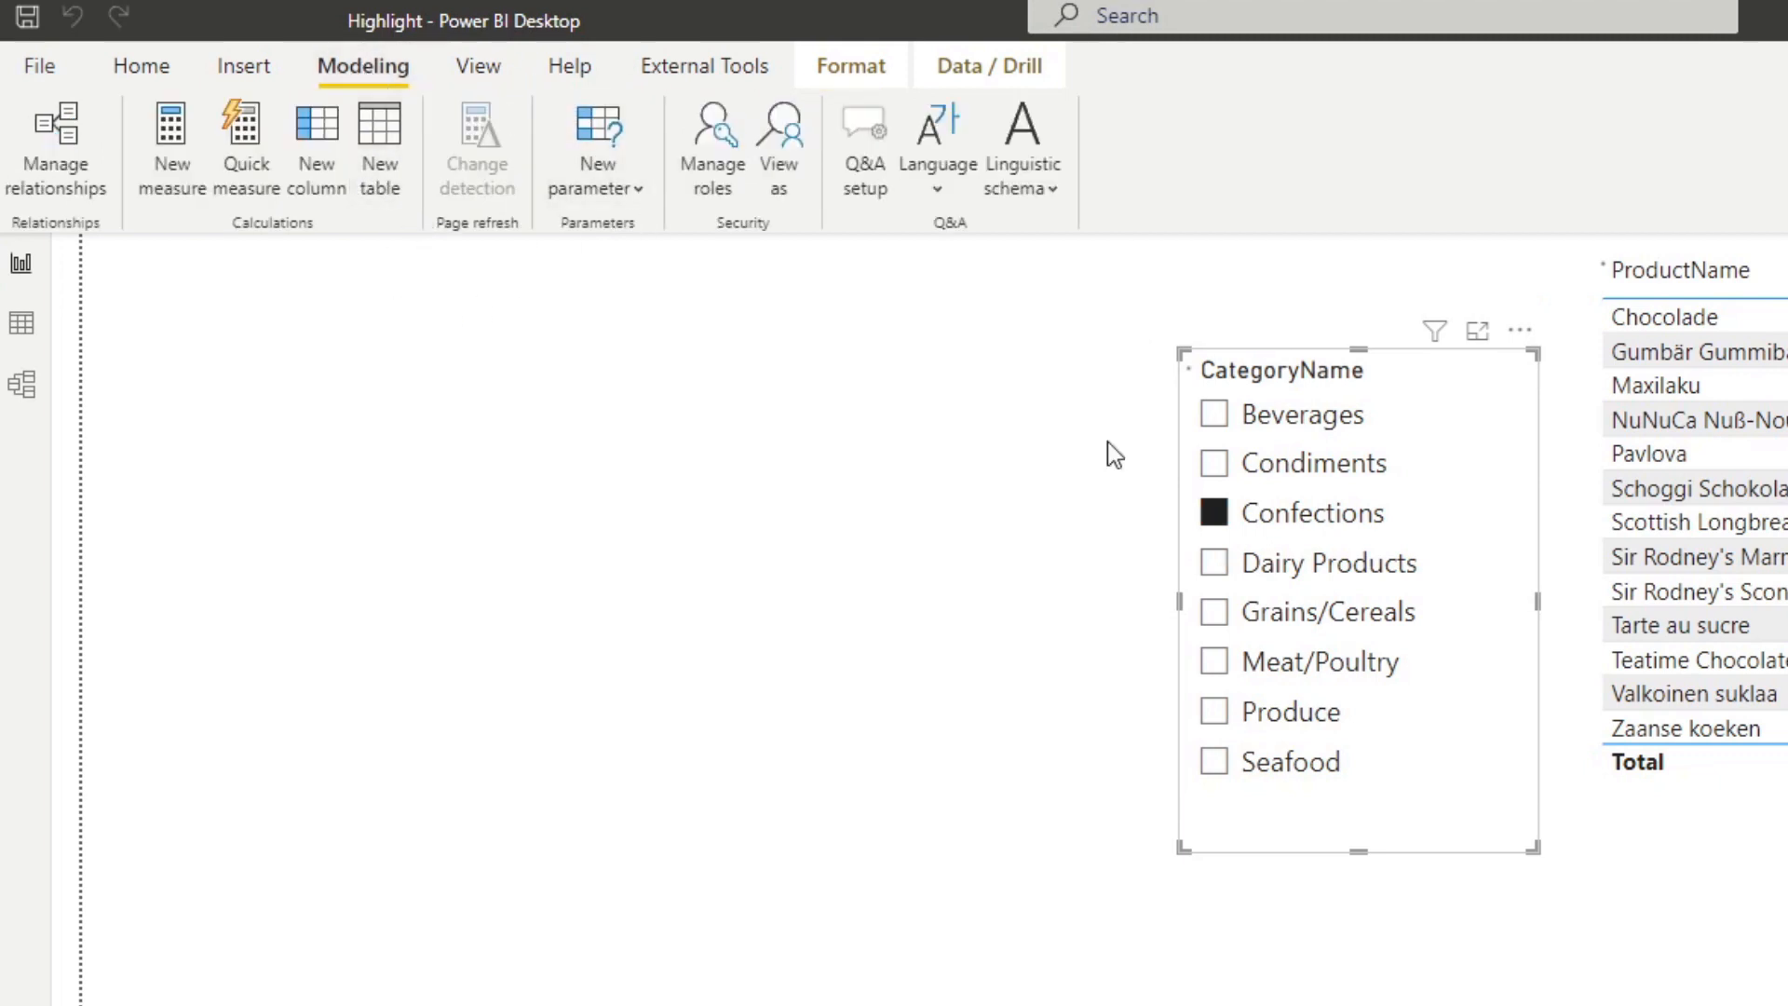
{"action": "left_click", "coordinate": [380, 146]}
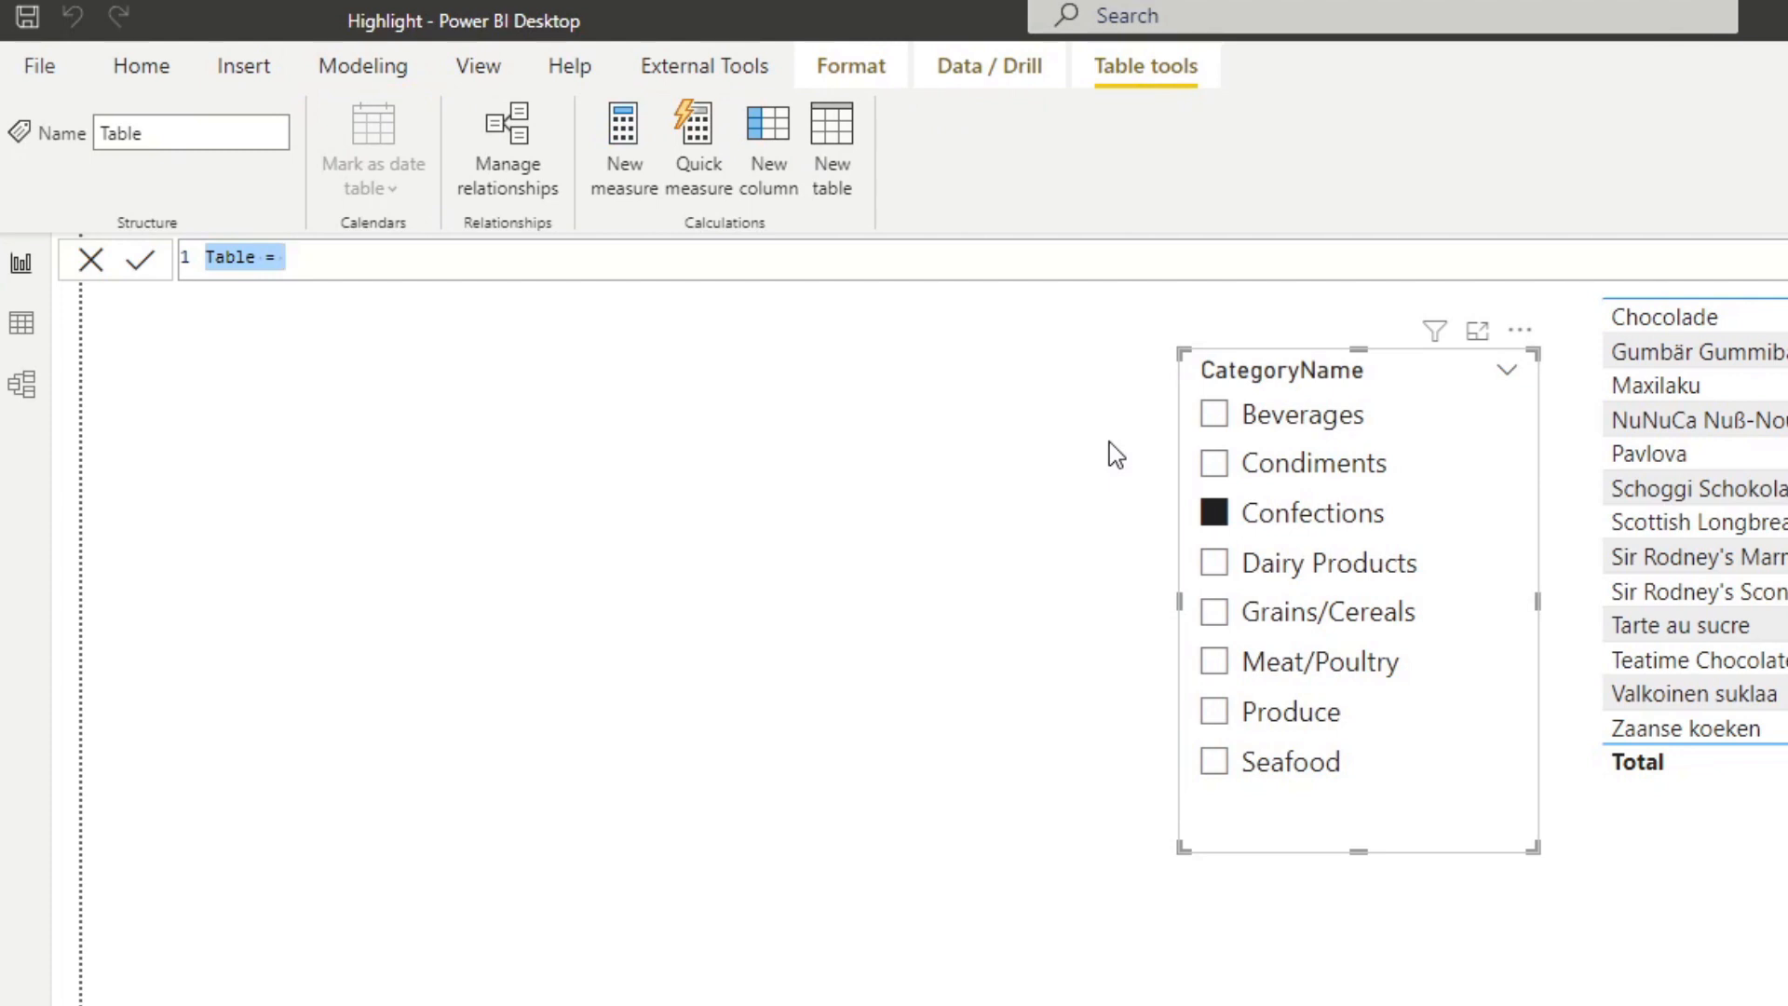
Define the table as Category Filter = Categories and commit the formula.
{"action": "type", "text": "Vategory"}
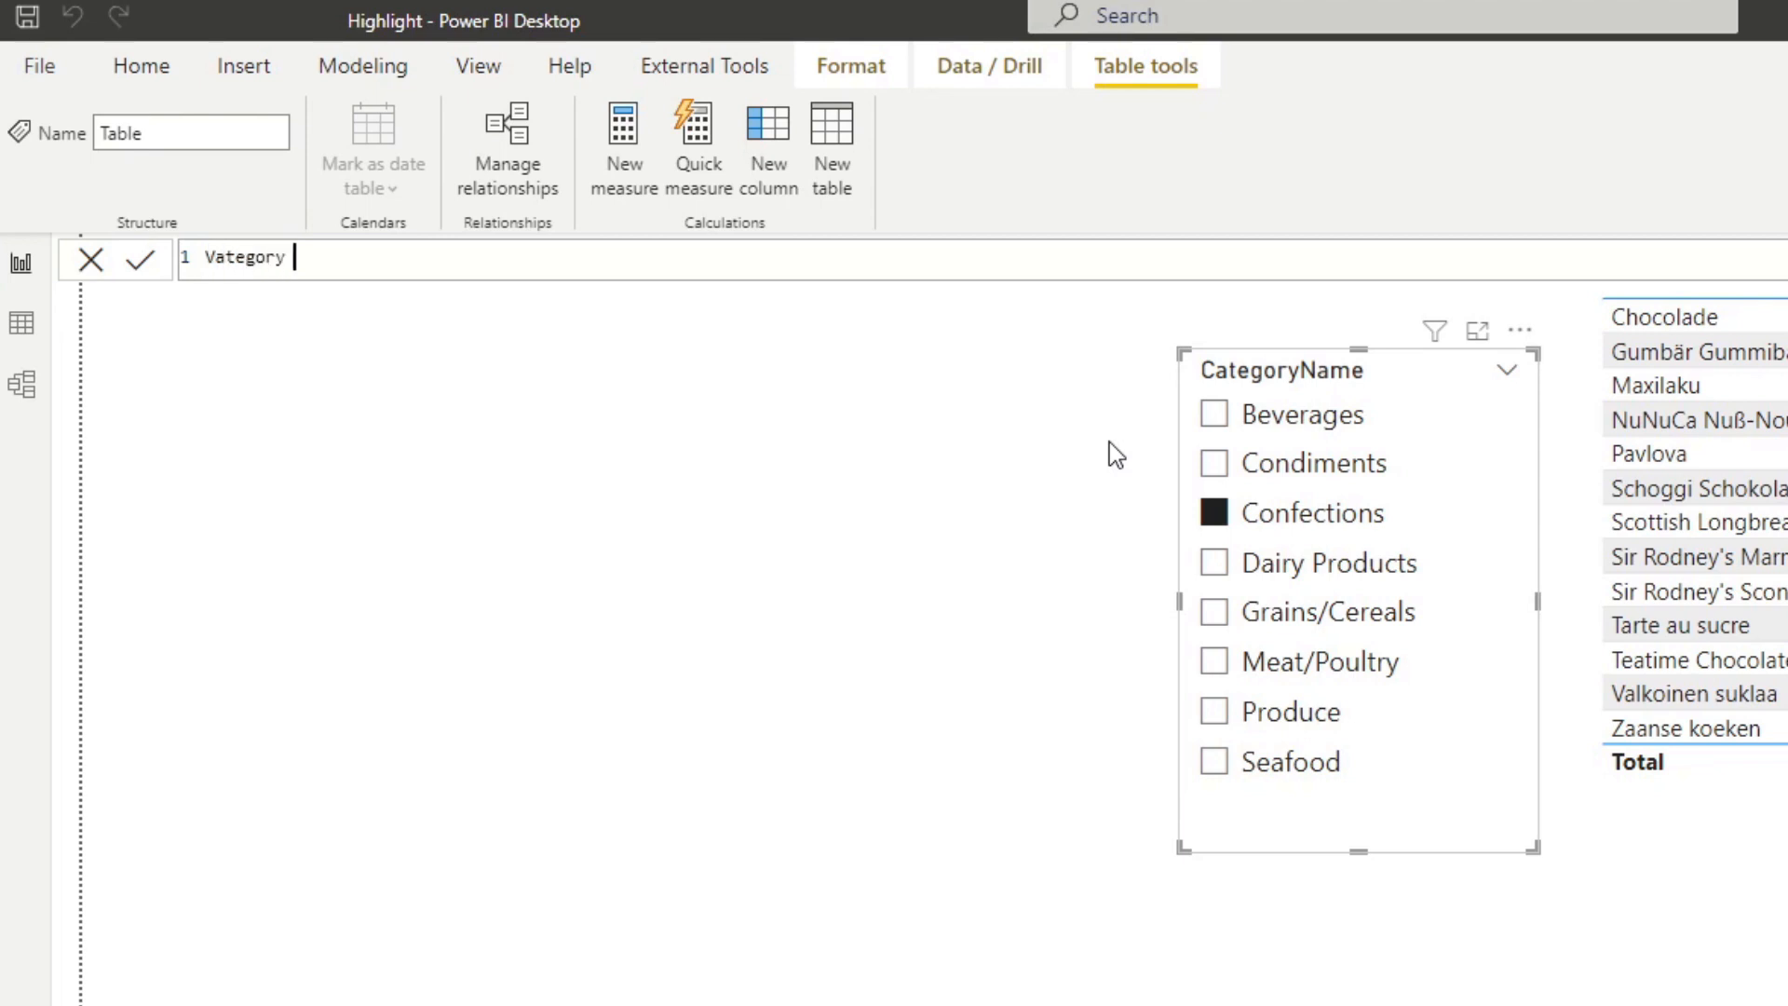
{"action": "type", "text": "Cateogry"}
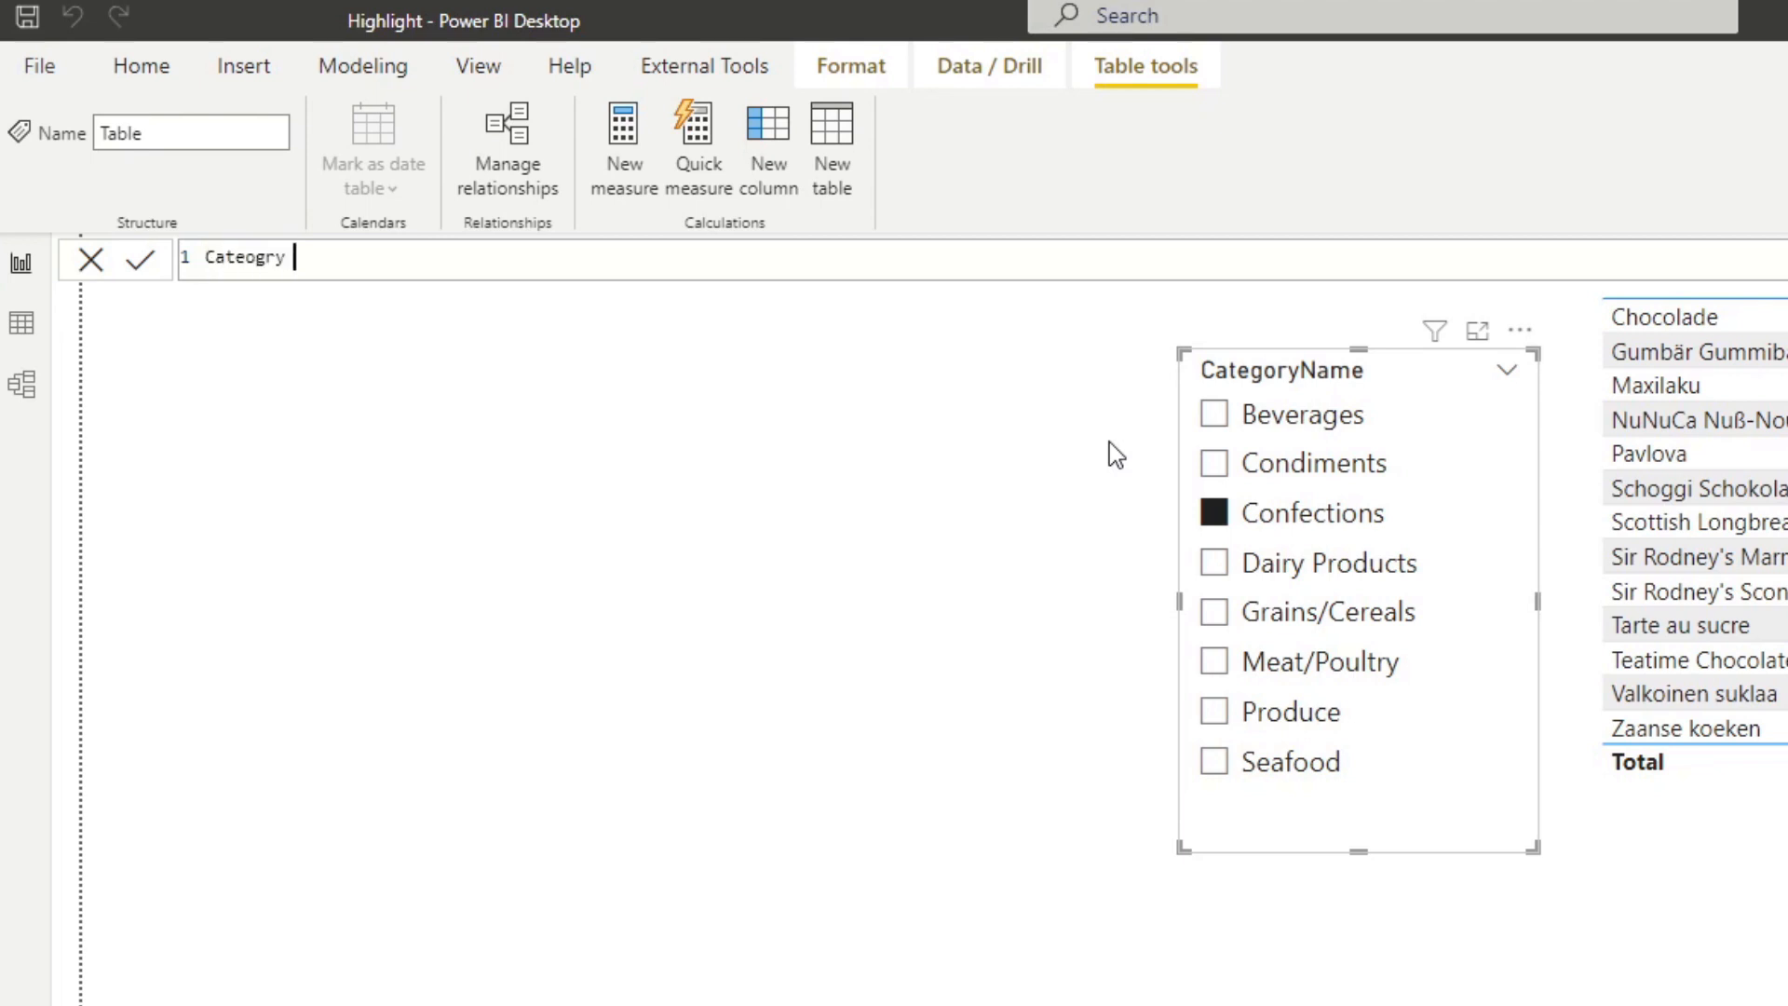
{"action": "type", "text": "Category"}
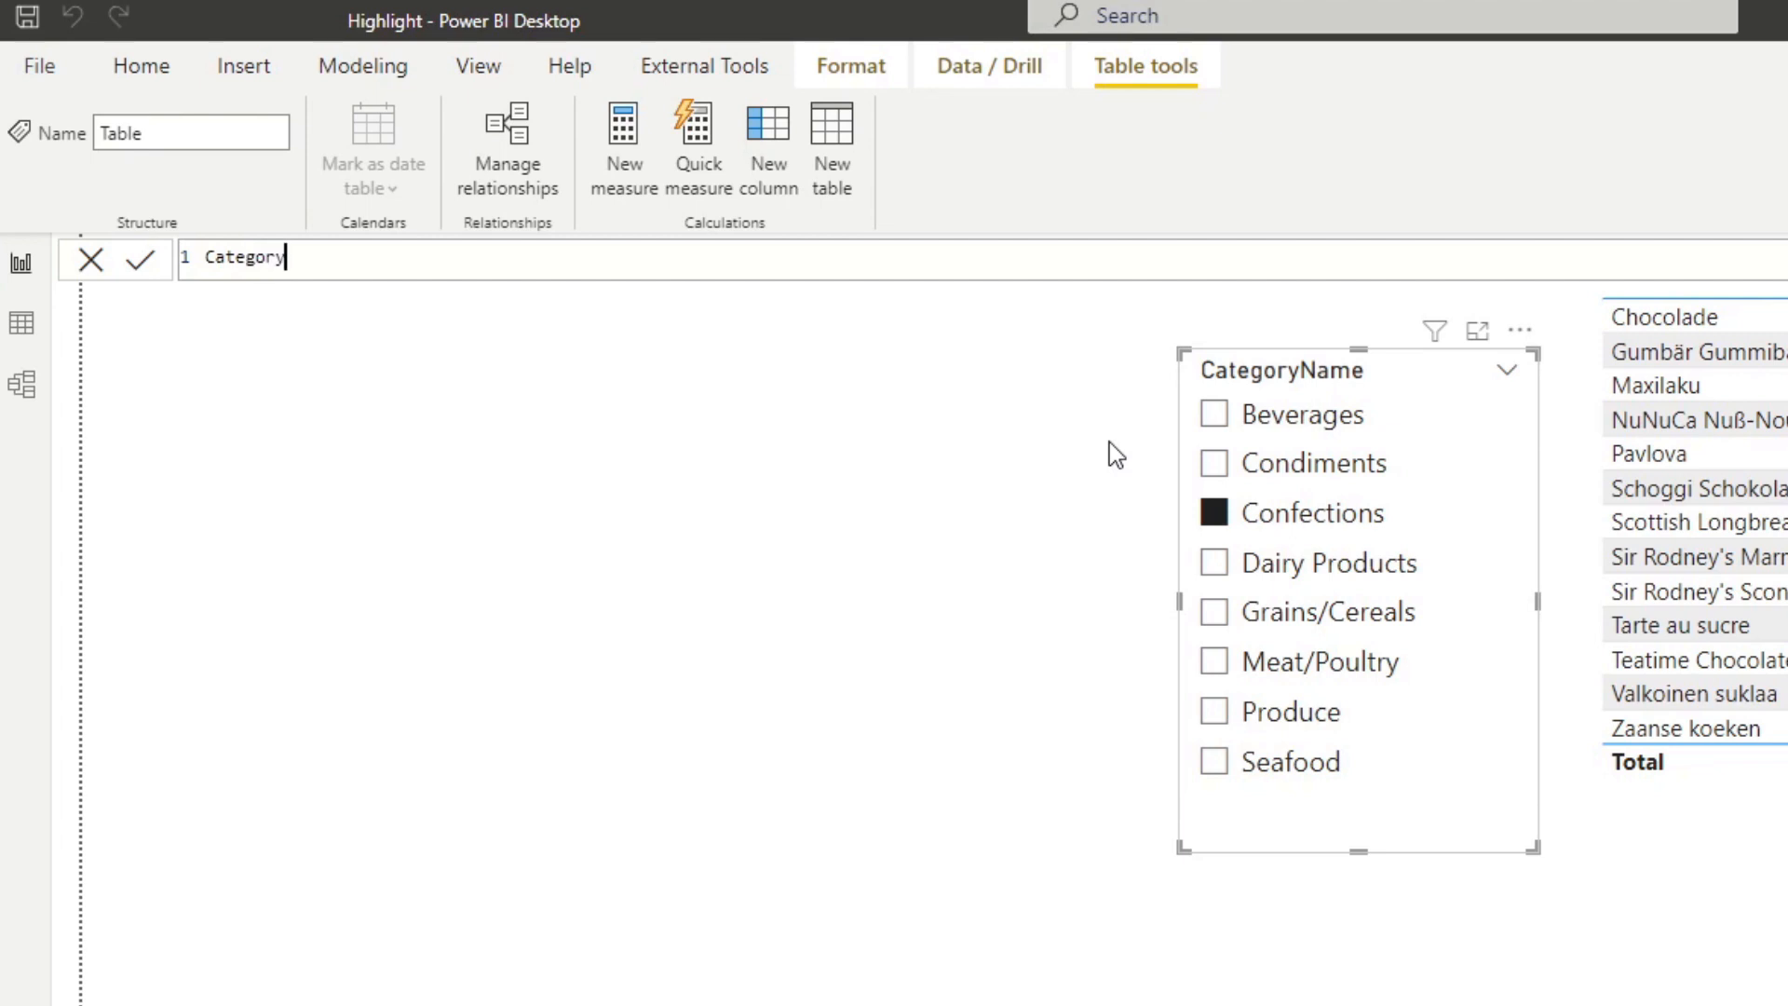
{"action": "type", "text": "Filter ="}
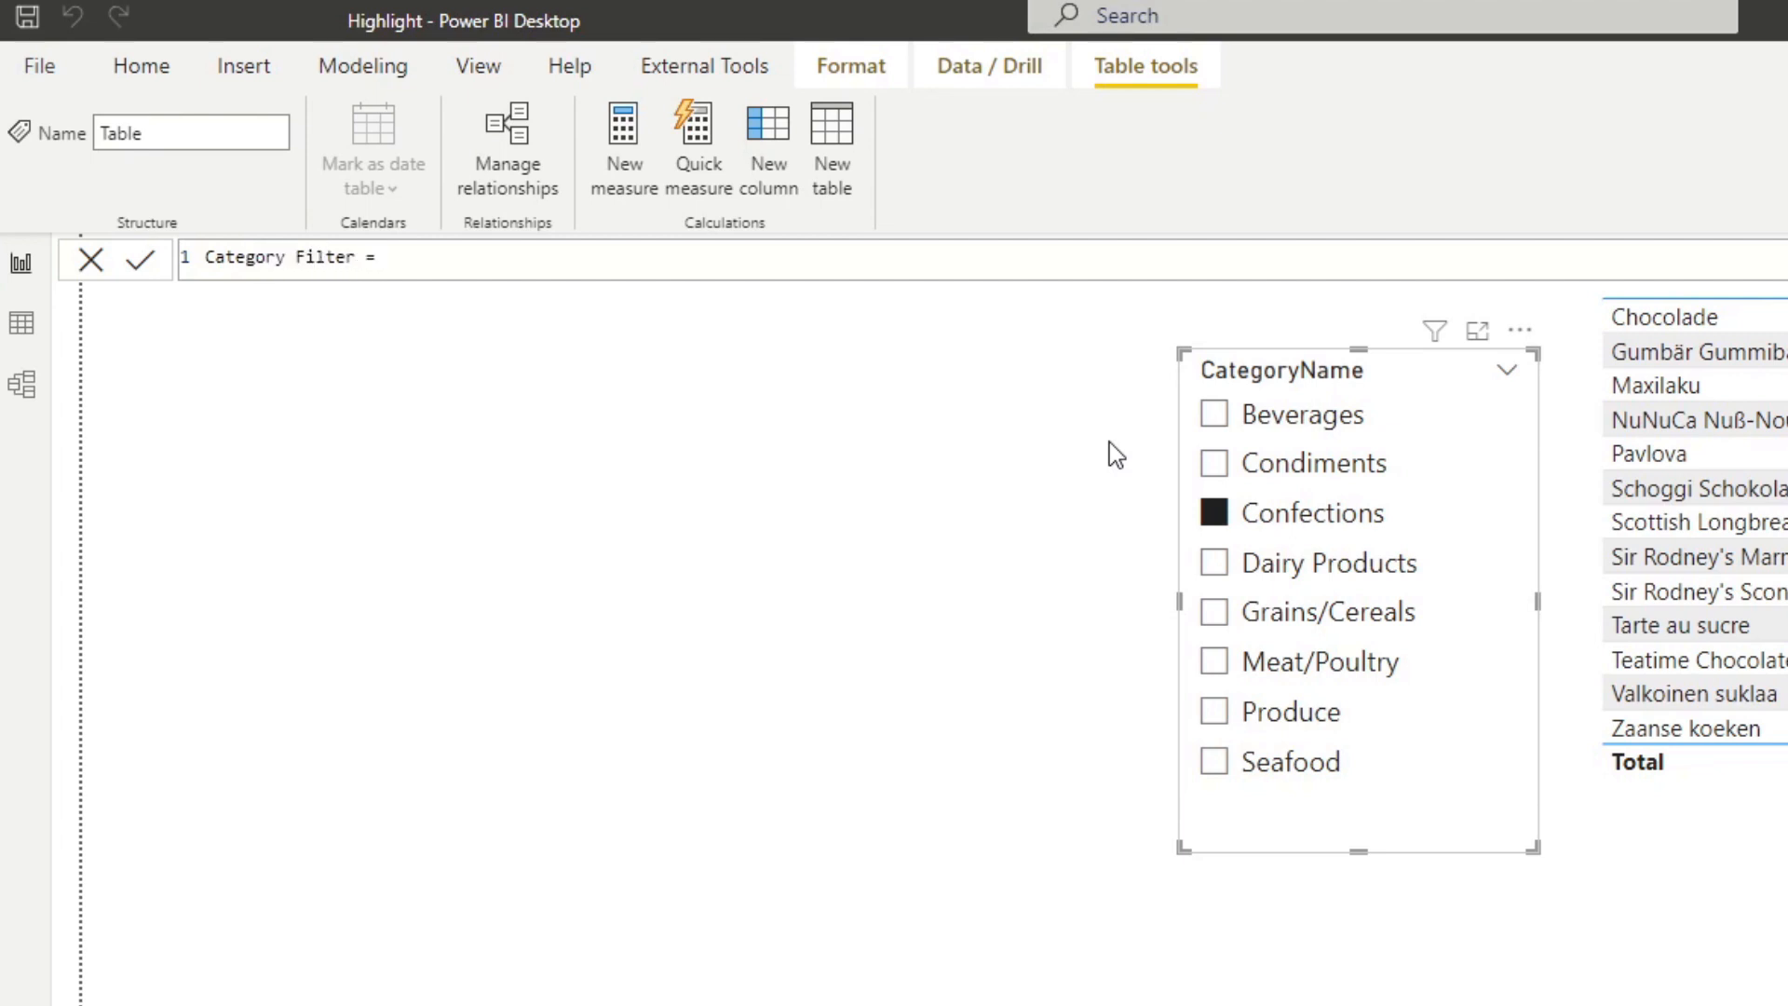
{"action": "type", "text": "Vate"}
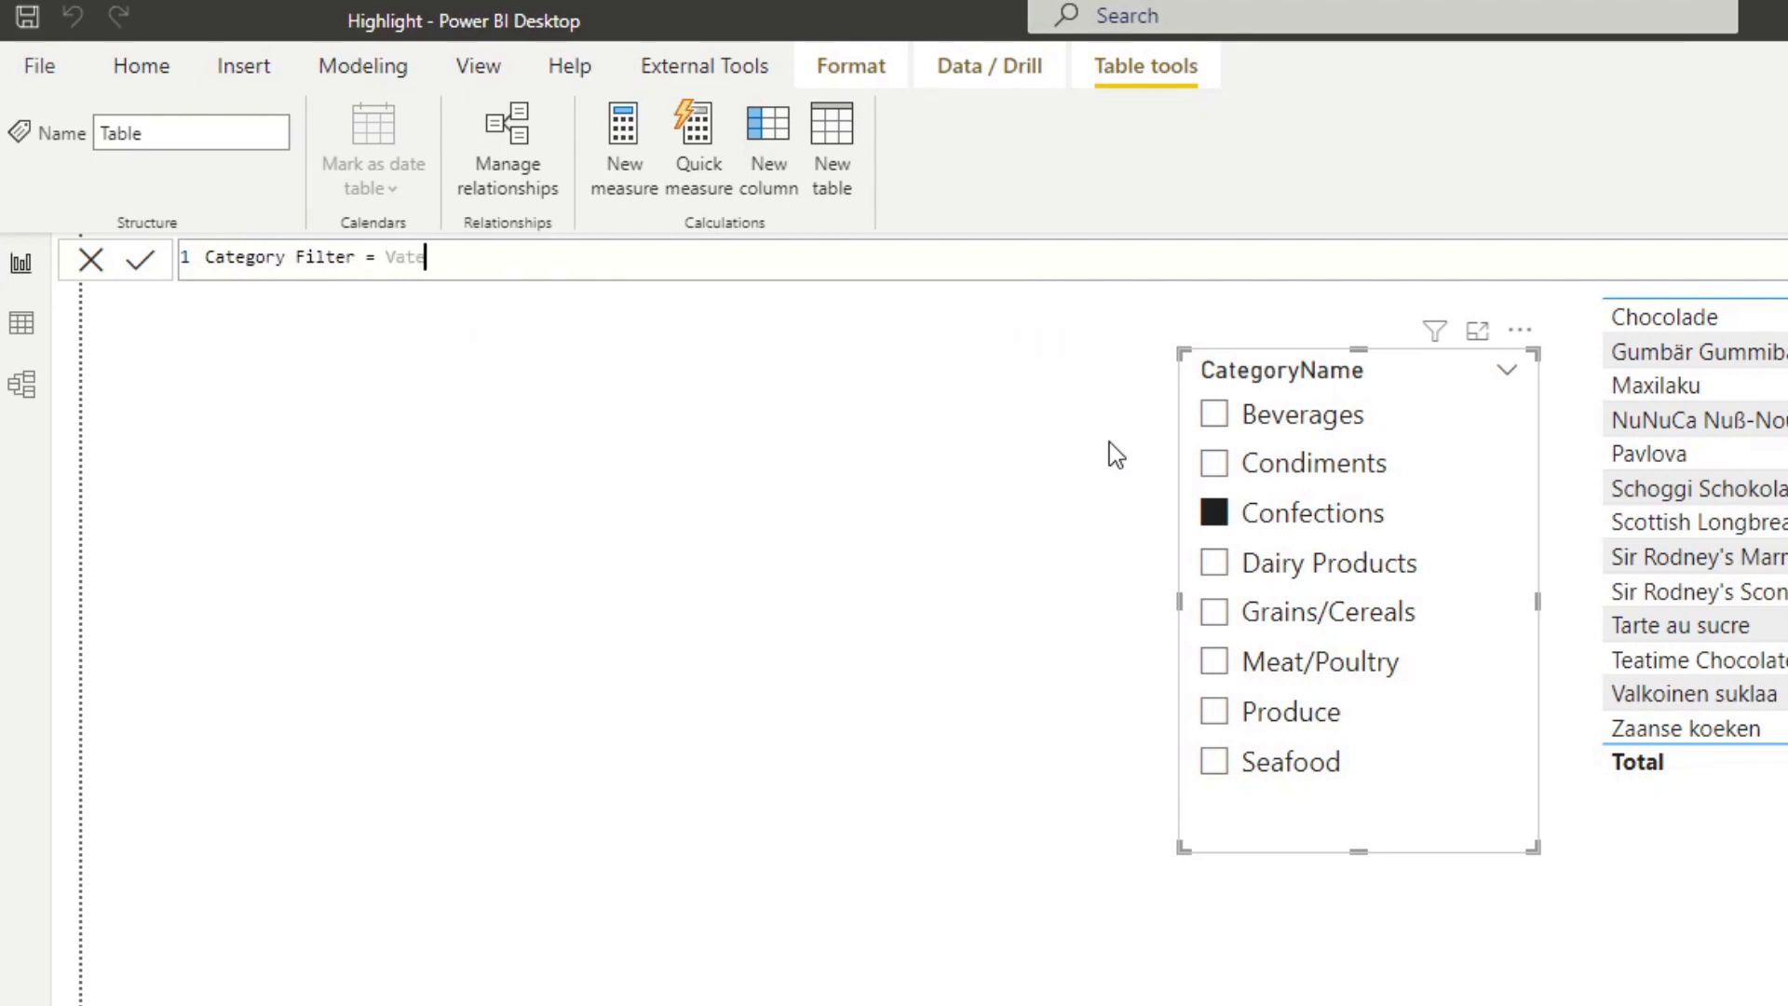
{"action": "type", "text": "Ca"}
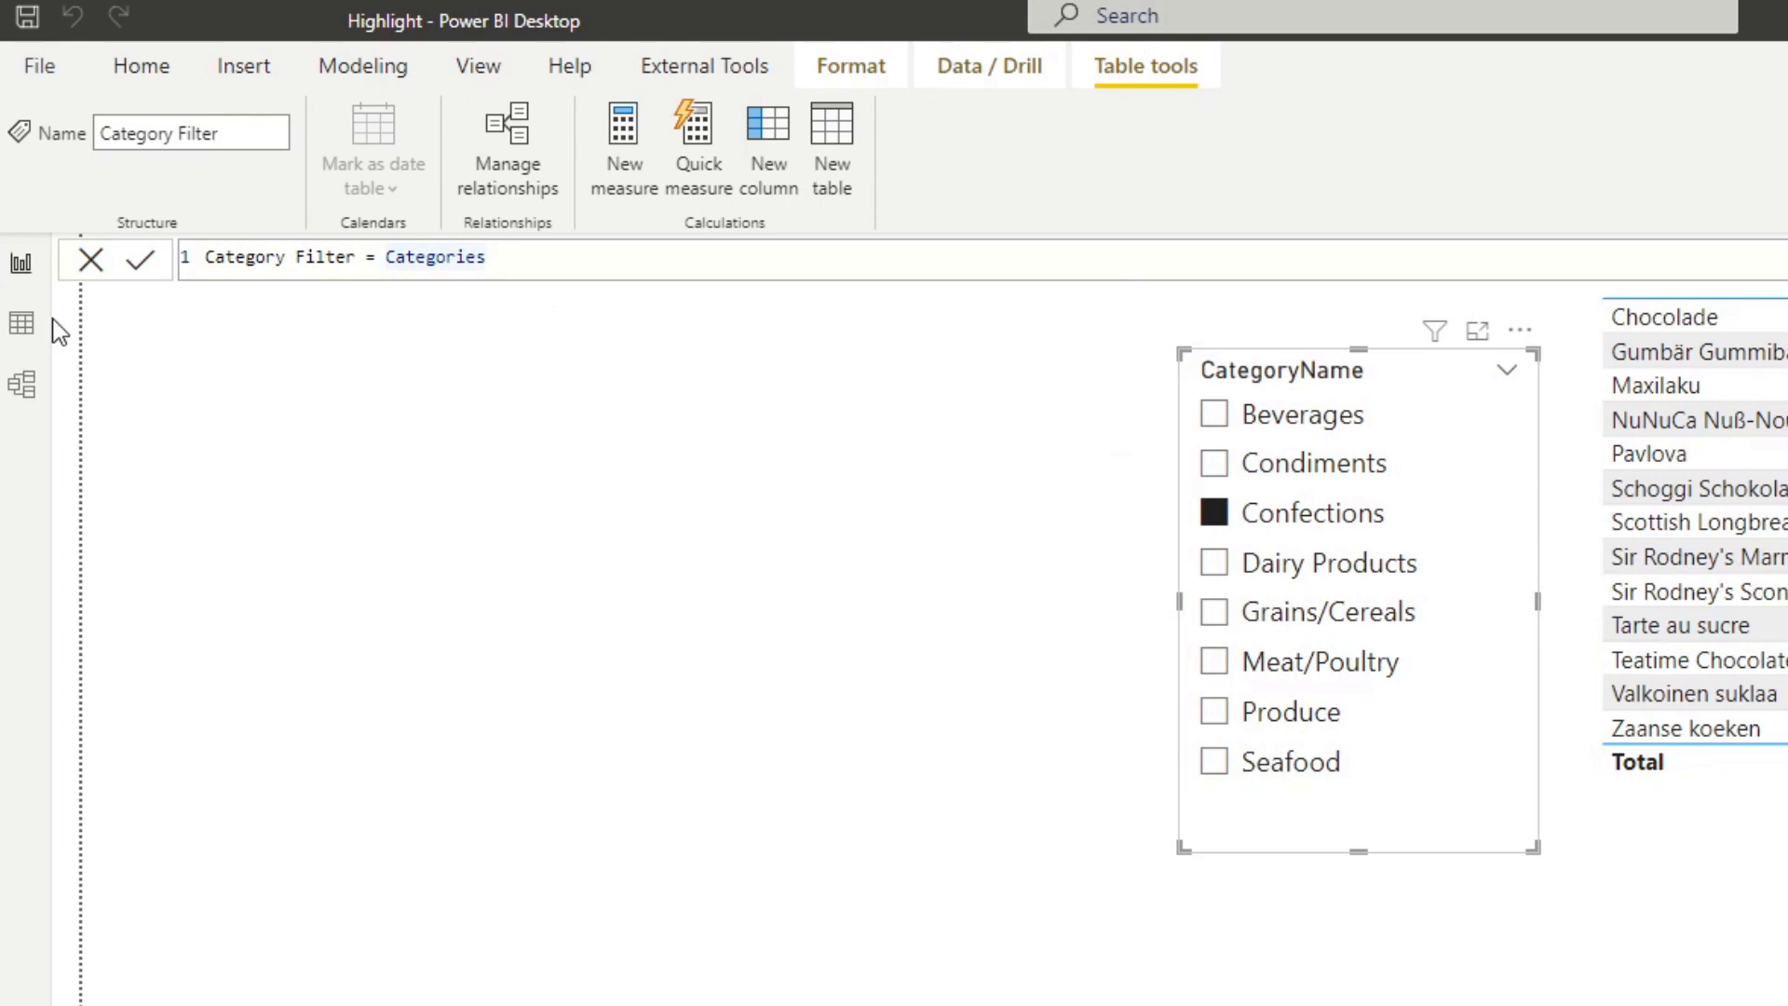
{"action": "left_click", "coordinate": [22, 324]}
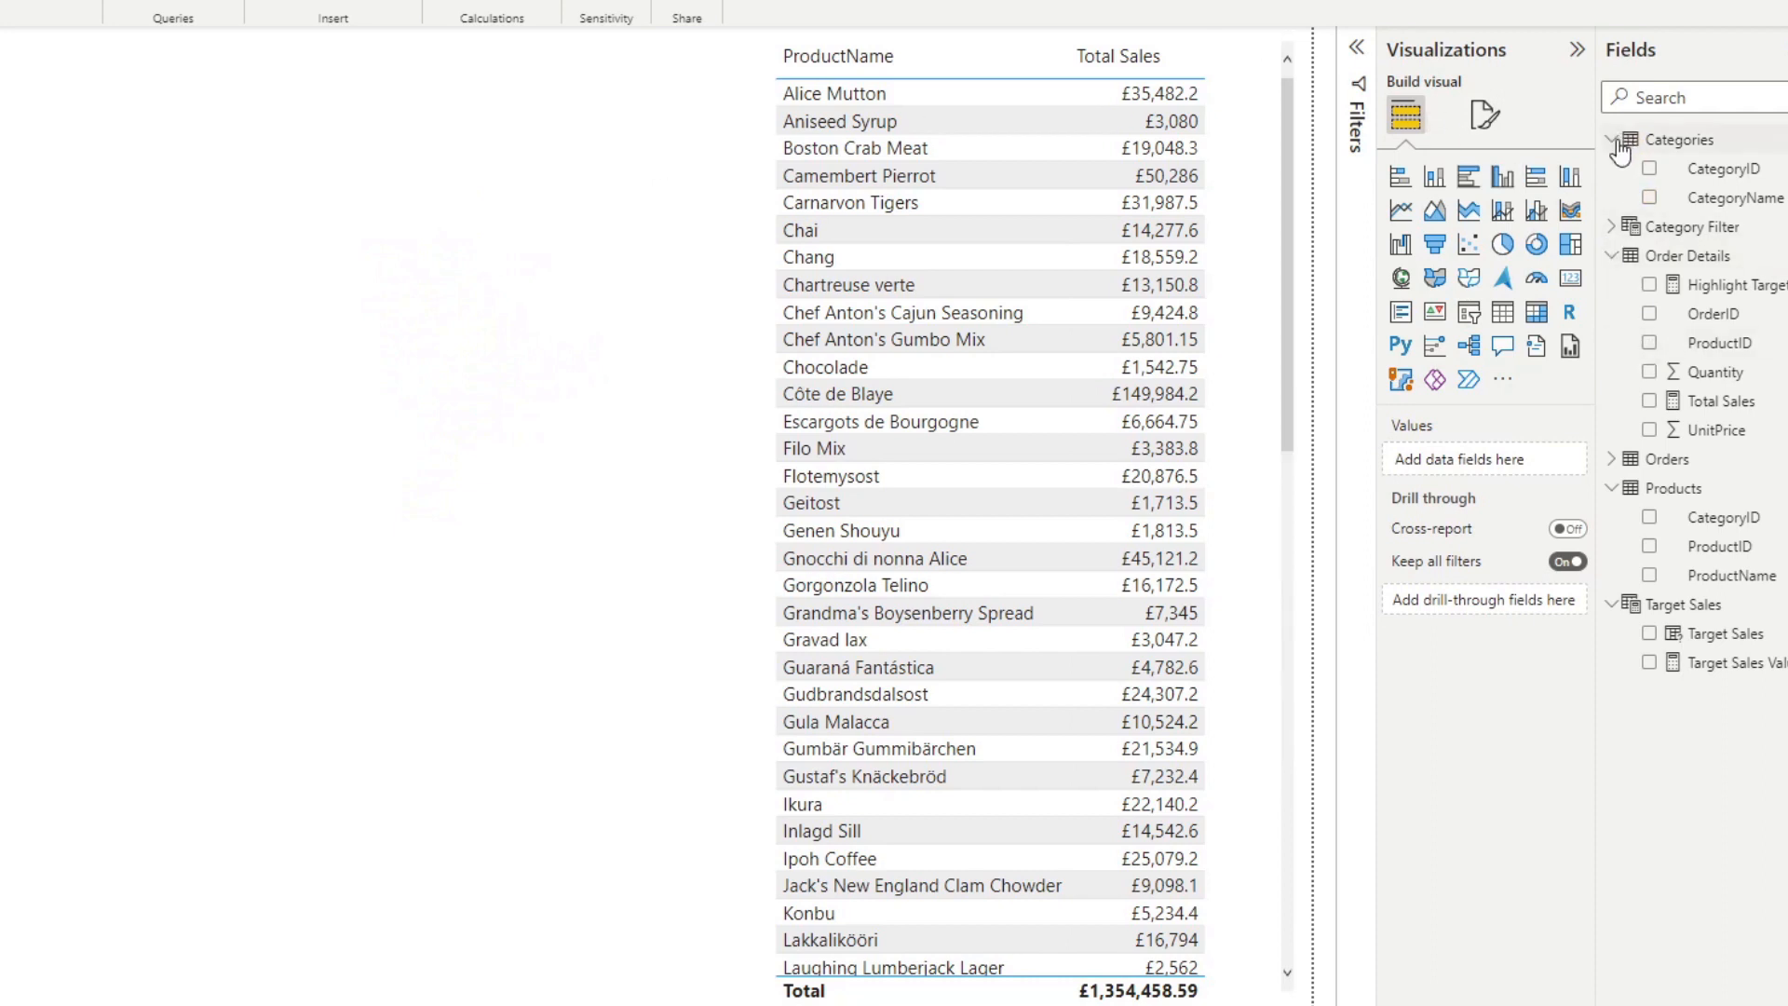
Collapse the Categories field list before building the Category Filter slicer.
{"action": "left_click", "coordinate": [1613, 140]}
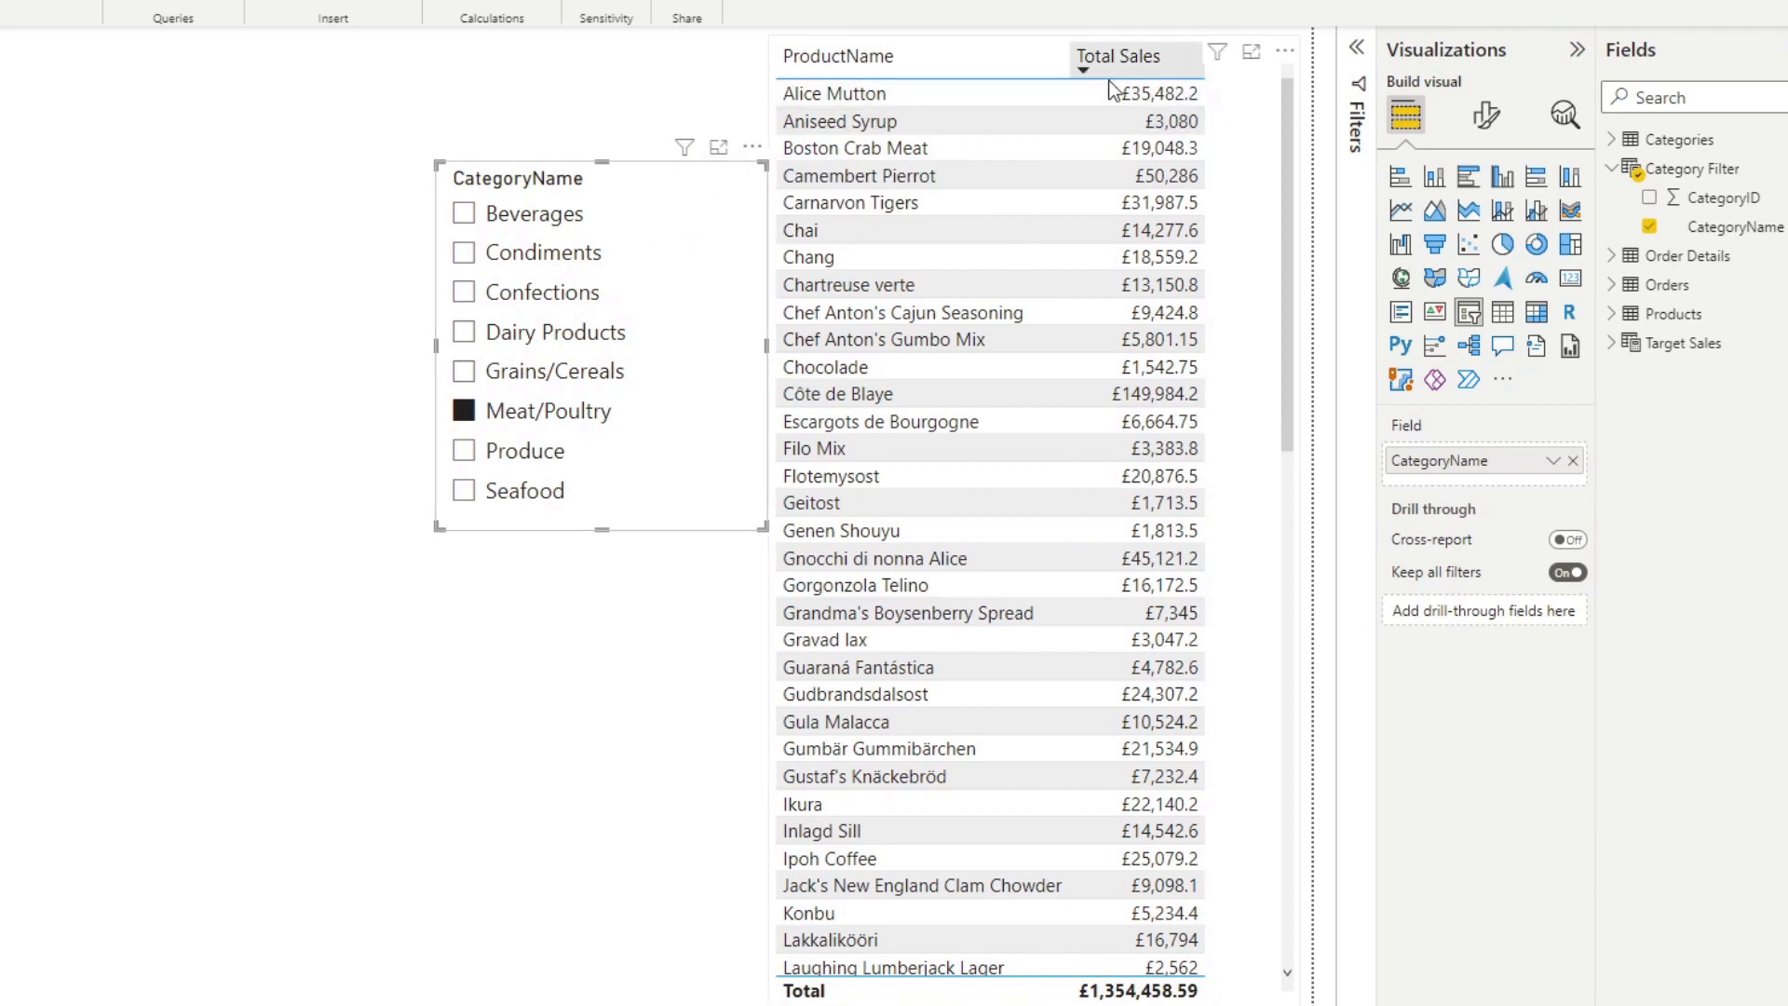
{"action": "mouse_move", "coordinate": [1026, 328]}
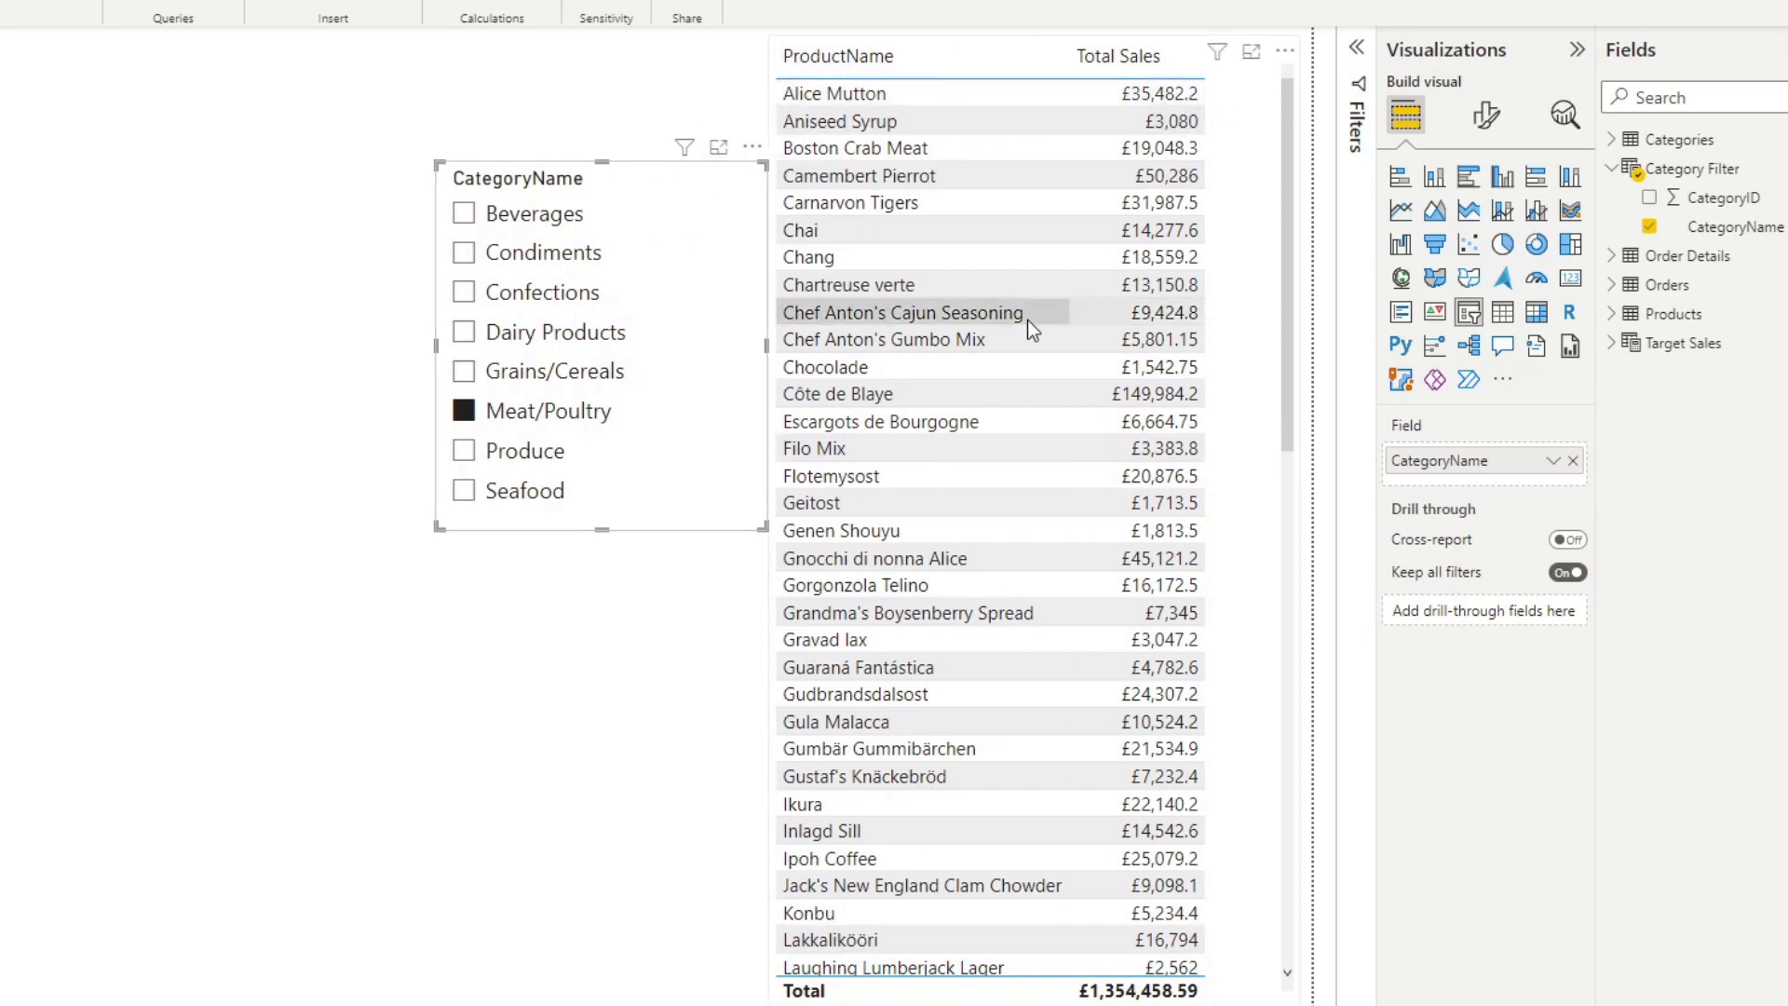
{"action": "mouse_move", "coordinate": [1027, 147]}
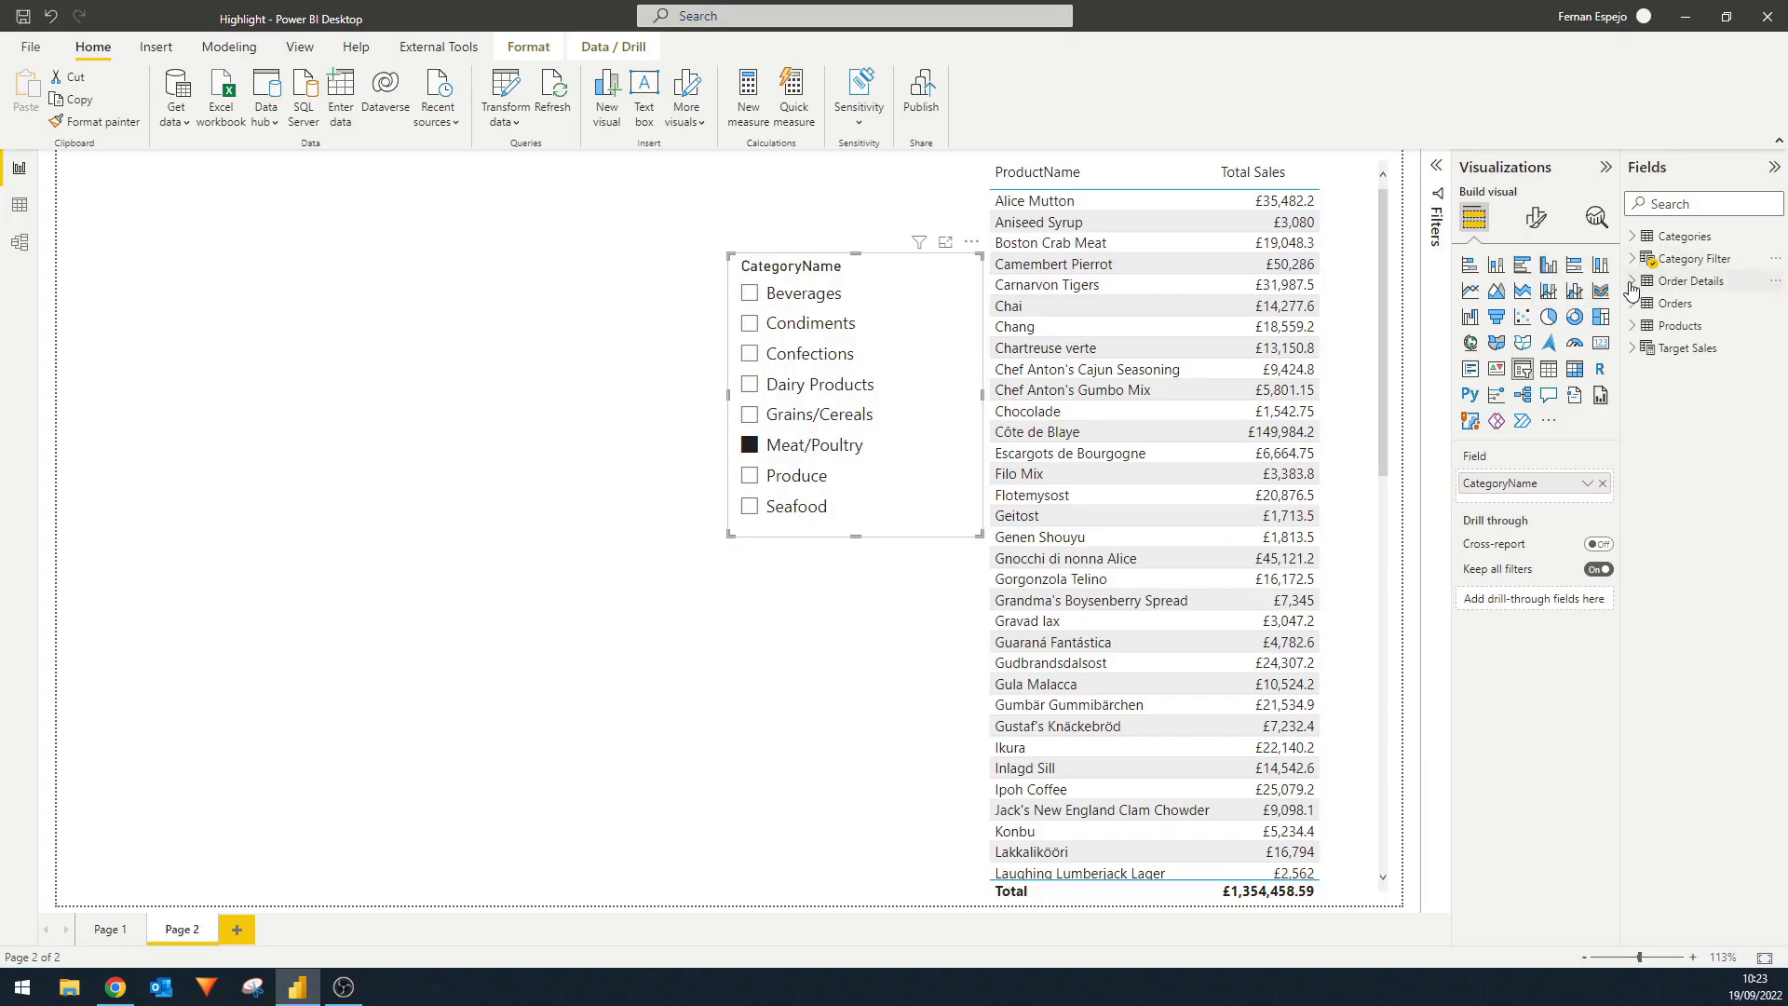
Create measure Highlight Category = MAX(Categories[CategoryName]) and add it to the product table.
{"action": "left_click", "coordinate": [1652, 281]}
{"action": "type", "text": "Hig"}
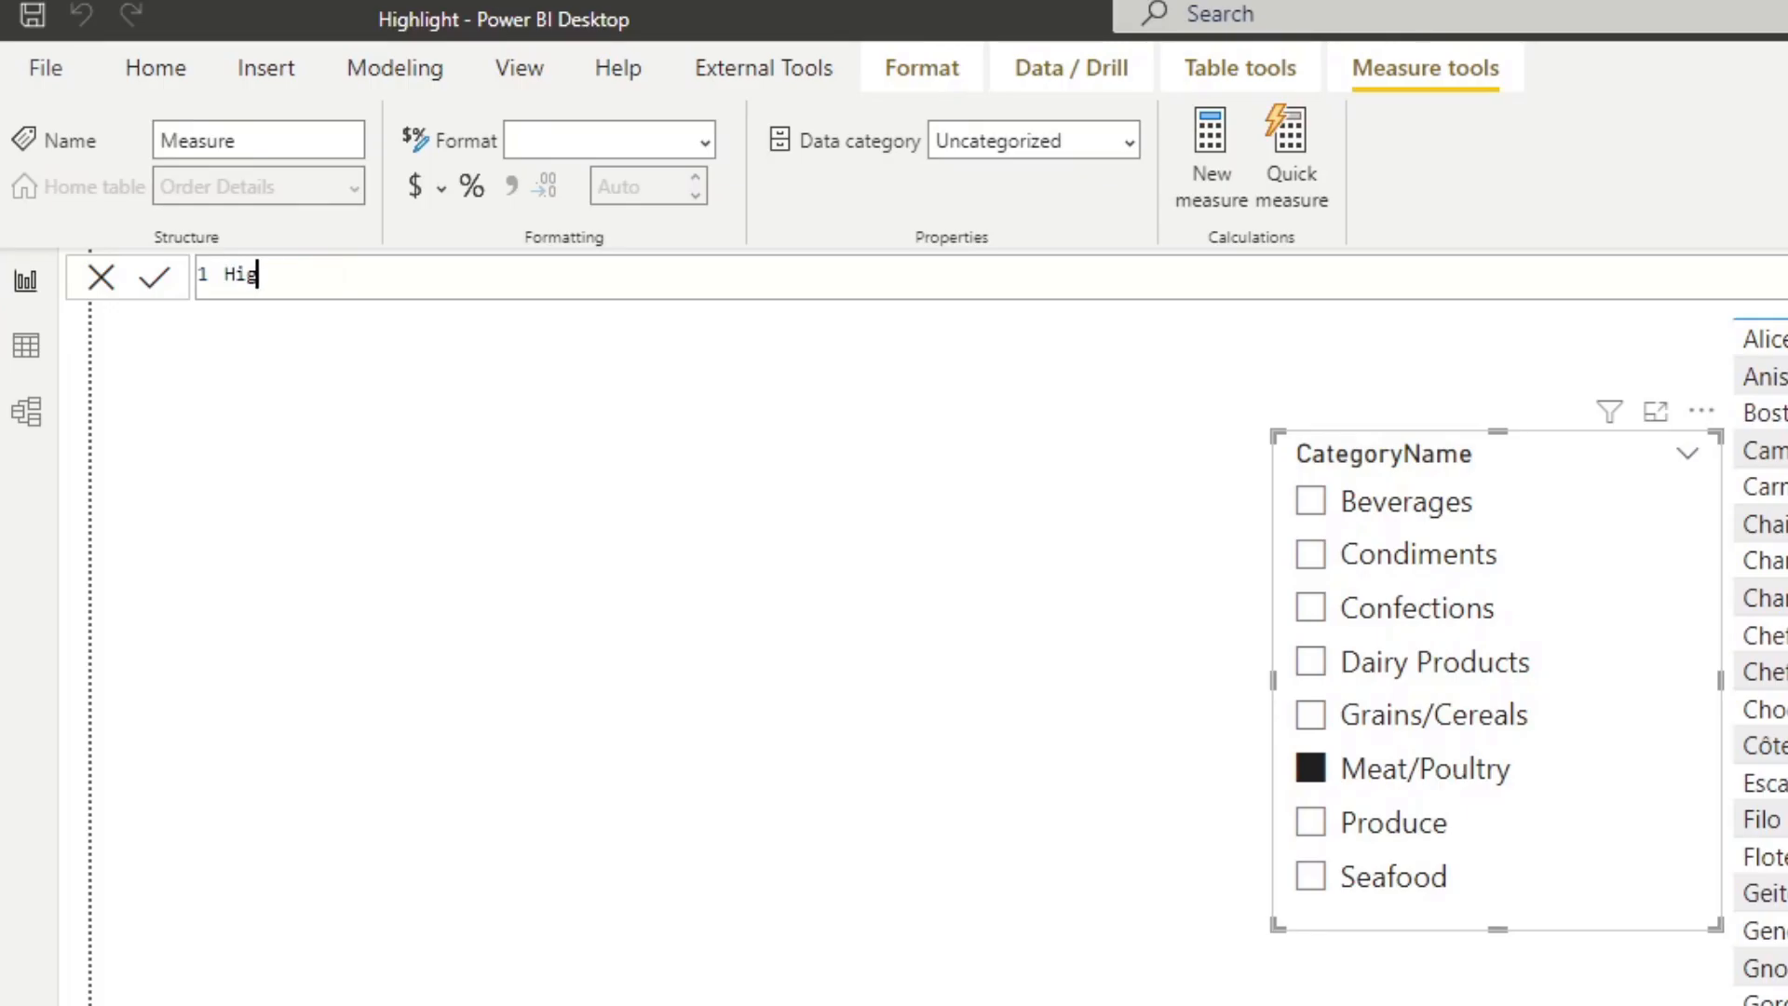
{"action": "type", "text": "hlight"}
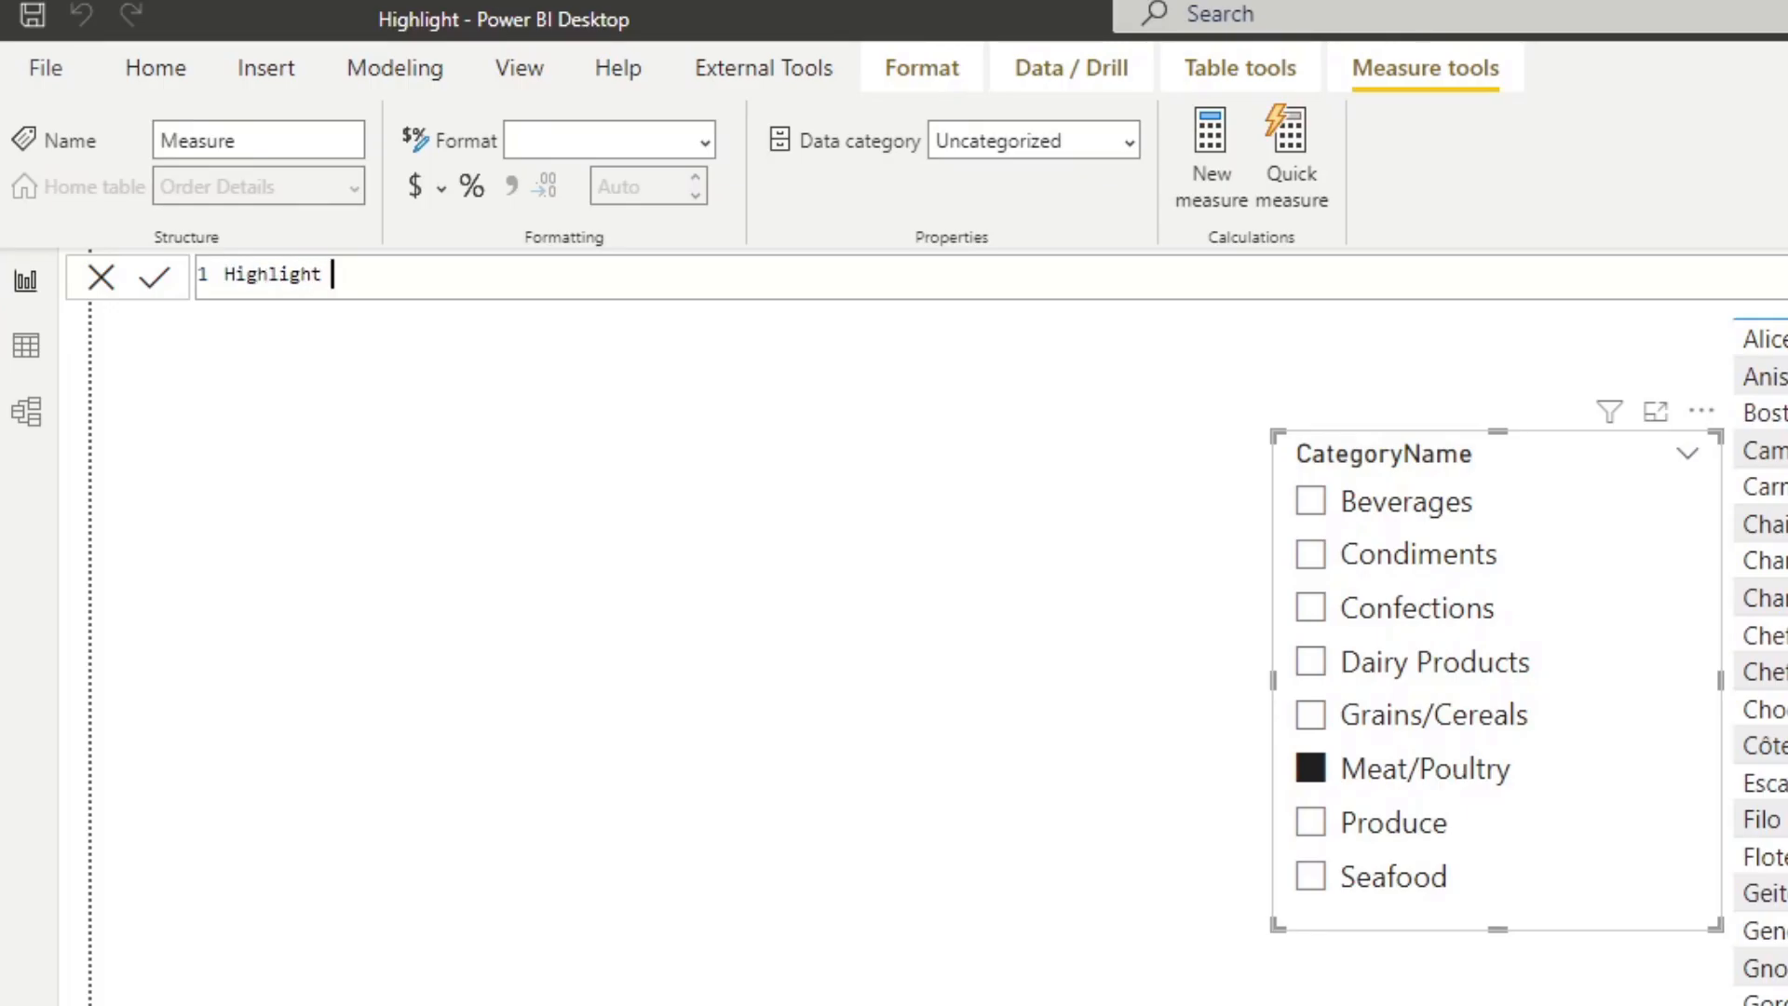
{"action": "type", "text": "Category ="}
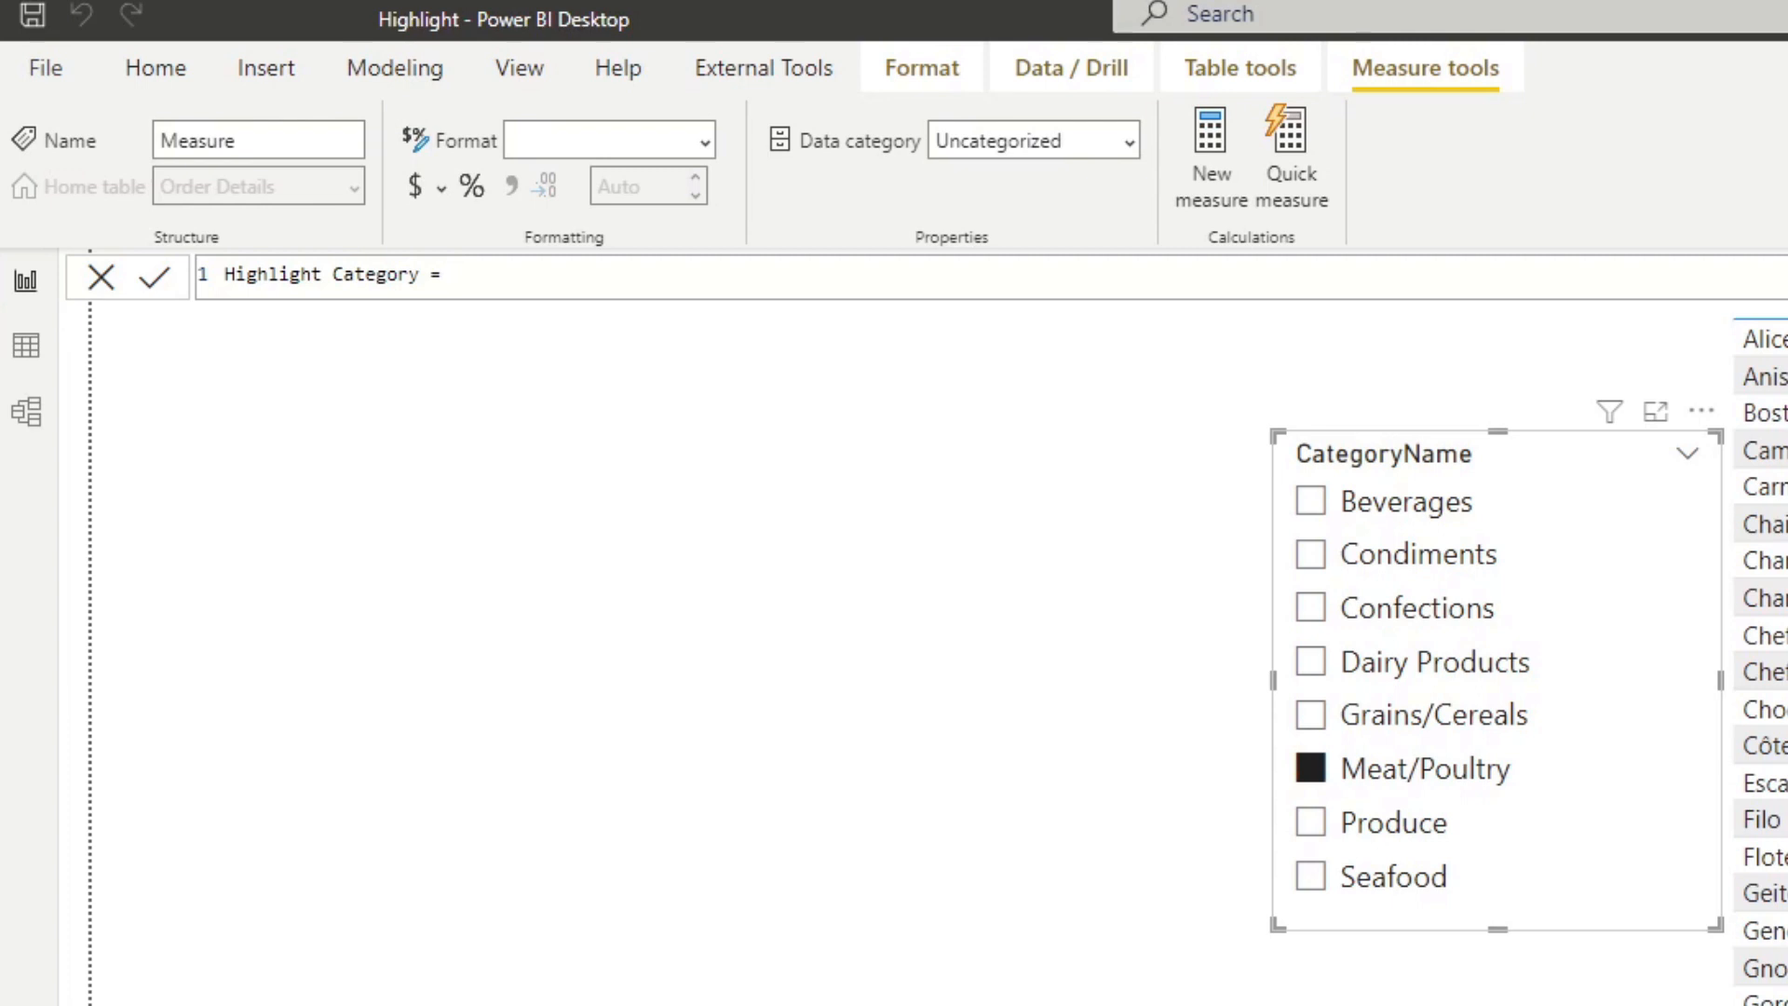
{"action": "type", "text": "MAX("}
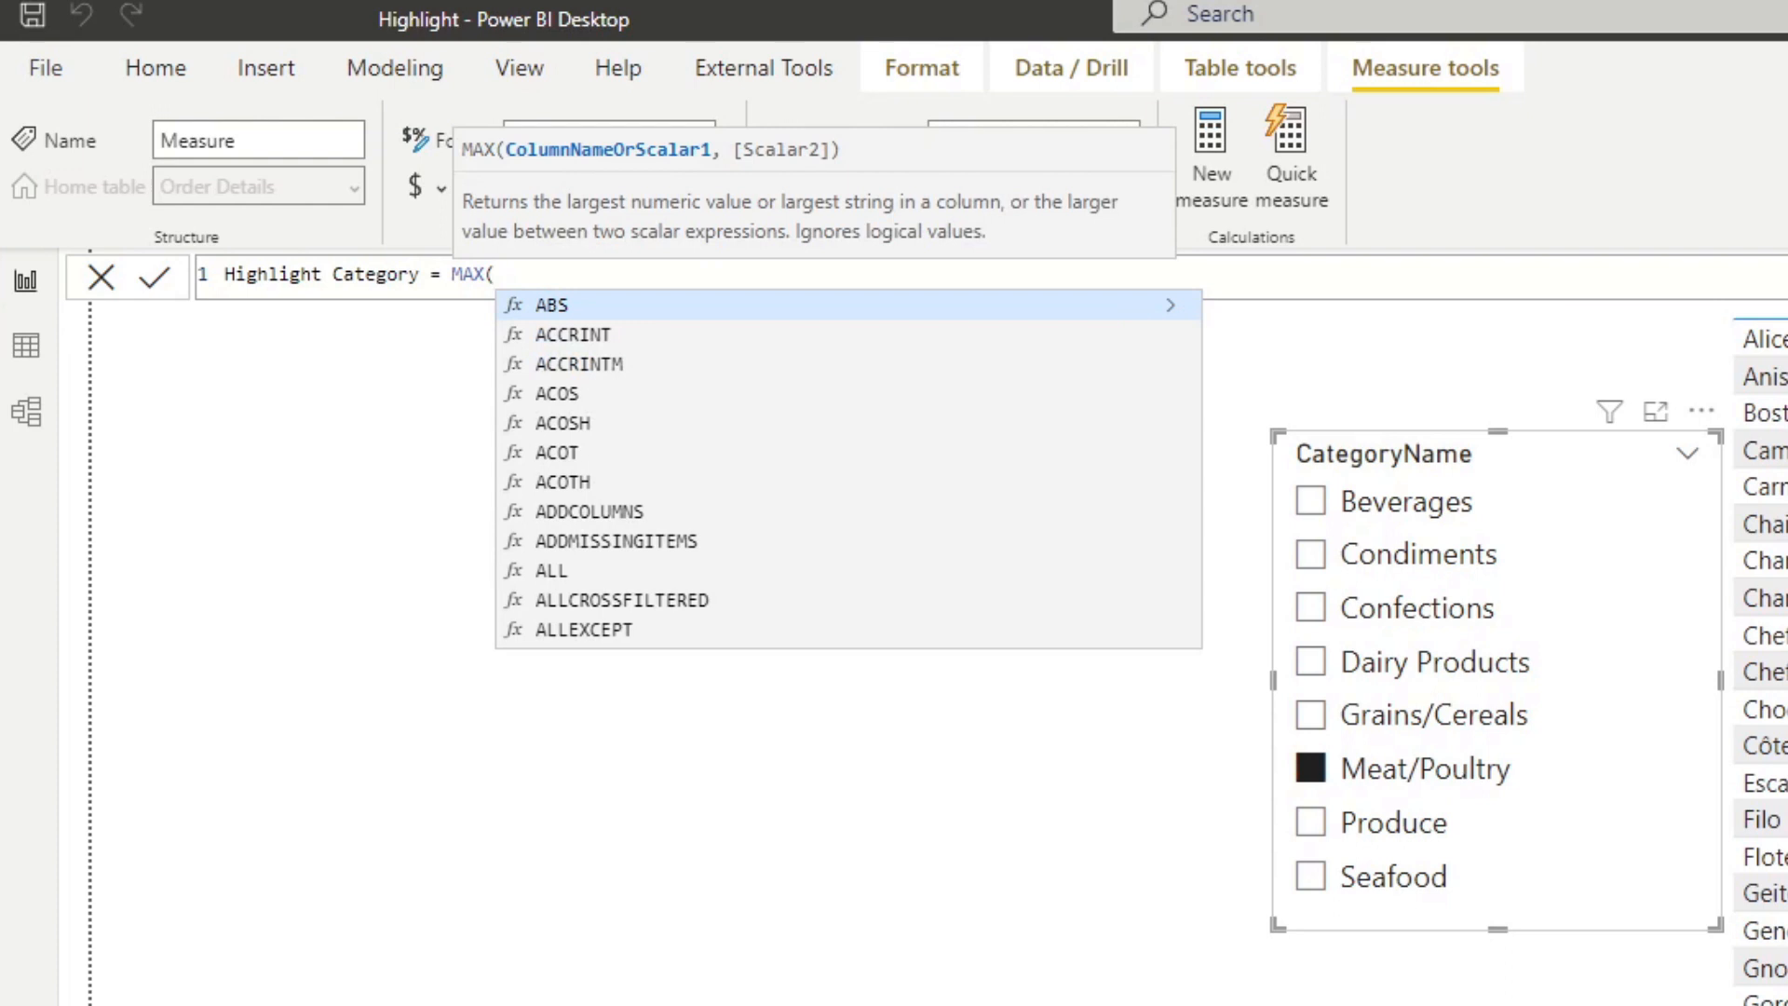
{"action": "type", "text": "Categor"}
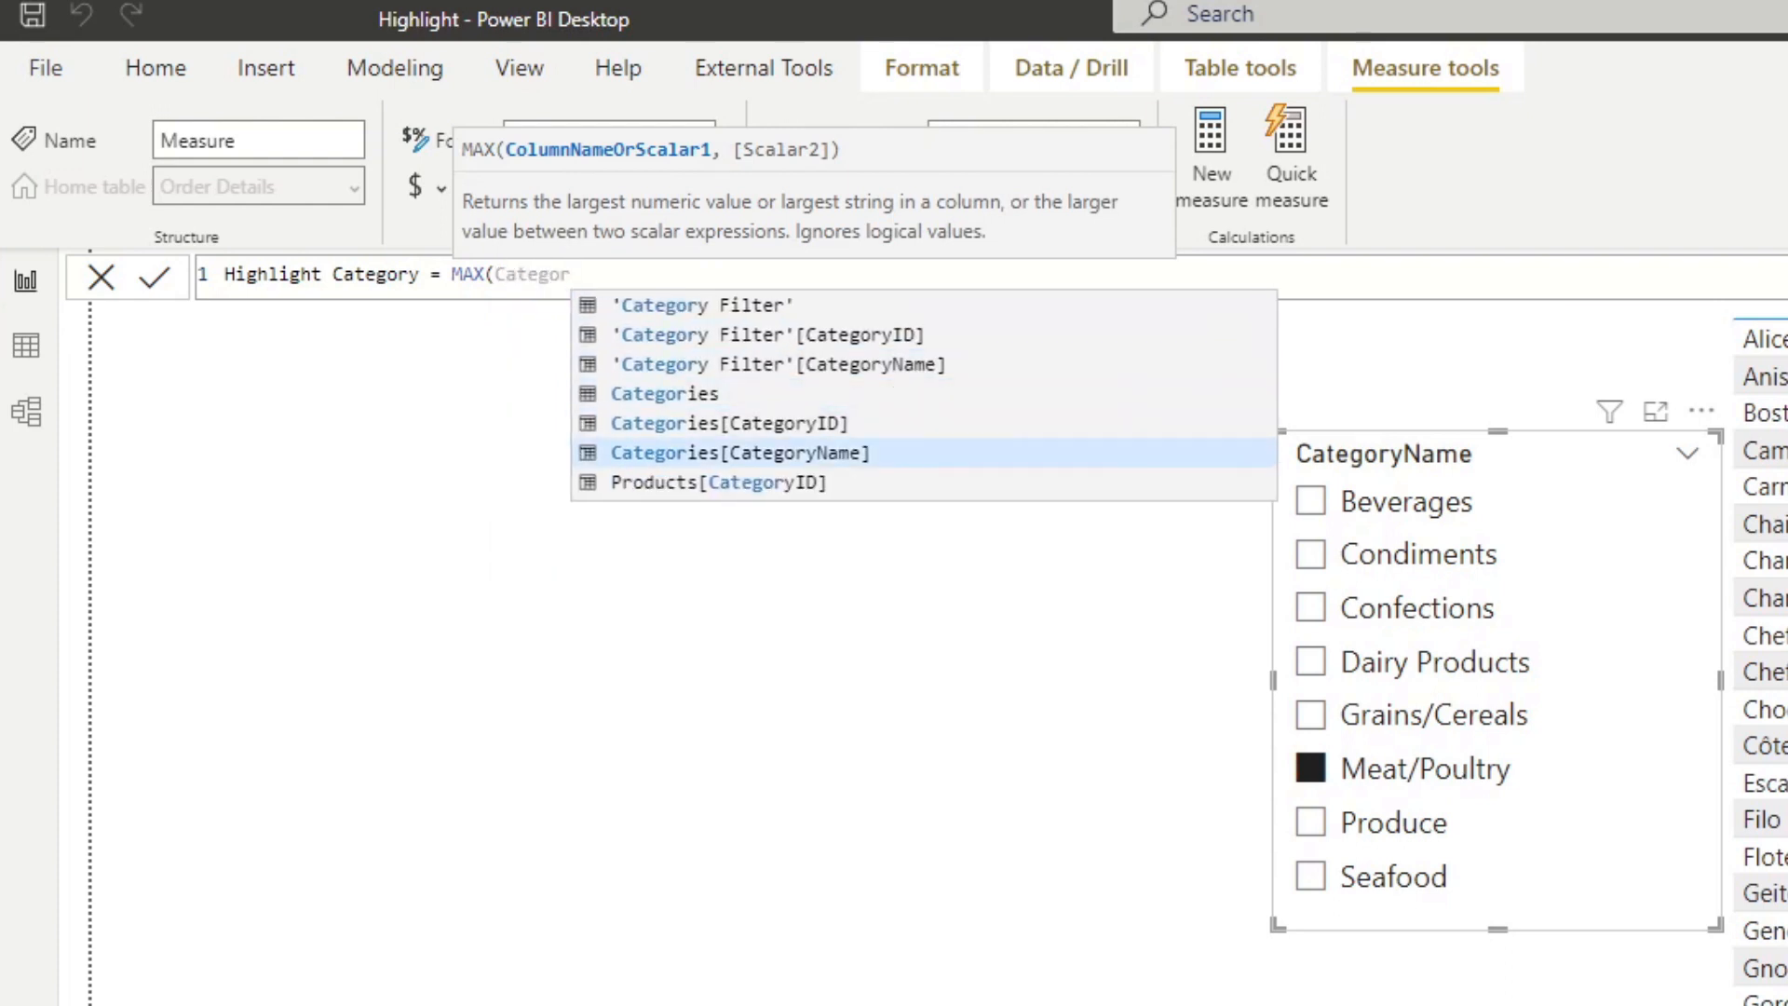
{"action": "double_click", "coordinate": [737, 453]}
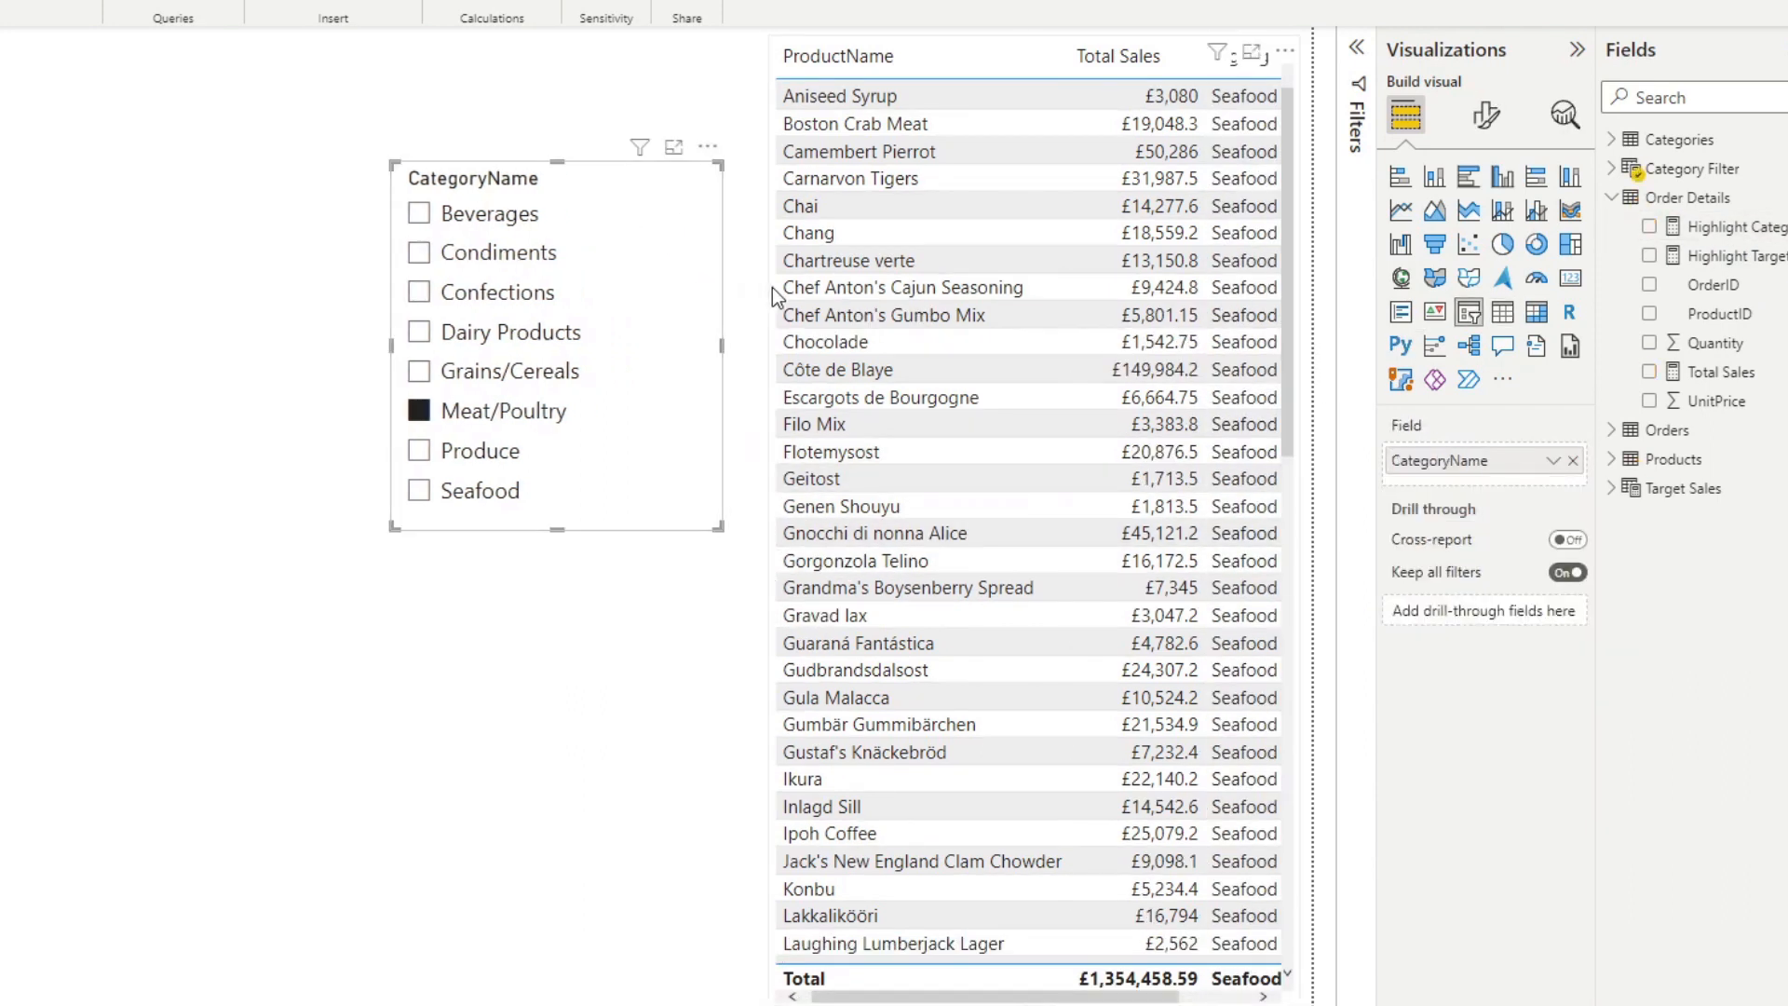
{"action": "left_click", "coordinate": [1652, 228]}
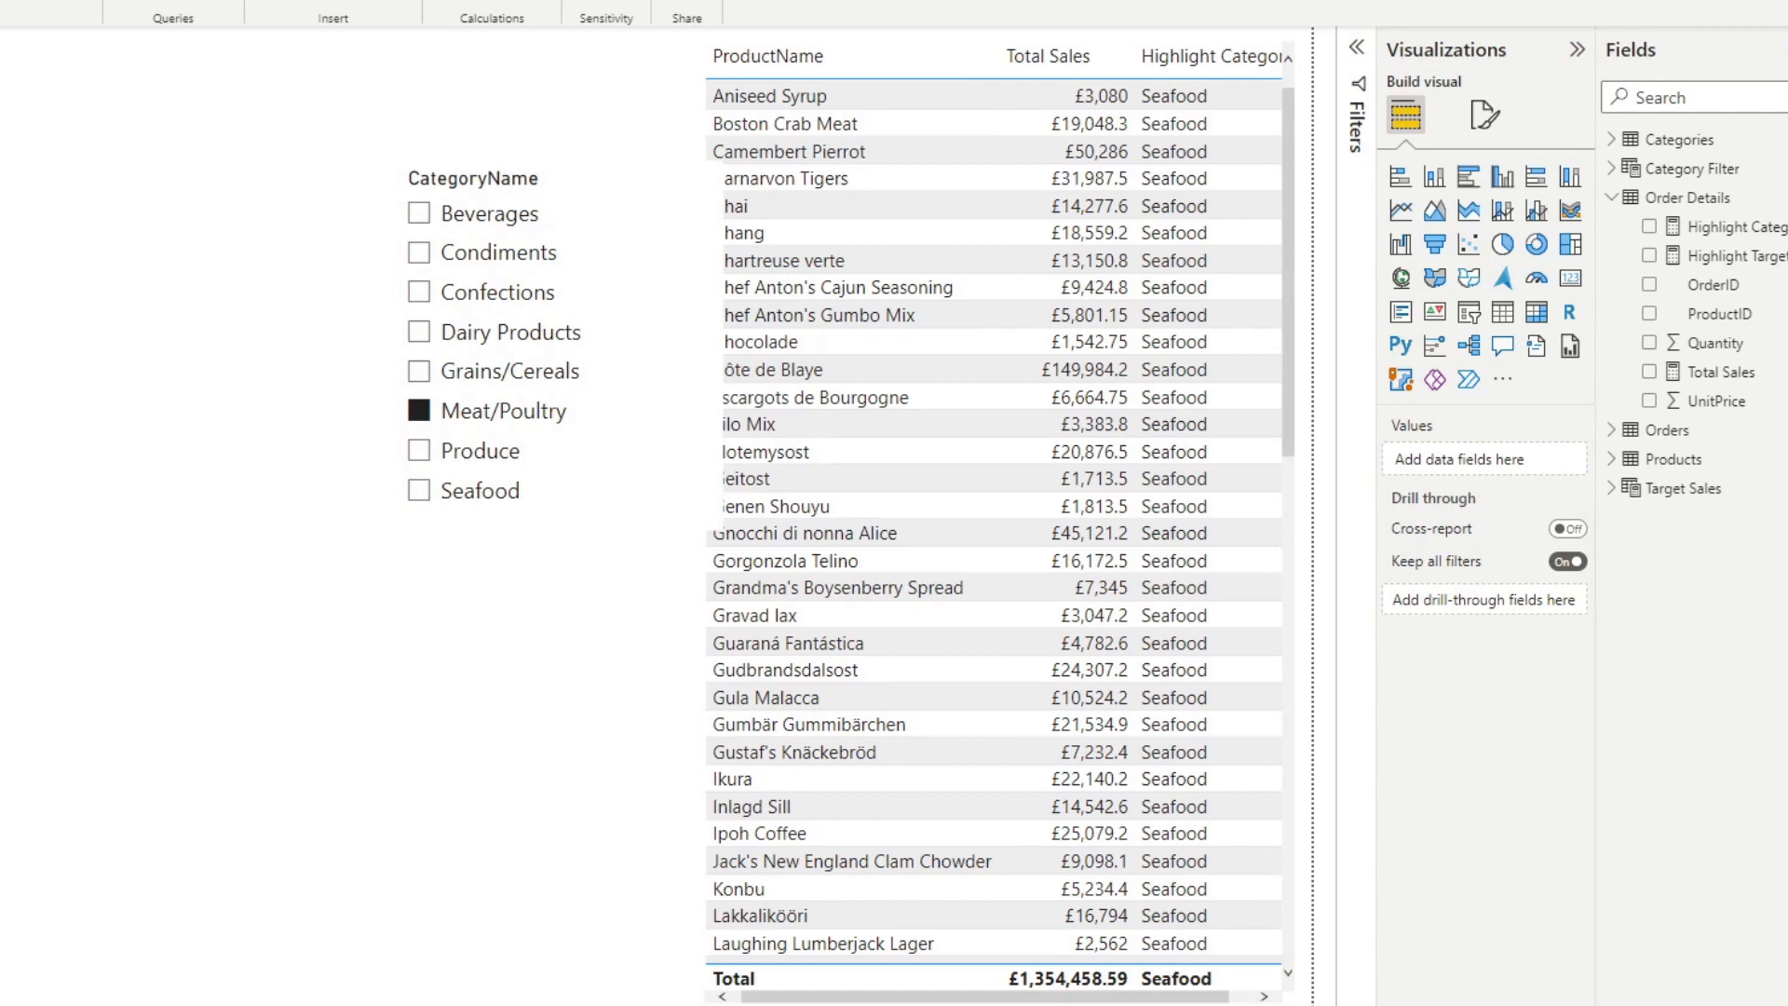
In Model view set the Products–Categories relationship cross filter direction to Both and confirm.
{"action": "left_click", "coordinate": [18, 279]}
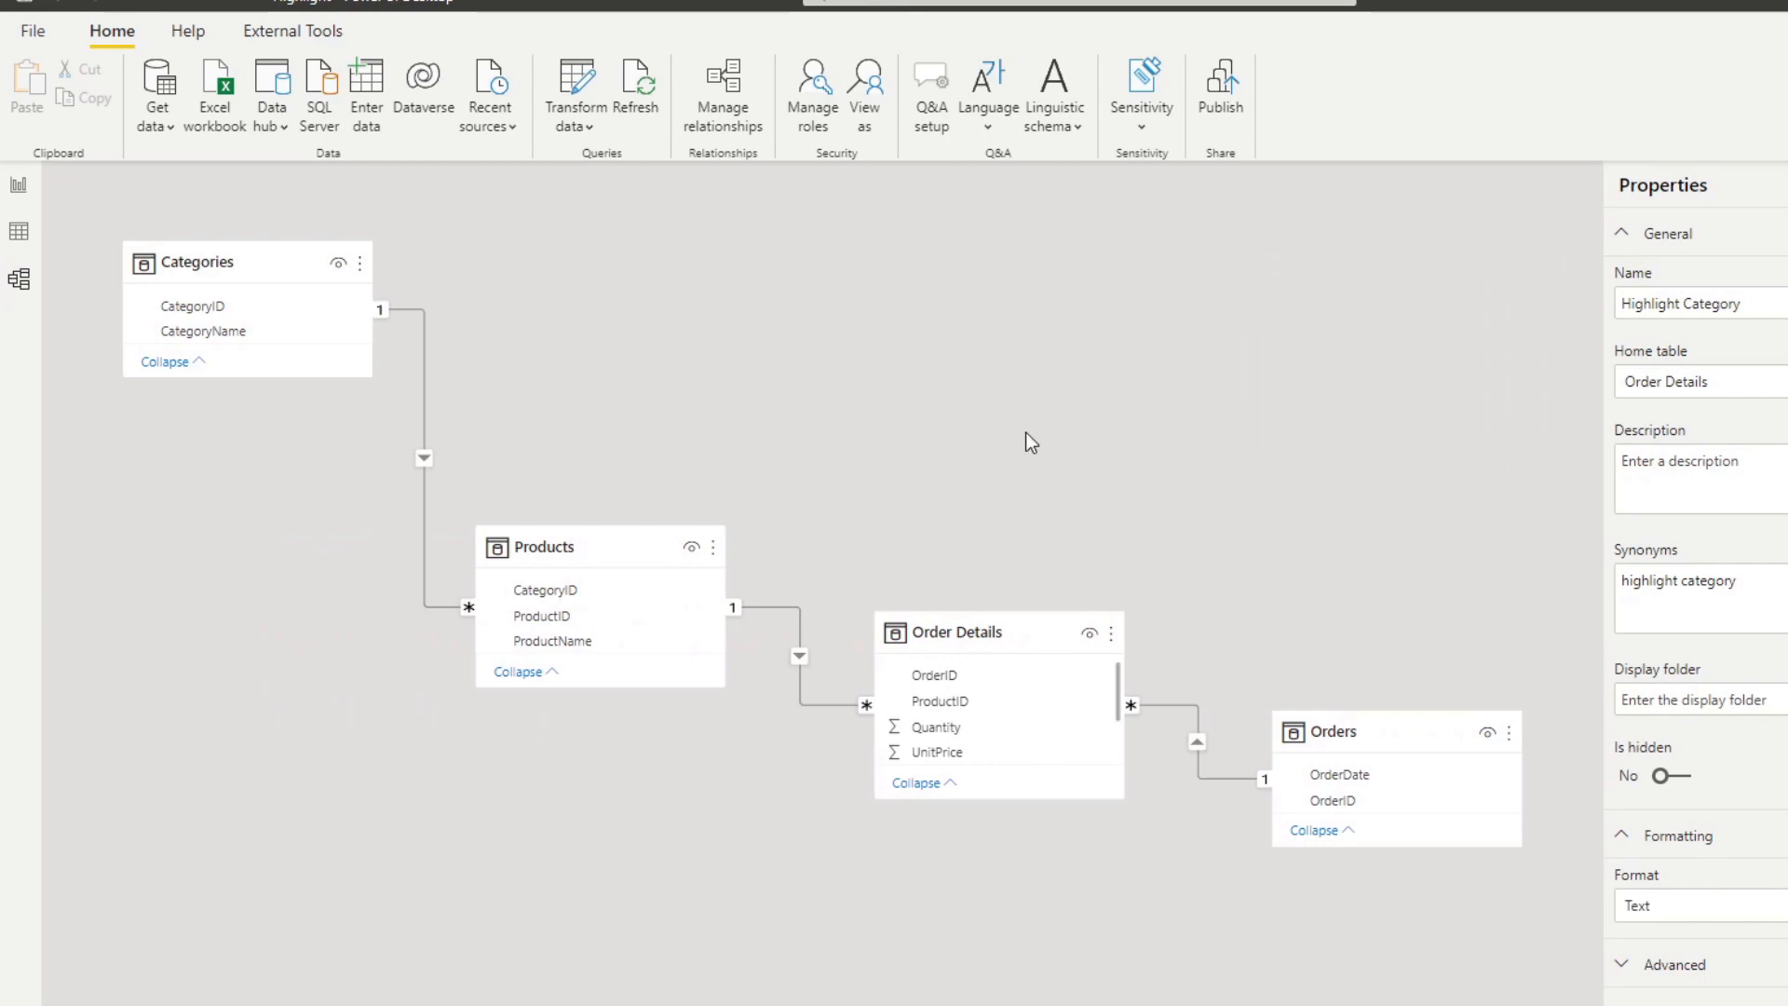
{"action": "mouse_move", "coordinate": [428, 477]}
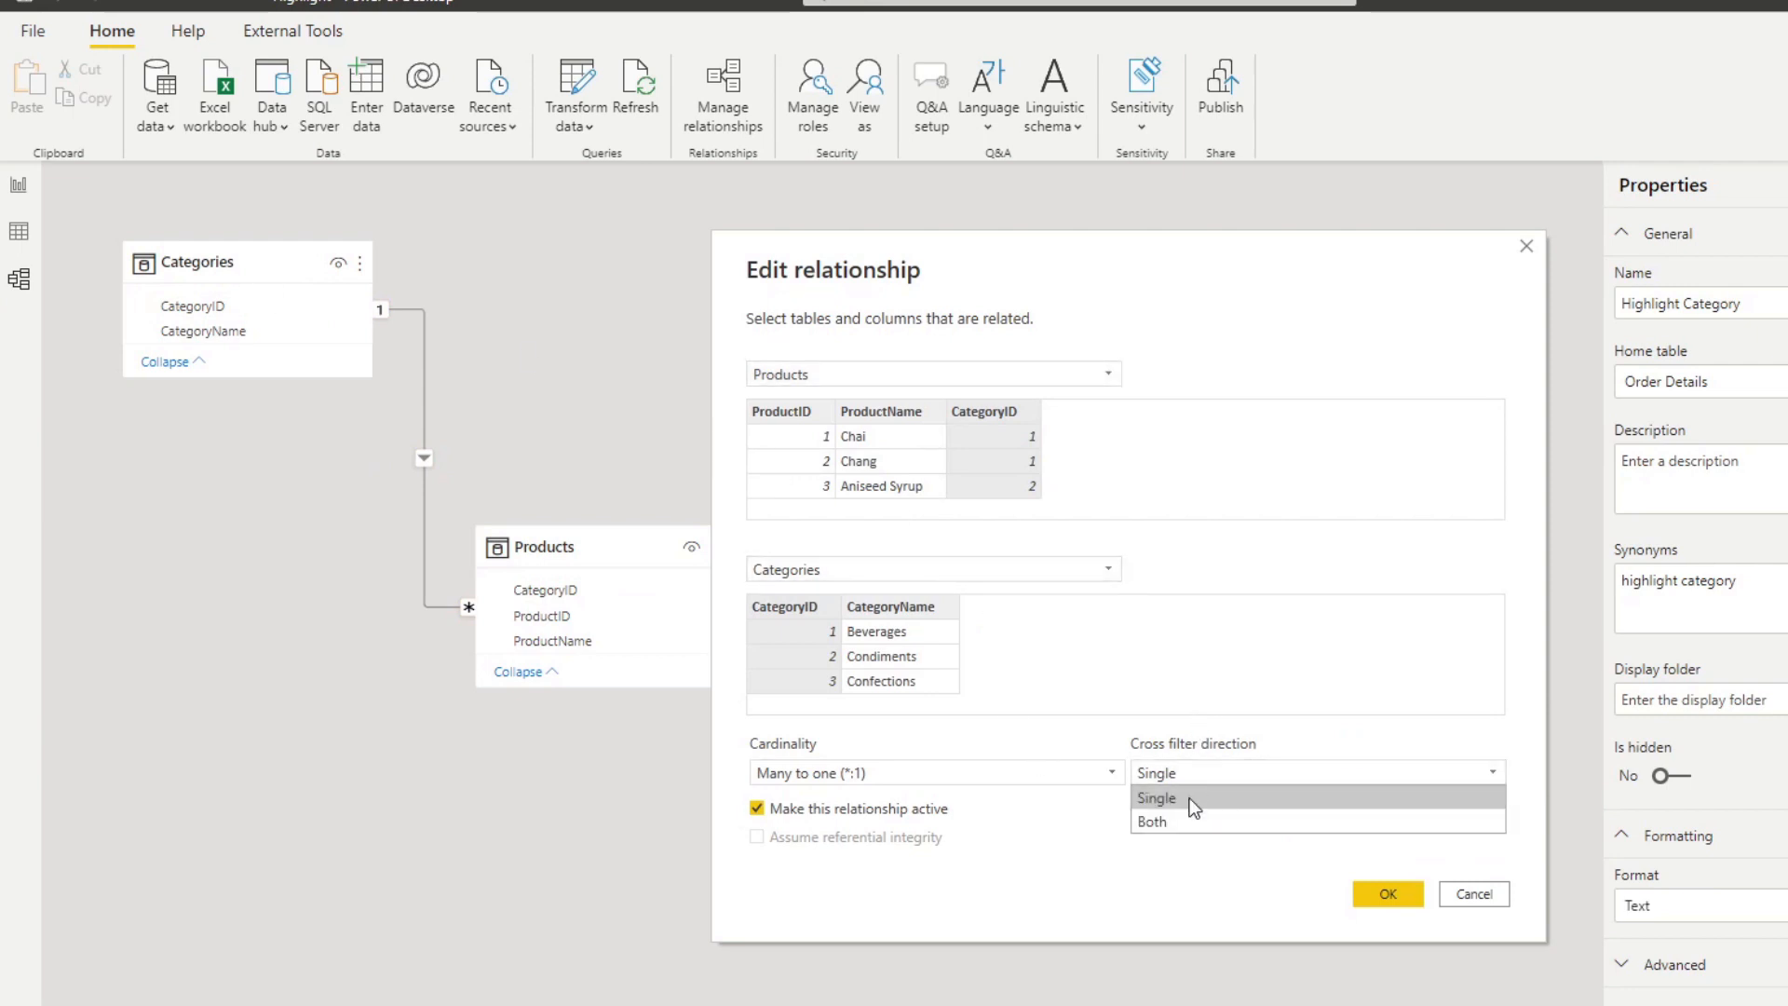
{"action": "left_click", "coordinate": [1154, 822]}
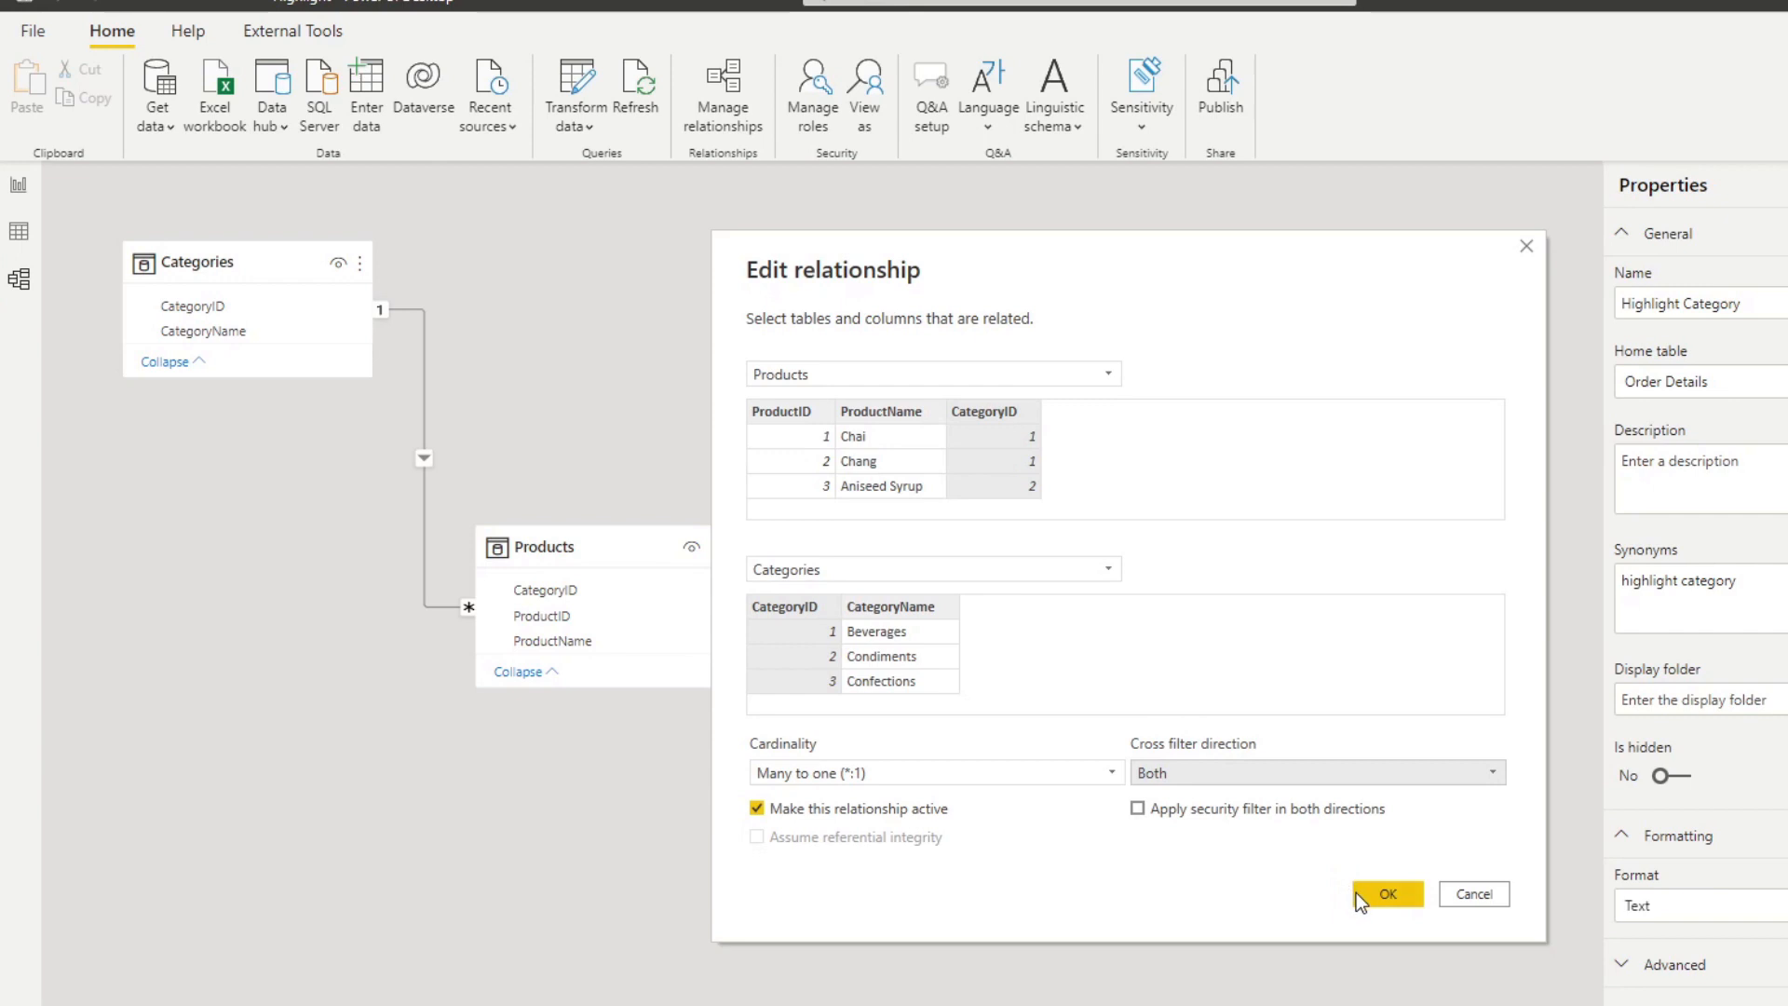
{"action": "left_click", "coordinate": [1386, 895]}
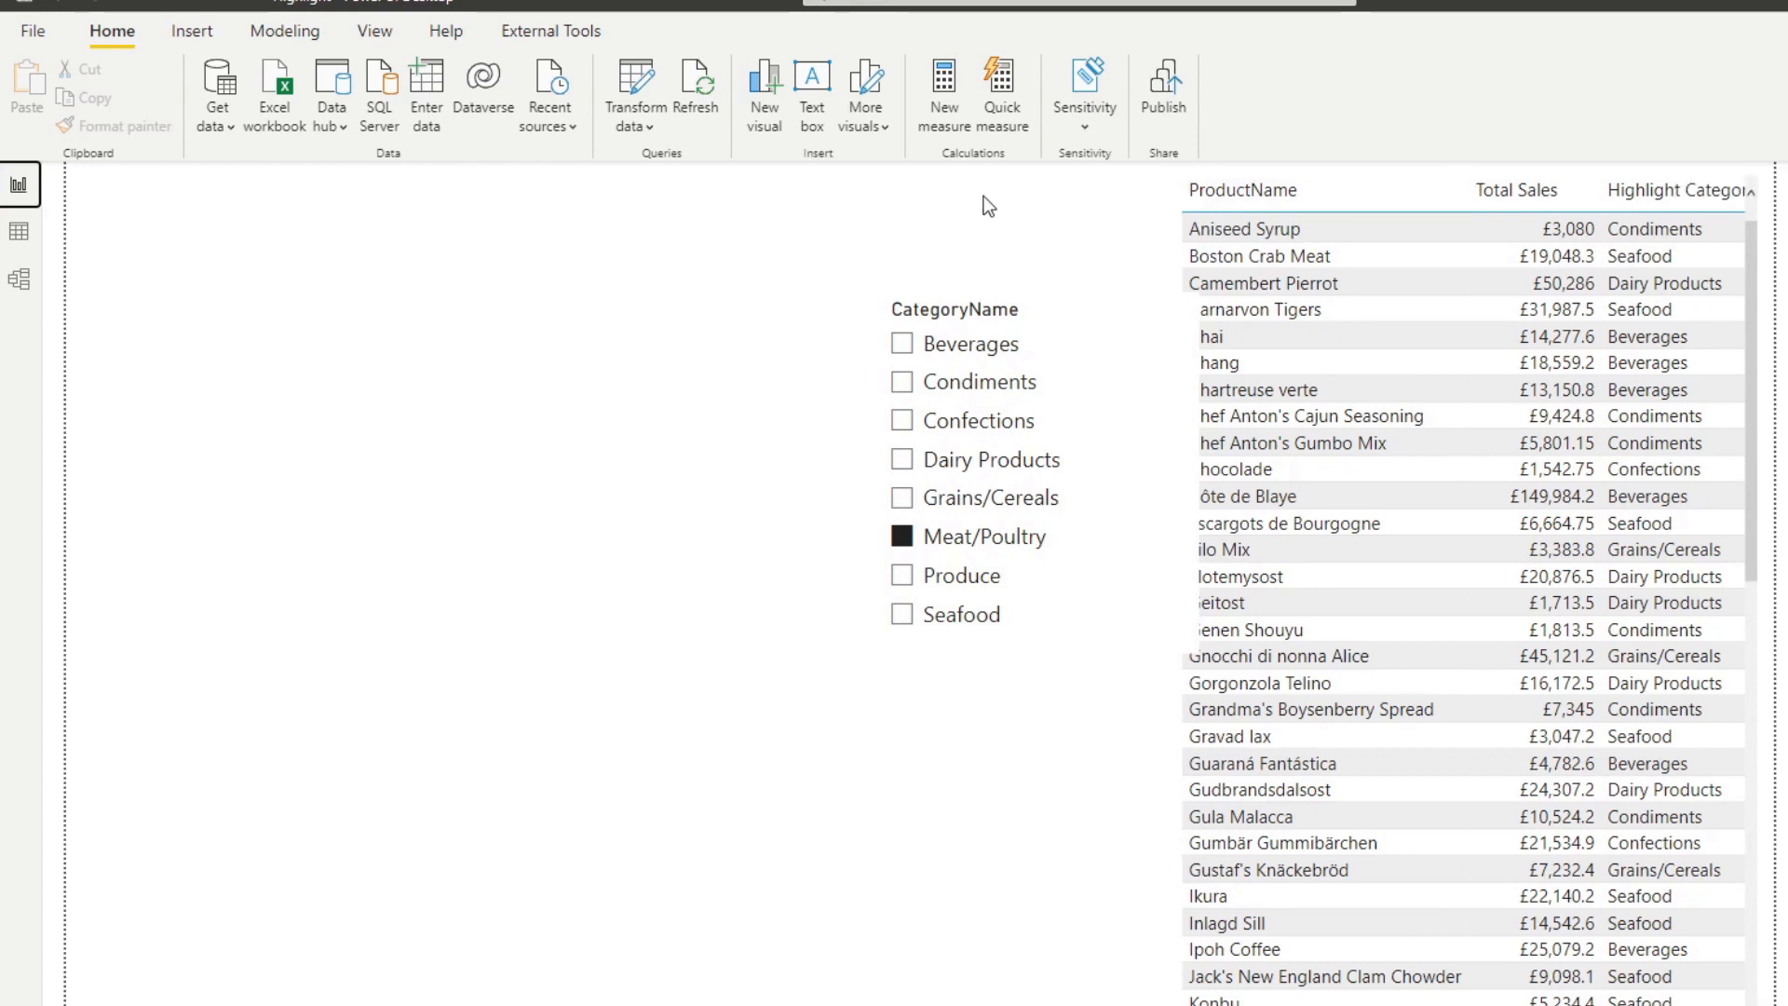
{"action": "left_click", "coordinate": [956, 478]}
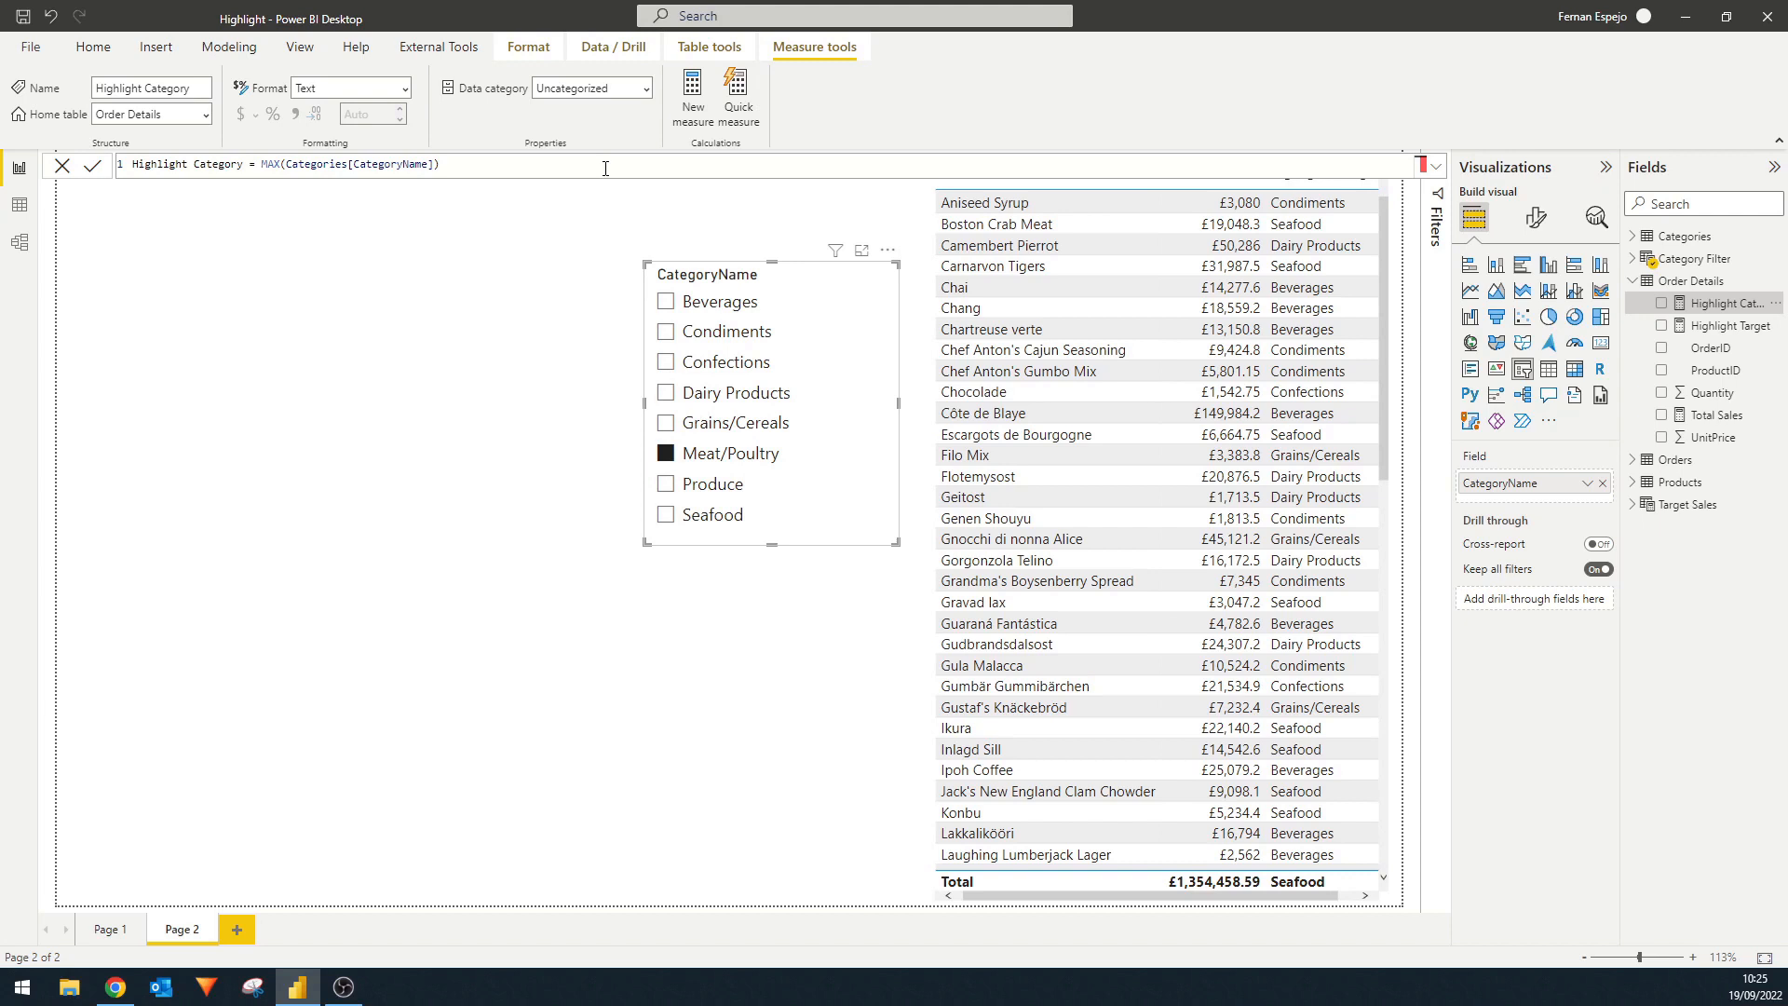
{"action": "mouse_move", "coordinate": [801, 274]}
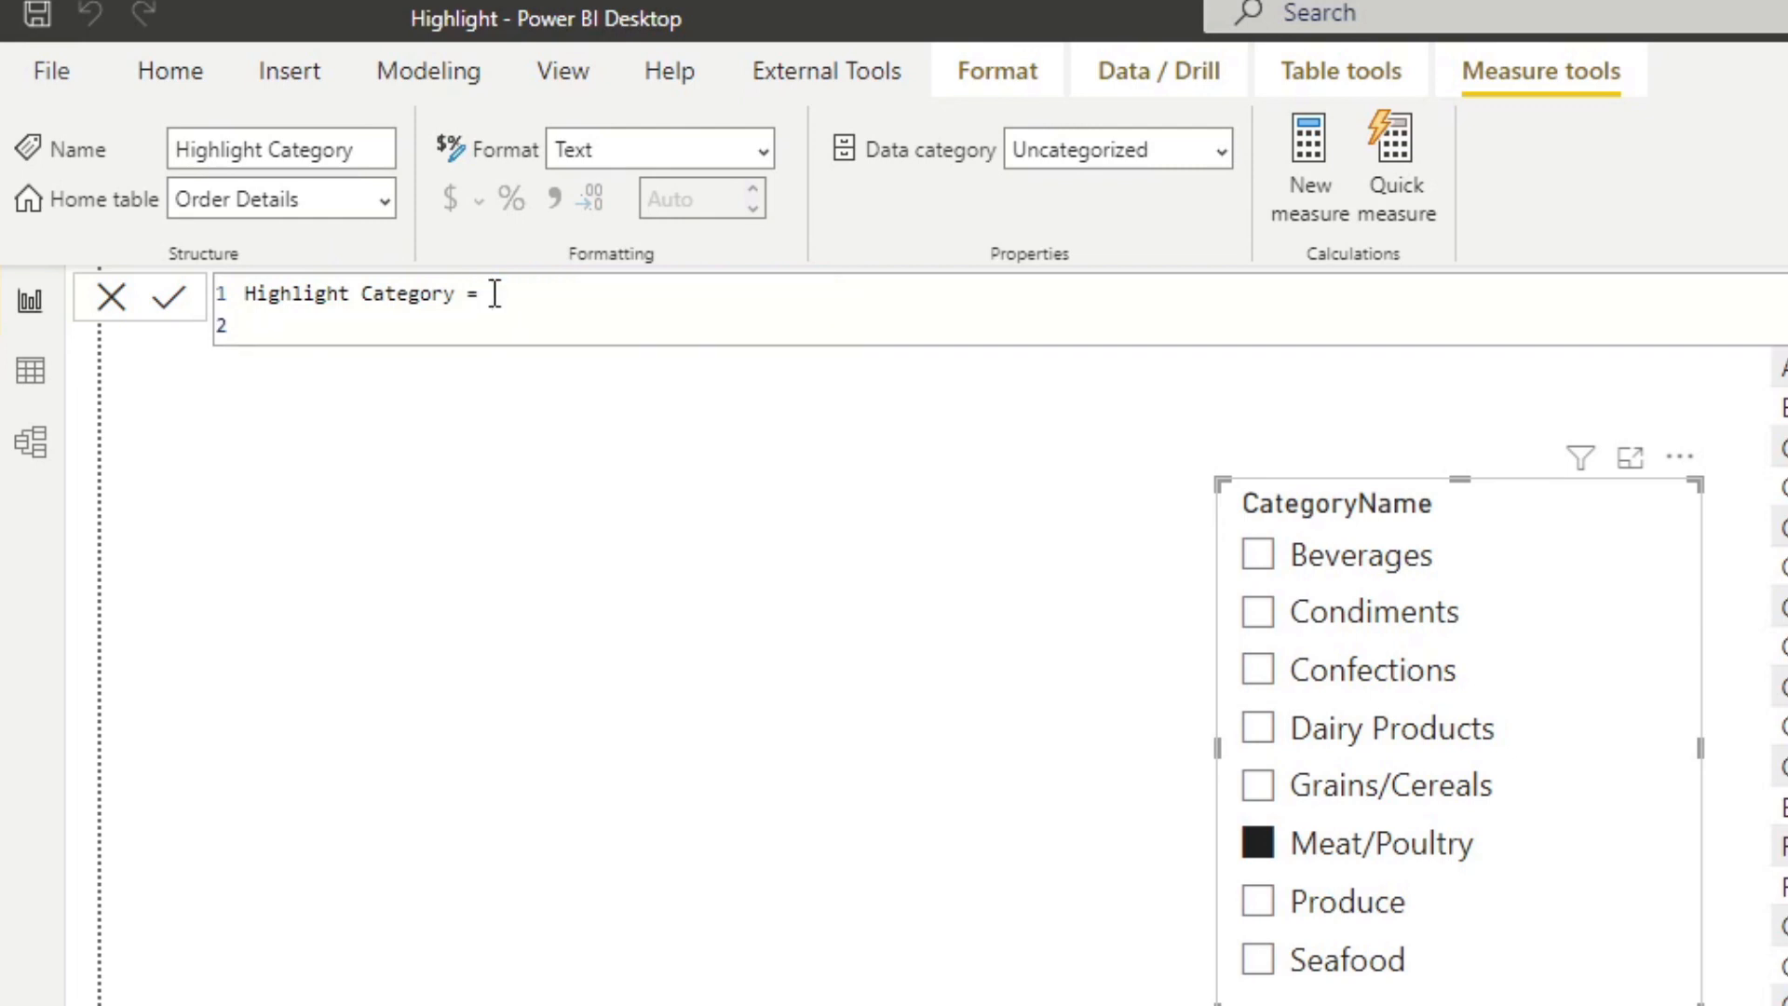
Begin the measure as CALCULATE(SELECTEDVALUE(Categories[CategoryName]) ...).
{"action": "type", "text": "CALCULATE("}
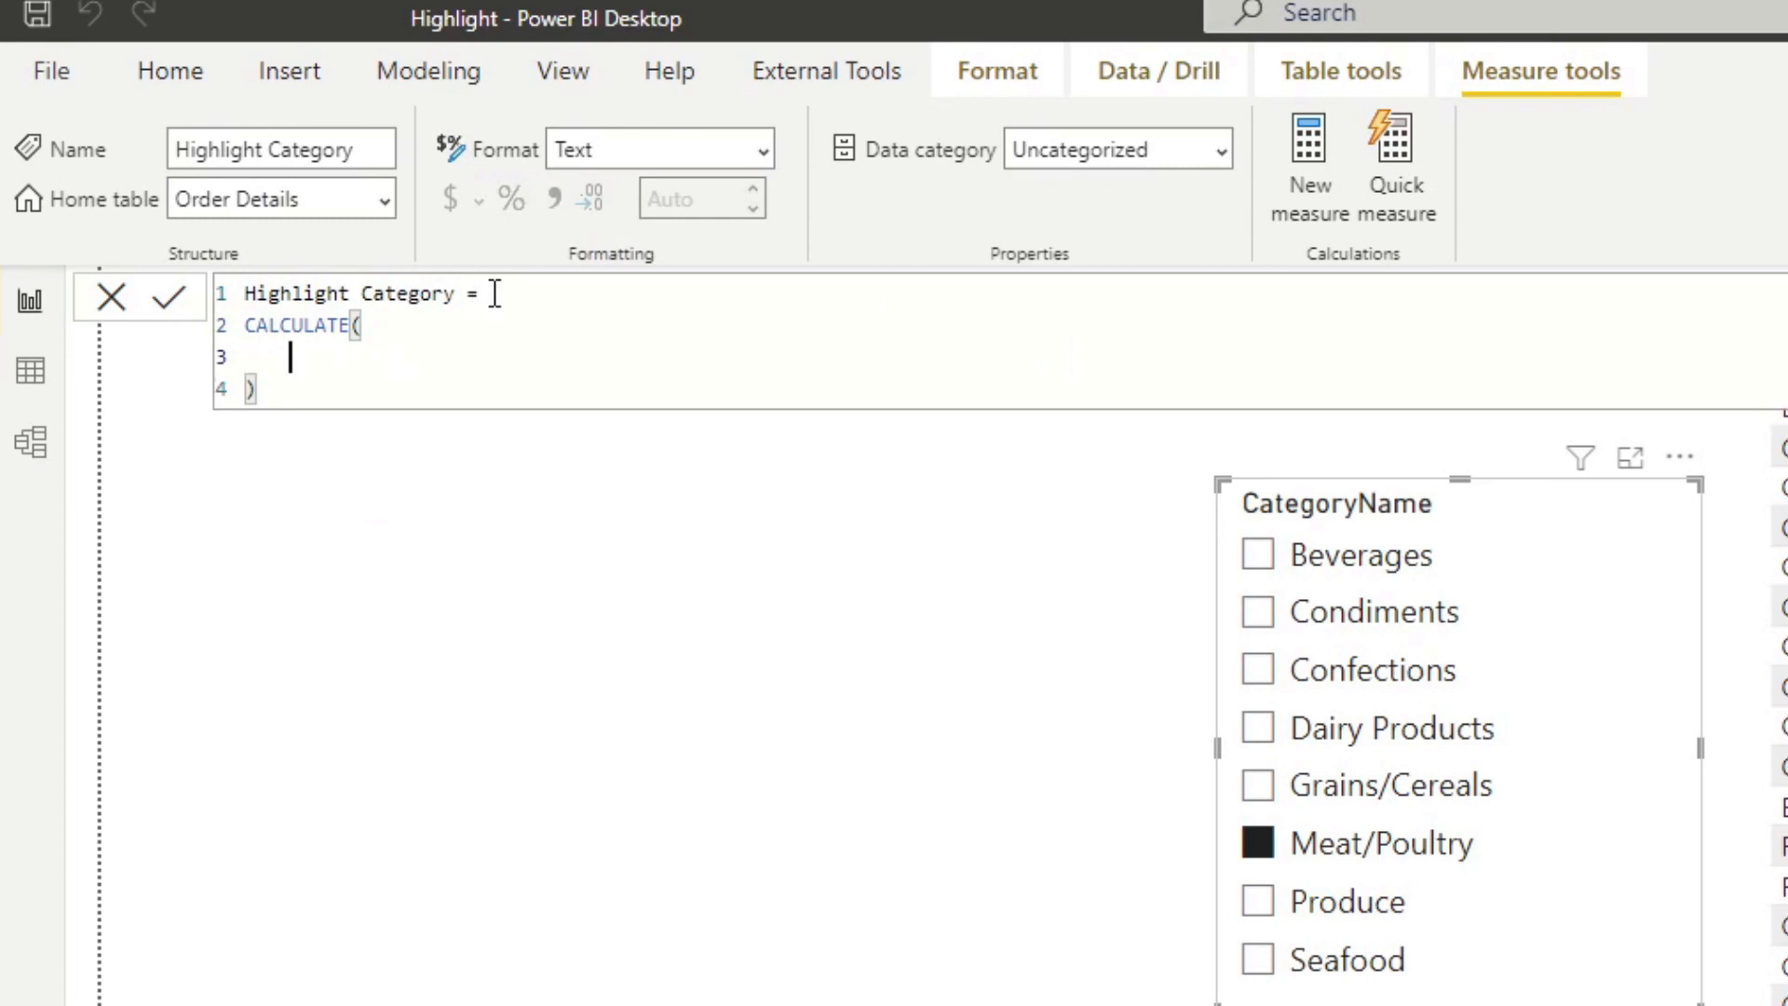
{"action": "type", "text": "SELECTED"}
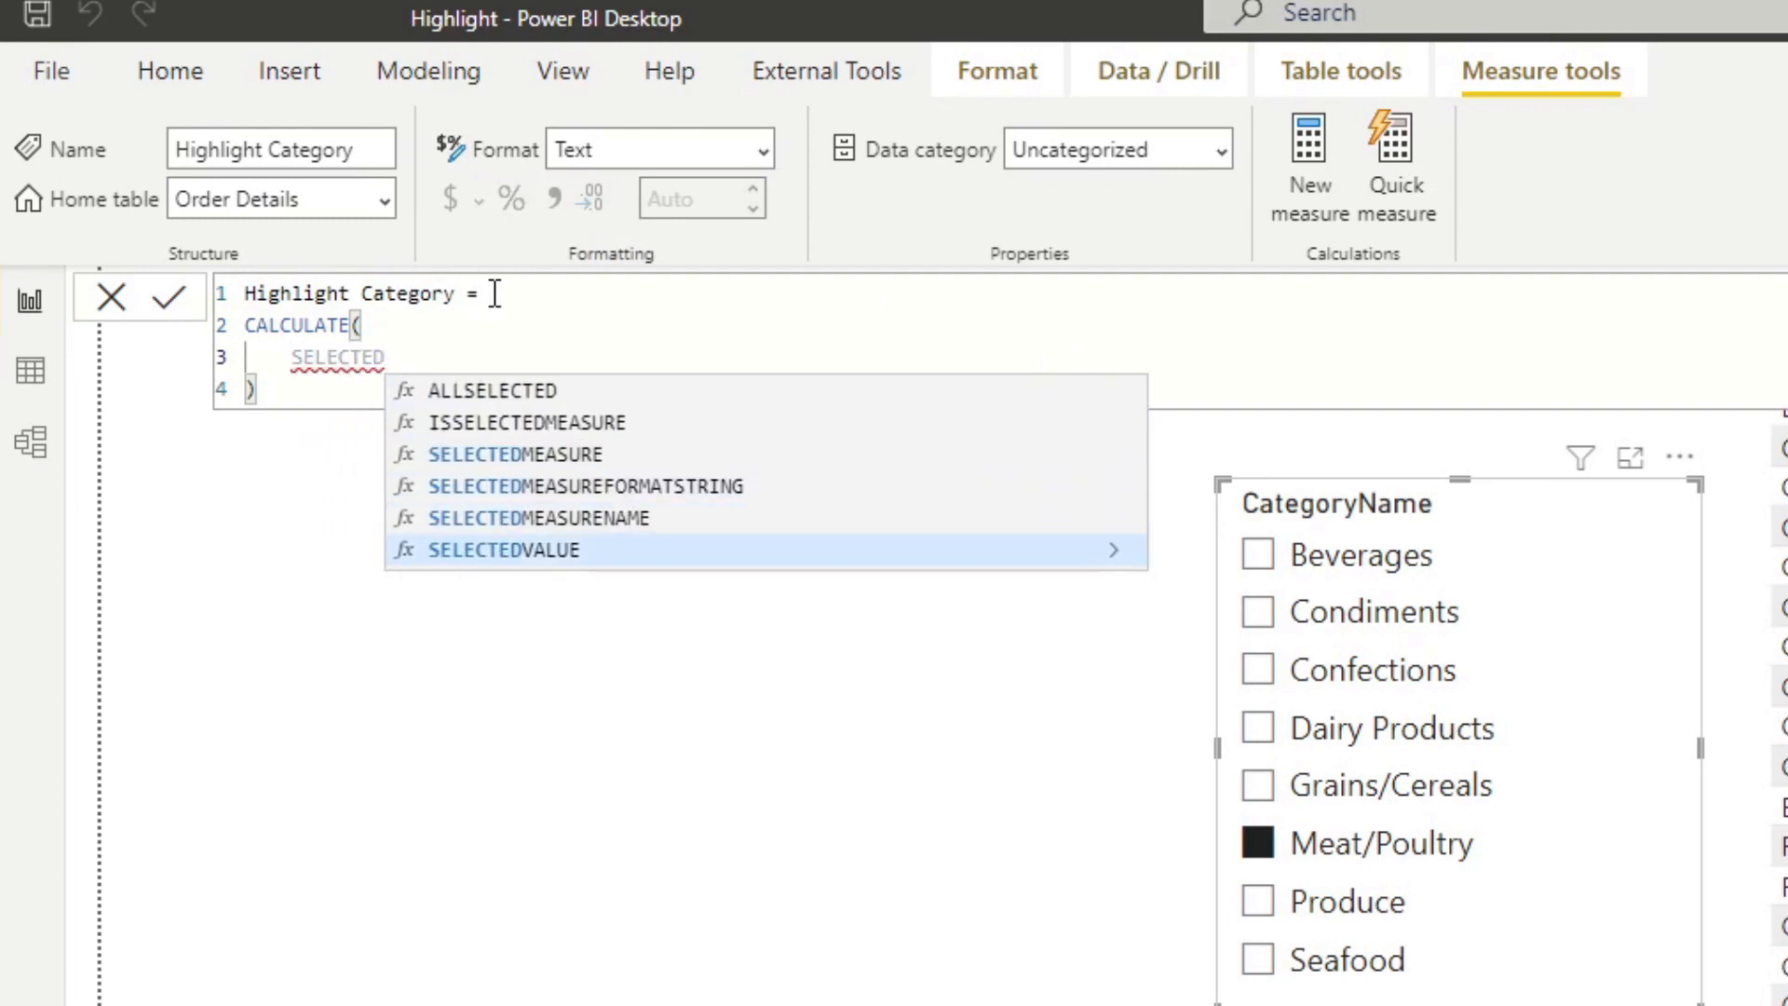
{"action": "left_click", "coordinate": [499, 549]}
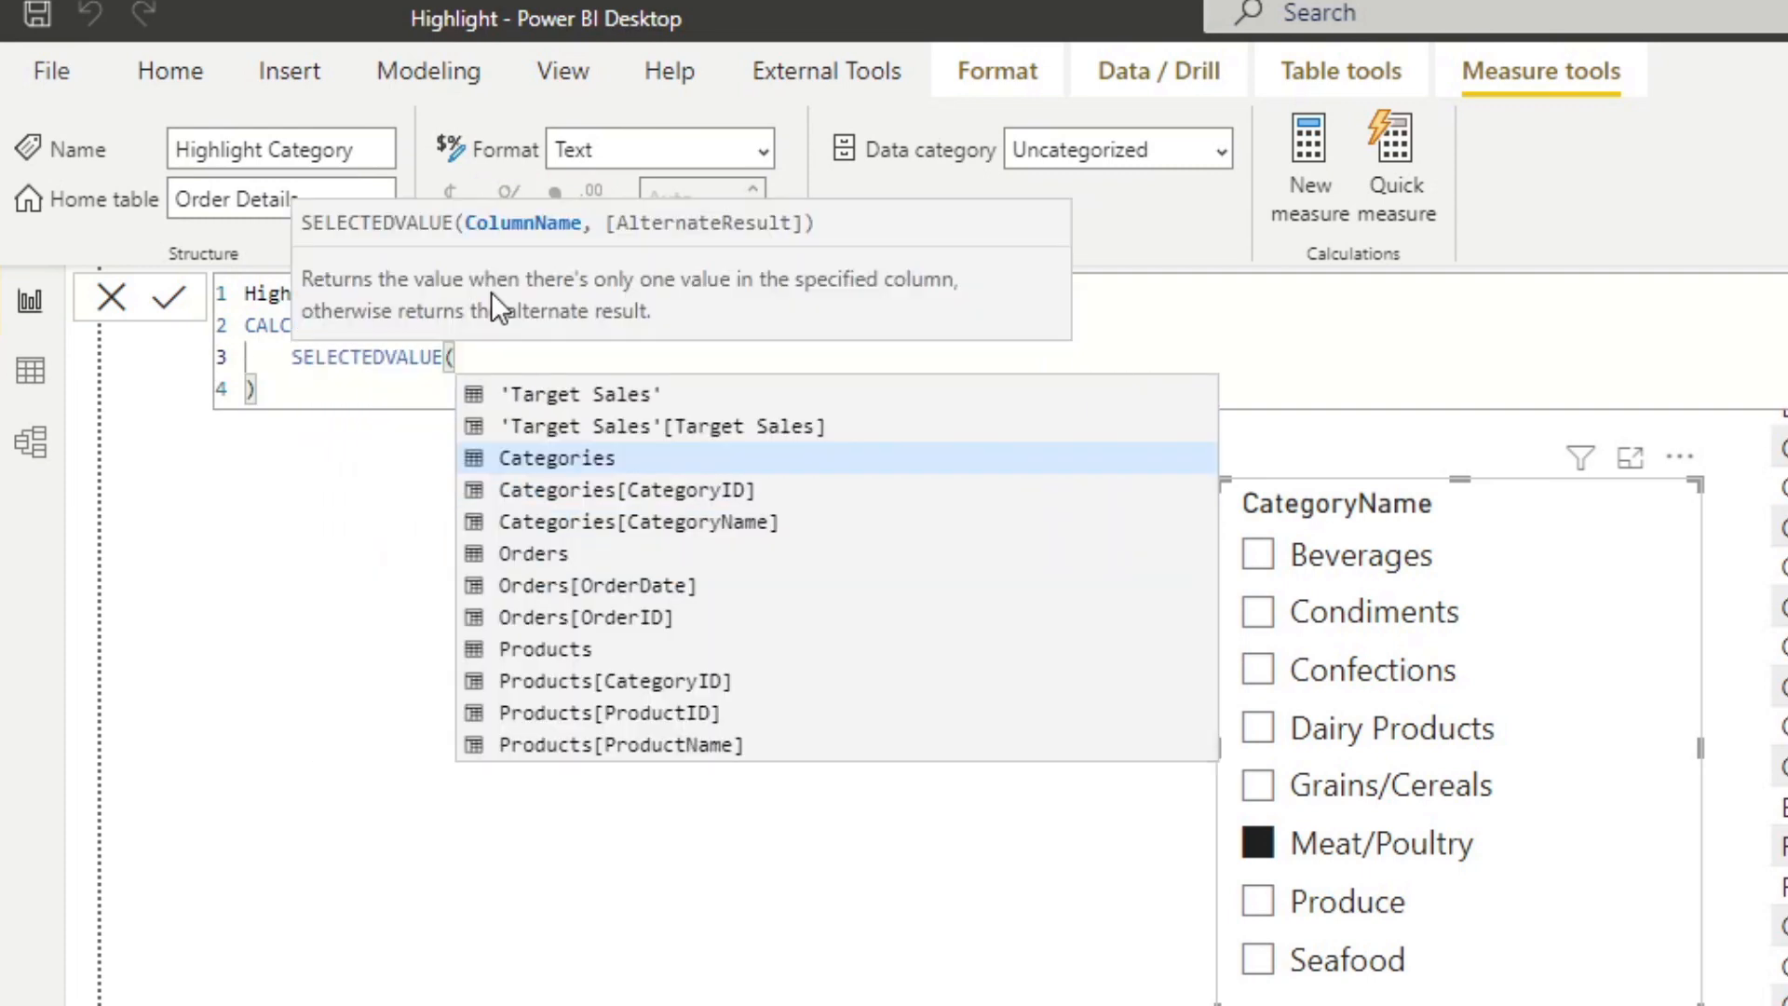
{"action": "type", "text": "Category Filter'[CategoryName])"}
{"action": "type", "text": ","}
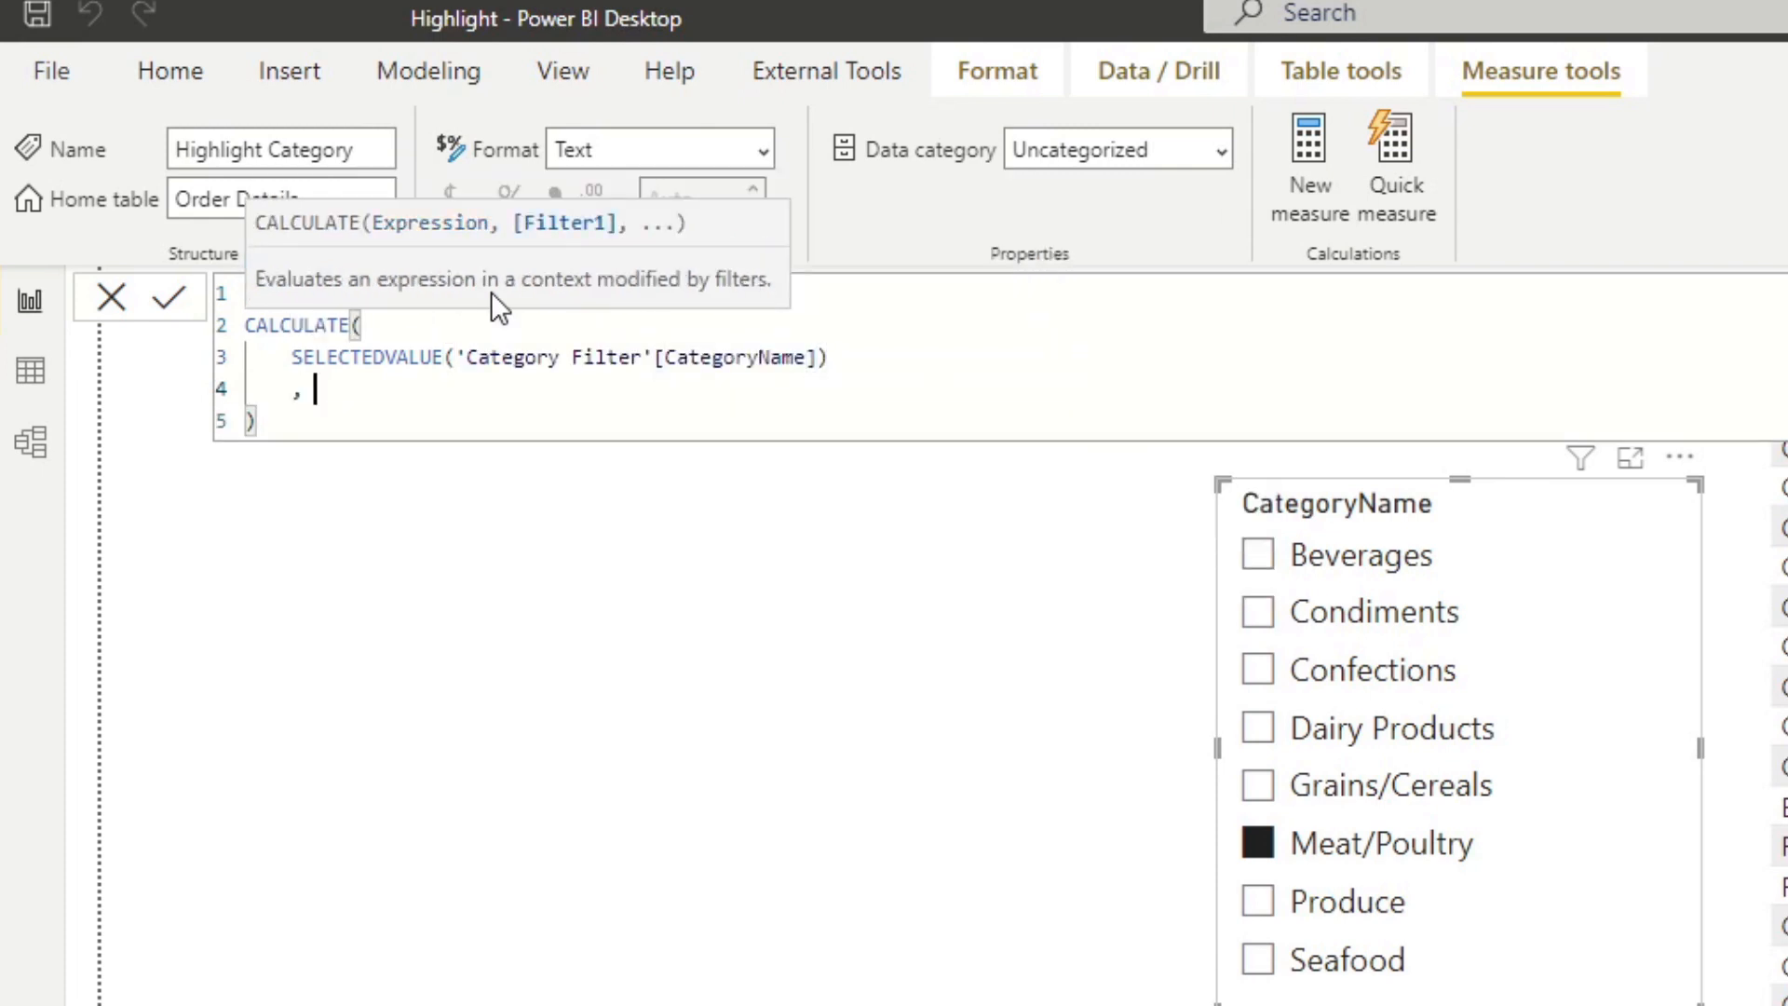
Add TREATAS(VALUES('Category Filter'[CategoryName]), Categories[CategoryName]) as the filter argument.
{"action": "type", "text": "TREATAS("}
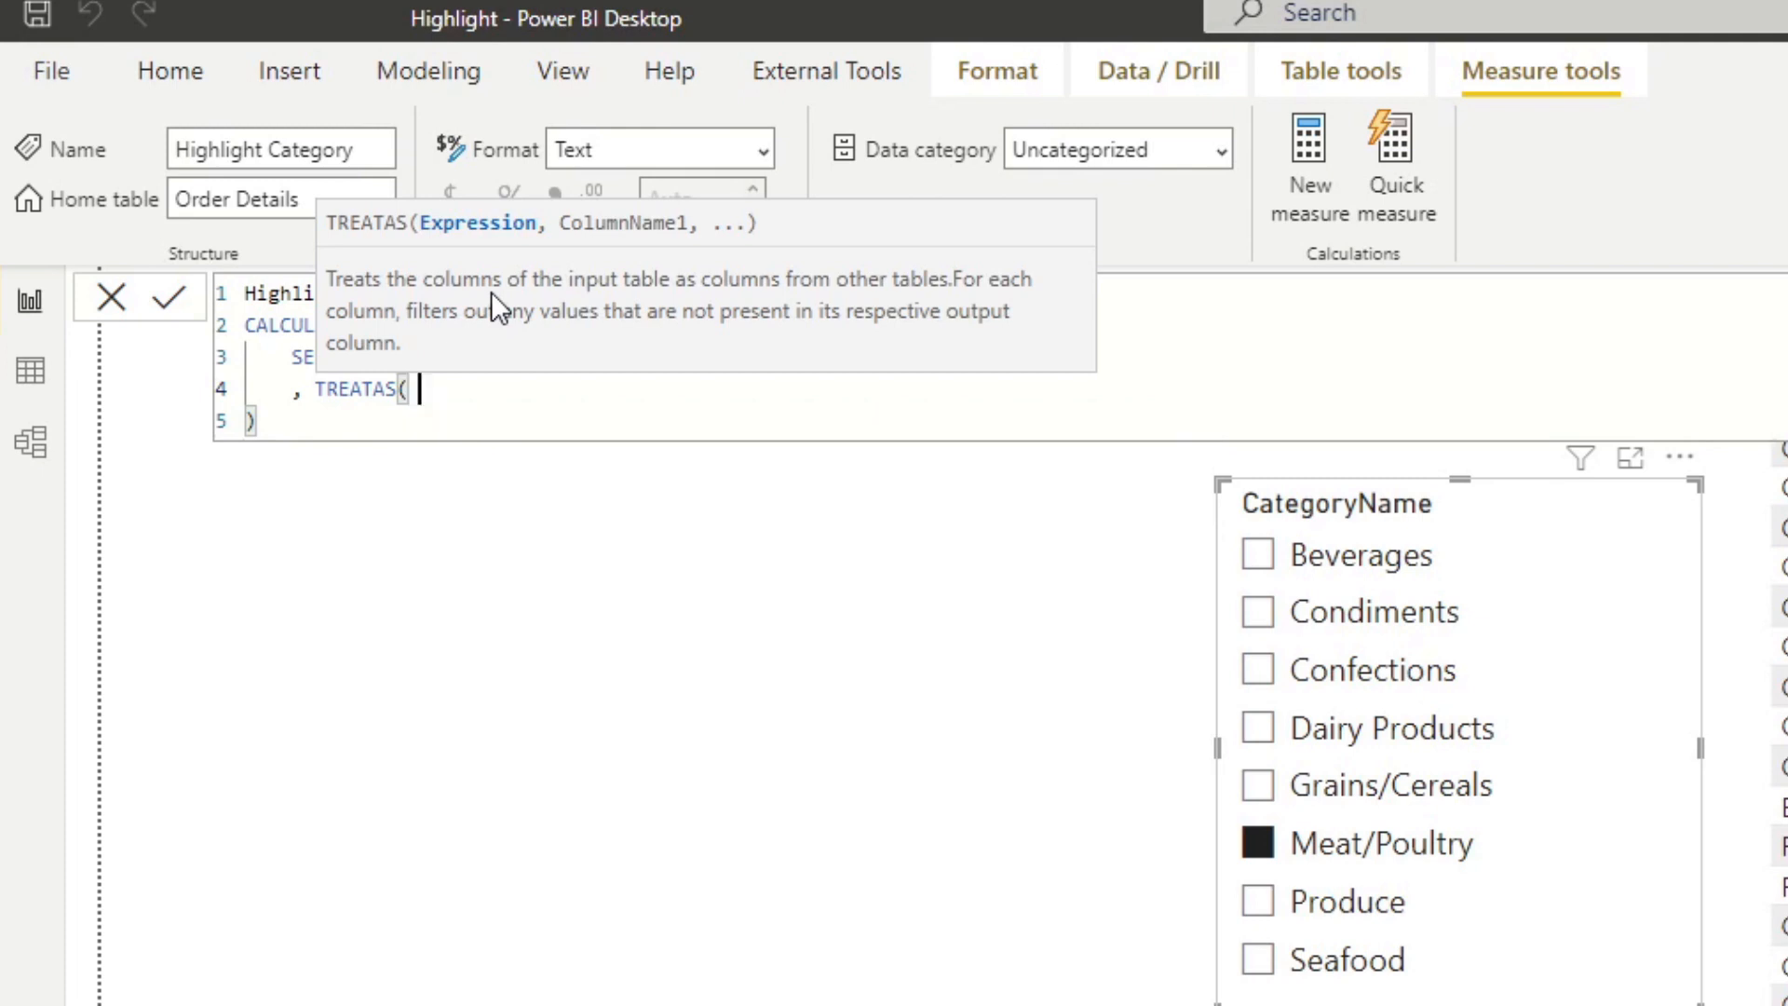
{"action": "type", "text": "VALUES("}
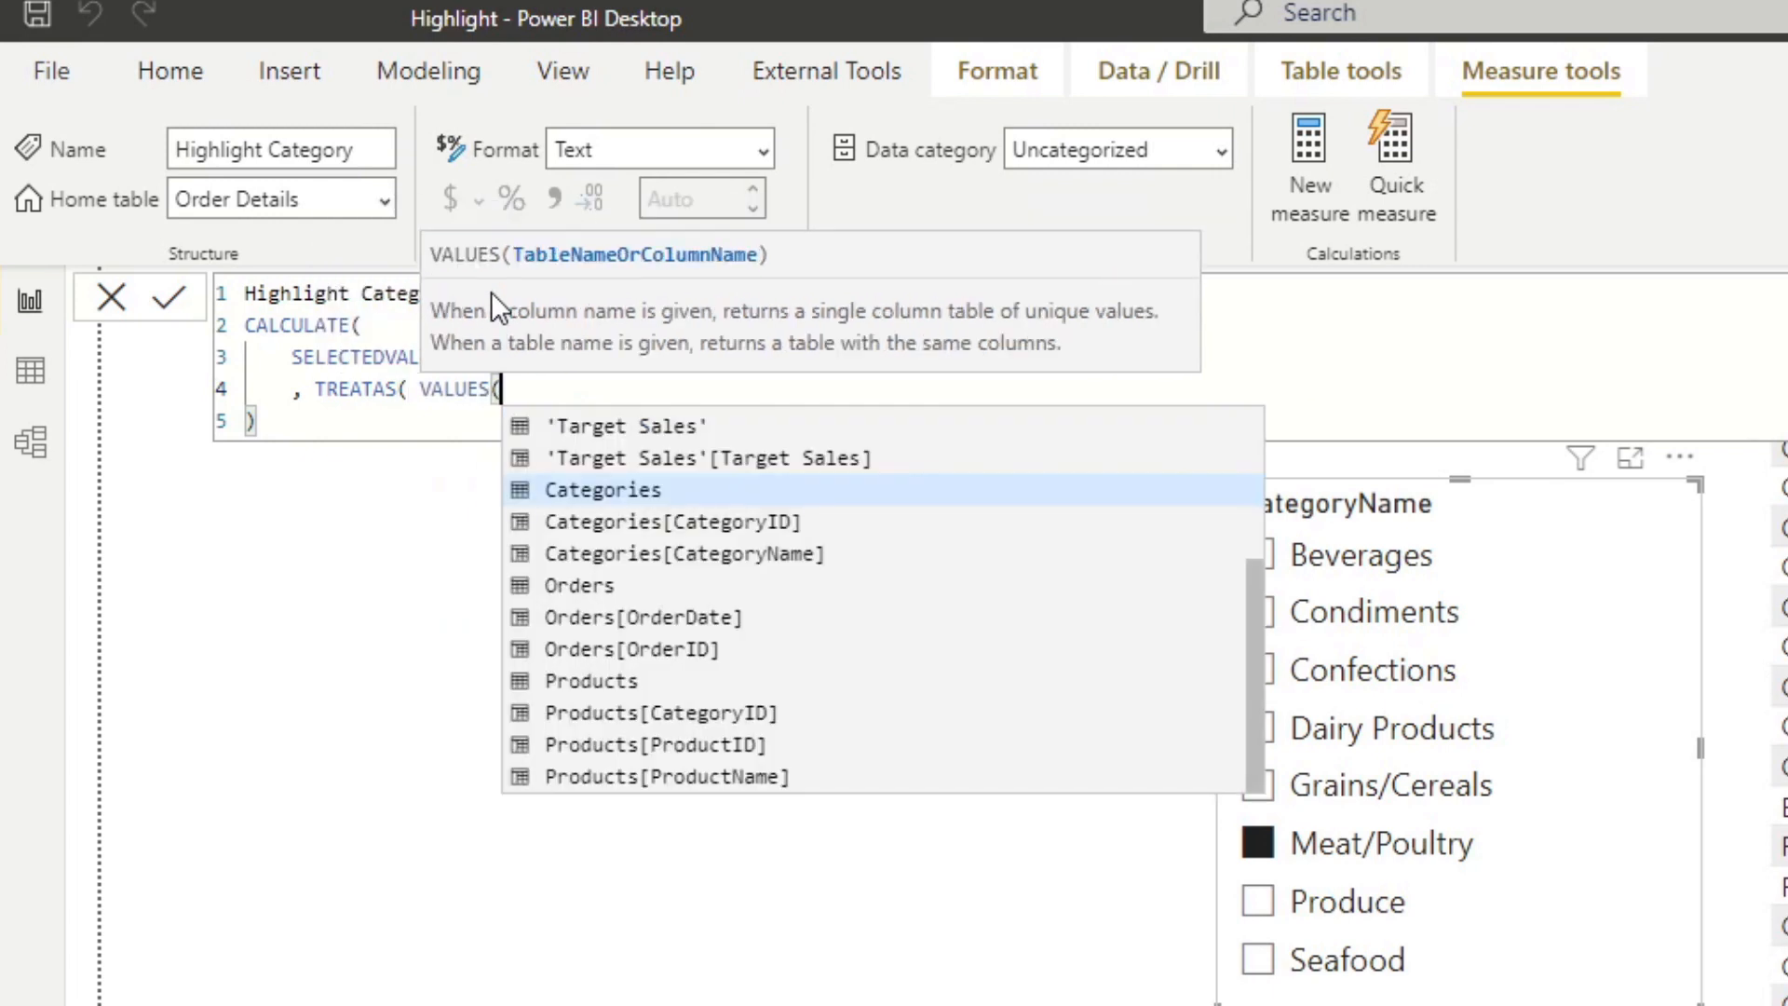
{"action": "type", "text": "Category"}
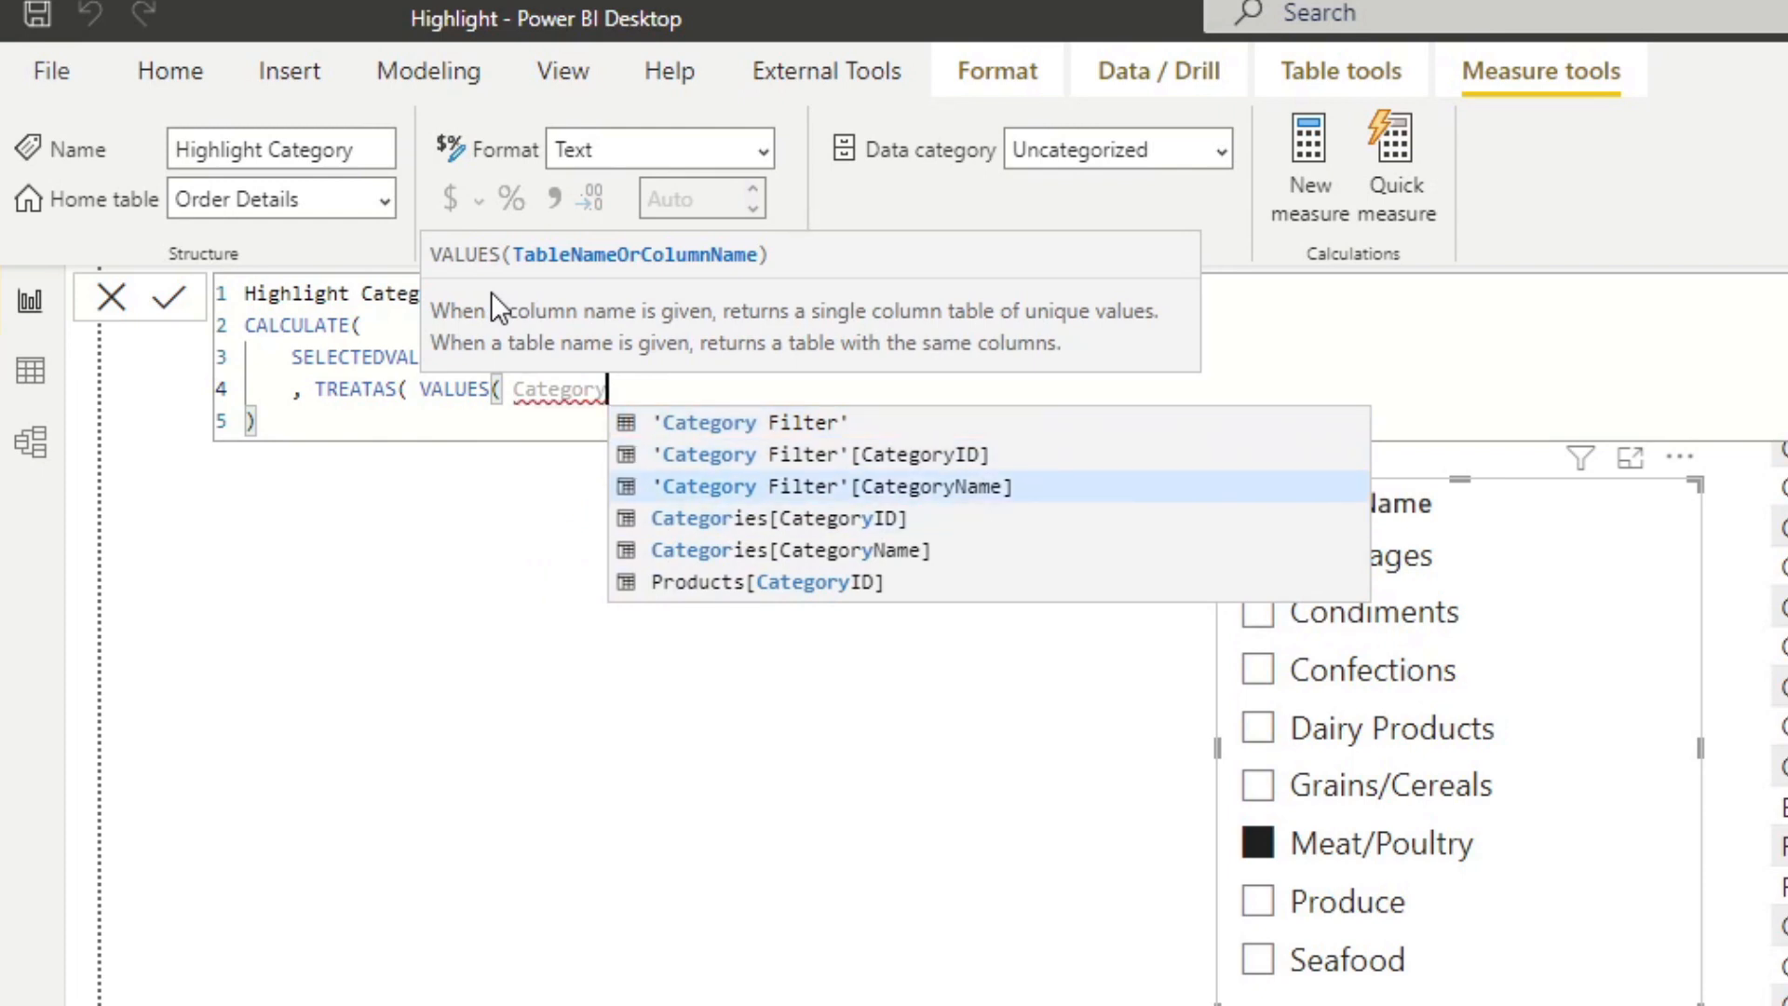
{"action": "left_click", "coordinate": [827, 487]}
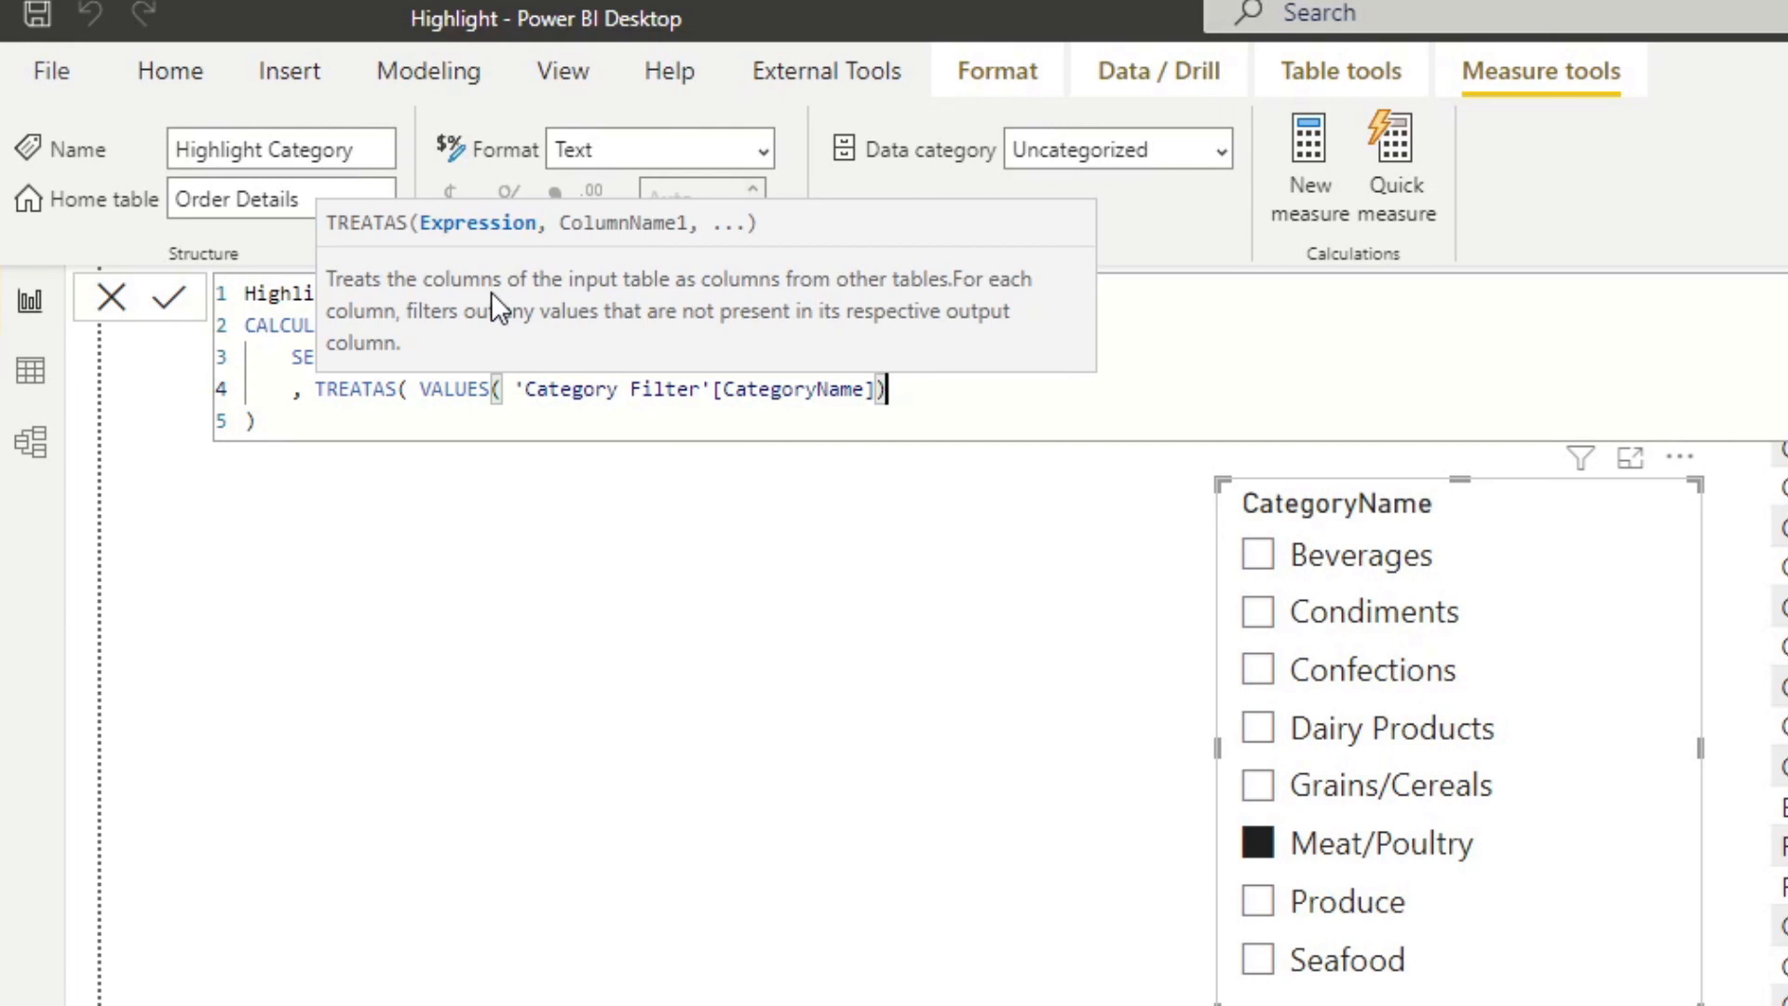
{"action": "type", "text": "Category"}
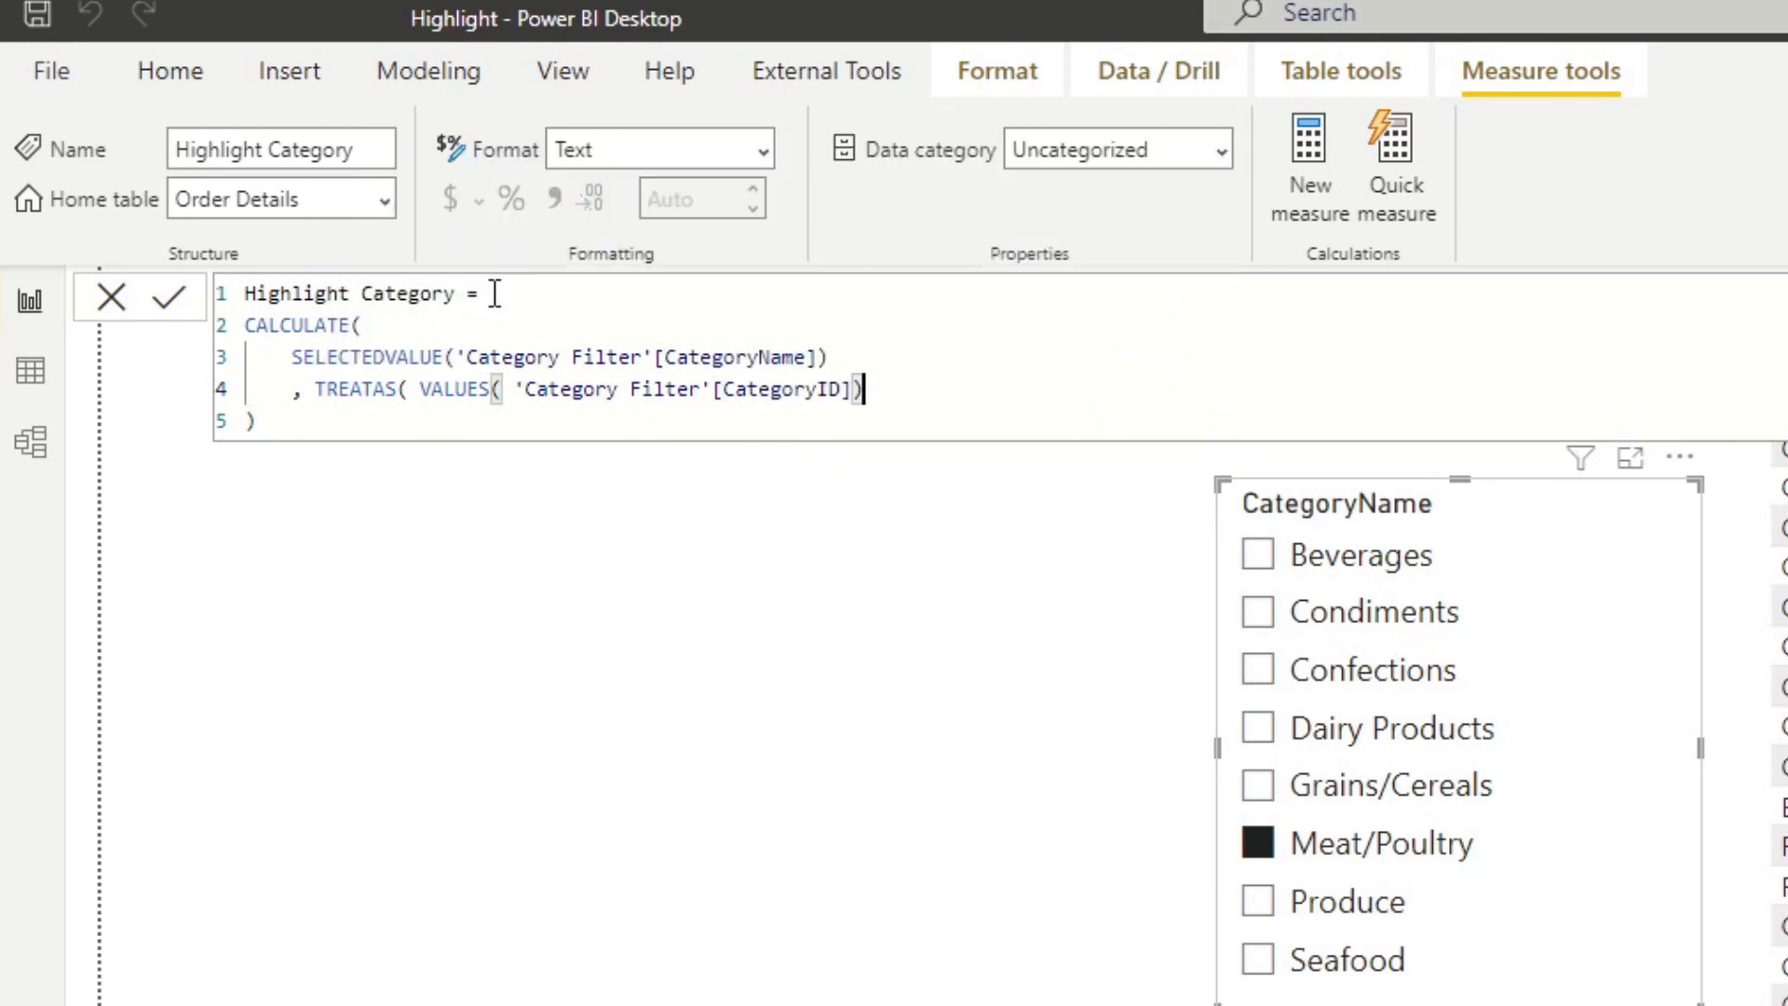
{"action": "type", "text": ","}
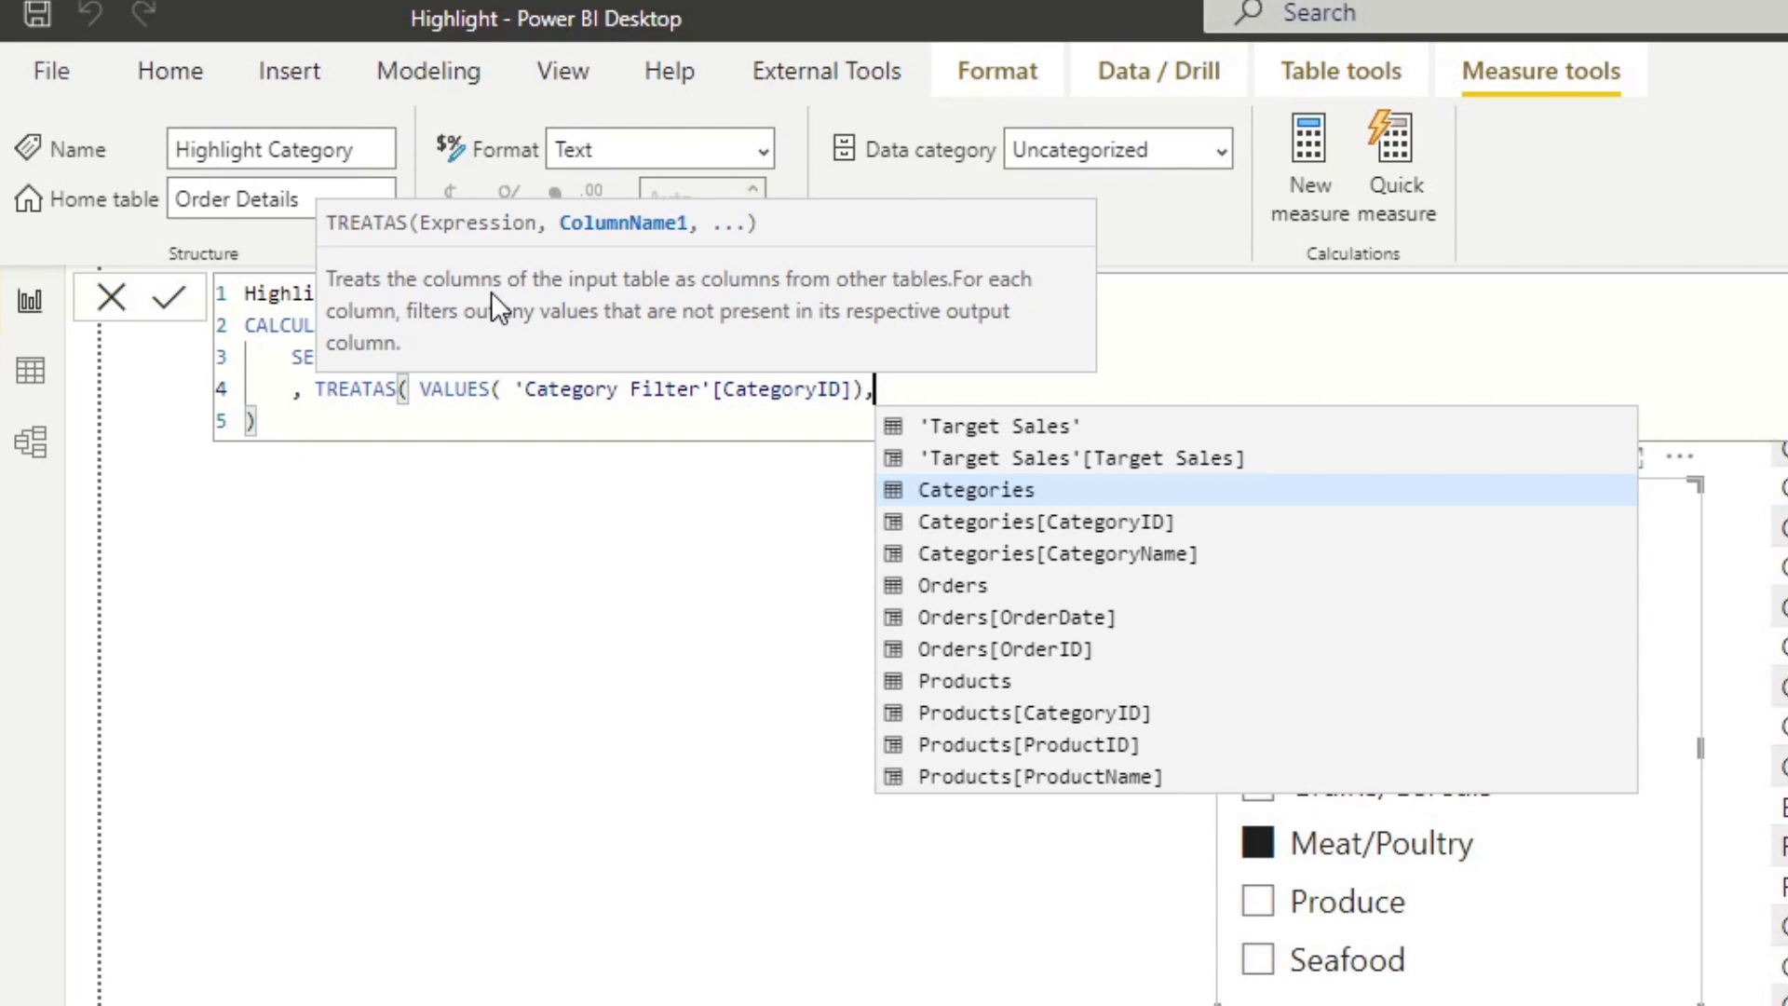
{"action": "type", "text": "CAteg"}
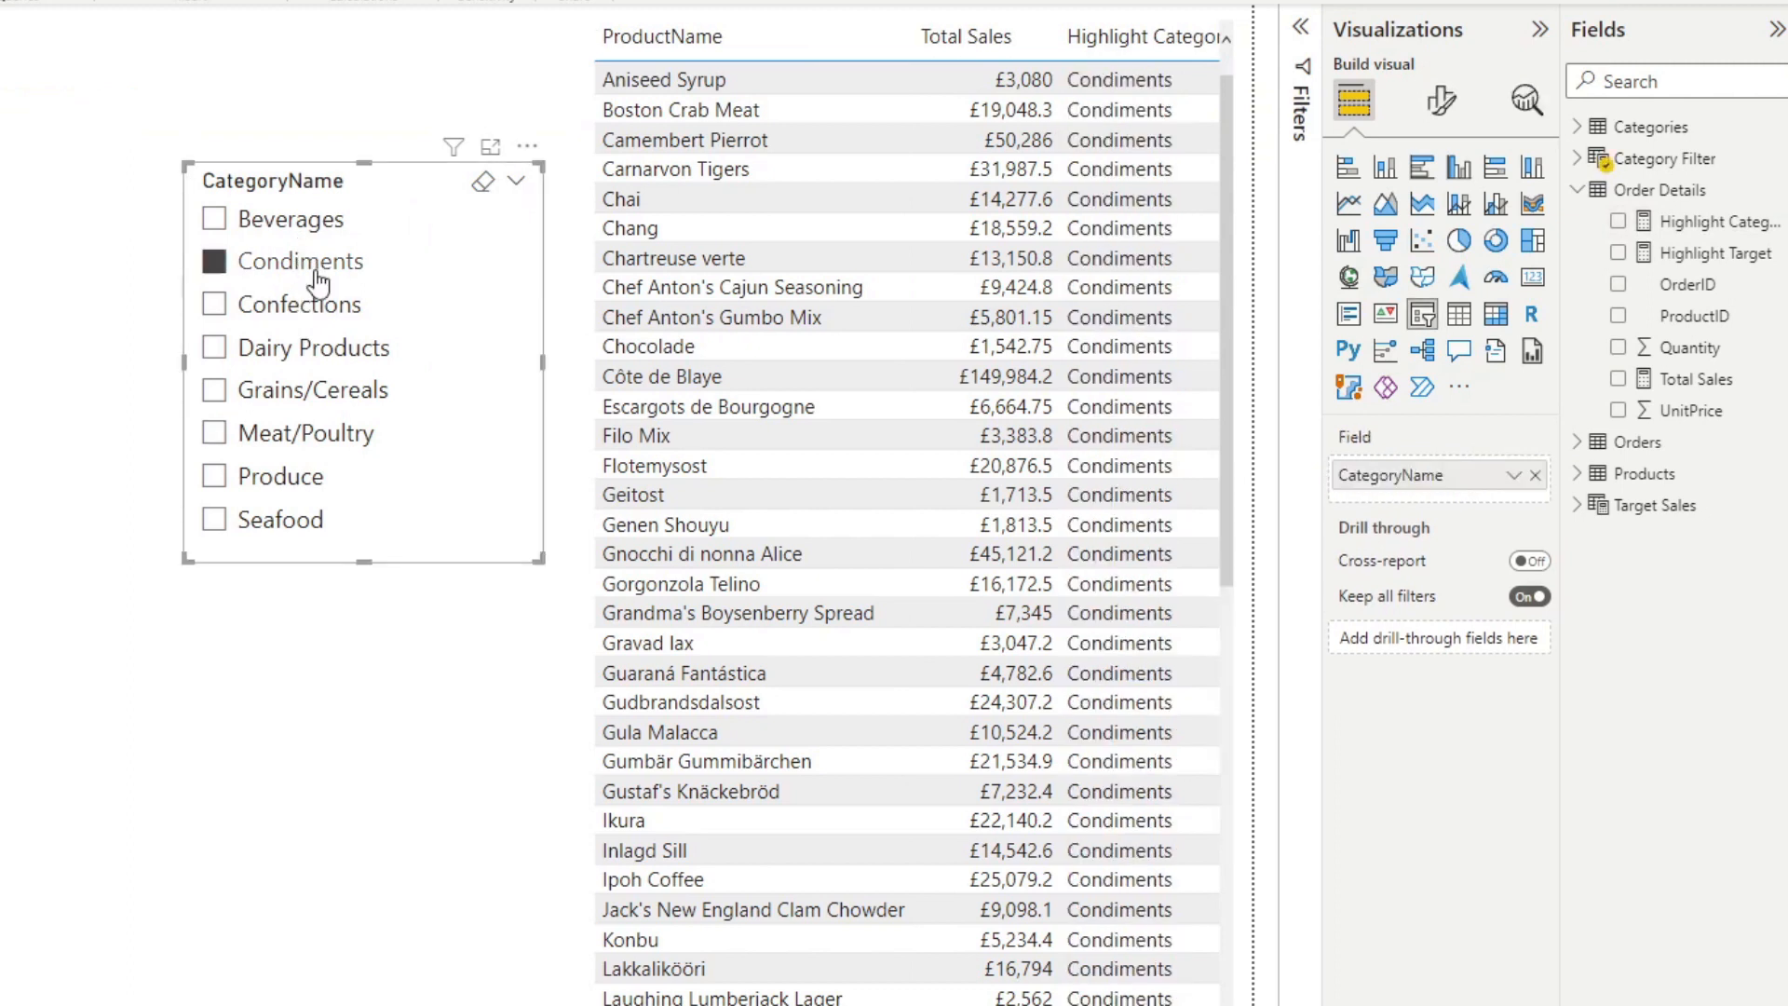
Reopen the Highlight Category measure in the formula bar for editing.
{"action": "left_click", "coordinate": [307, 303]}
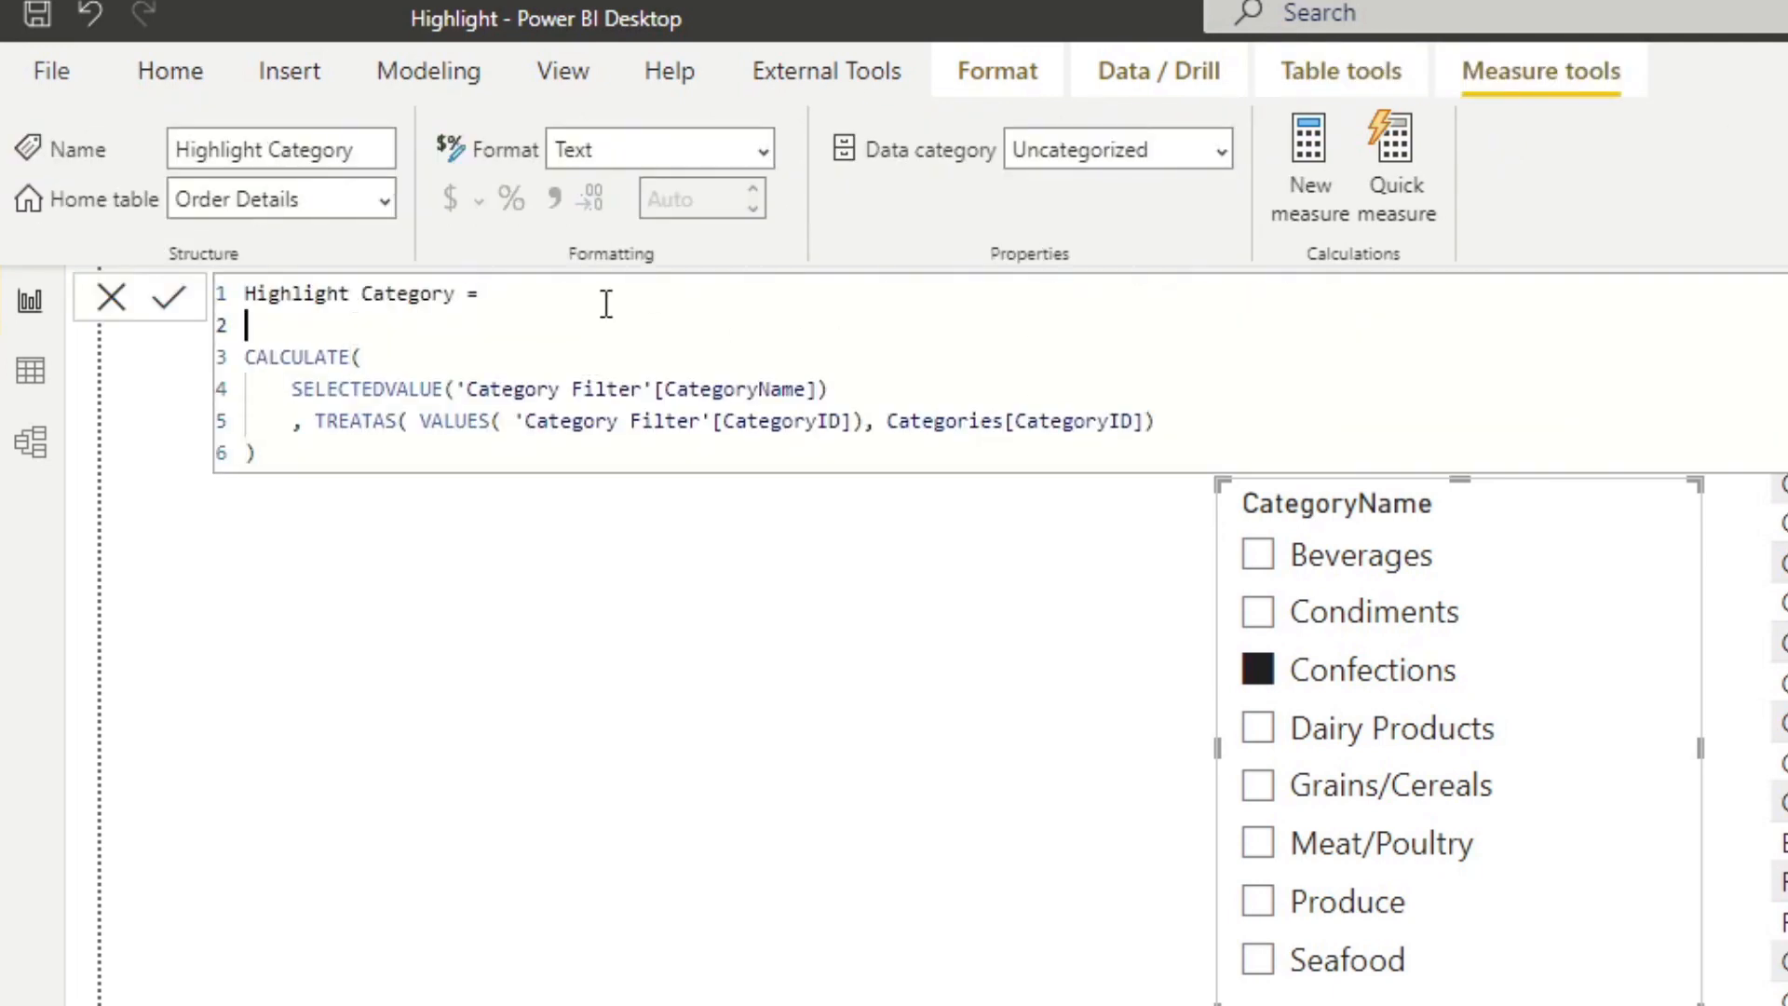
Wrap the CALCULATE in IF(... = MAX(Categories[CategoryName]), "#41AC4C", "White").
{"action": "type", "text": "IF("}
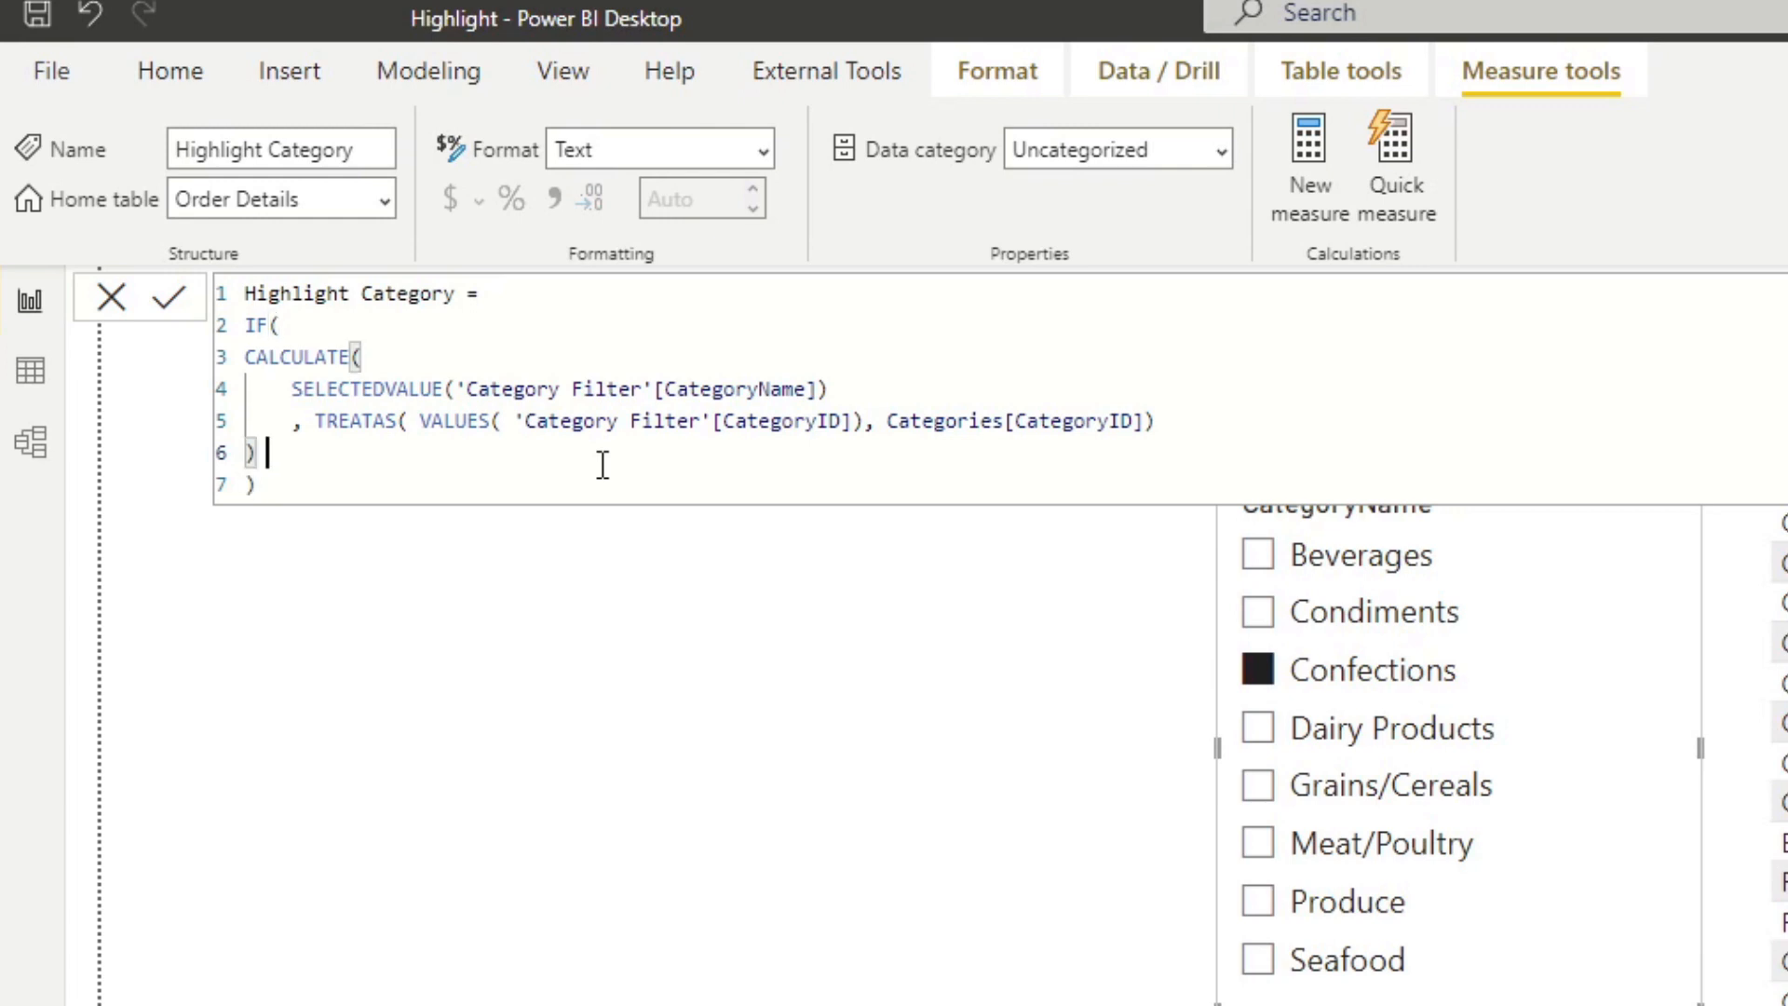
{"action": "type", "text": "= MAX(Categories[CategoryName])"}
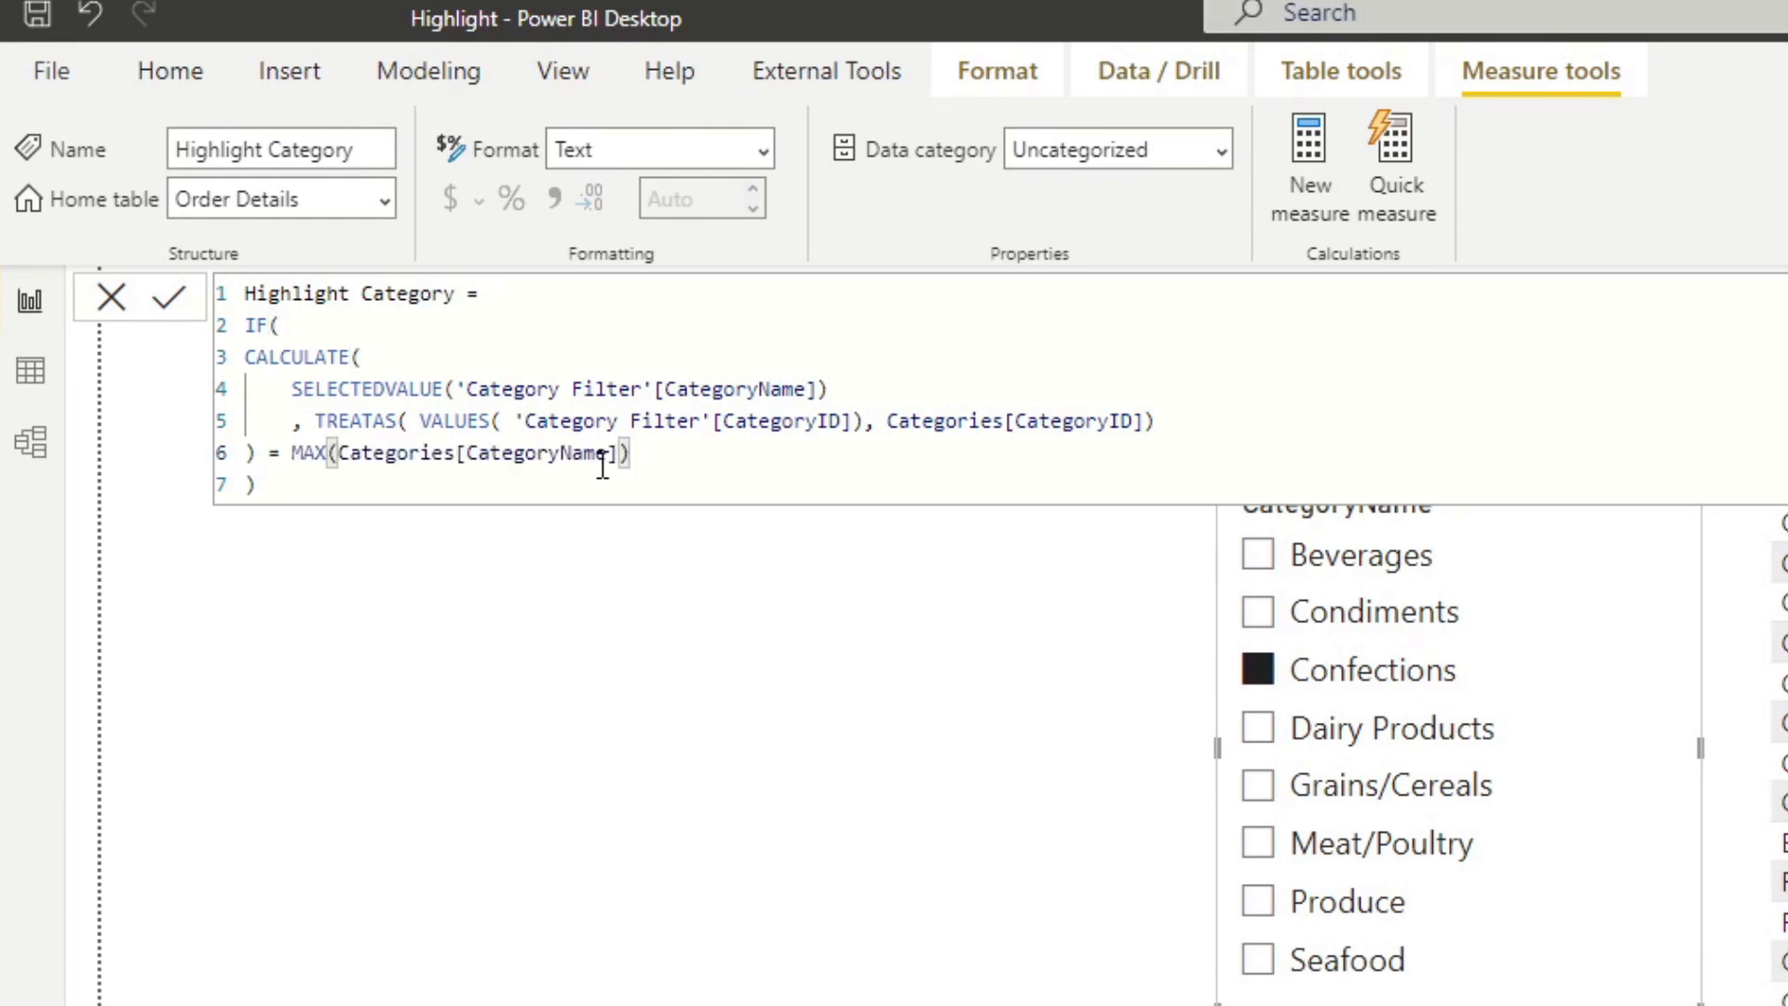
{"action": "type", "text": ","}
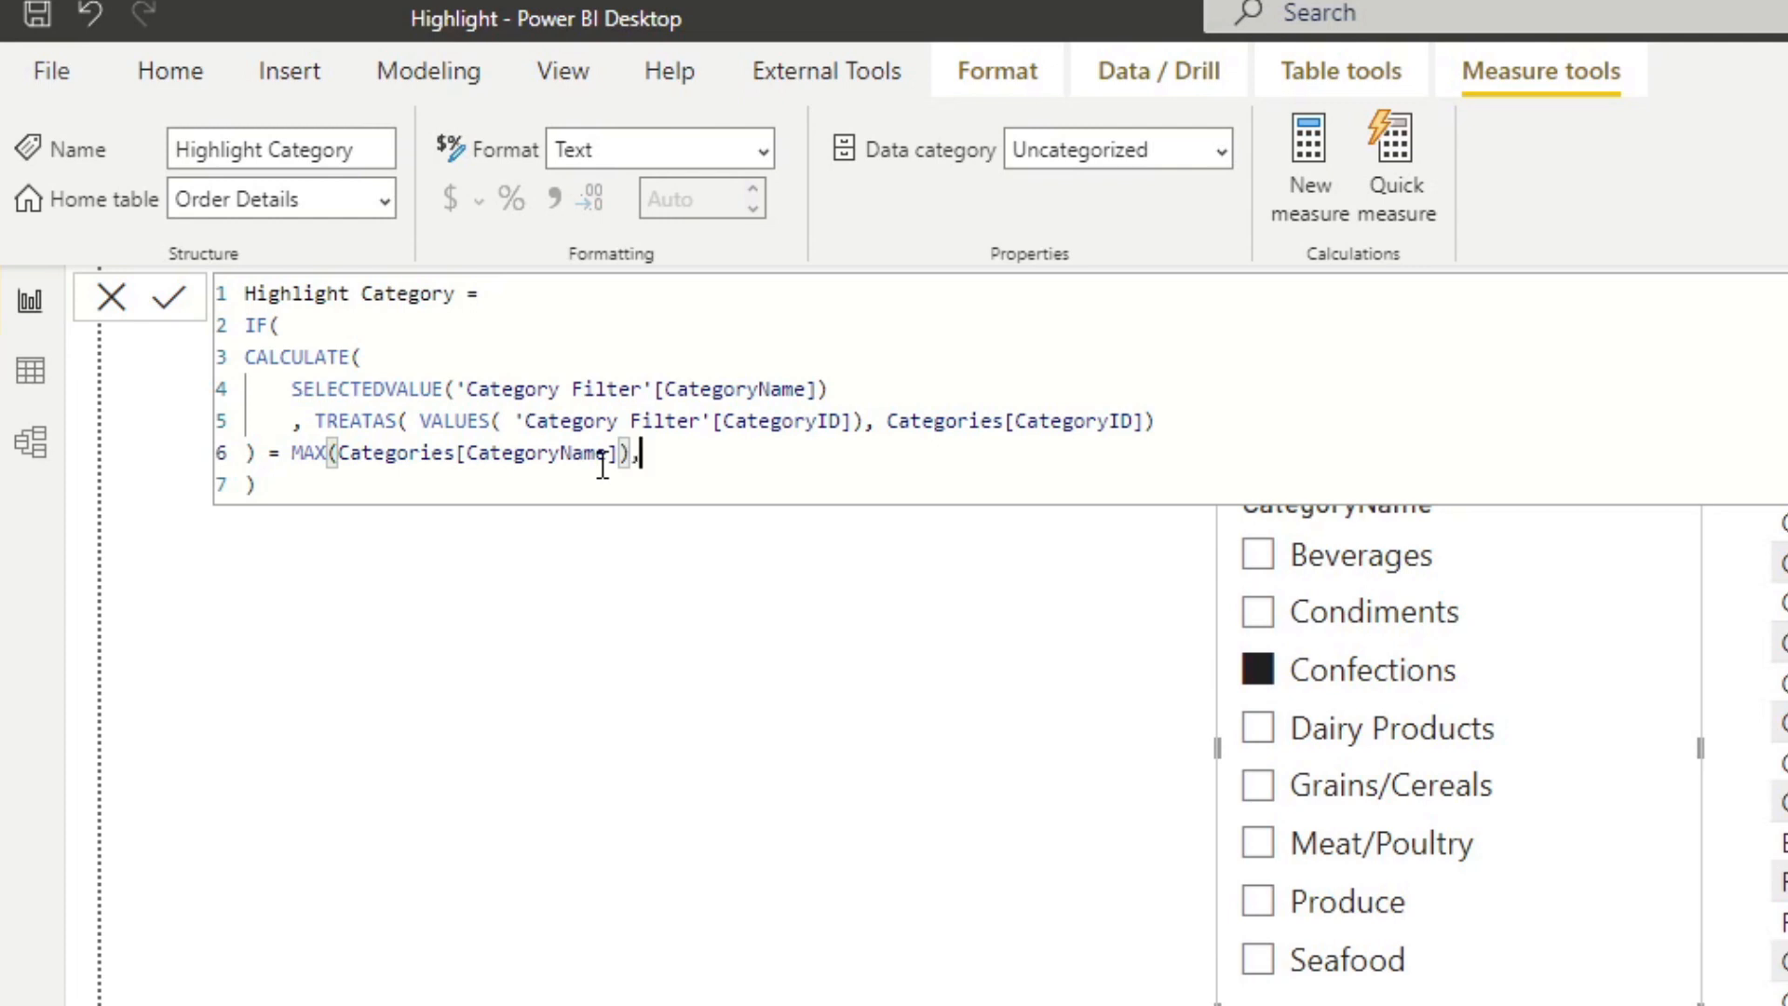
{"action": "type", "text": "\""}
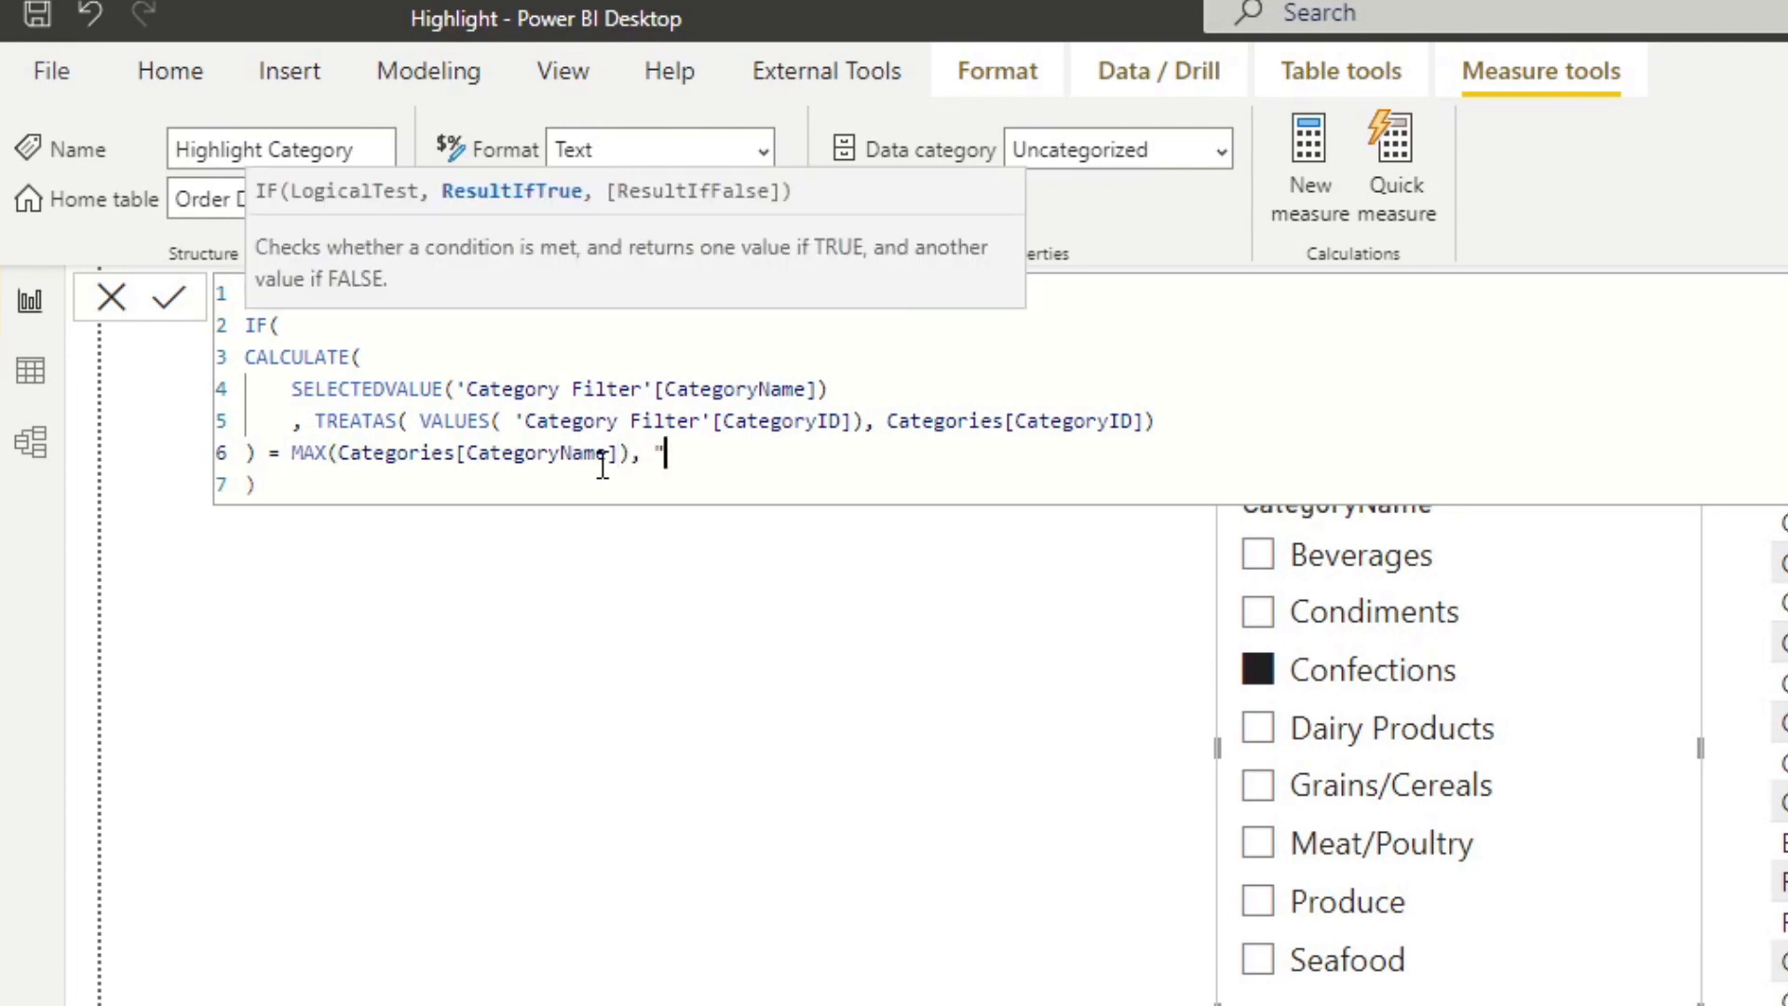
{"action": "type", "text": "\""}
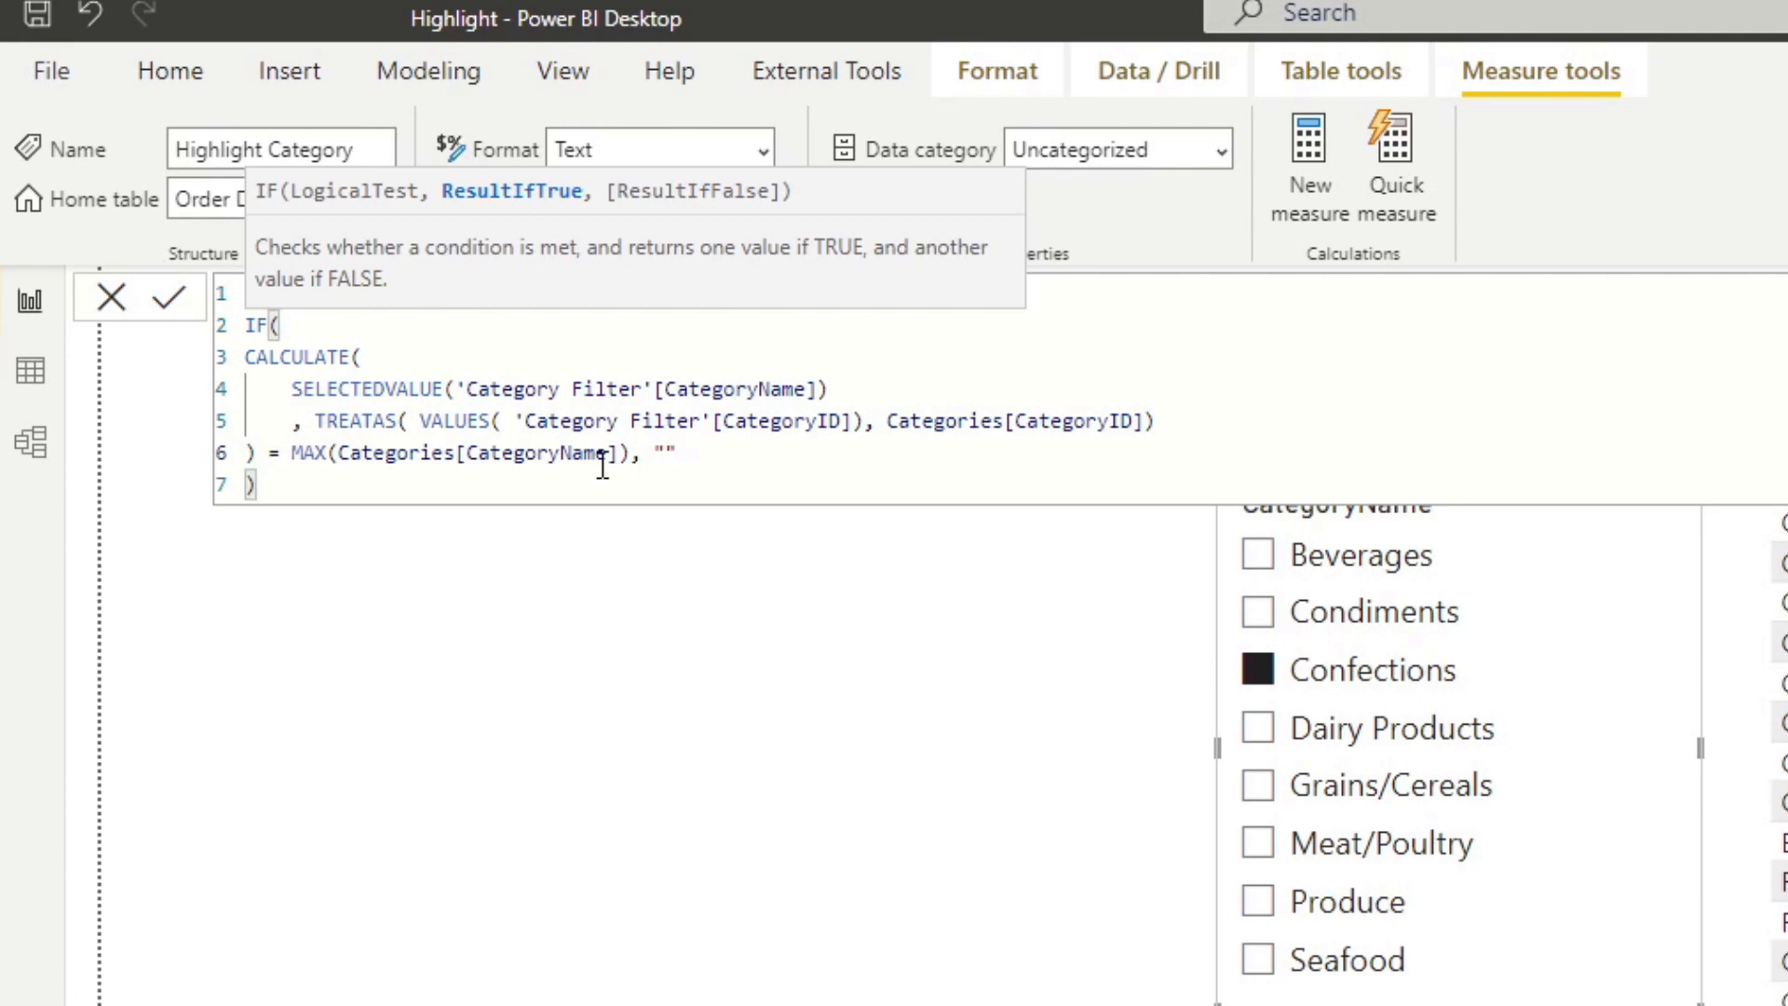
{"action": "type", "text": "#41"}
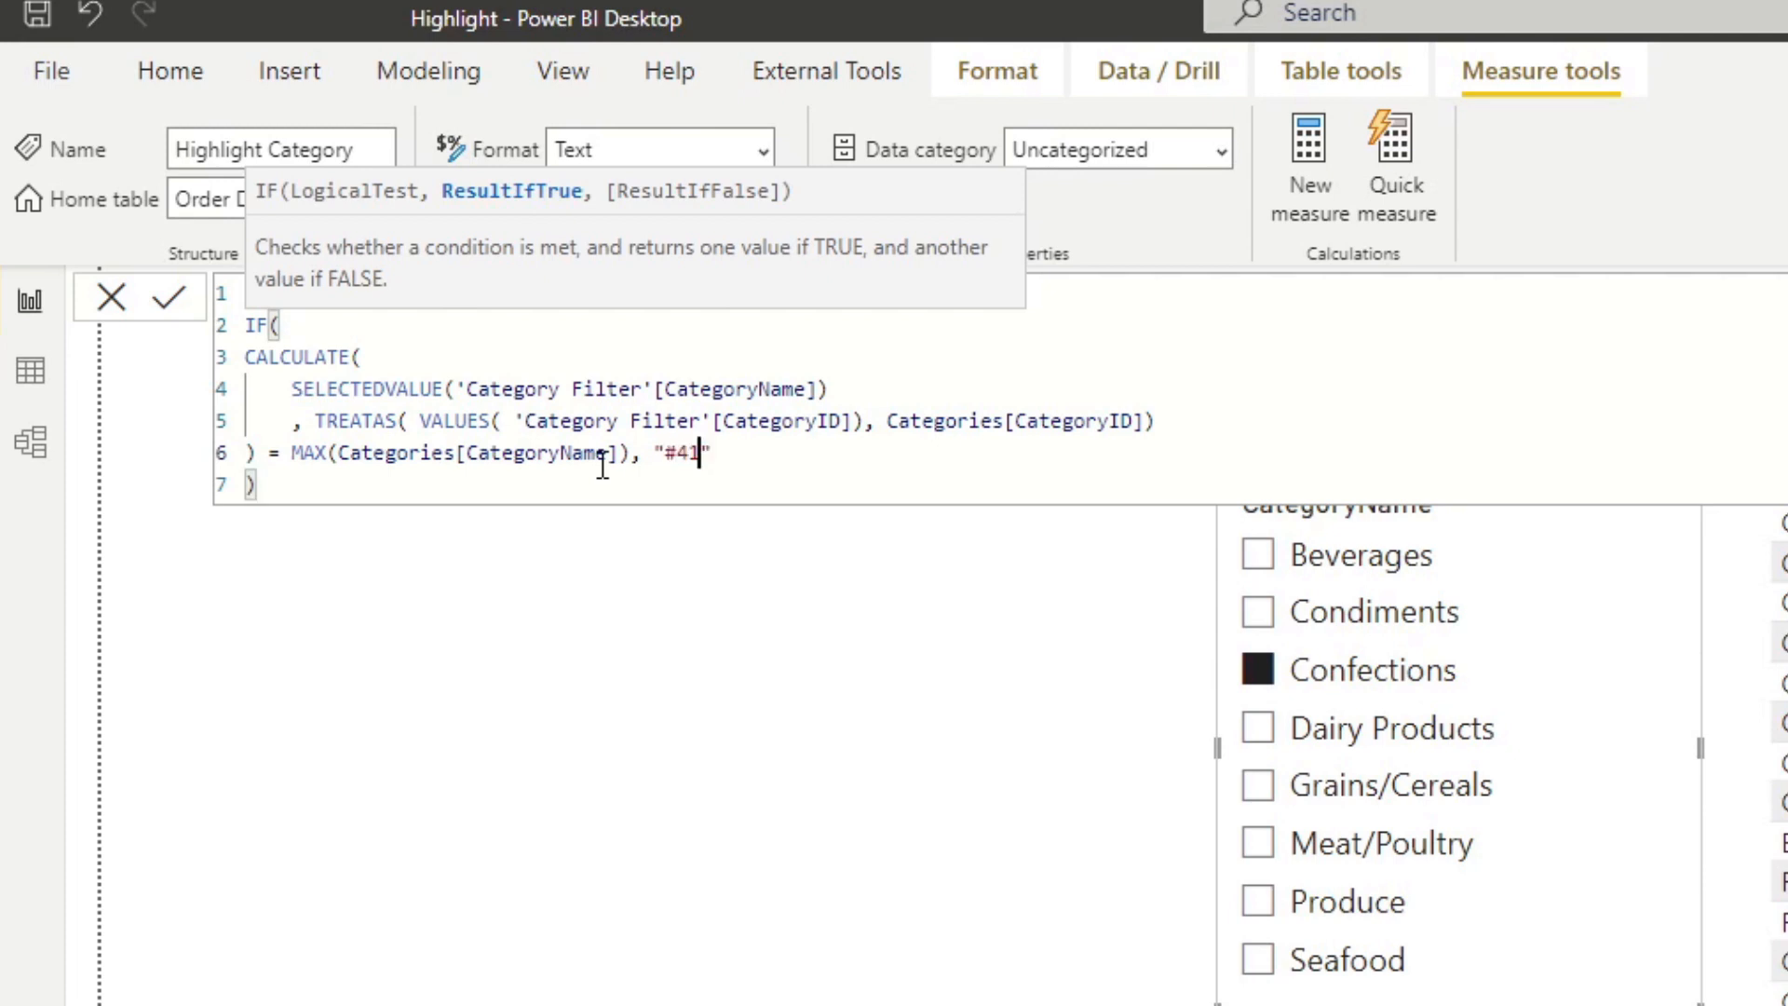
{"action": "type", "text": "AC4C"}
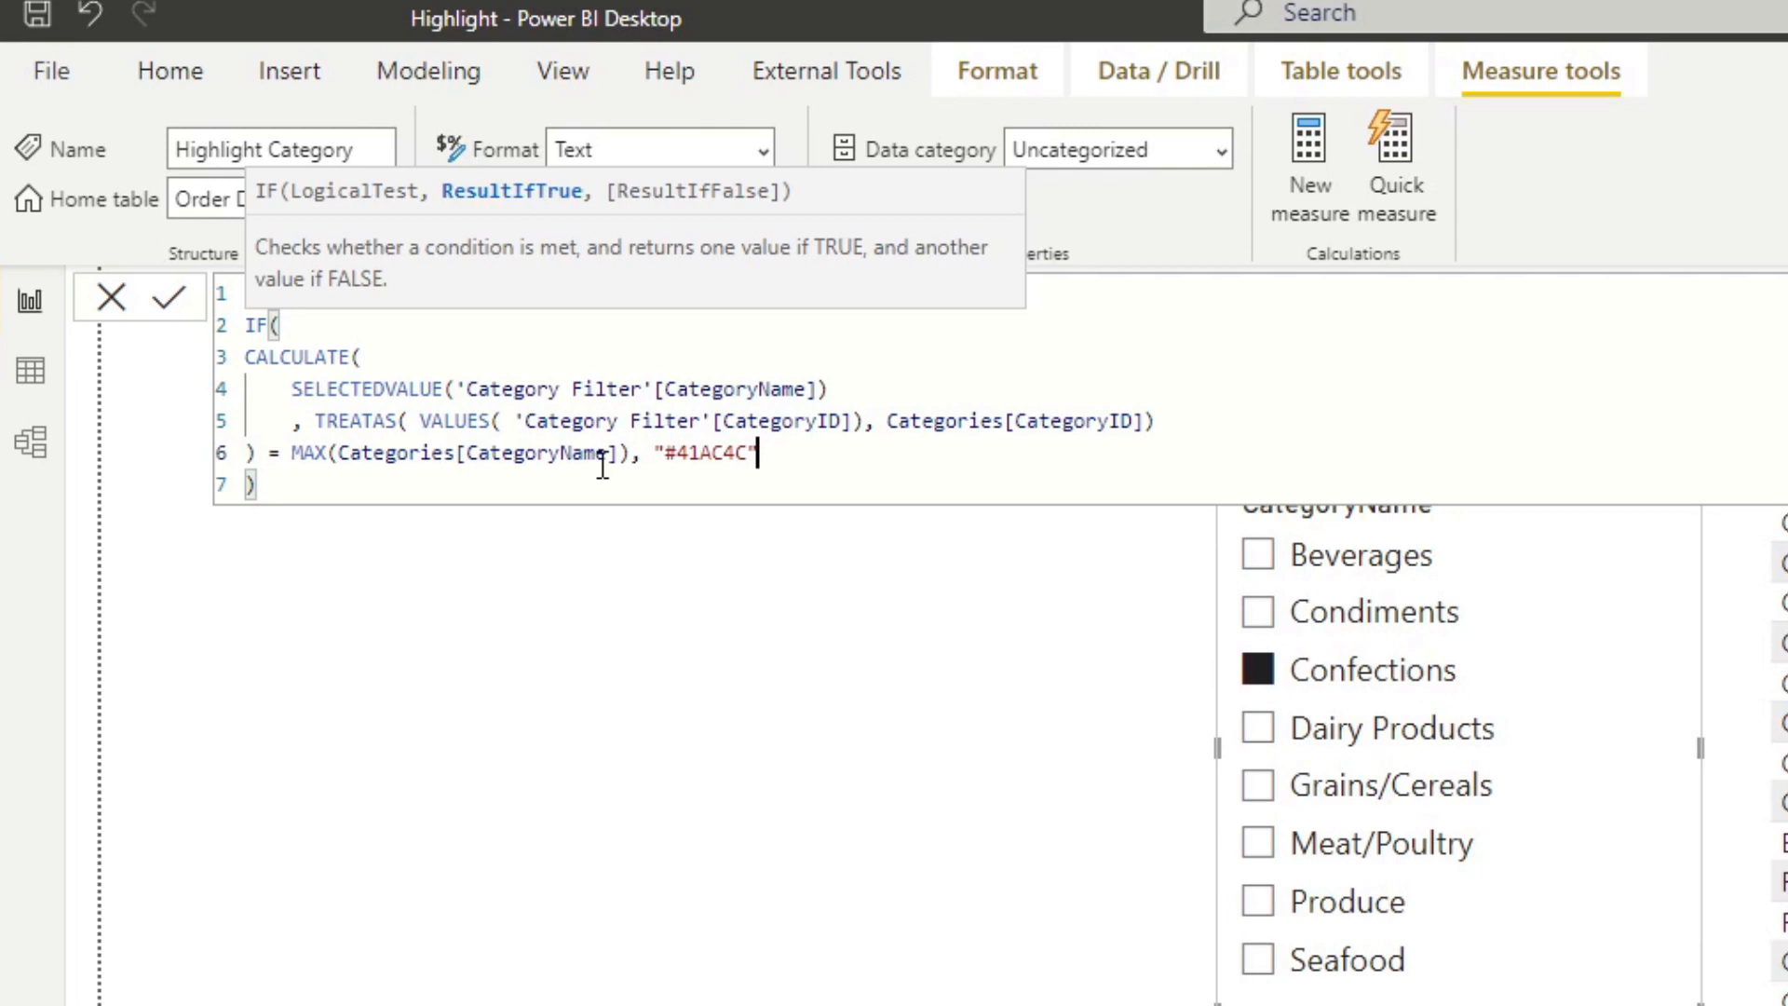
{"action": "type", "text": ", \"Wh"}
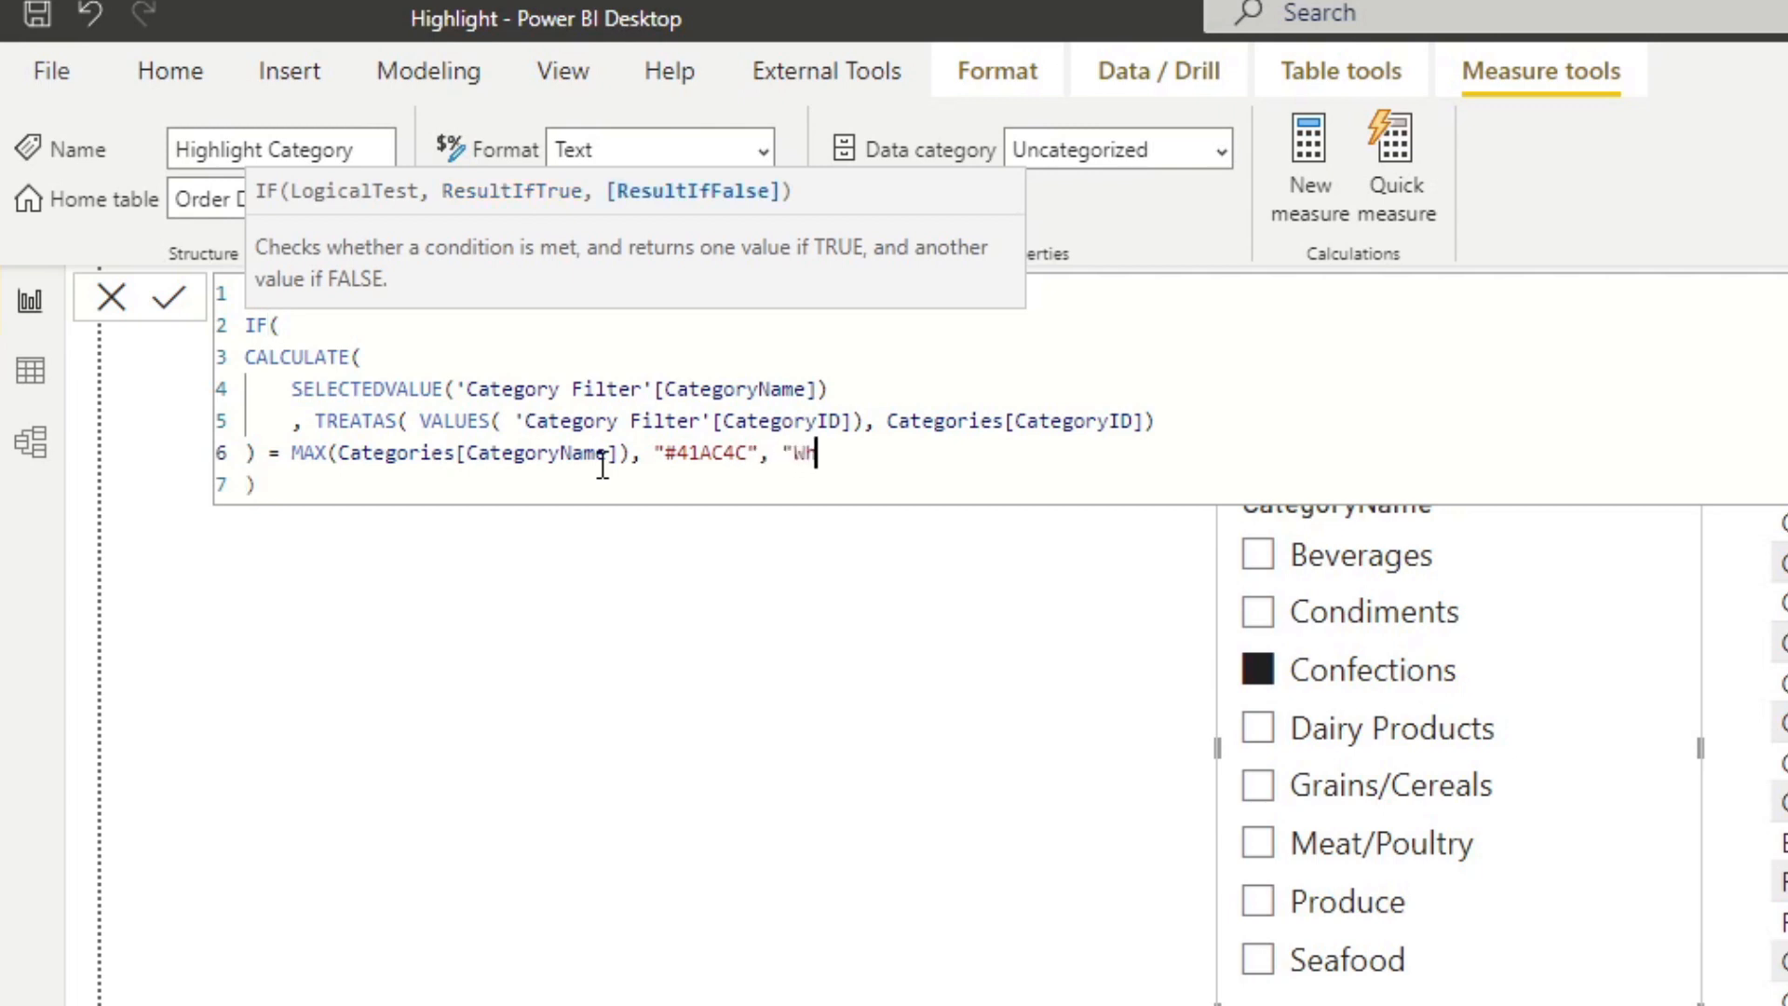
{"action": "type", "text": "ite\""}
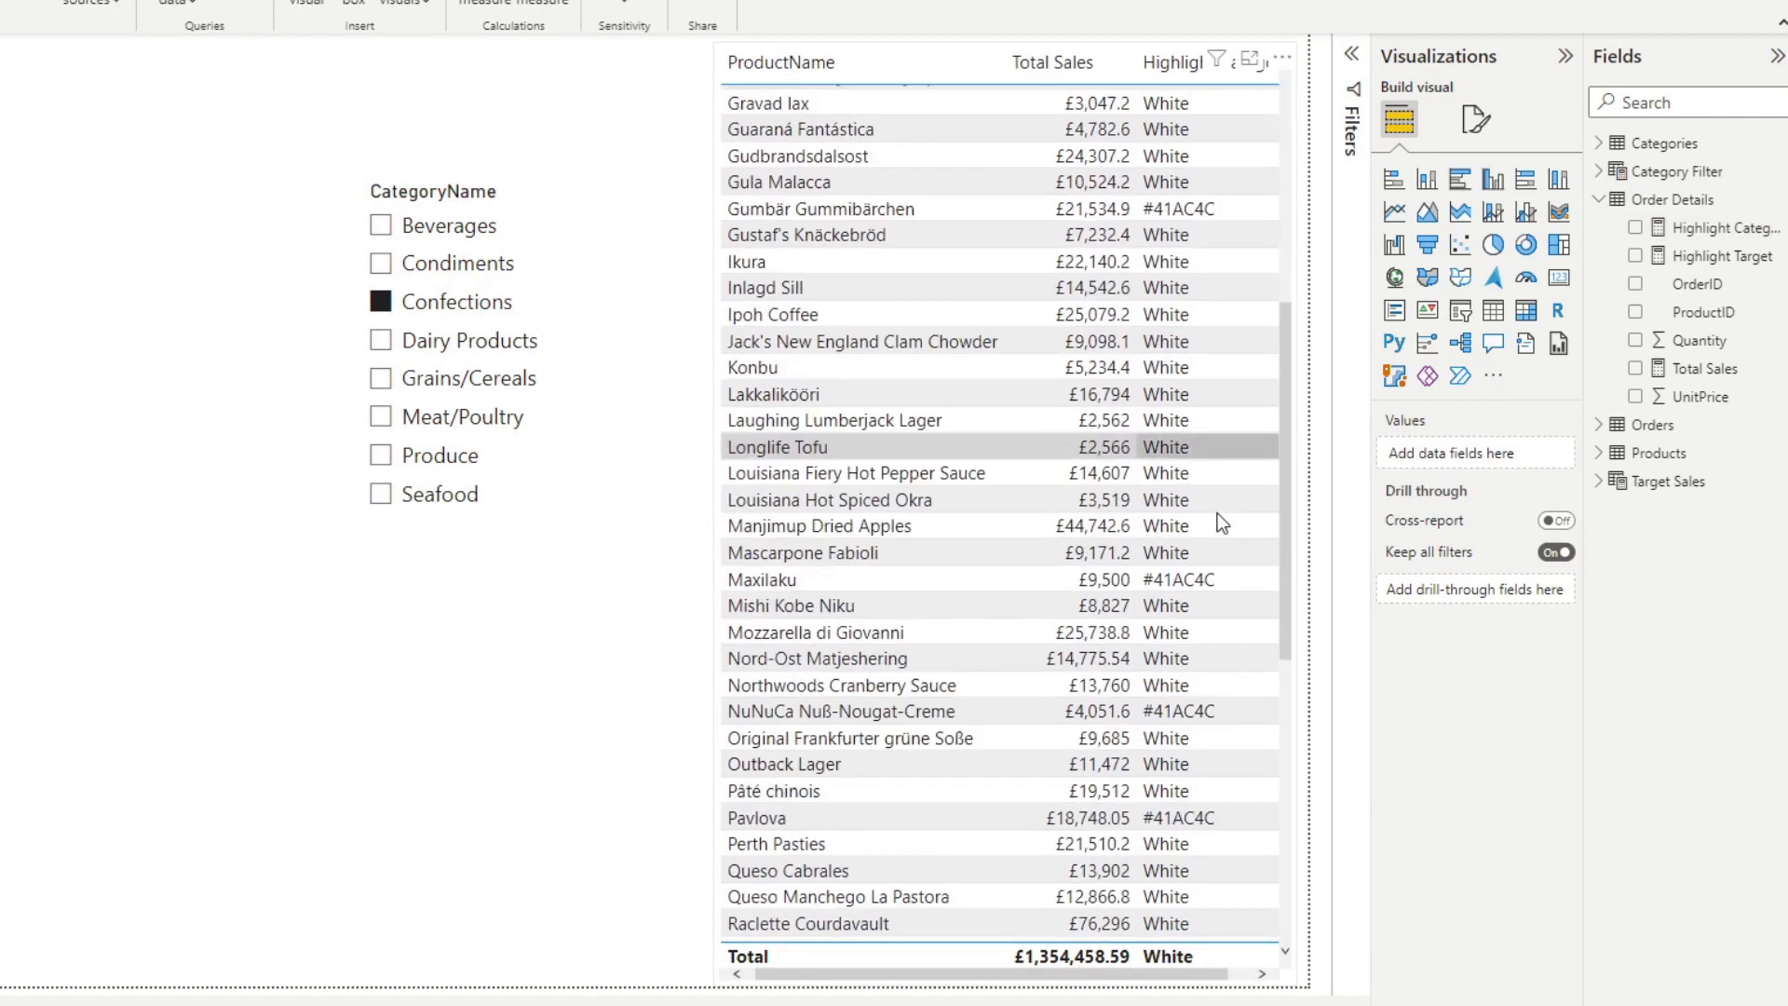
Scroll the product table to check Confections rows further down show #41AC4C.
{"action": "scroll", "scroll_direction": "down", "scroll_amount": 3}
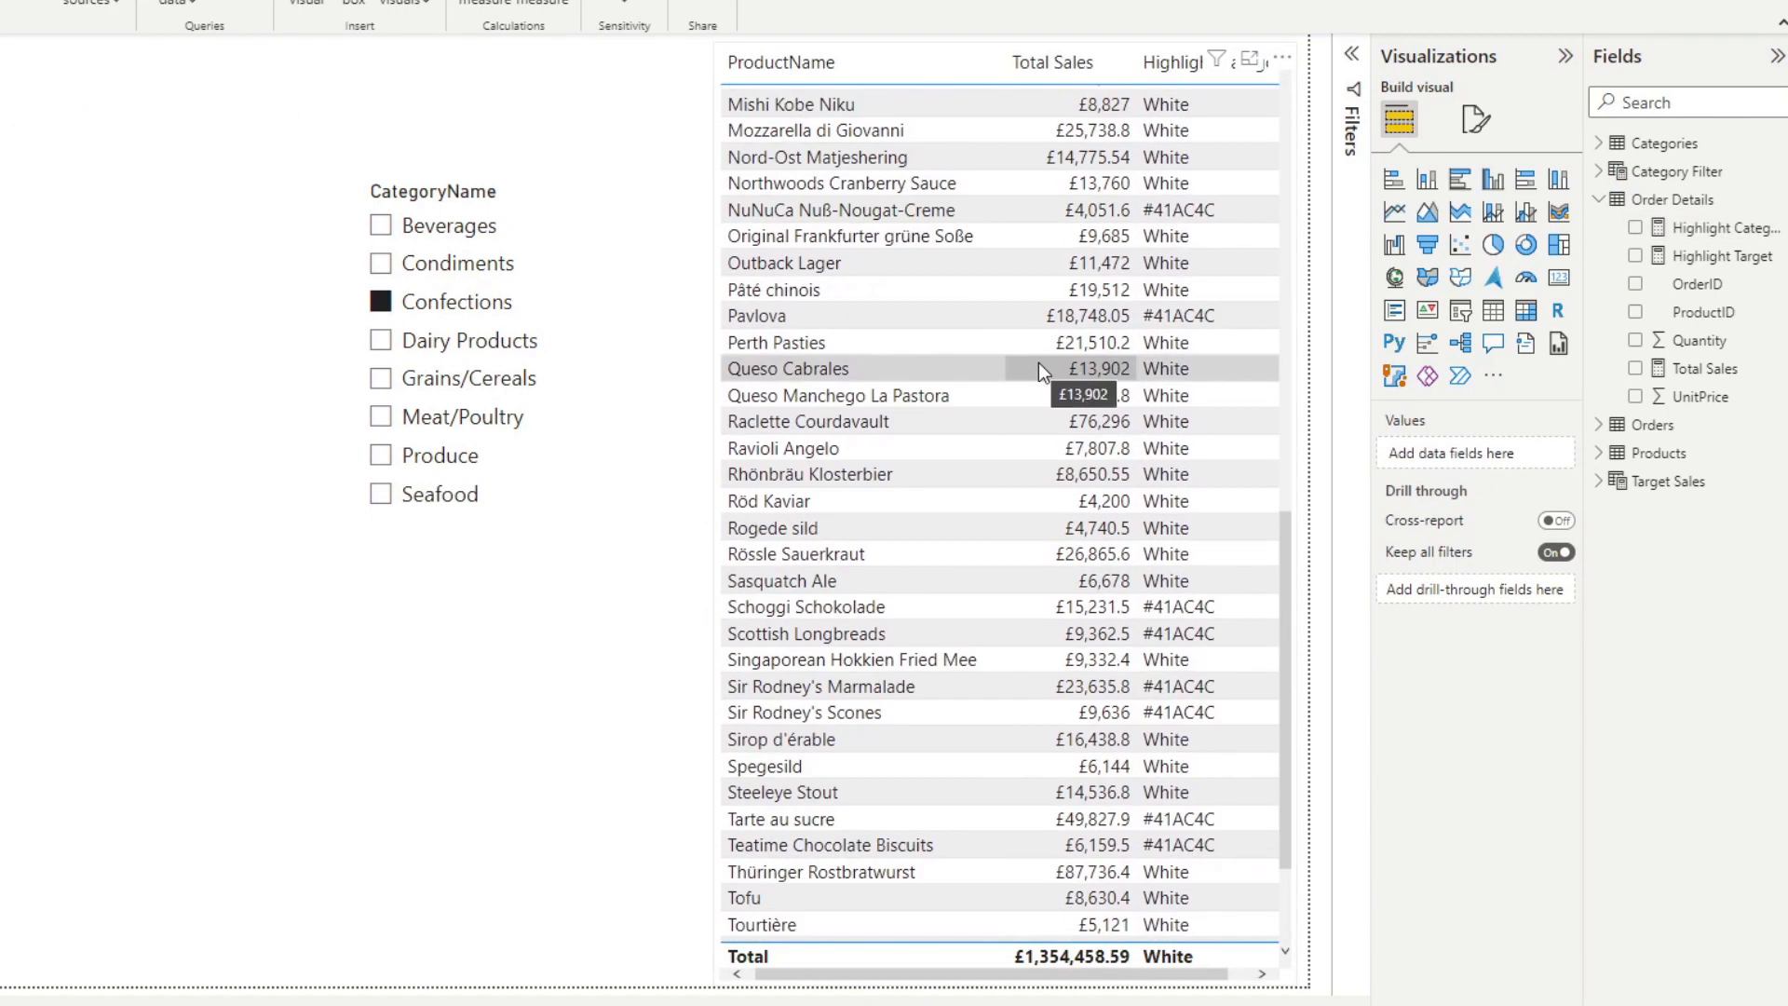
{"action": "mouse_move", "coordinate": [969, 331]}
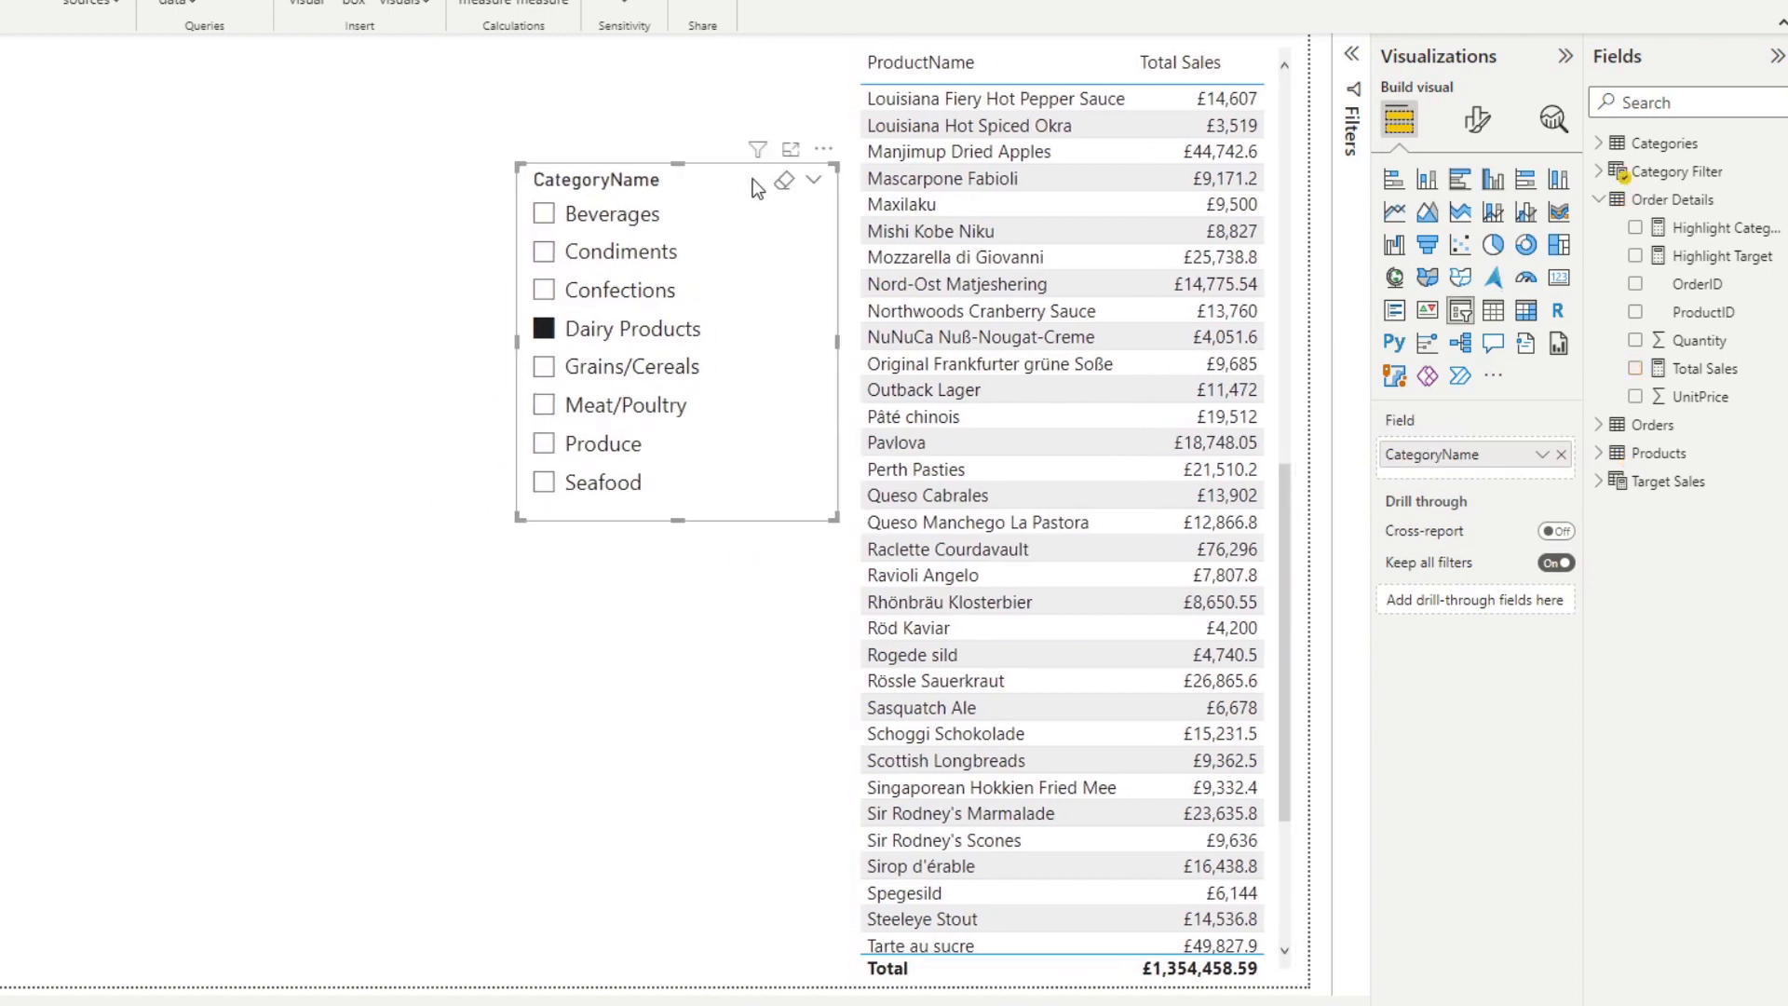
Set ProductName cell background colour to the Highlight Category field value, turning matching products green.
{"action": "left_click", "coordinate": [1635, 367]}
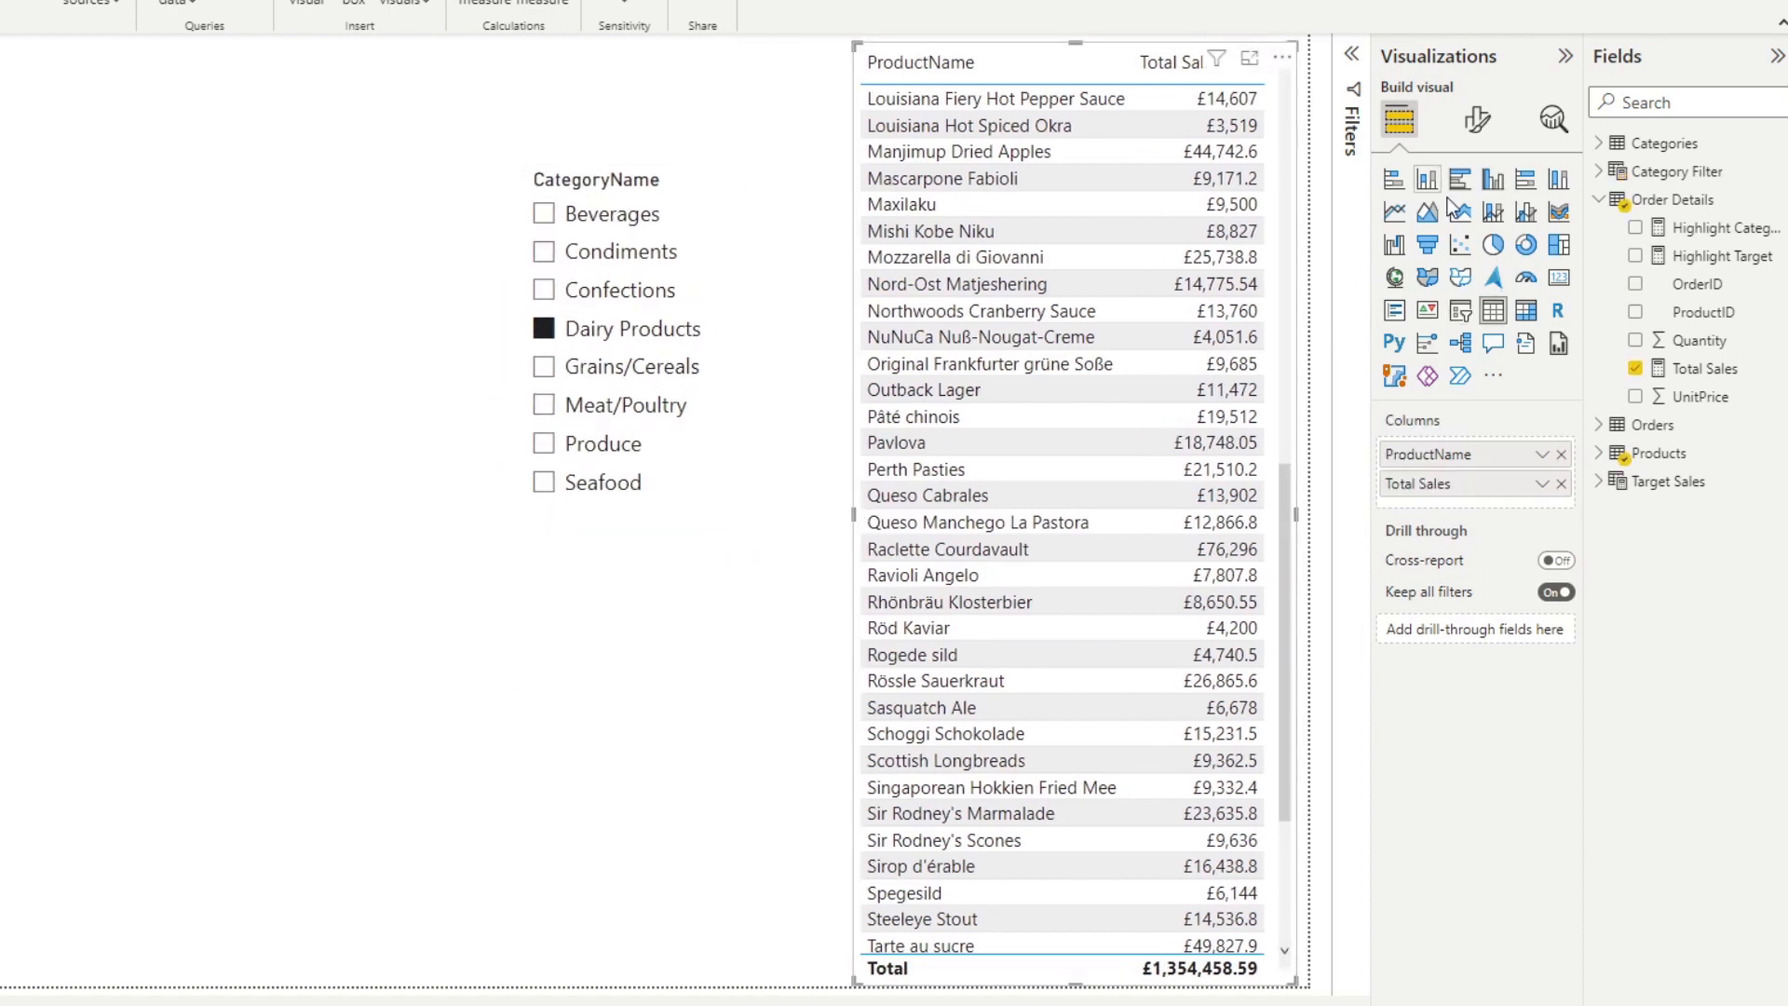
{"action": "left_click", "coordinate": [1476, 120]}
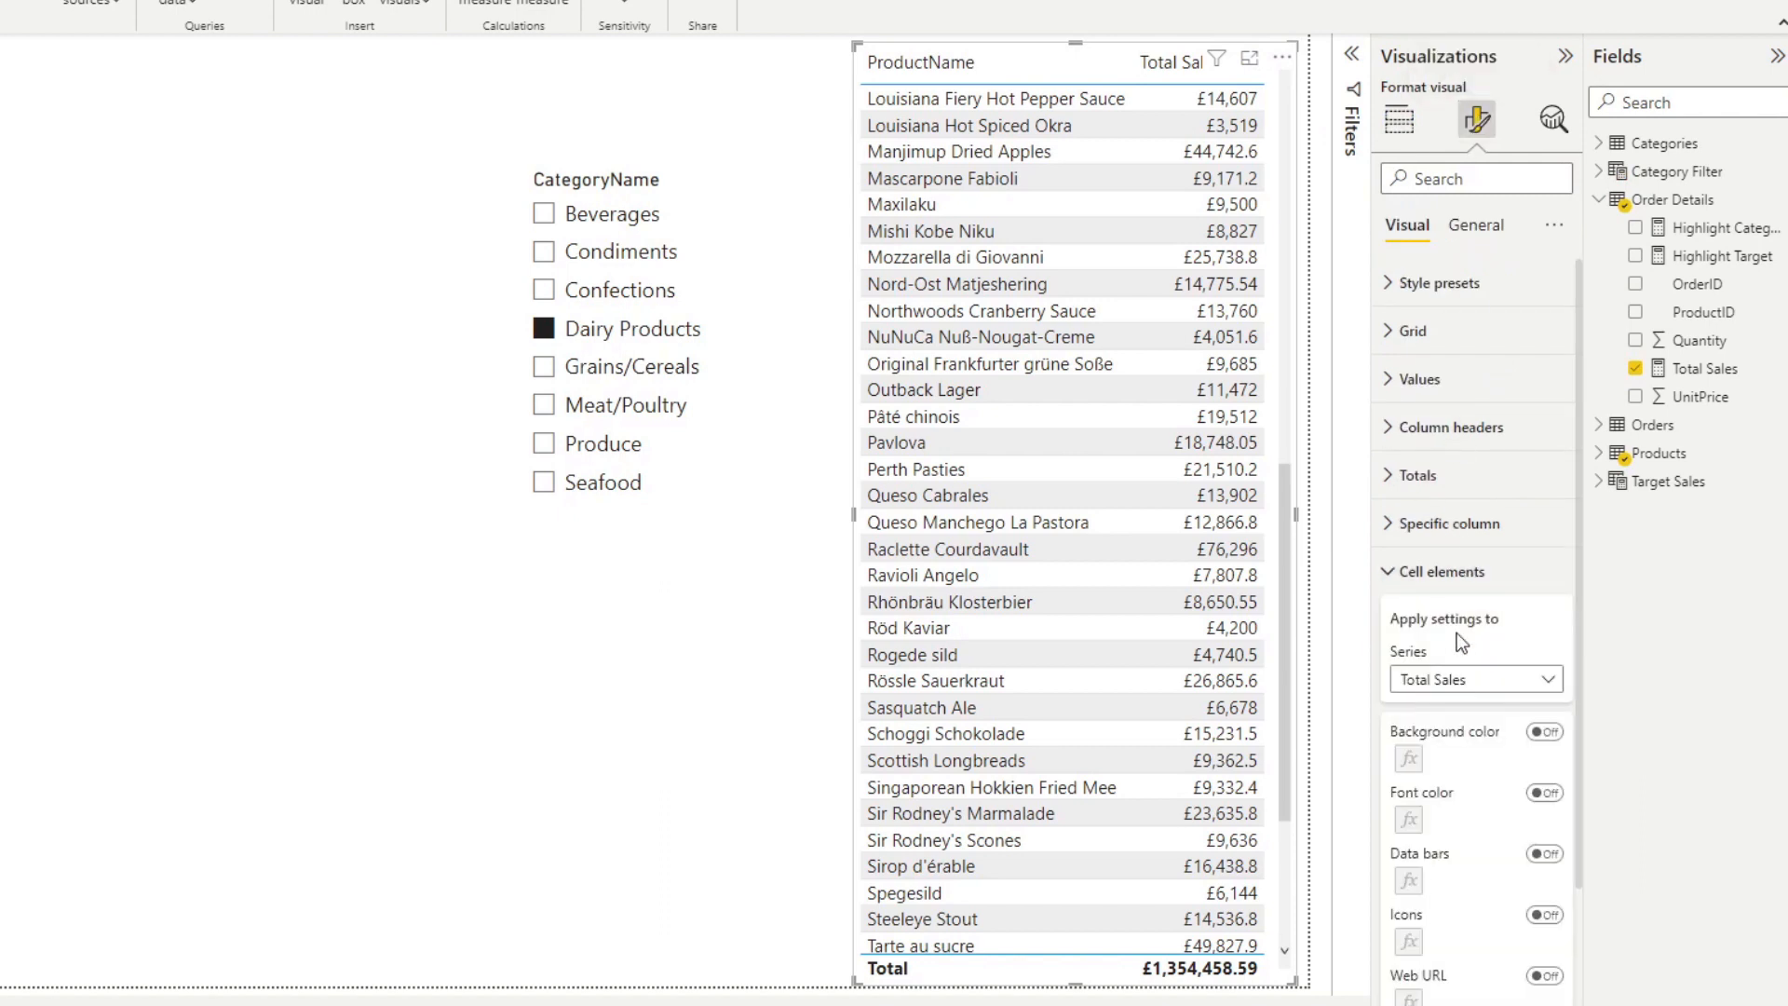
{"action": "left_click", "coordinate": [1475, 678]}
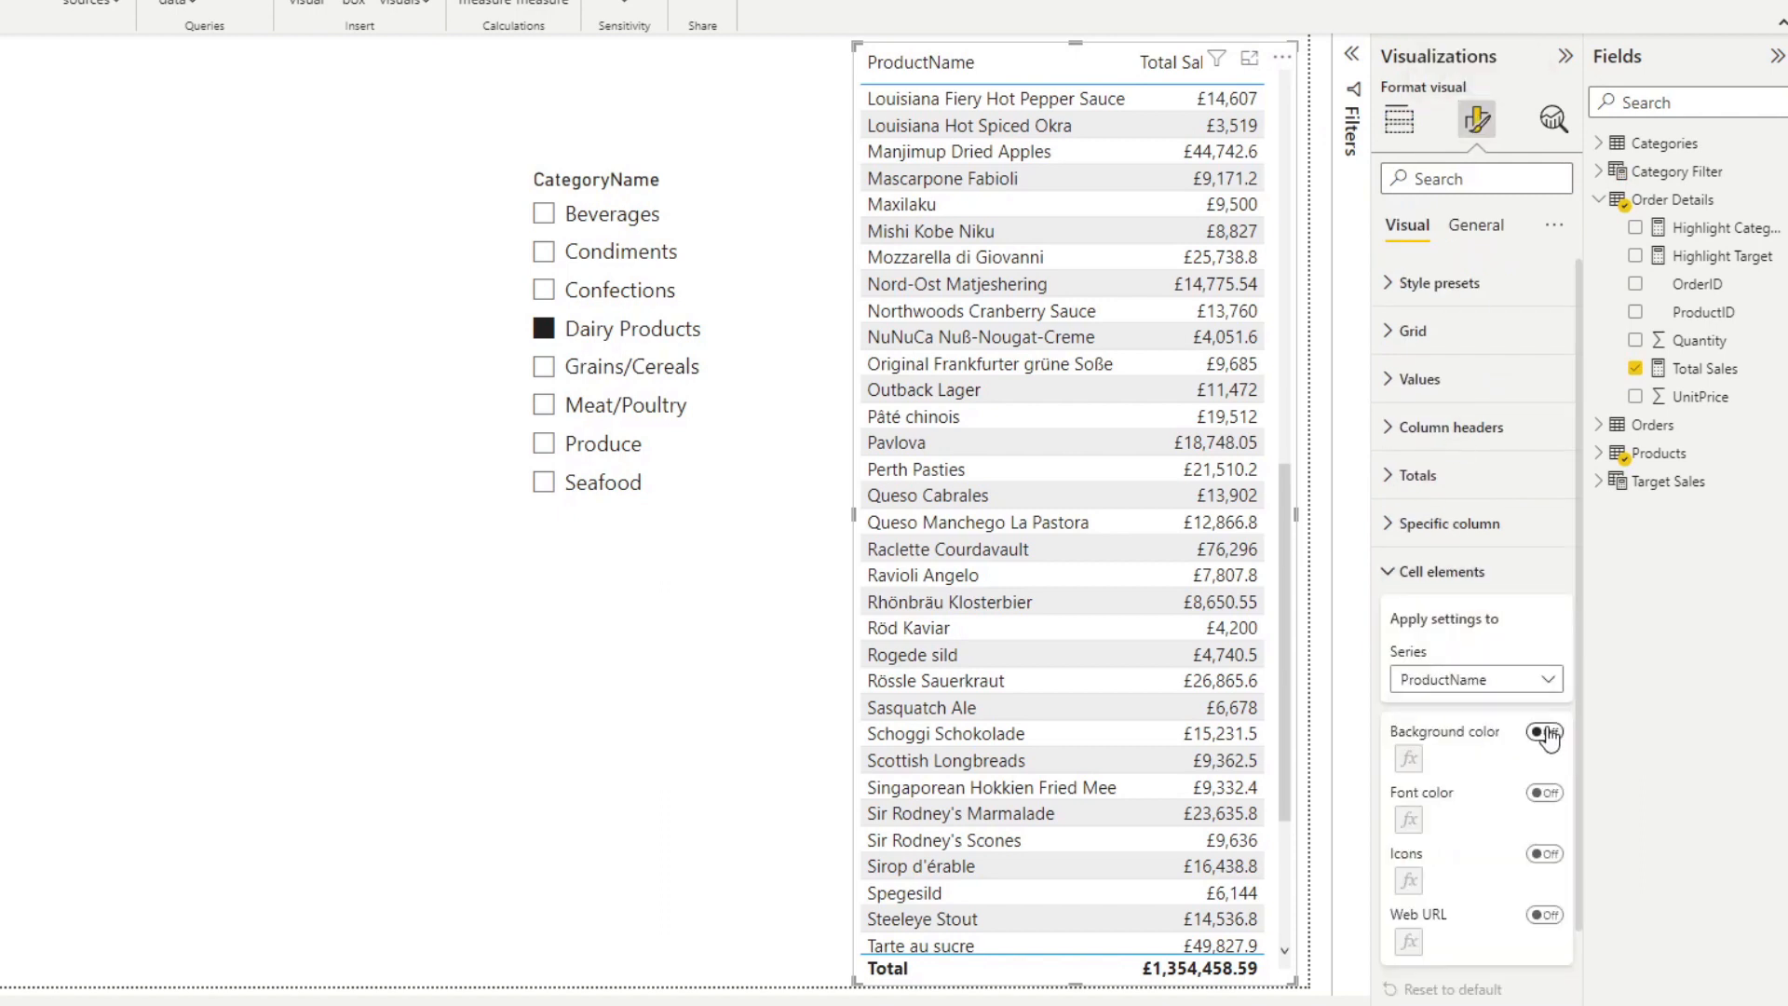
{"action": "left_click", "coordinate": [1542, 730]}
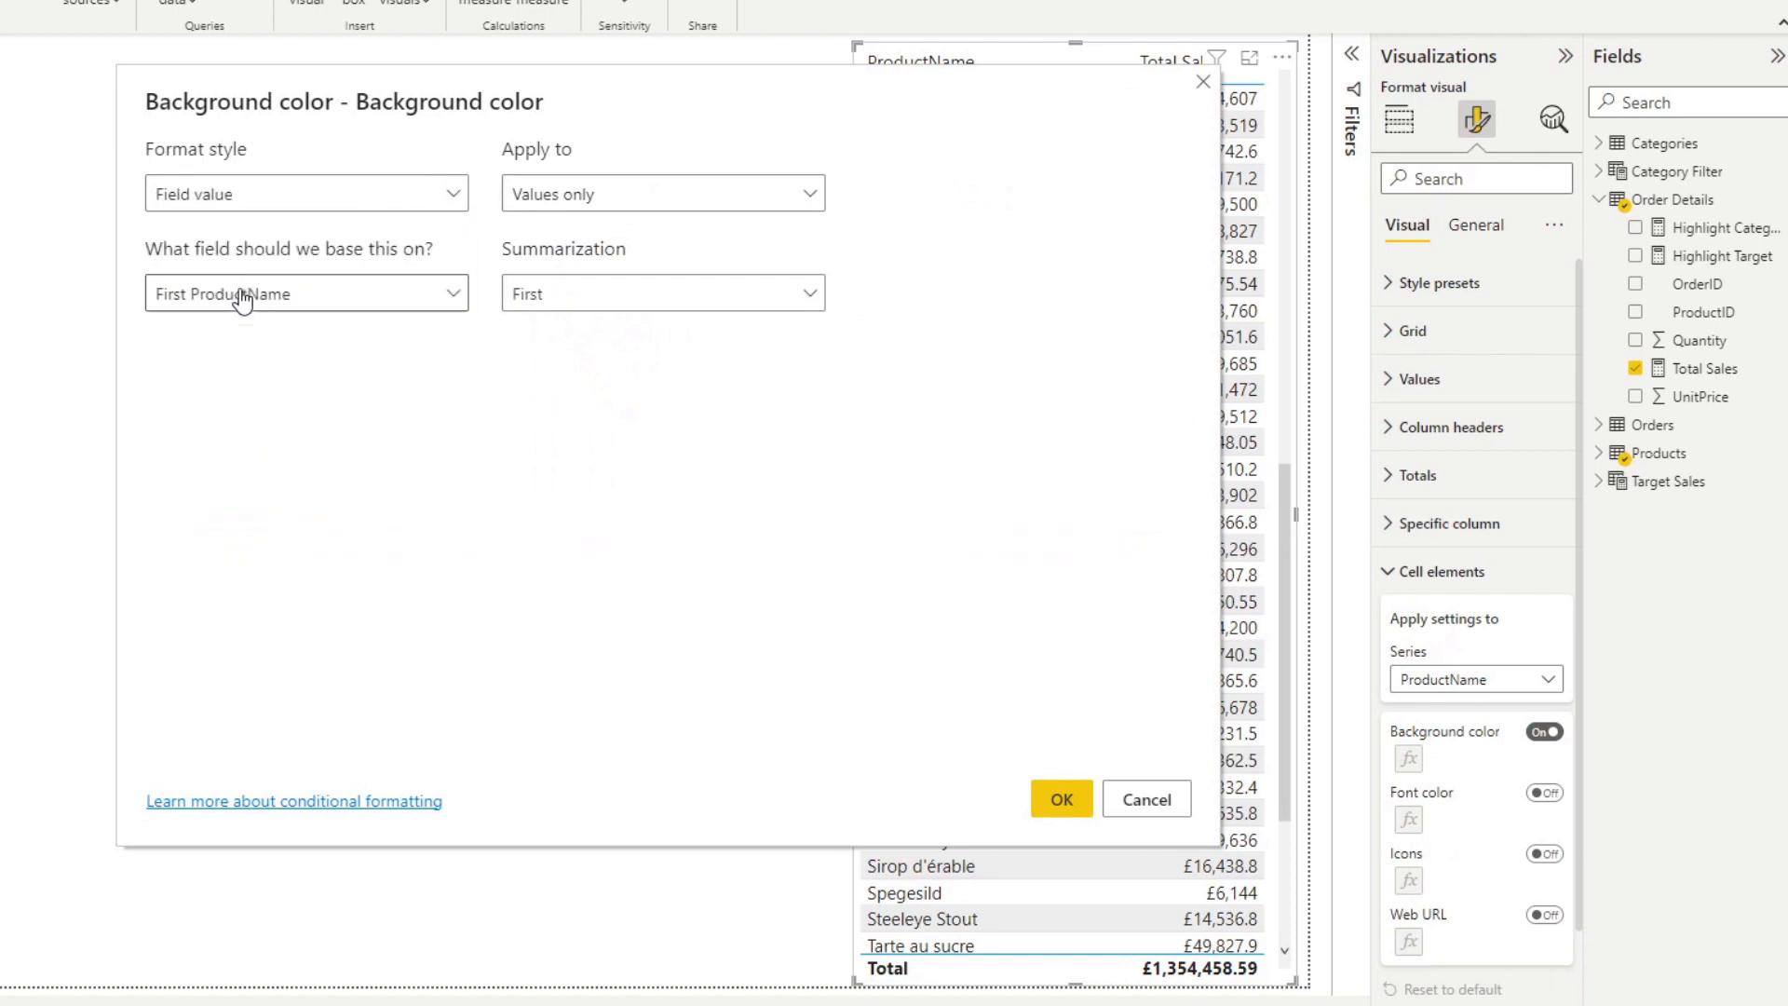
{"action": "left_click", "coordinate": [303, 292]}
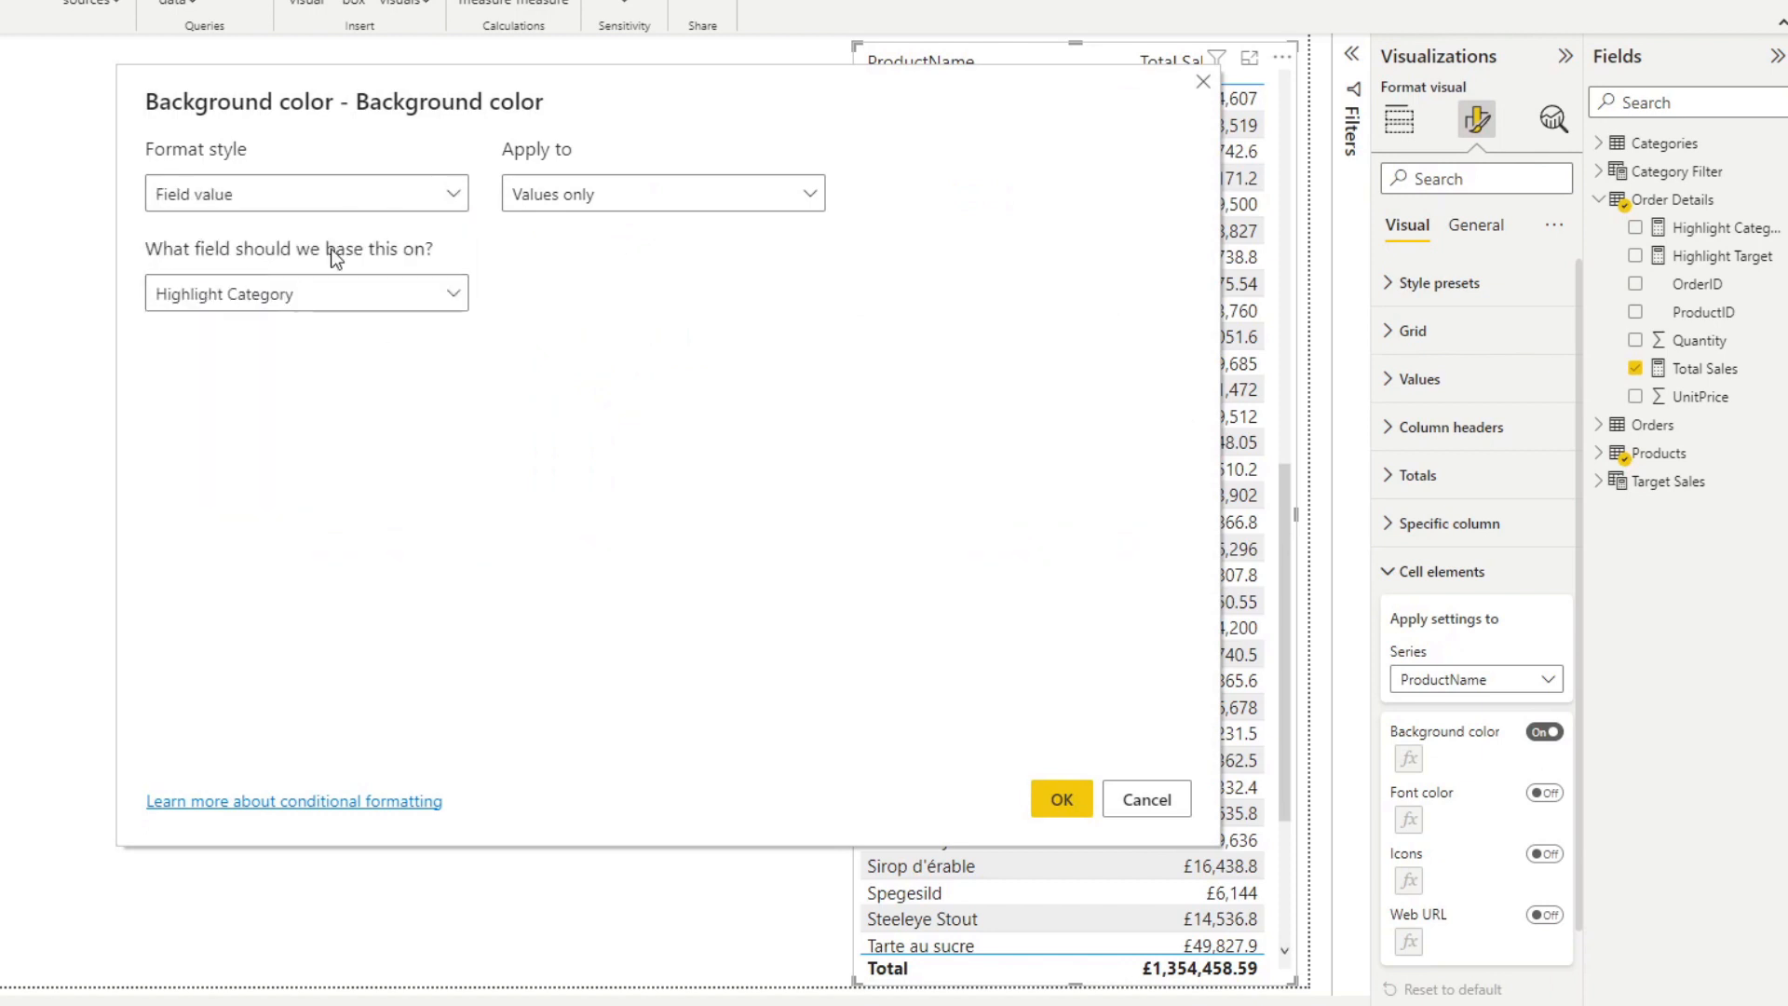
{"action": "left_click", "coordinate": [1061, 797]}
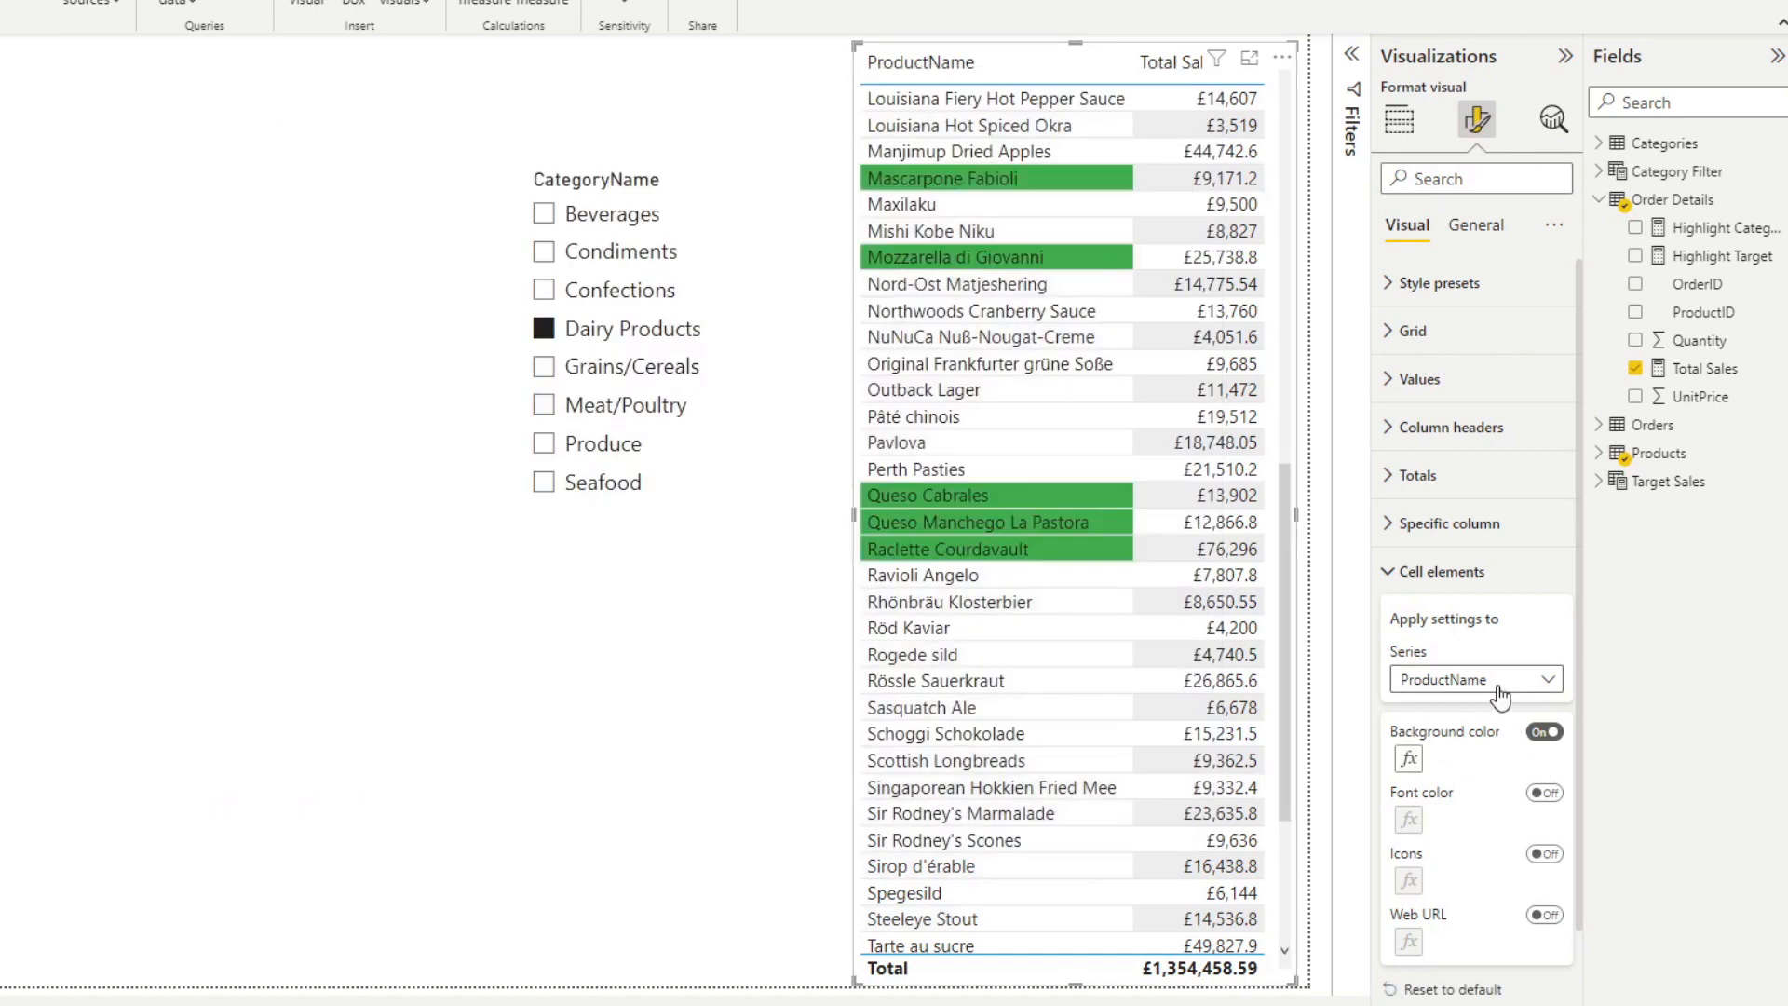
Start basing the Total Sales cell background colour on a field value too.
{"action": "left_click", "coordinate": [1476, 679]}
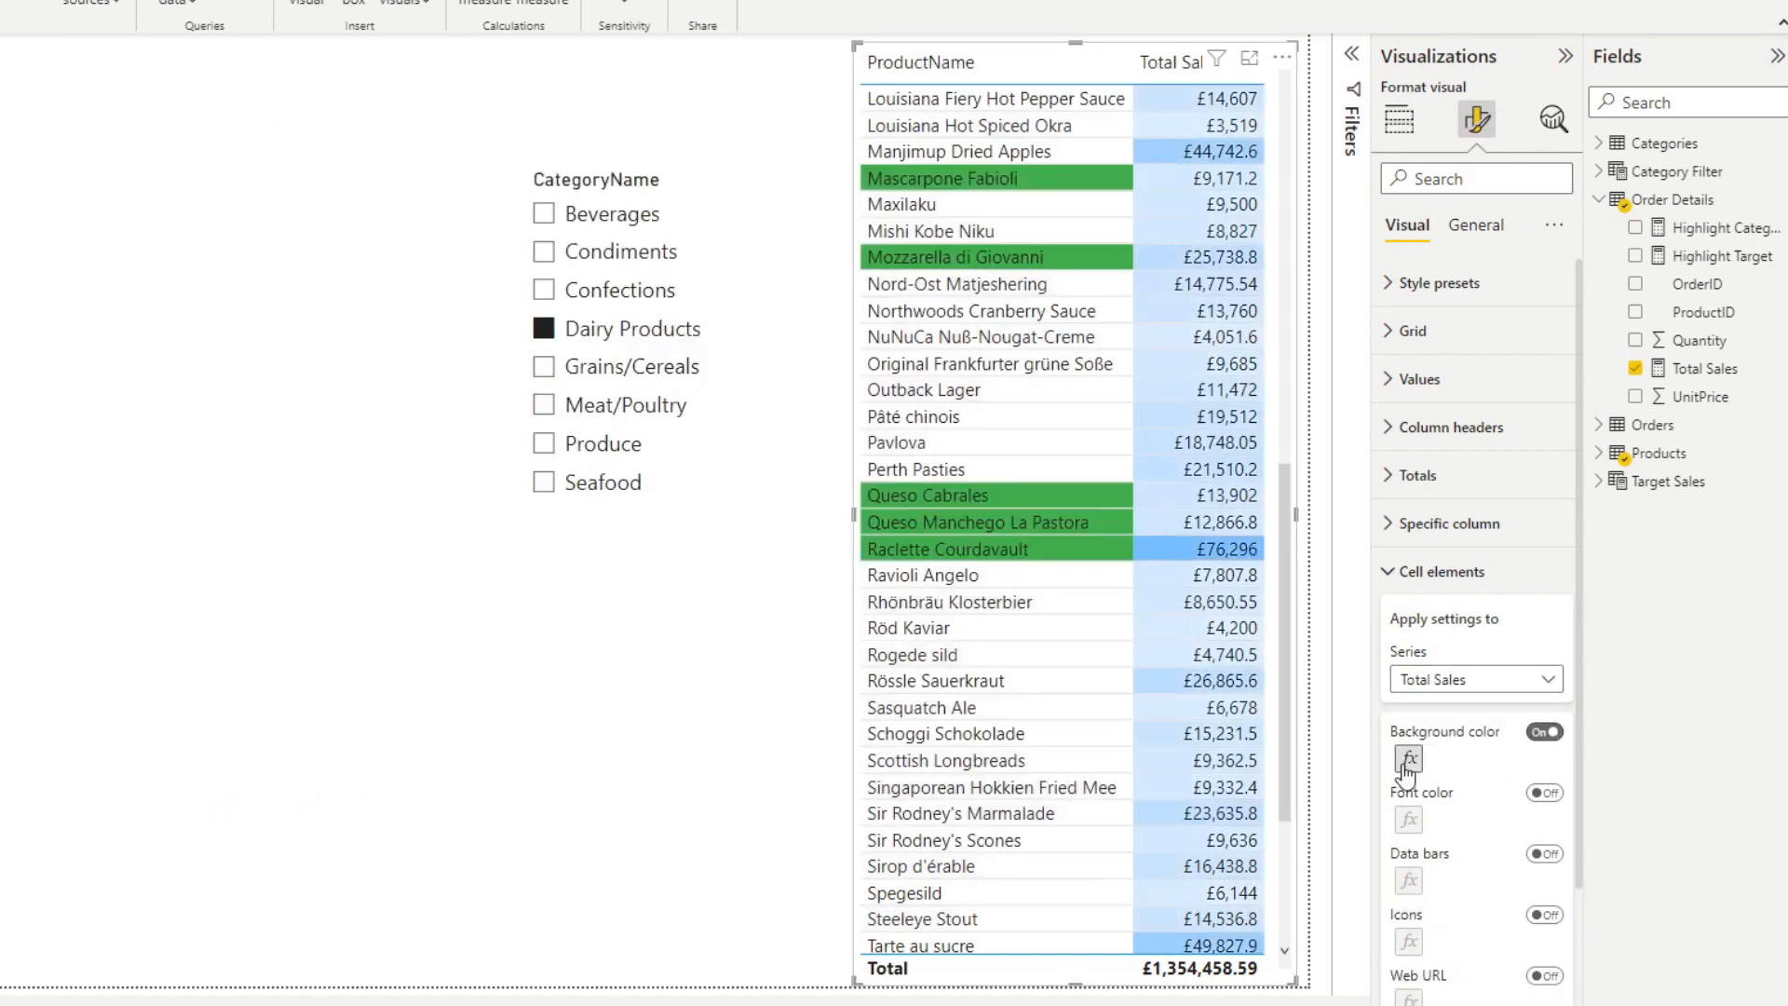
{"action": "left_click", "coordinate": [1409, 758]}
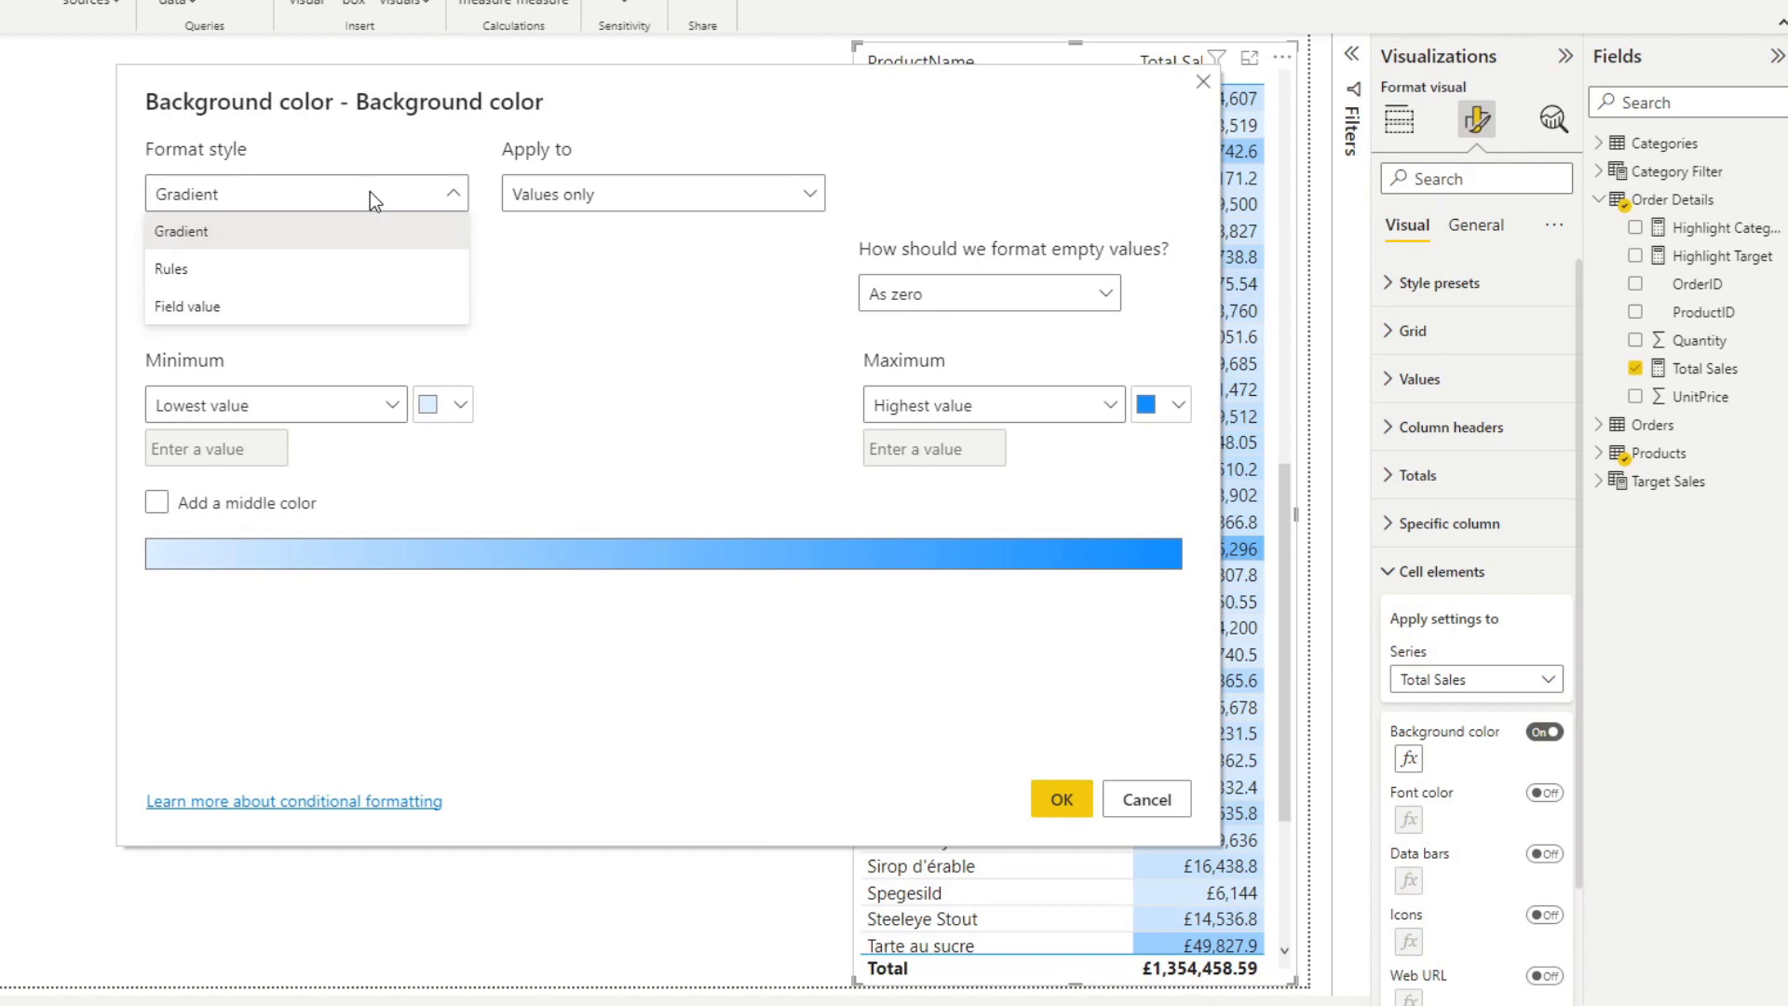
{"action": "left_click", "coordinate": [187, 305]}
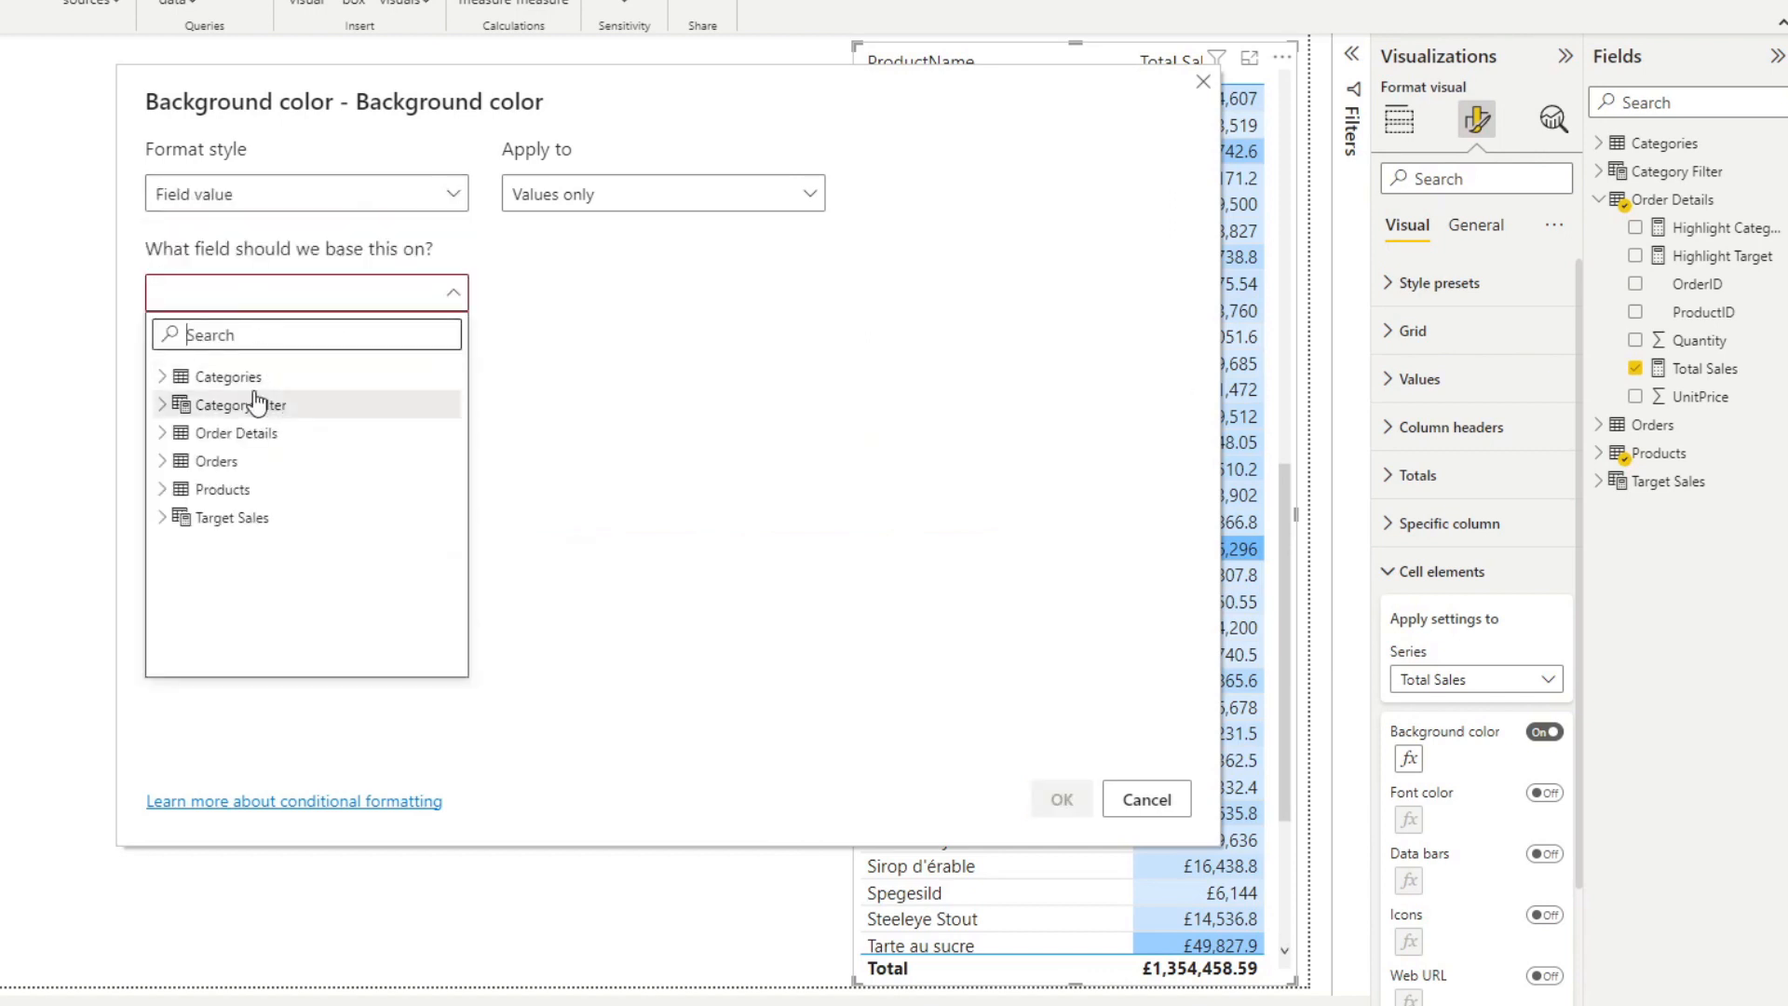
{"action": "mouse_move", "coordinate": [235, 432]}
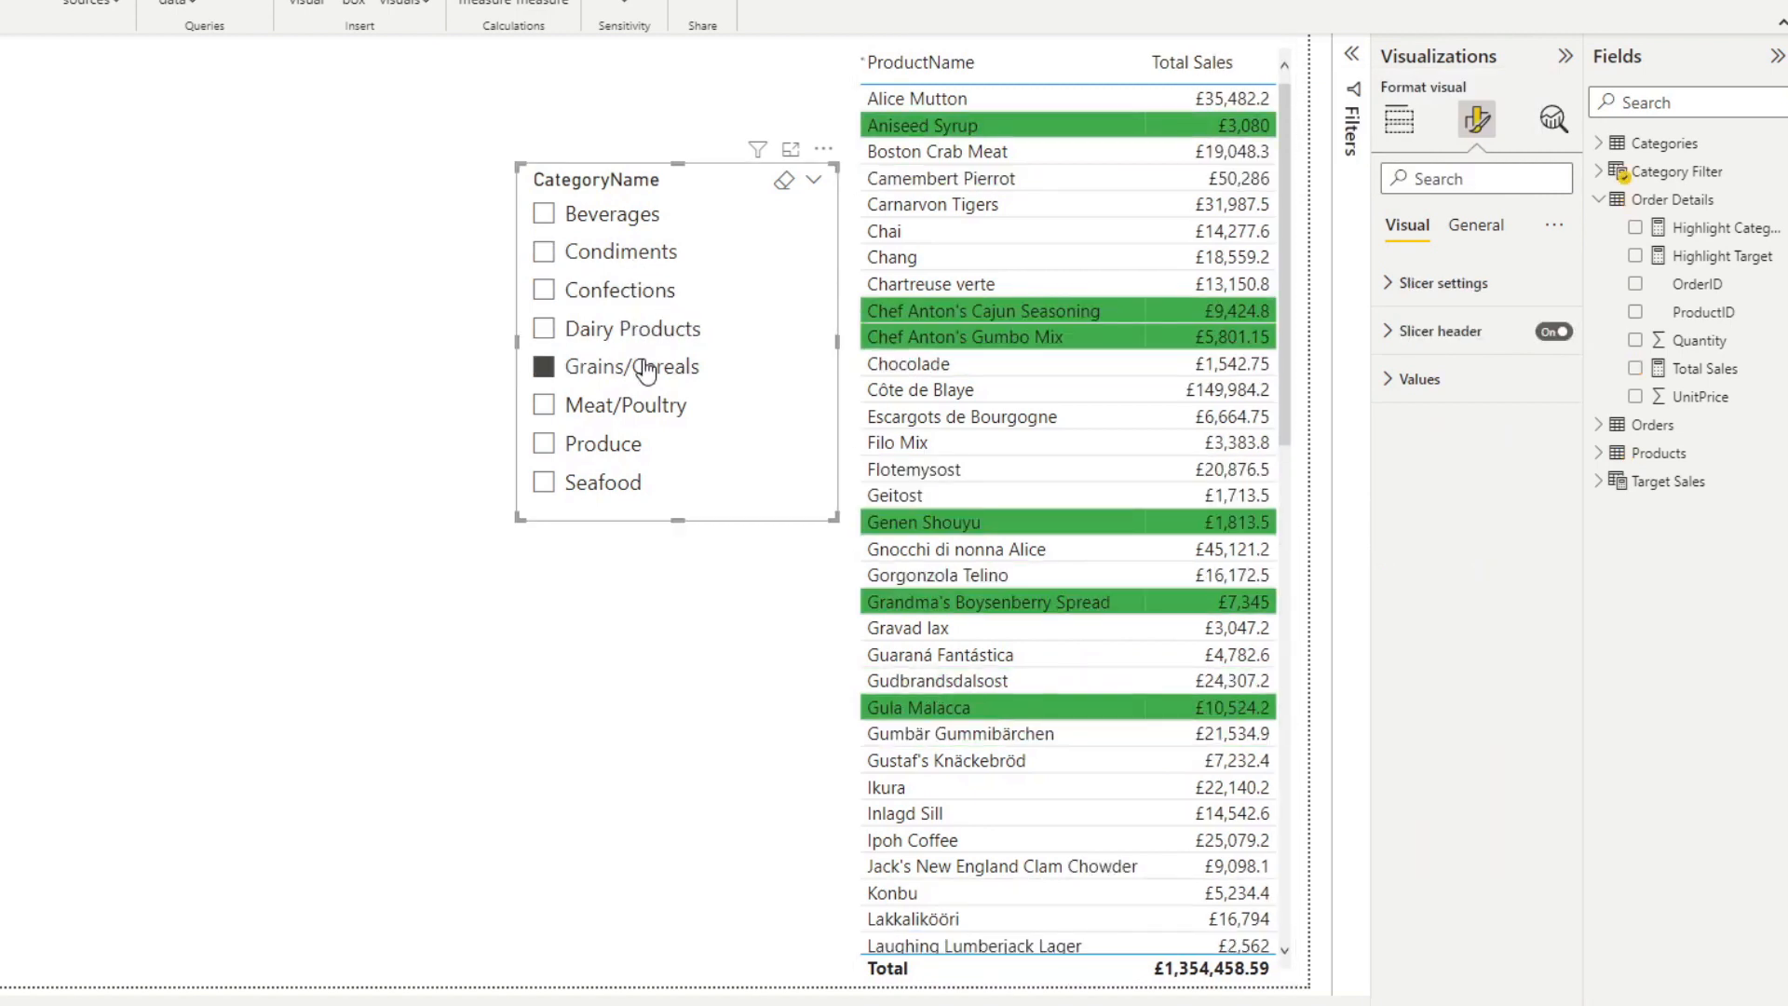
Select Meat/Poultry in the slicer and make Highlight Category return "Gray" for non-matching products.
{"action": "left_click", "coordinate": [648, 404]}
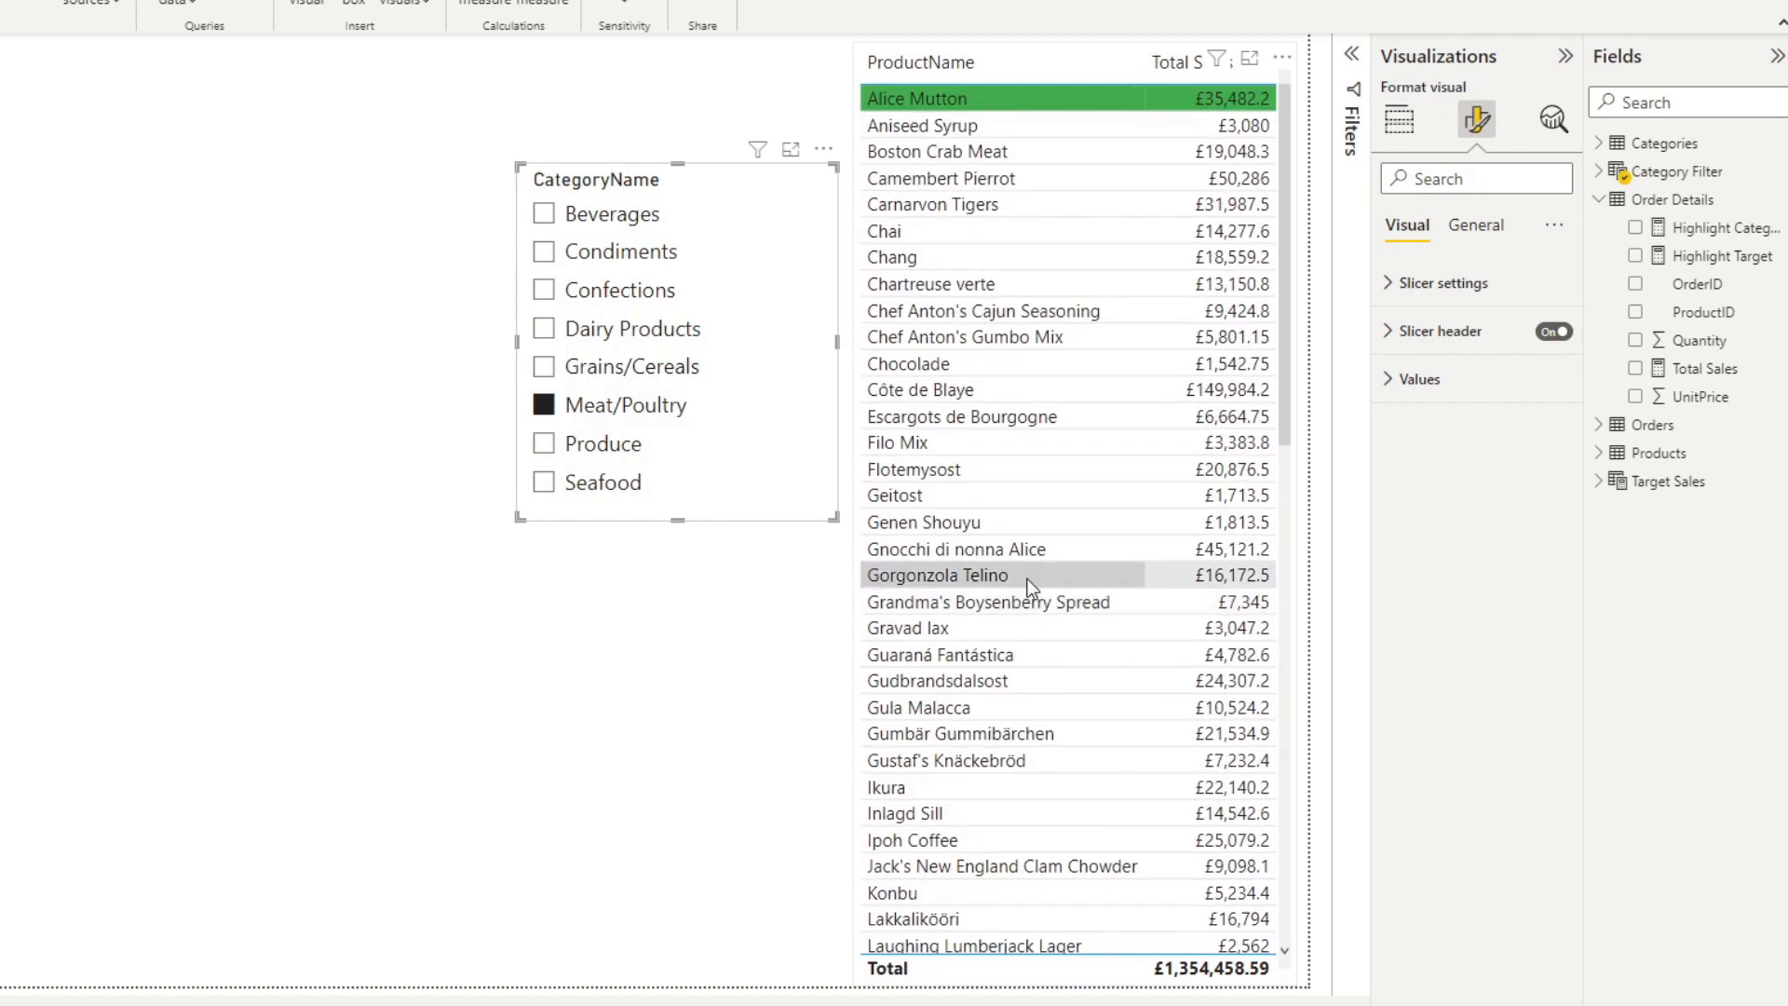
{"action": "mouse_move", "coordinate": [1166, 690]}
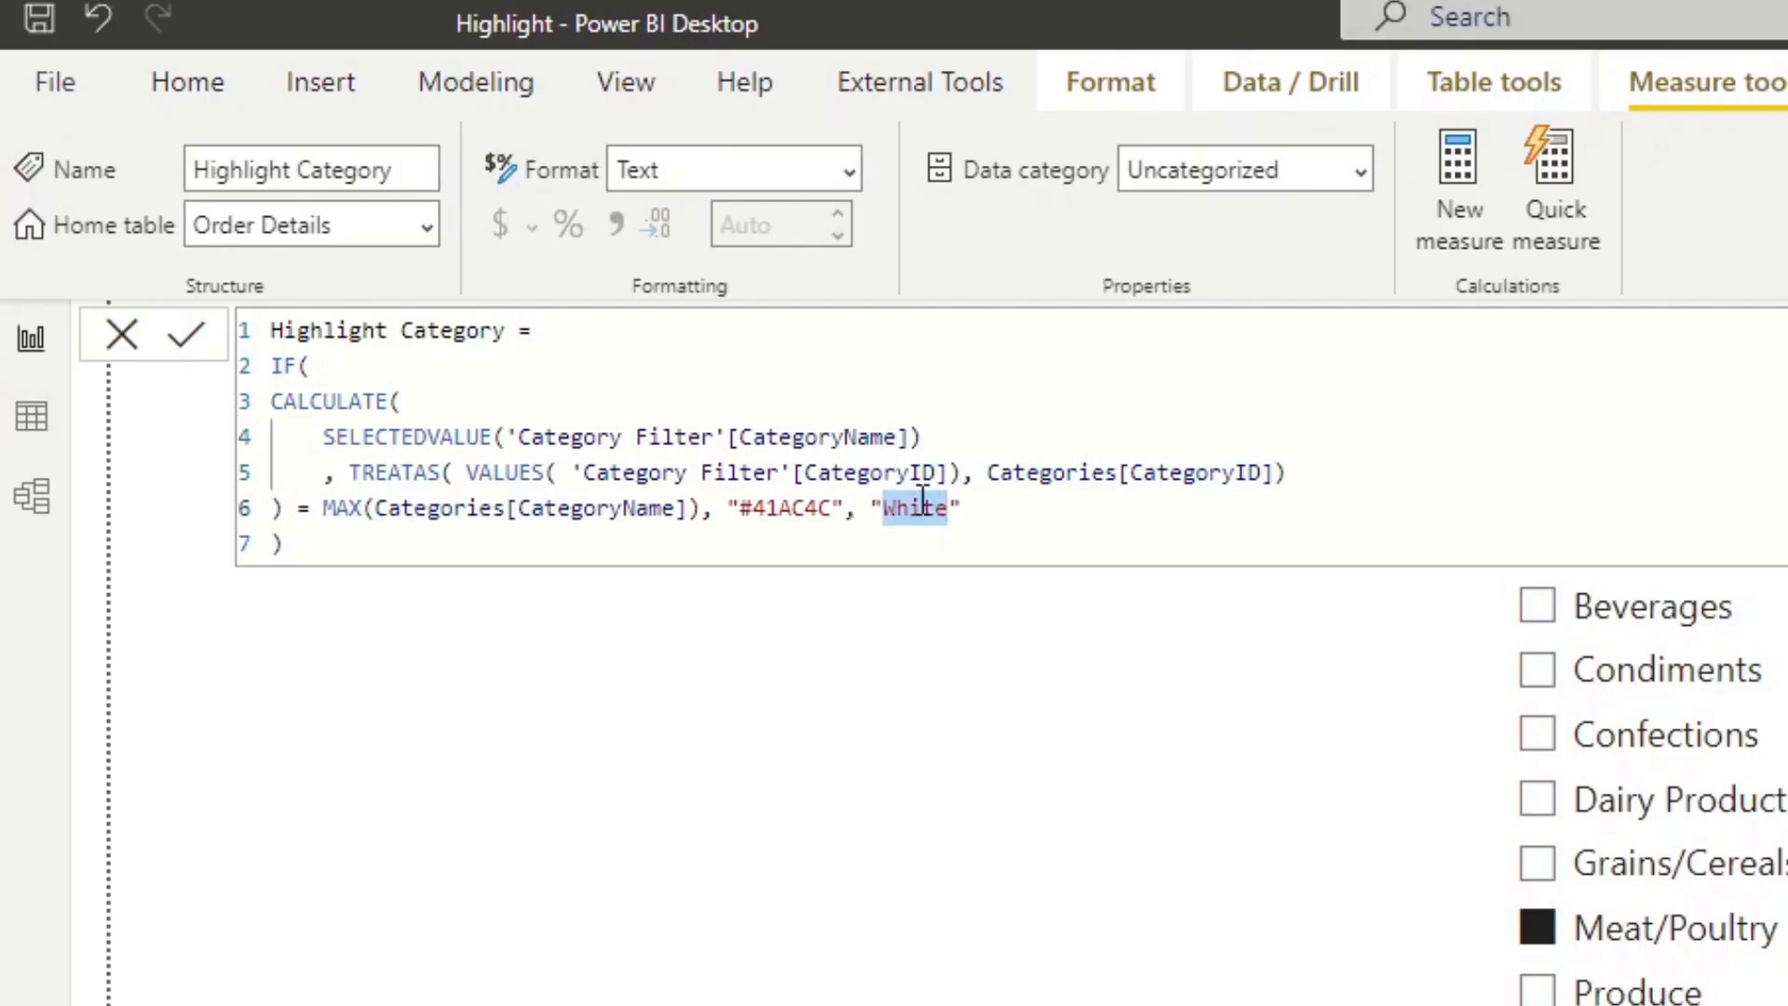
{"action": "type", "text": "Gray"}
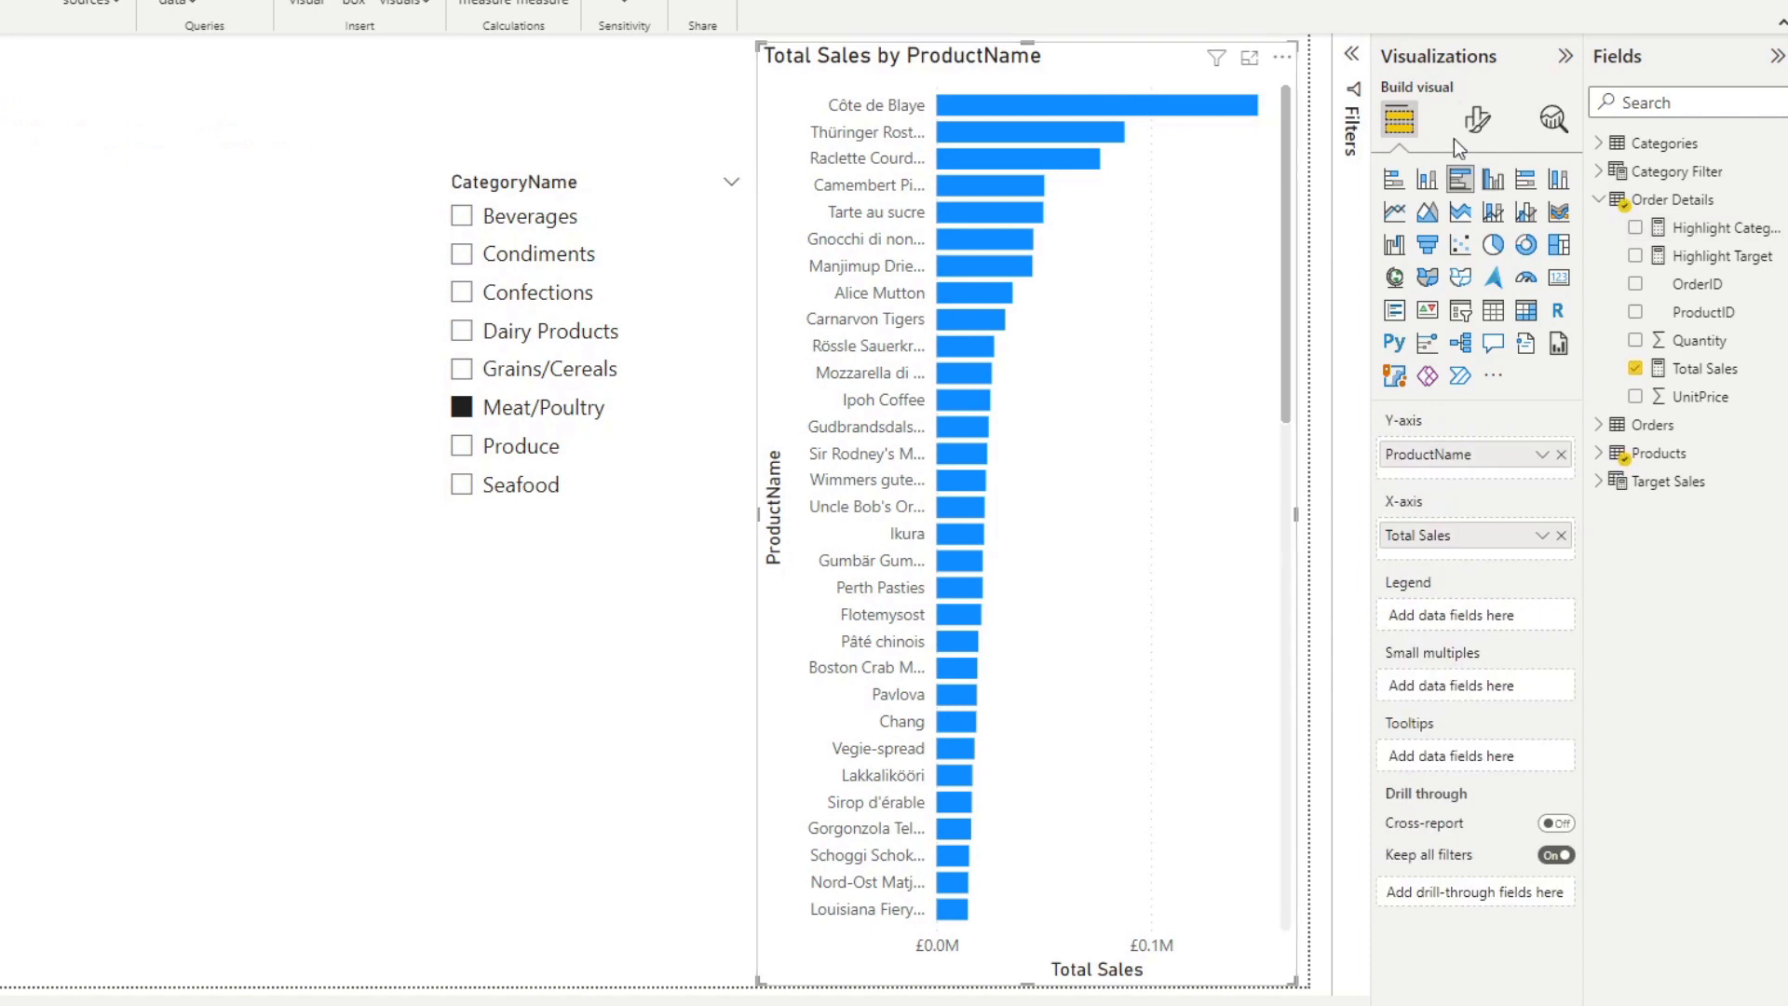
Colour the bars by field value of Highlight Category so Meat/Poultry shows green, others gray.
{"action": "left_click", "coordinate": [1475, 119]}
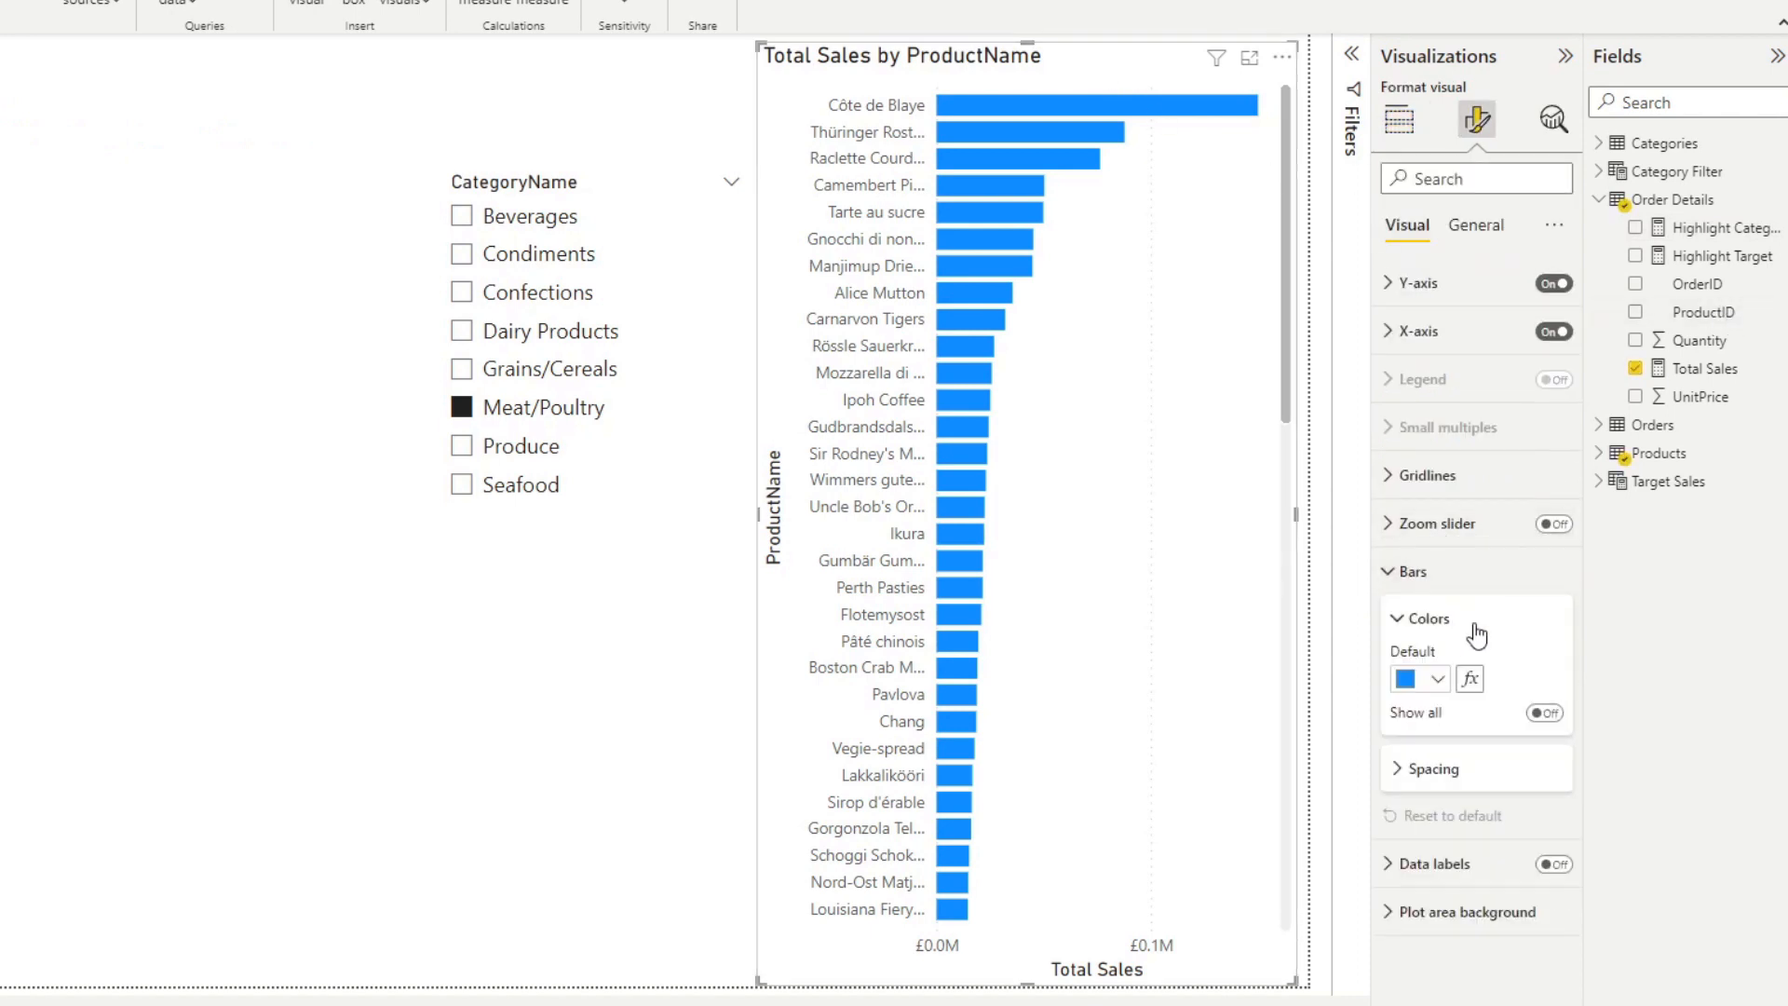
{"action": "left_click", "coordinate": [1470, 678]}
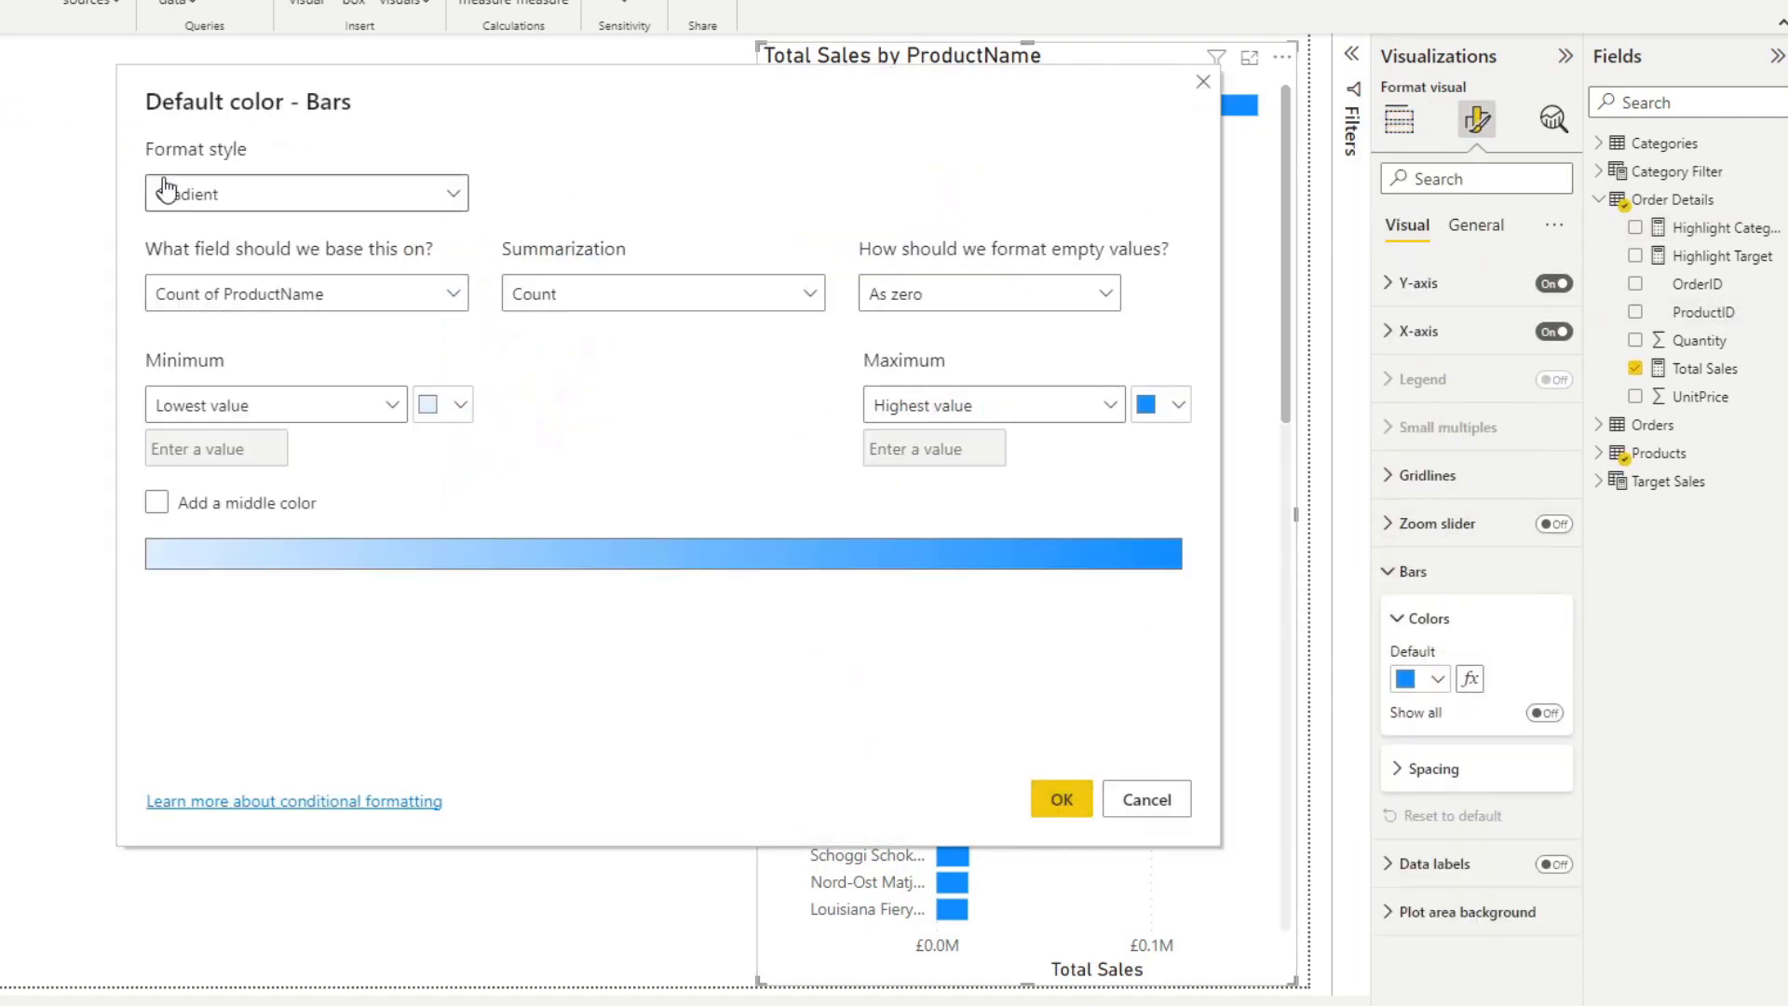
{"action": "left_click", "coordinate": [305, 192]}
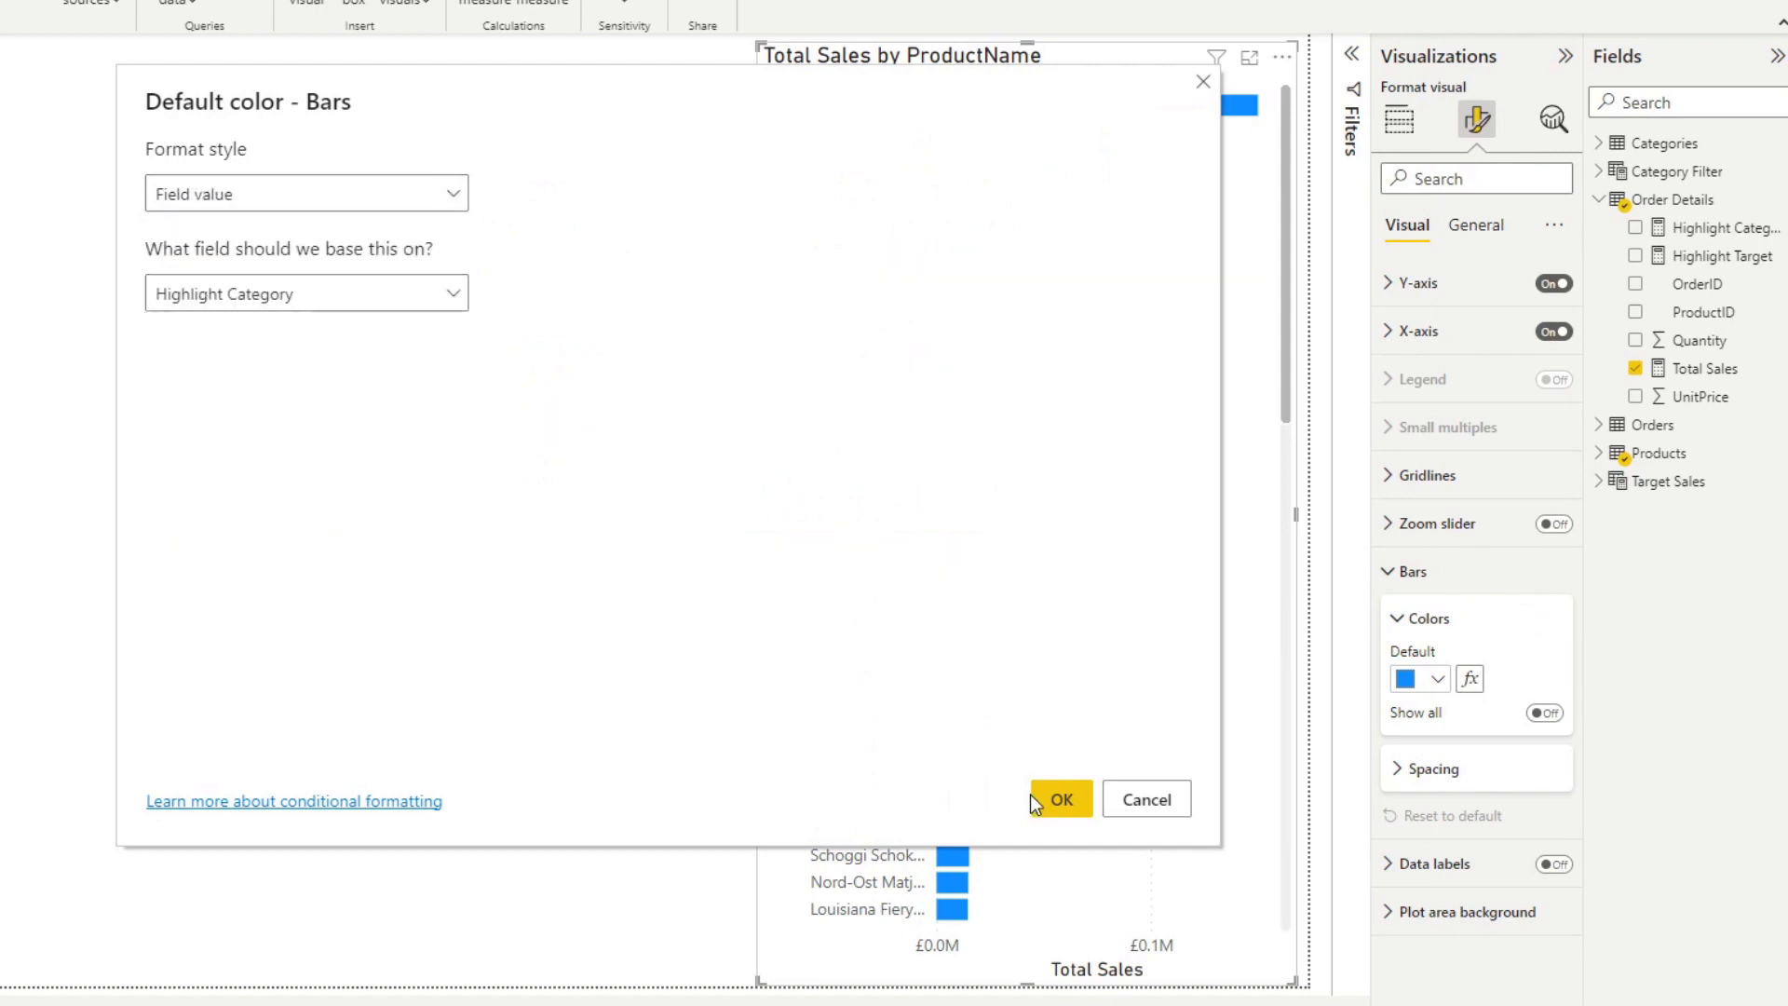
{"action": "left_click", "coordinate": [1060, 799]}
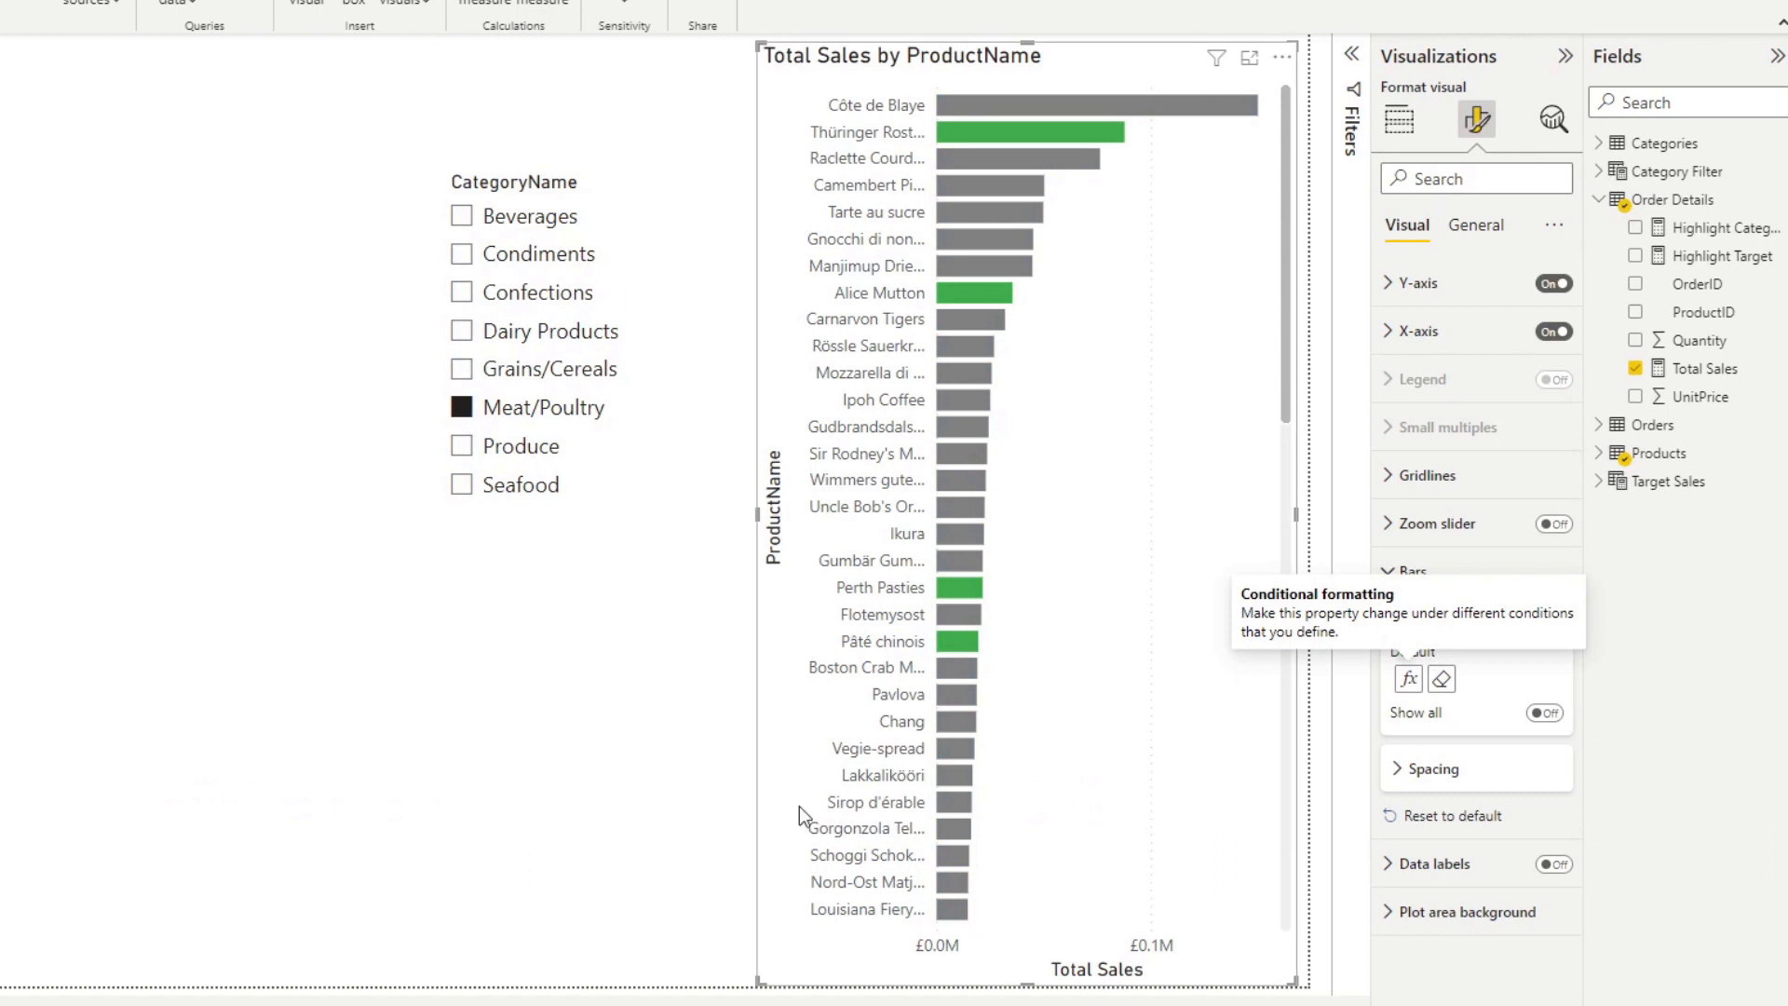